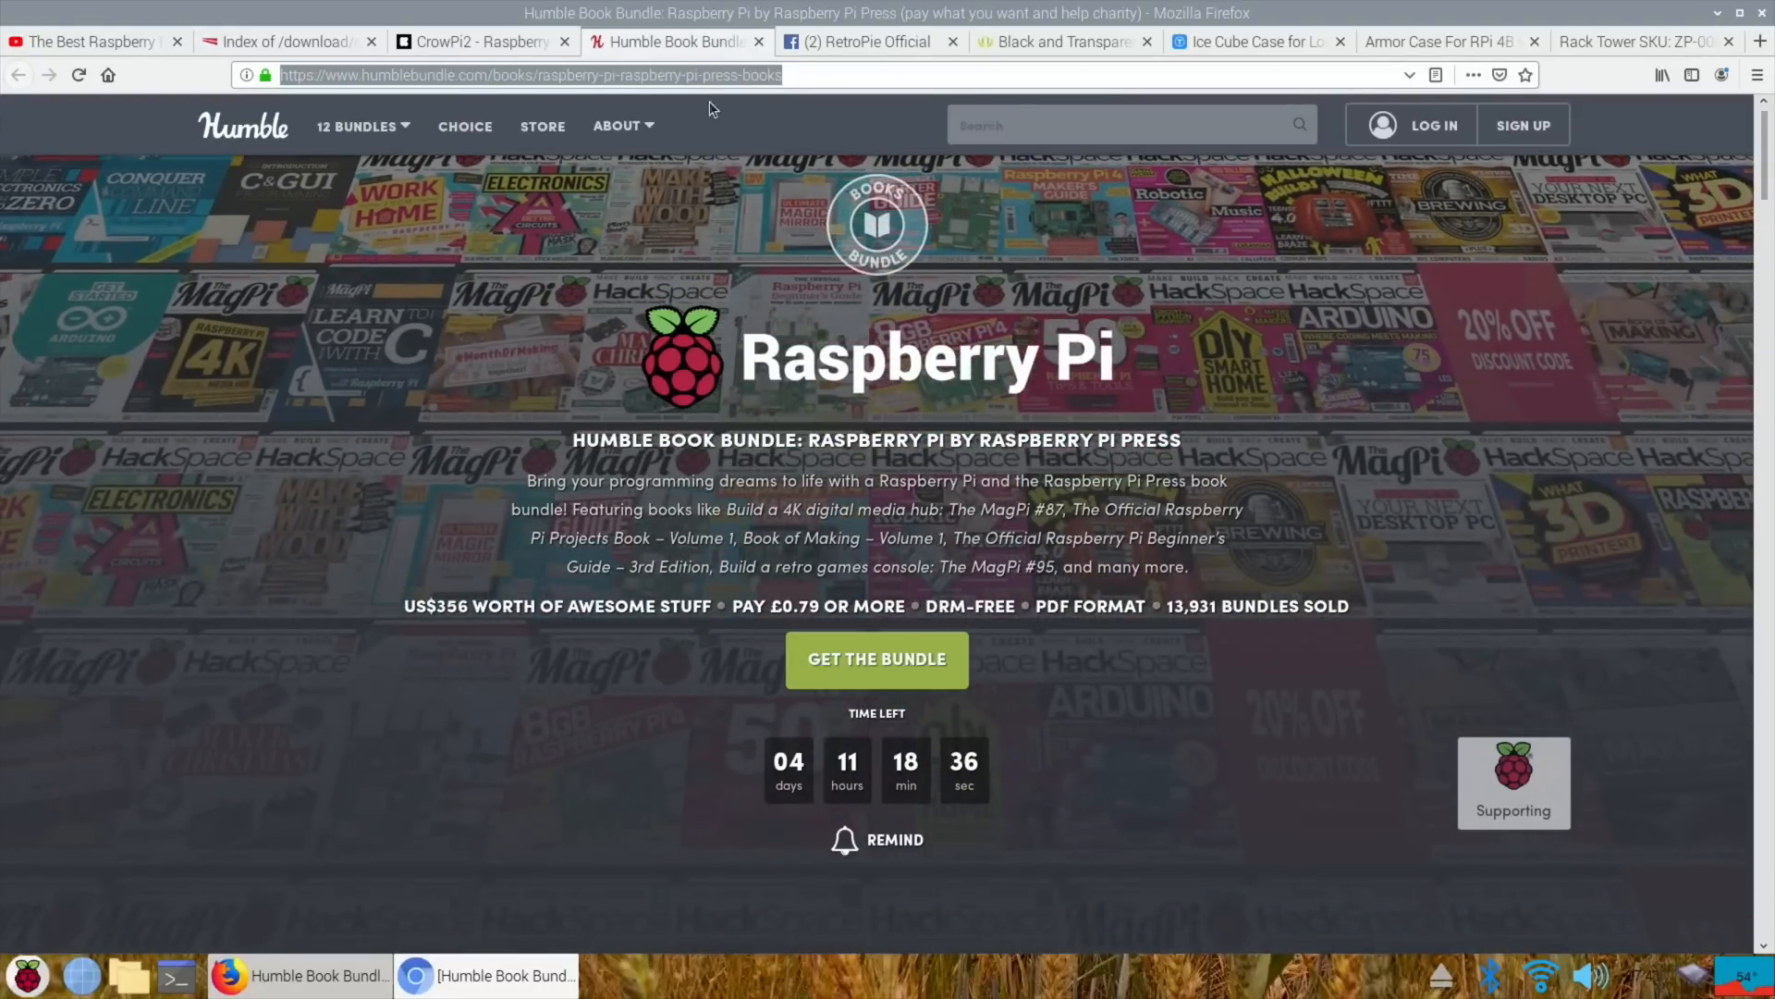
- Close the Humble Bundle book bundle tab and bring up the Raspberry Pi bundle in Chromium
{"action": "left_click", "coordinate": [872, 41]}
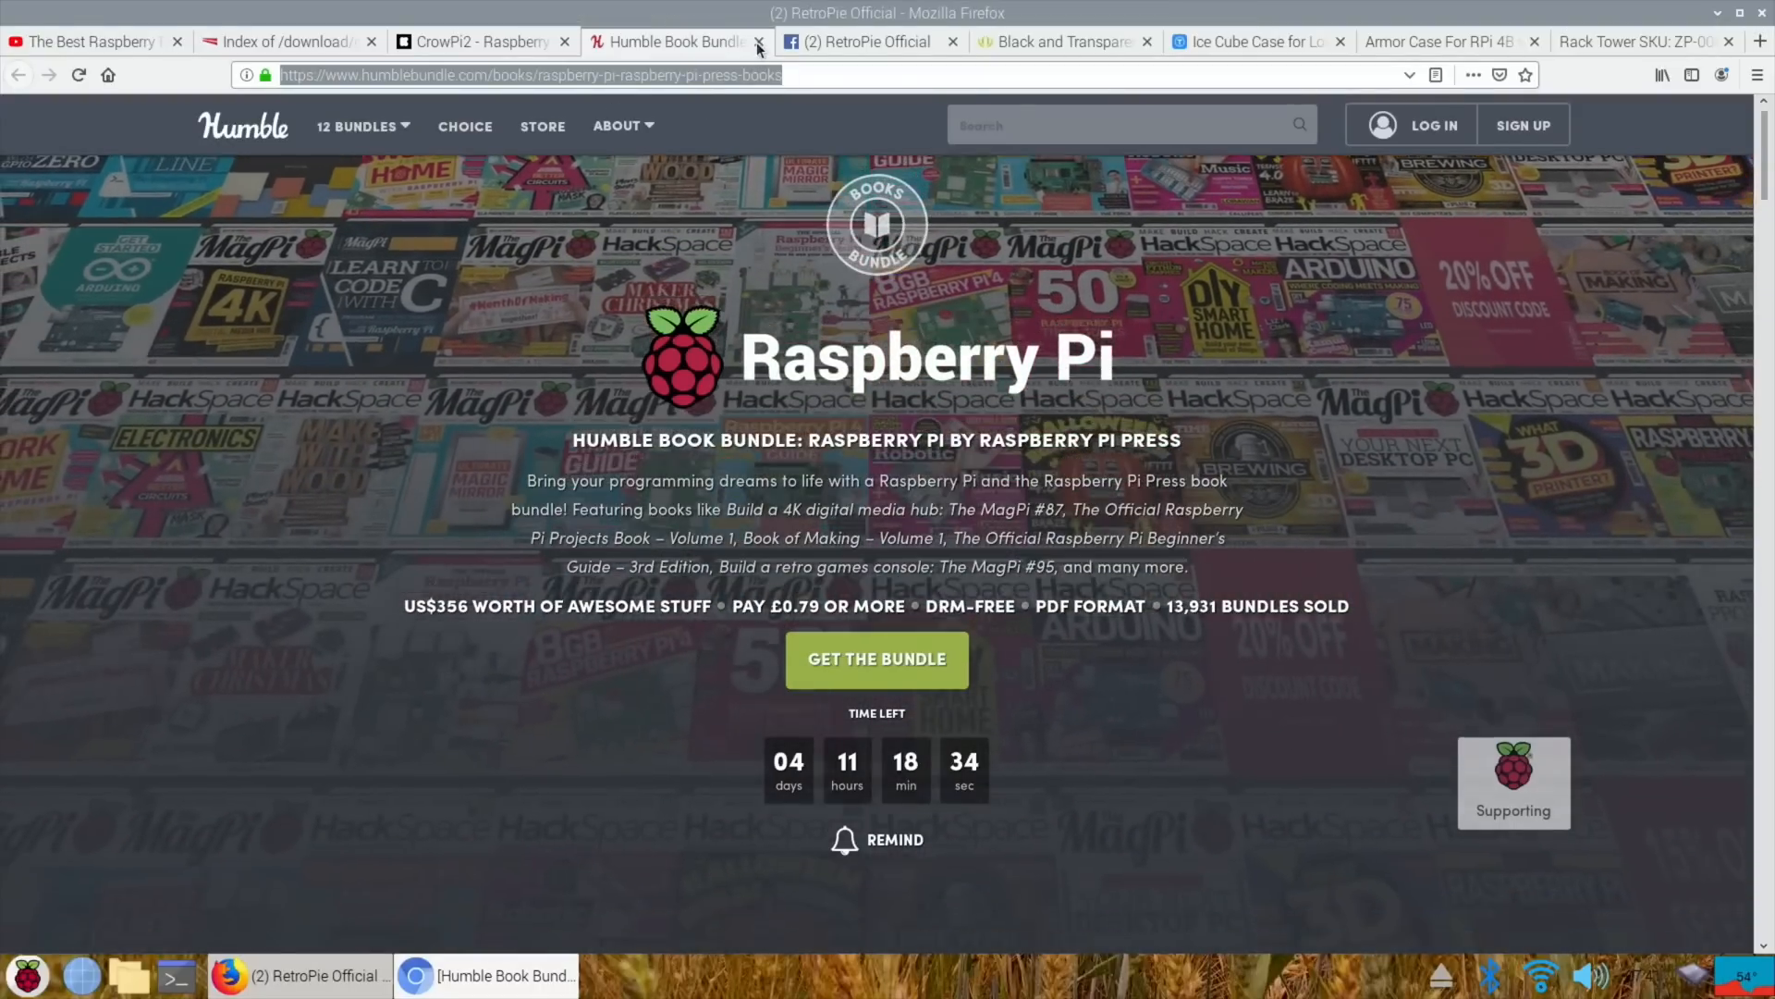
{"action": "left_click", "coordinate": [757, 41]}
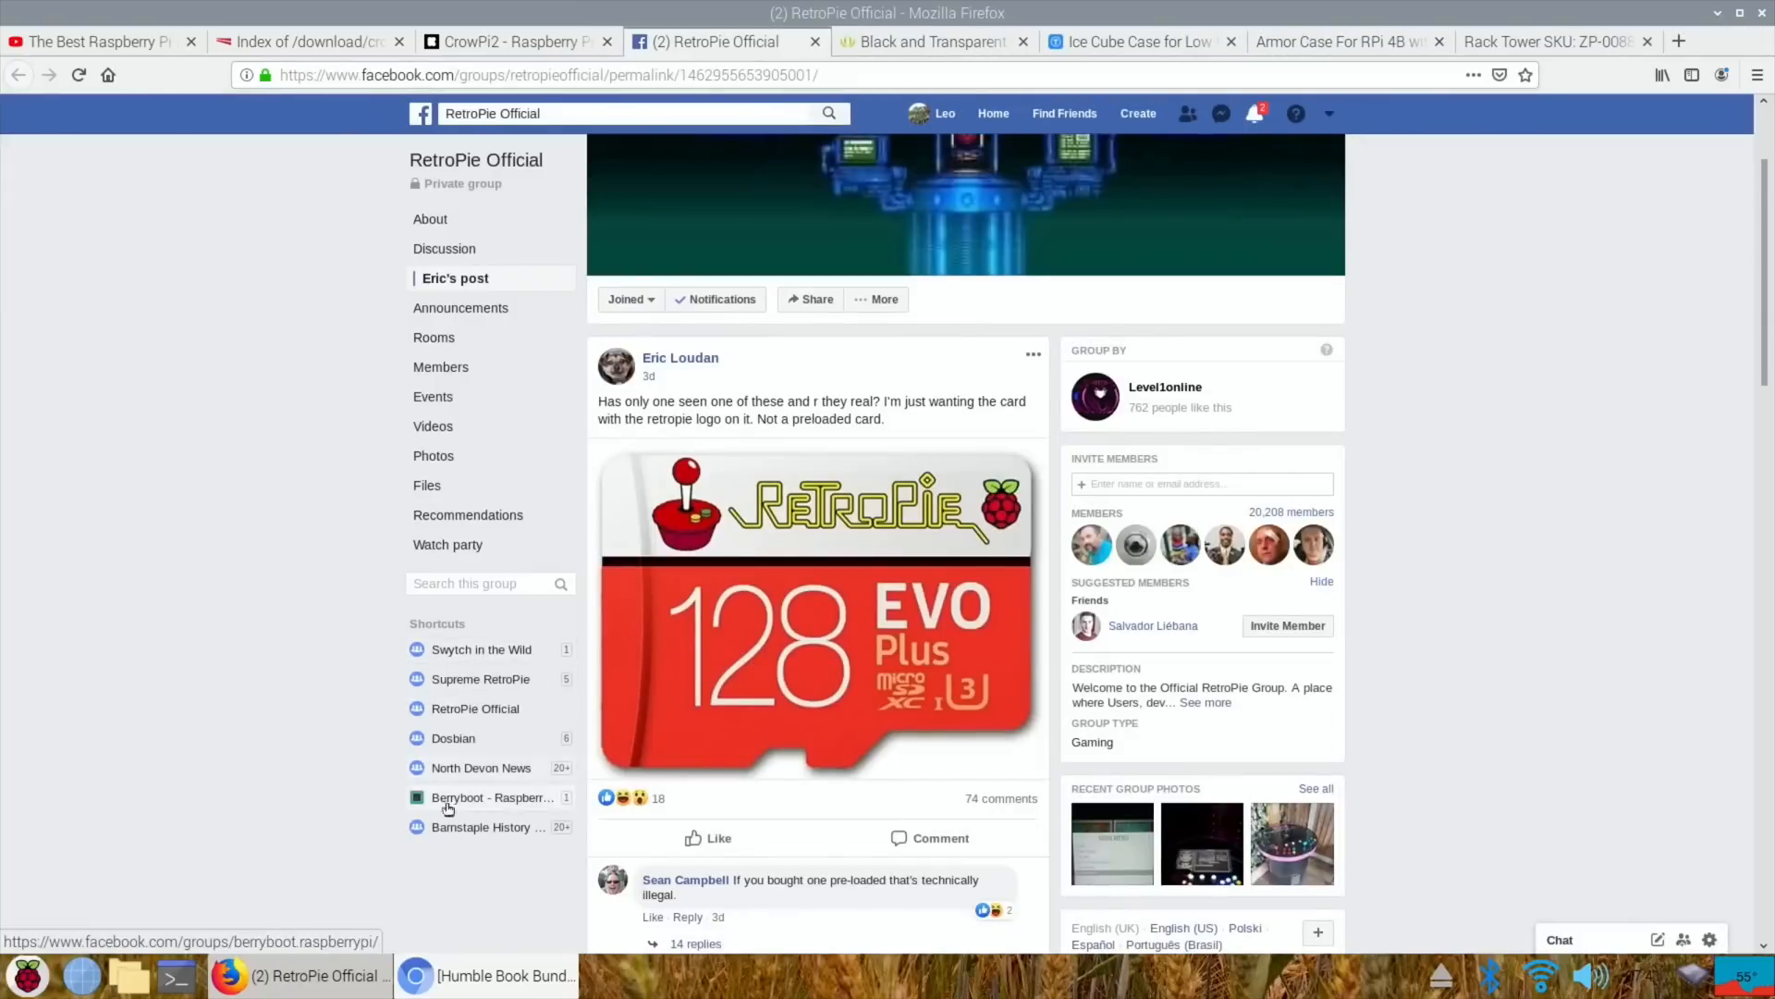
{"action": "left_click", "coordinate": [417, 976]}
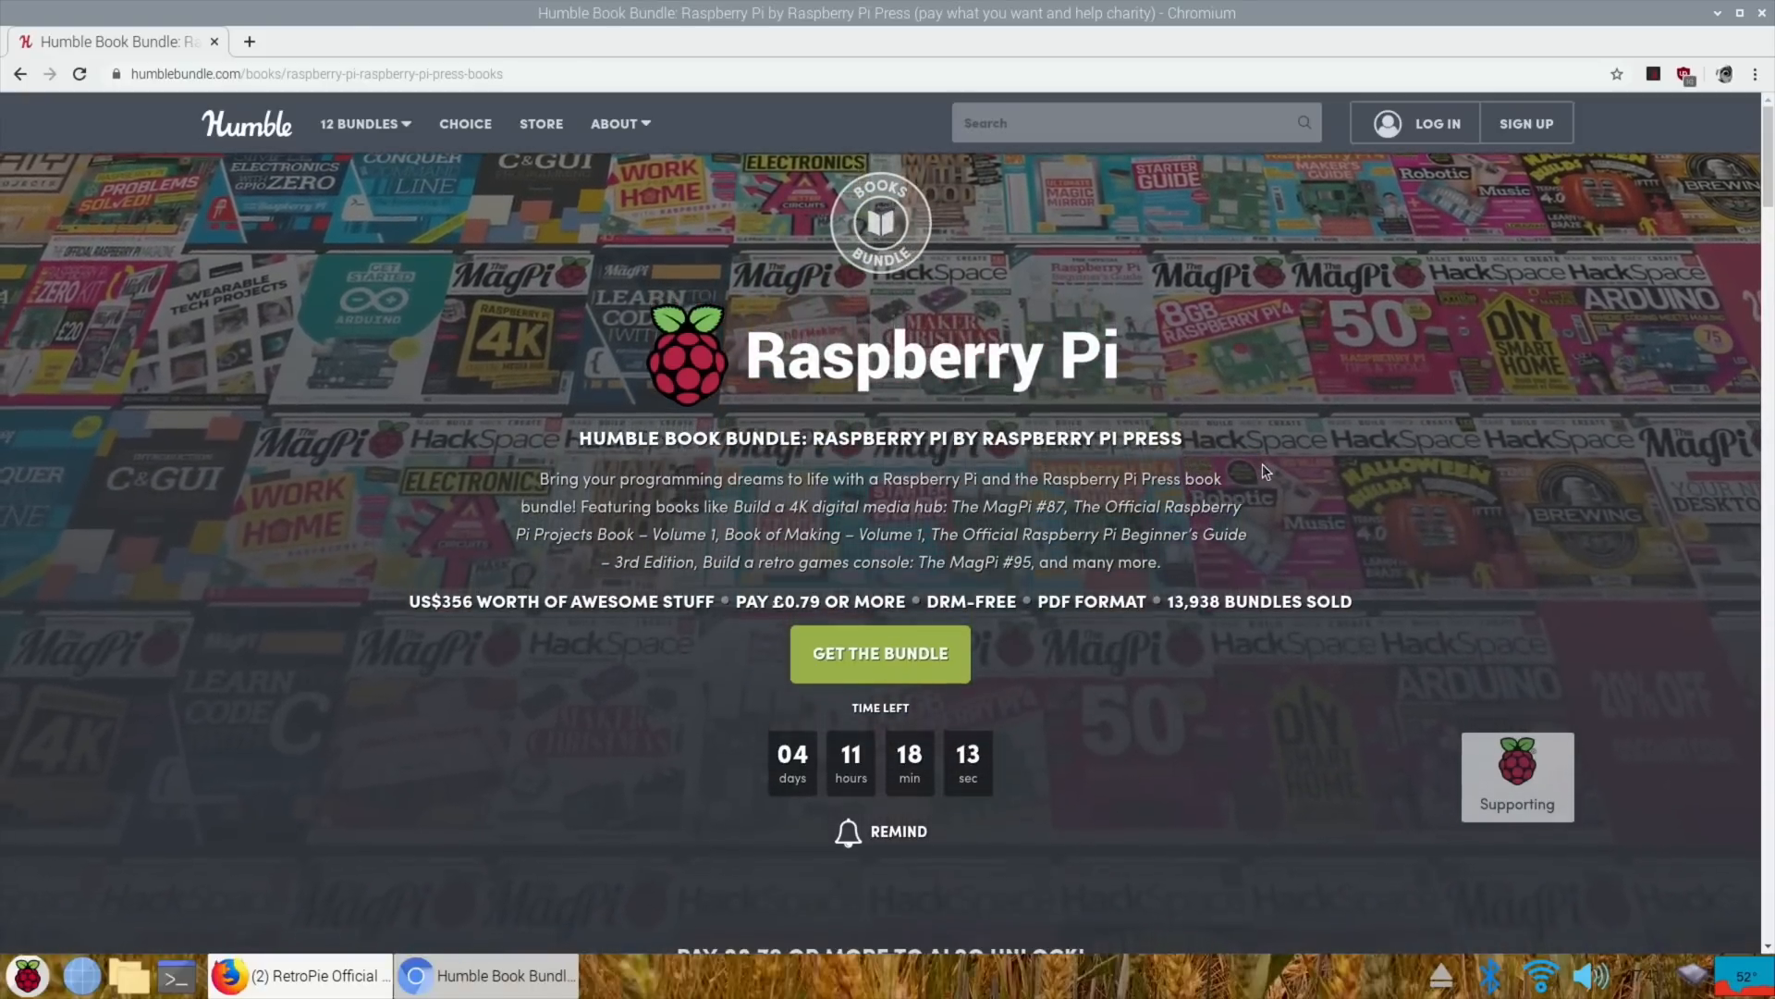
- Scroll through the £0.79 tier's unlock extras and its MagPi and HackSpace books
{"action": "scroll", "scroll_direction": "down", "scroll_amount": 3}
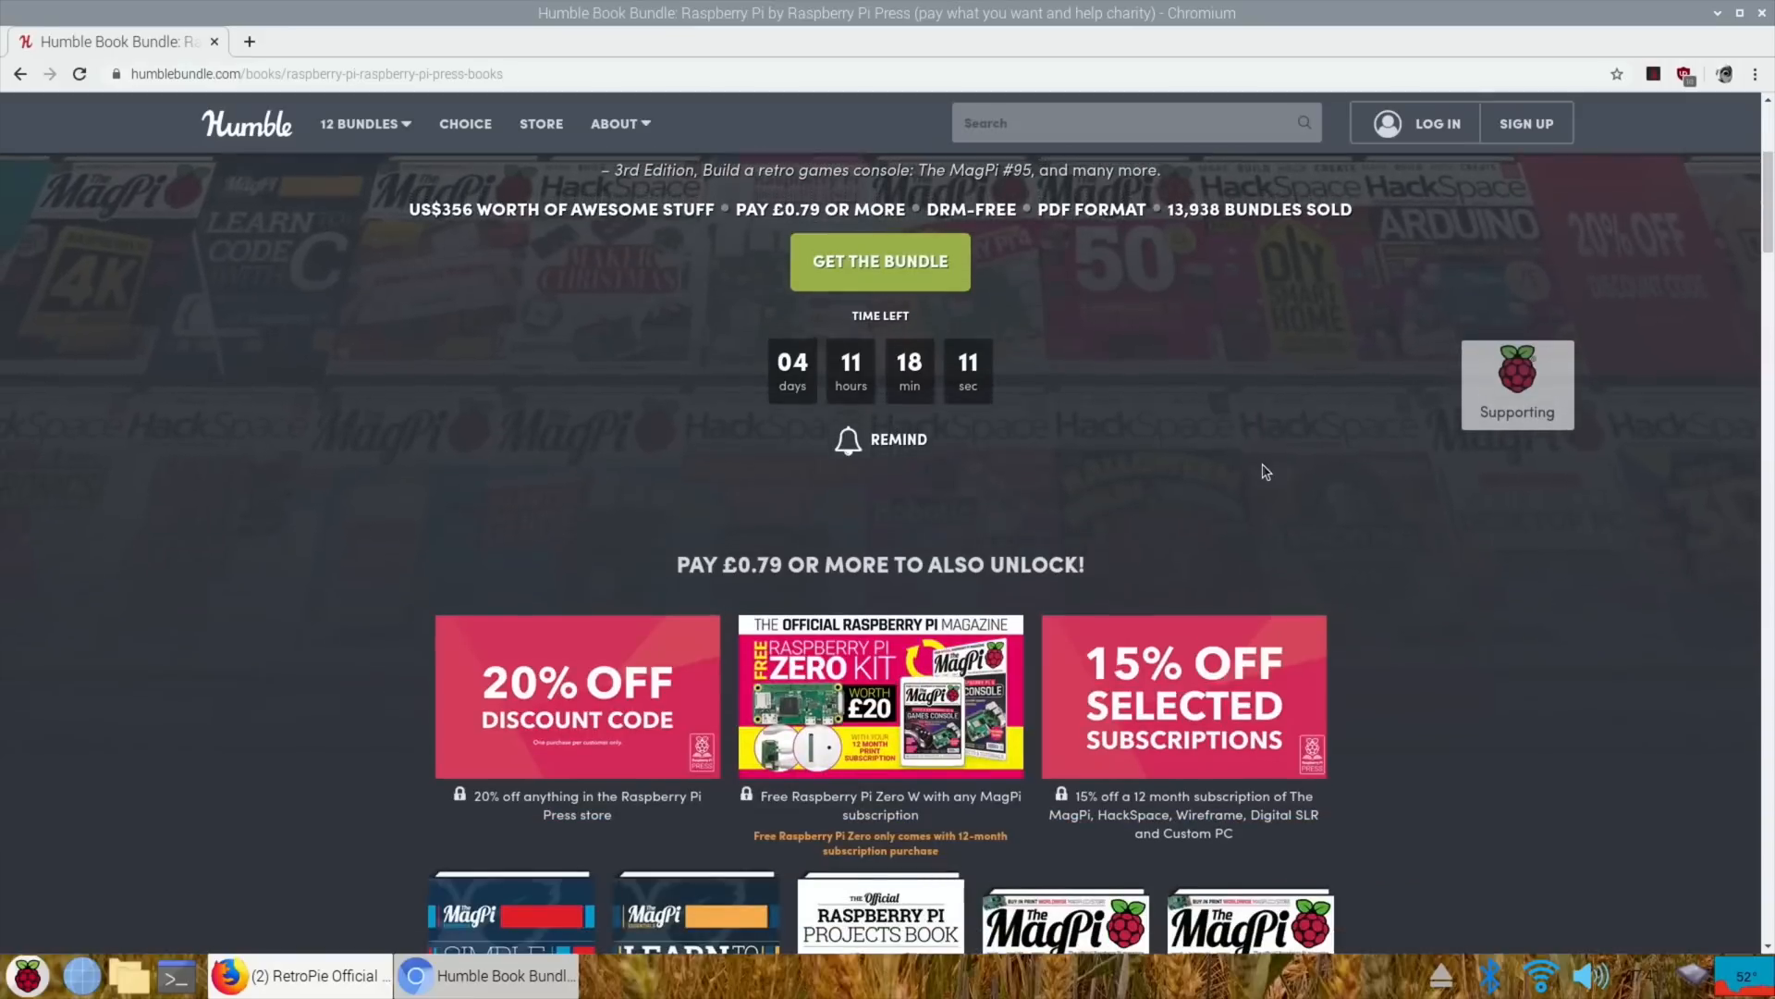
{"action": "scroll", "scroll_direction": "down", "scroll_amount": 3}
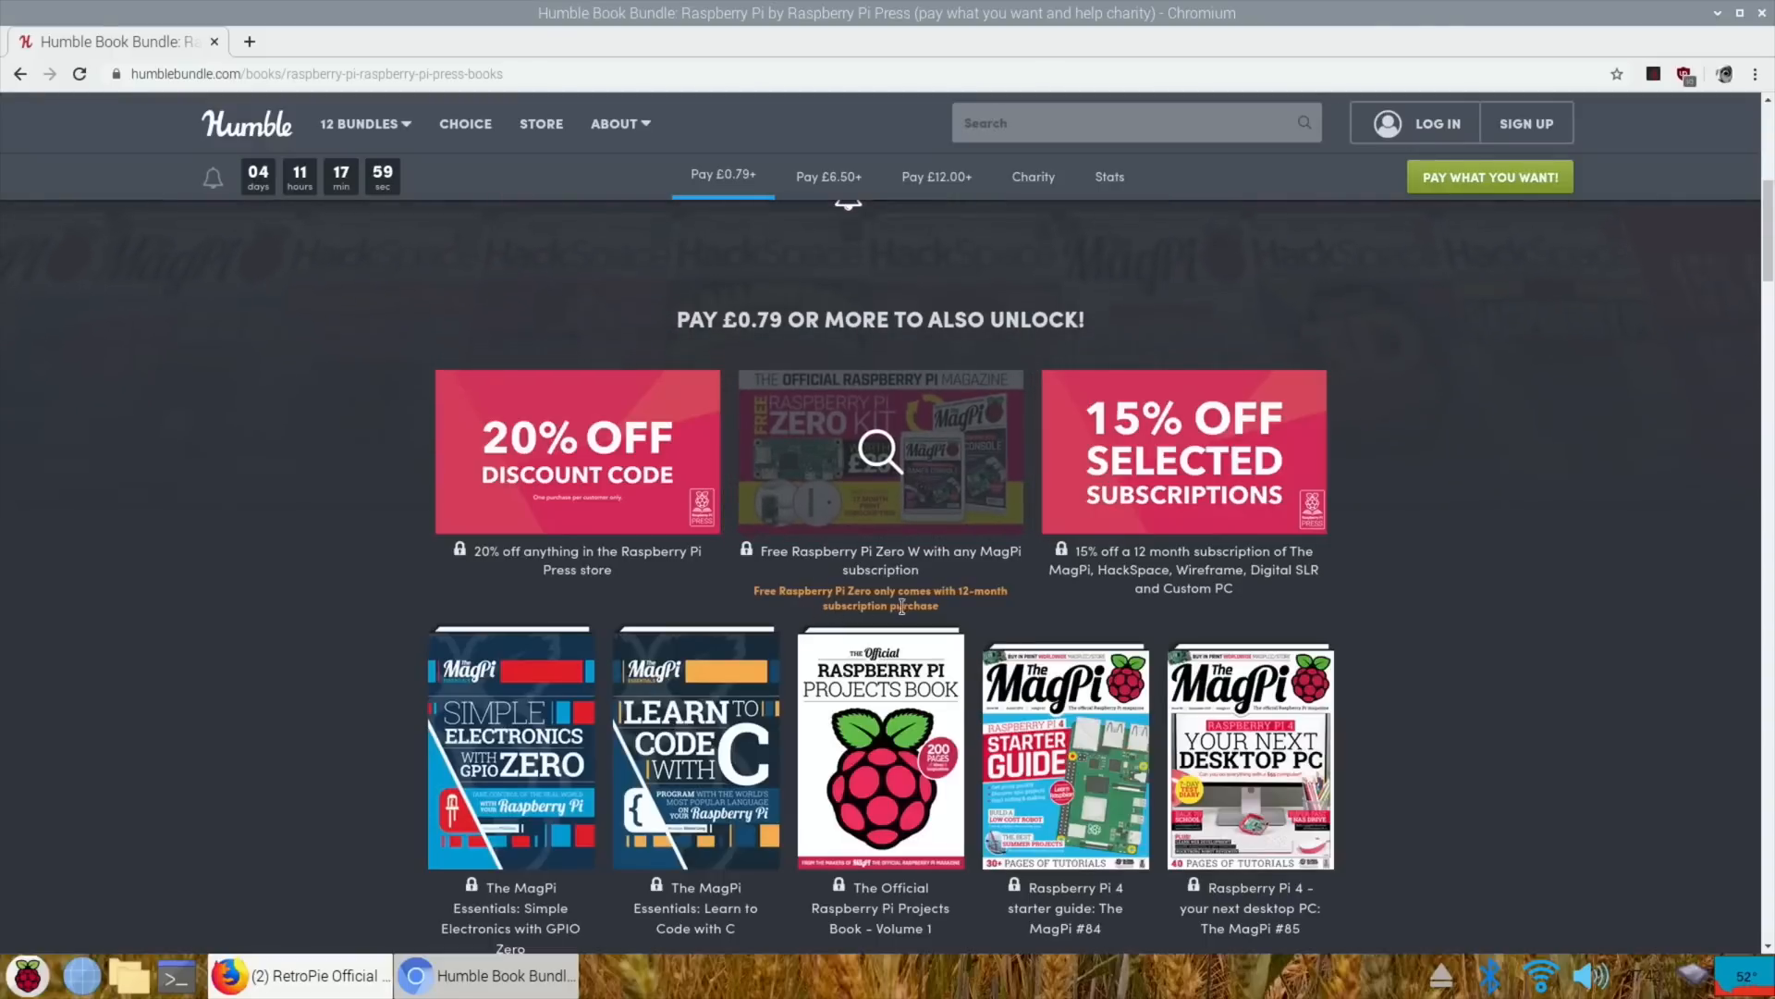
{"action": "mouse_move", "coordinate": [700, 551]}
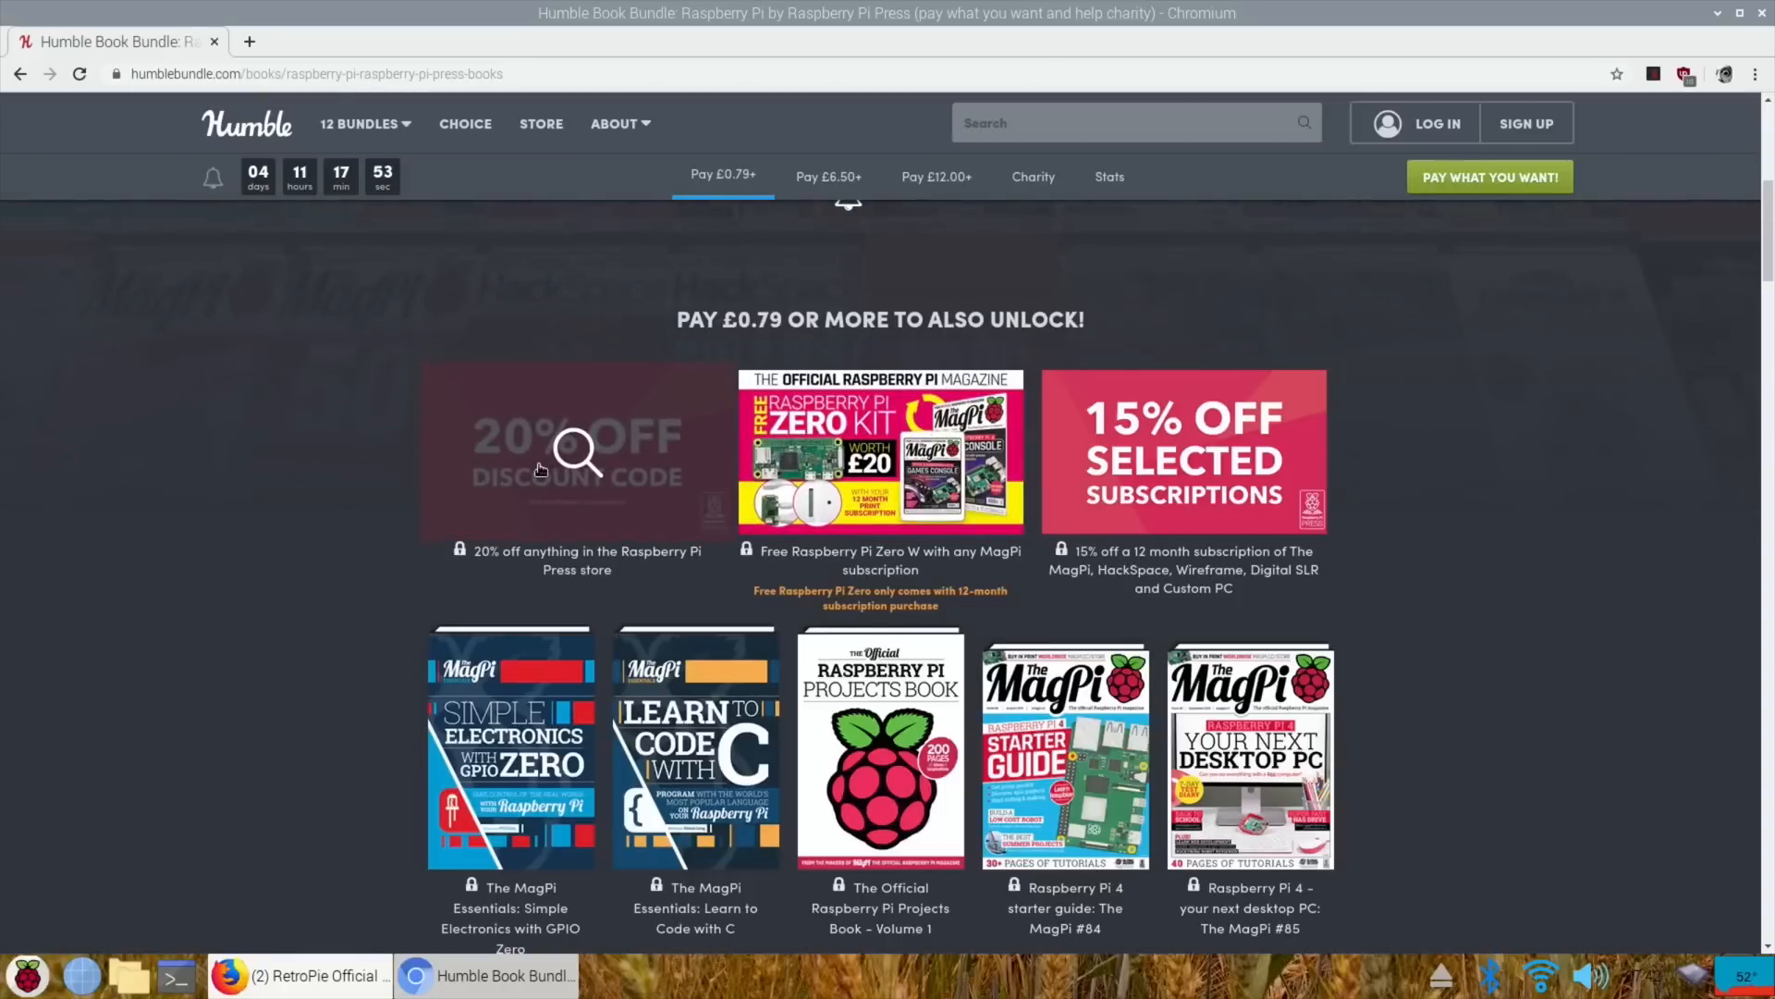
{"action": "mouse_move", "coordinate": [1183, 453]}
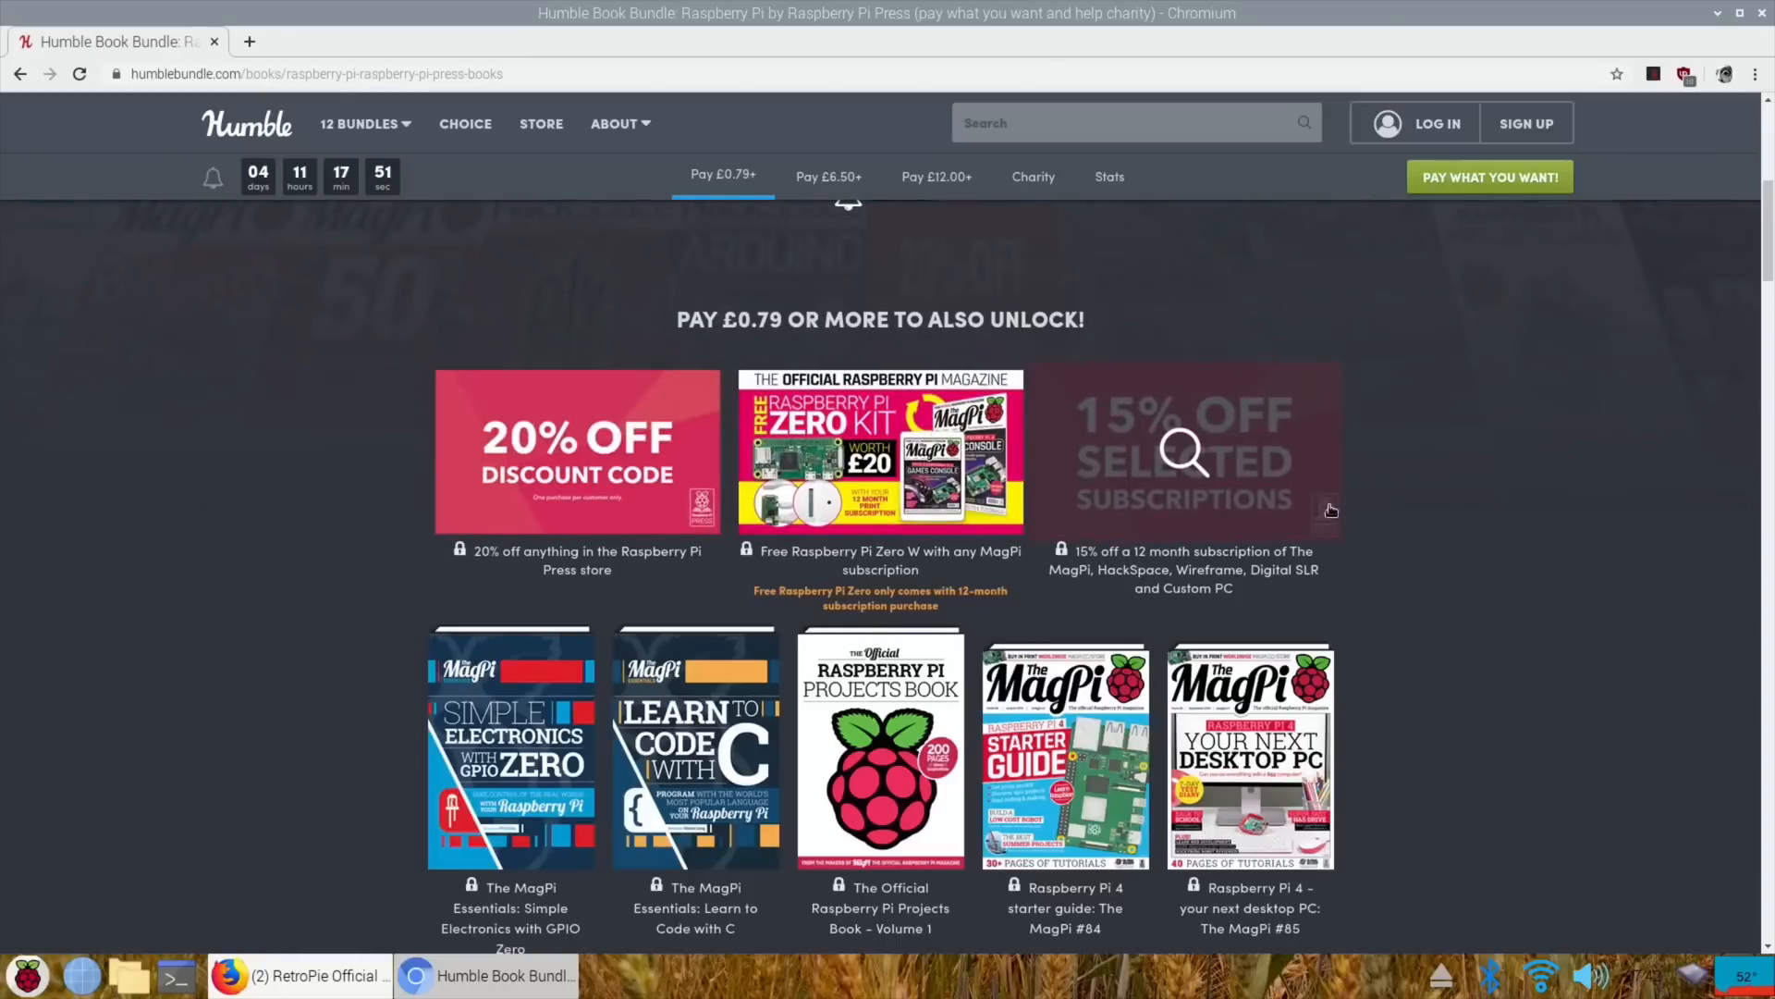
{"action": "scroll", "scroll_direction": "down", "scroll_amount": 3}
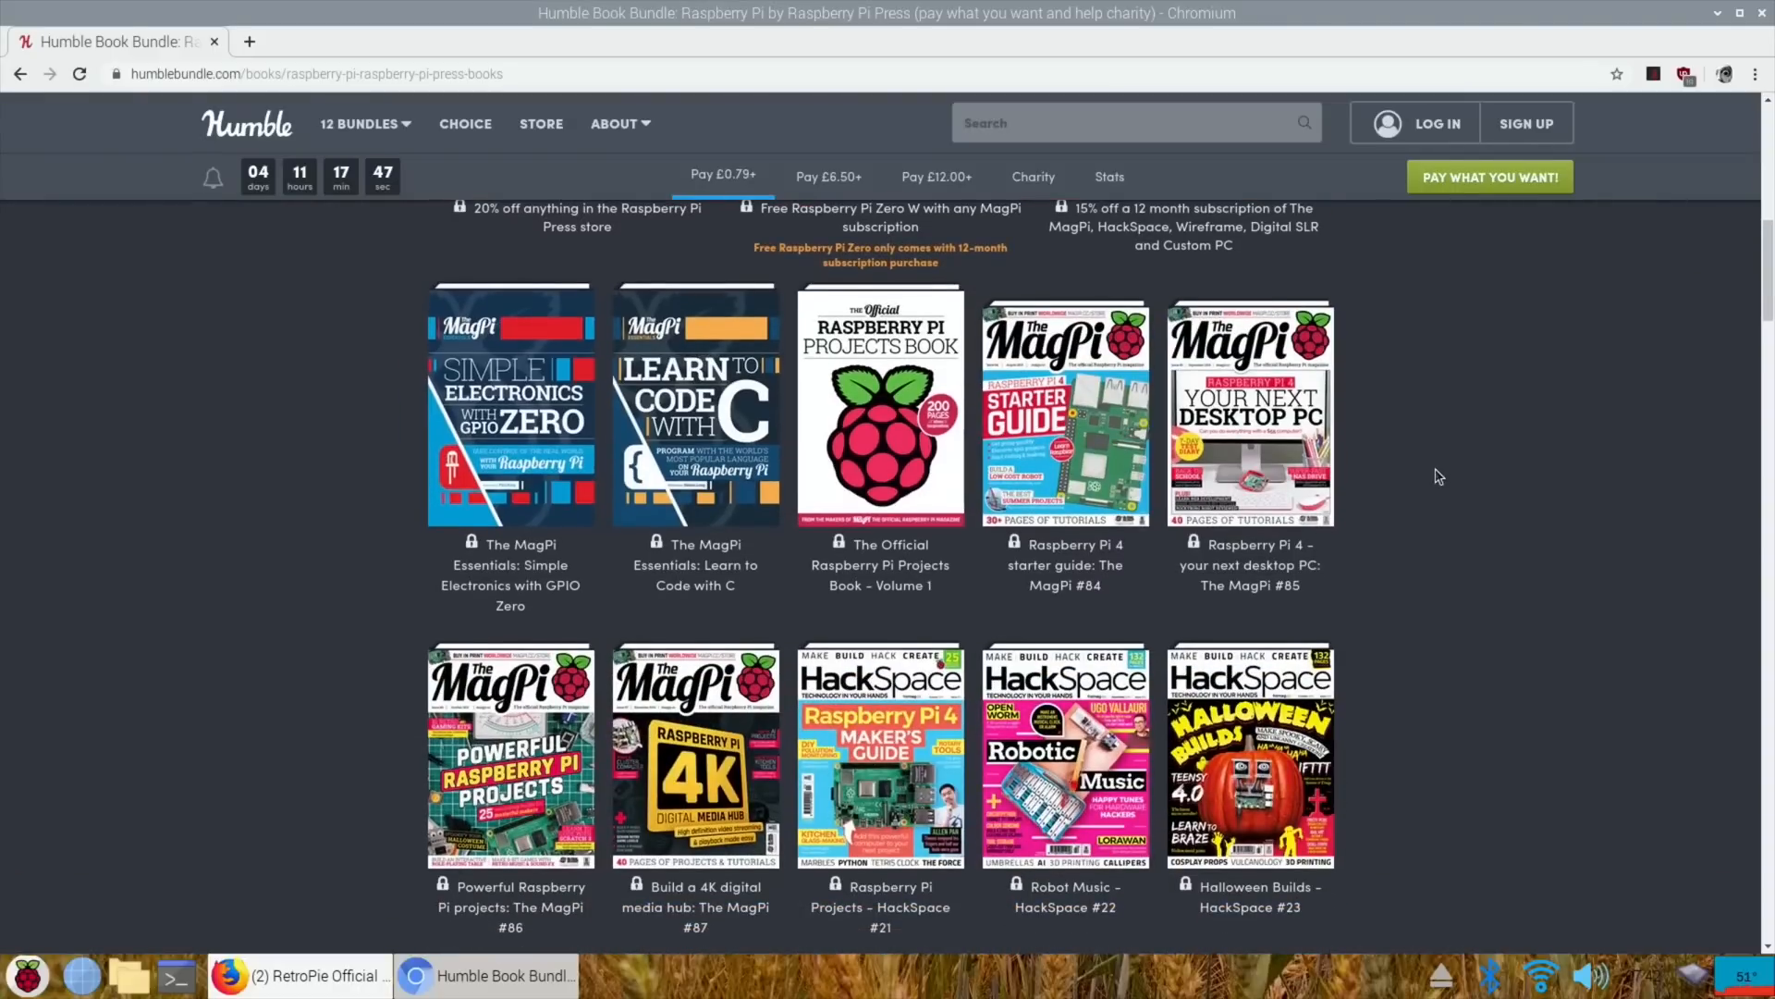
{"action": "mouse_move", "coordinate": [1064, 408]}
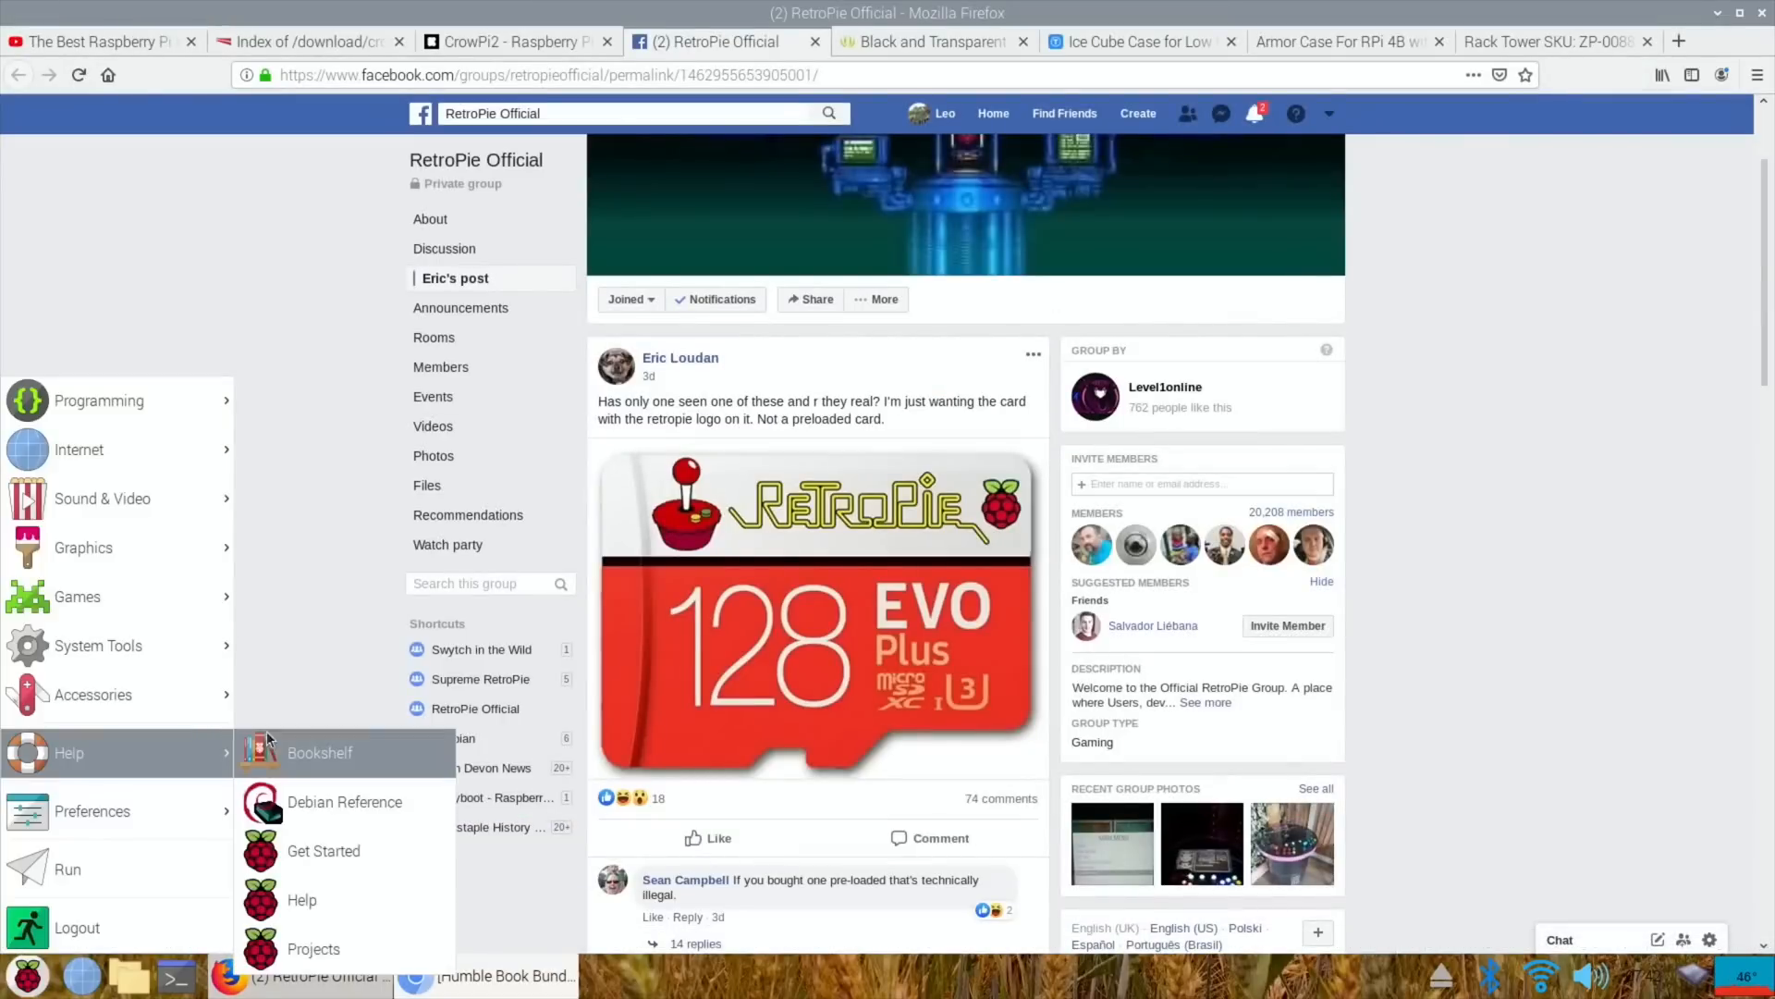
- Launch Bookshelf and browse its Books catalogue and MagPi issues
{"action": "left_click", "coordinate": [319, 752]}
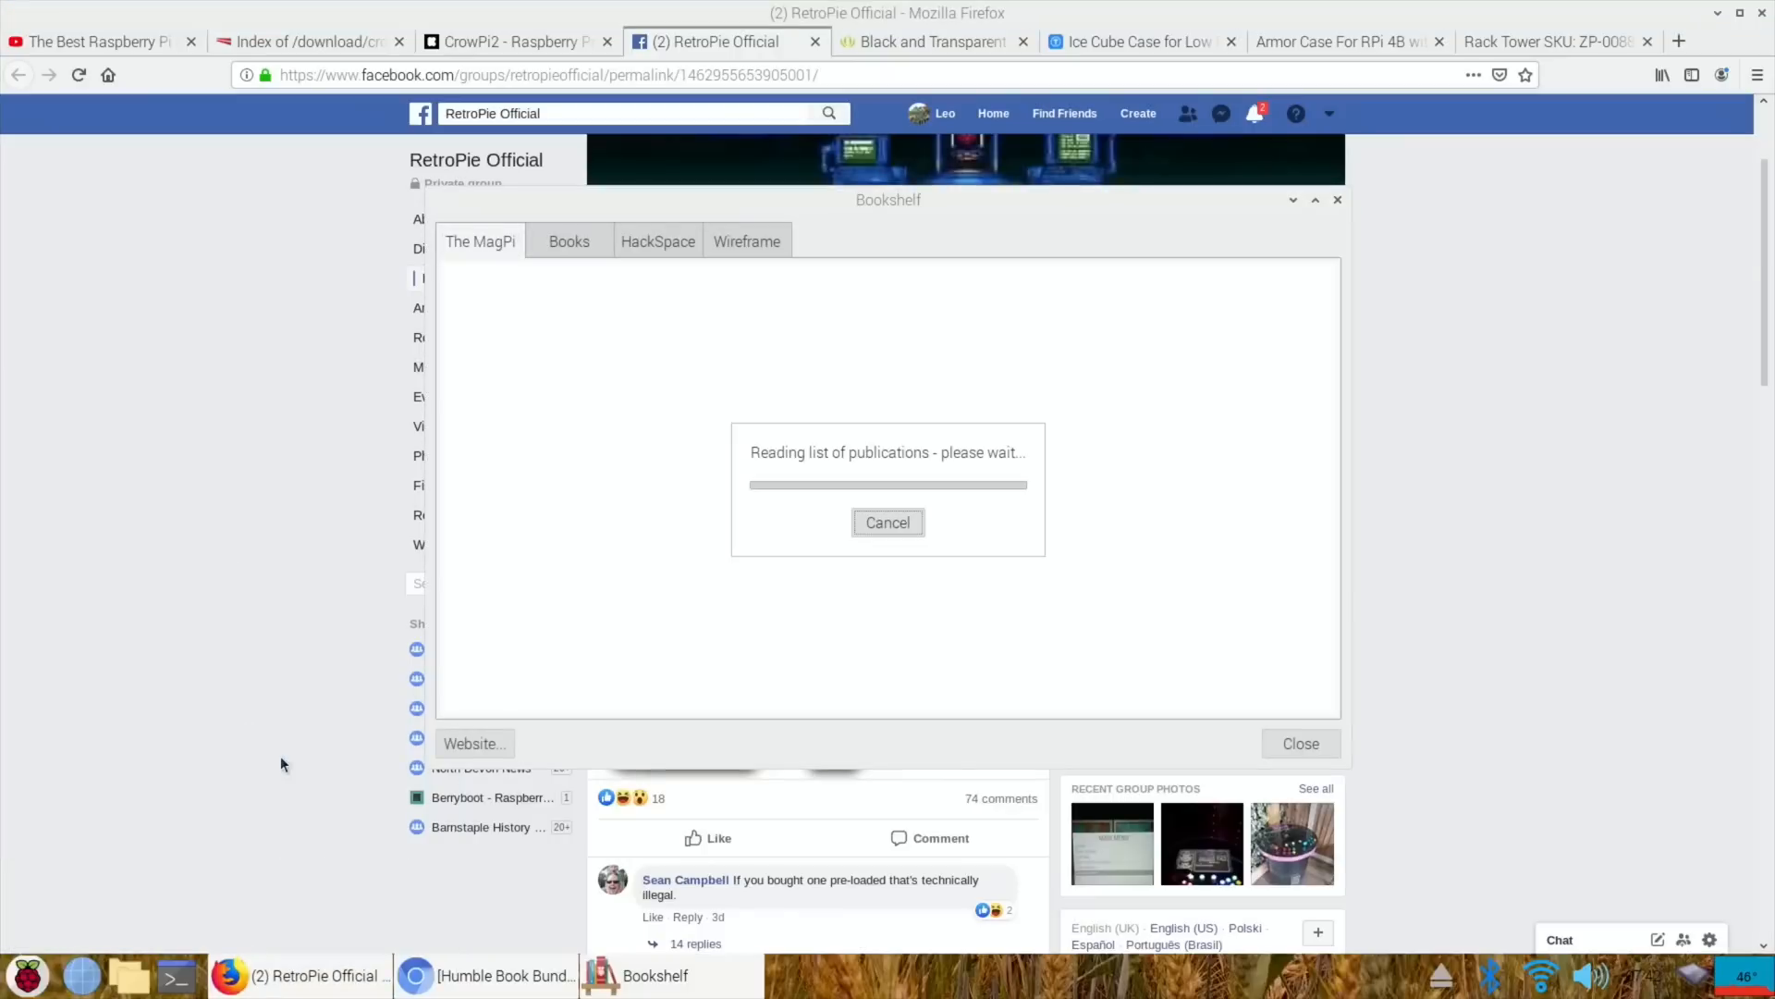
{"action": "mouse_move", "coordinate": [487, 560]}
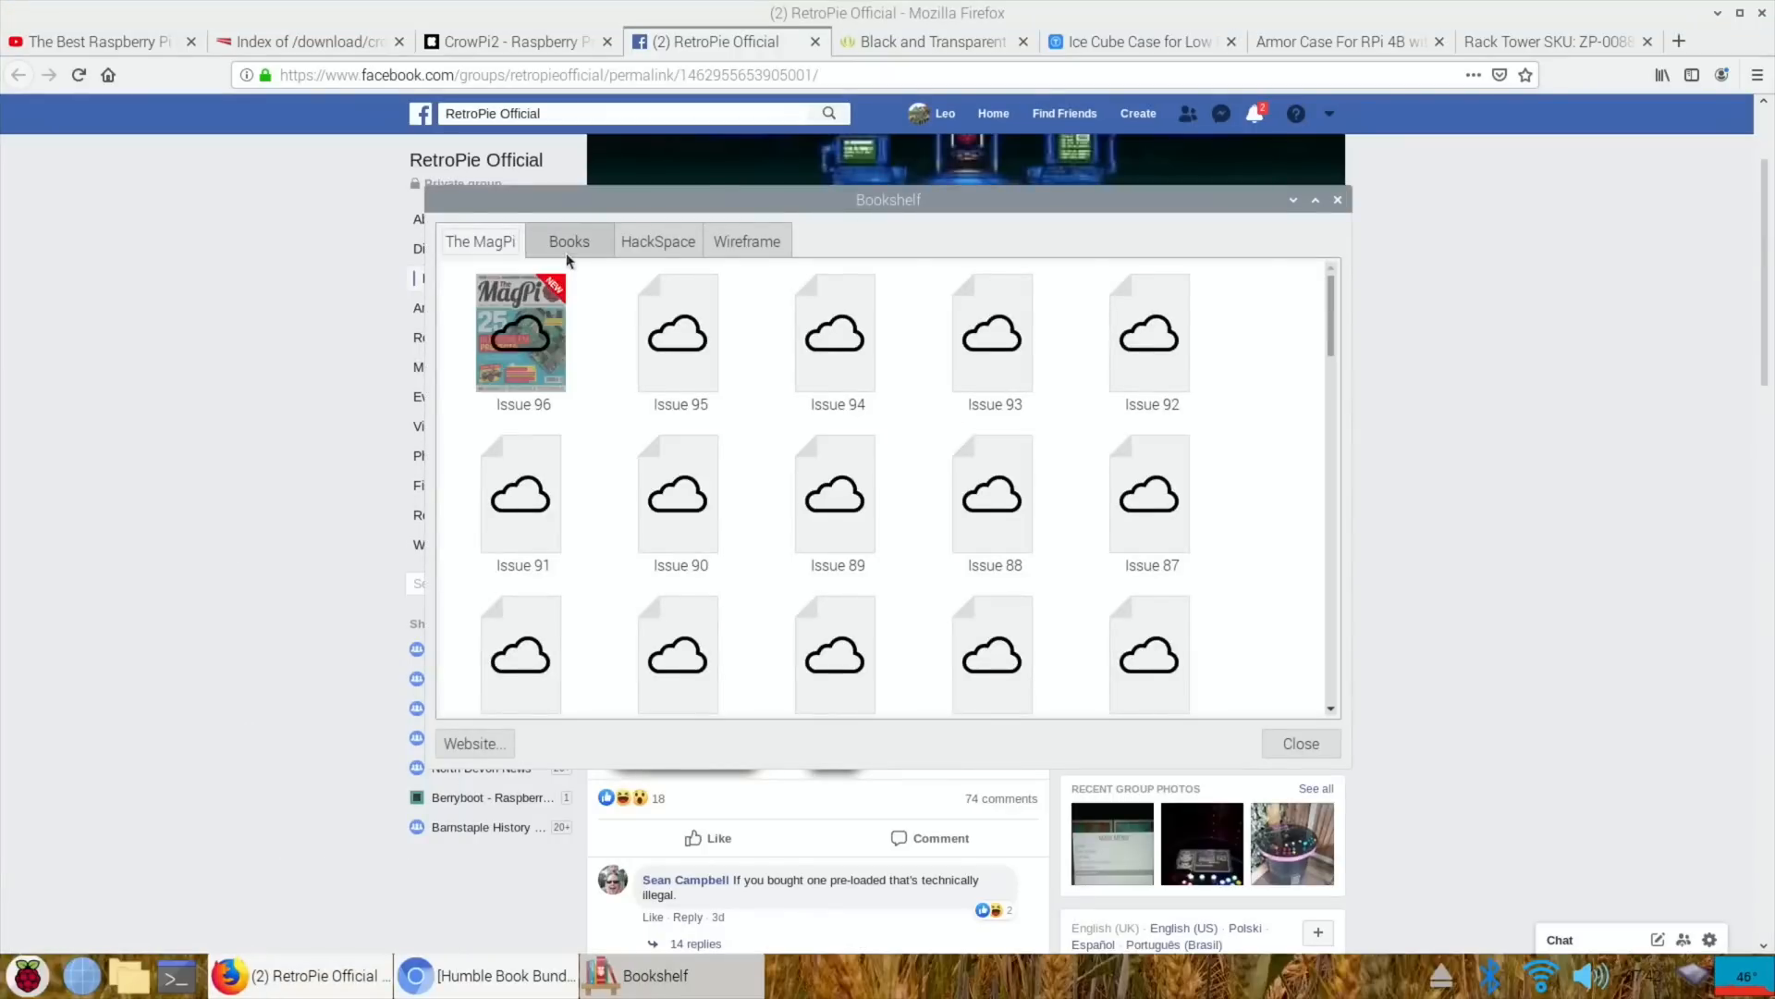
{"action": "left_click", "coordinate": [569, 242]}
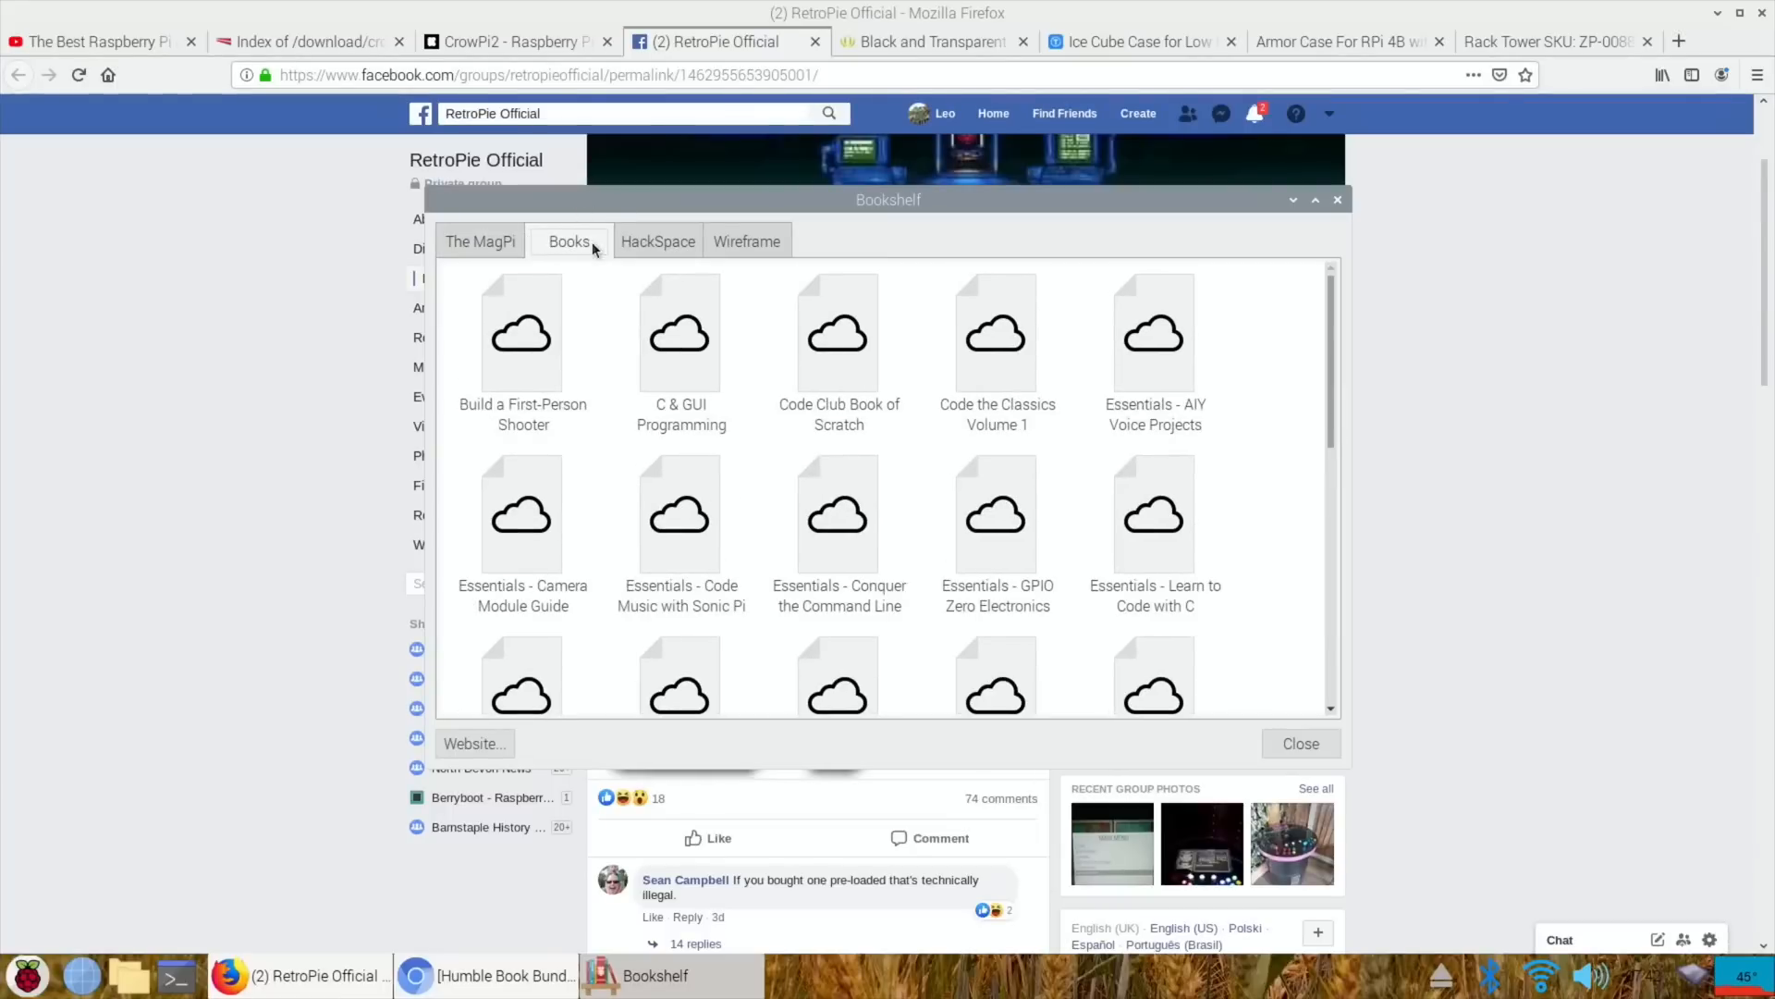
{"action": "left_click", "coordinate": [480, 241]}
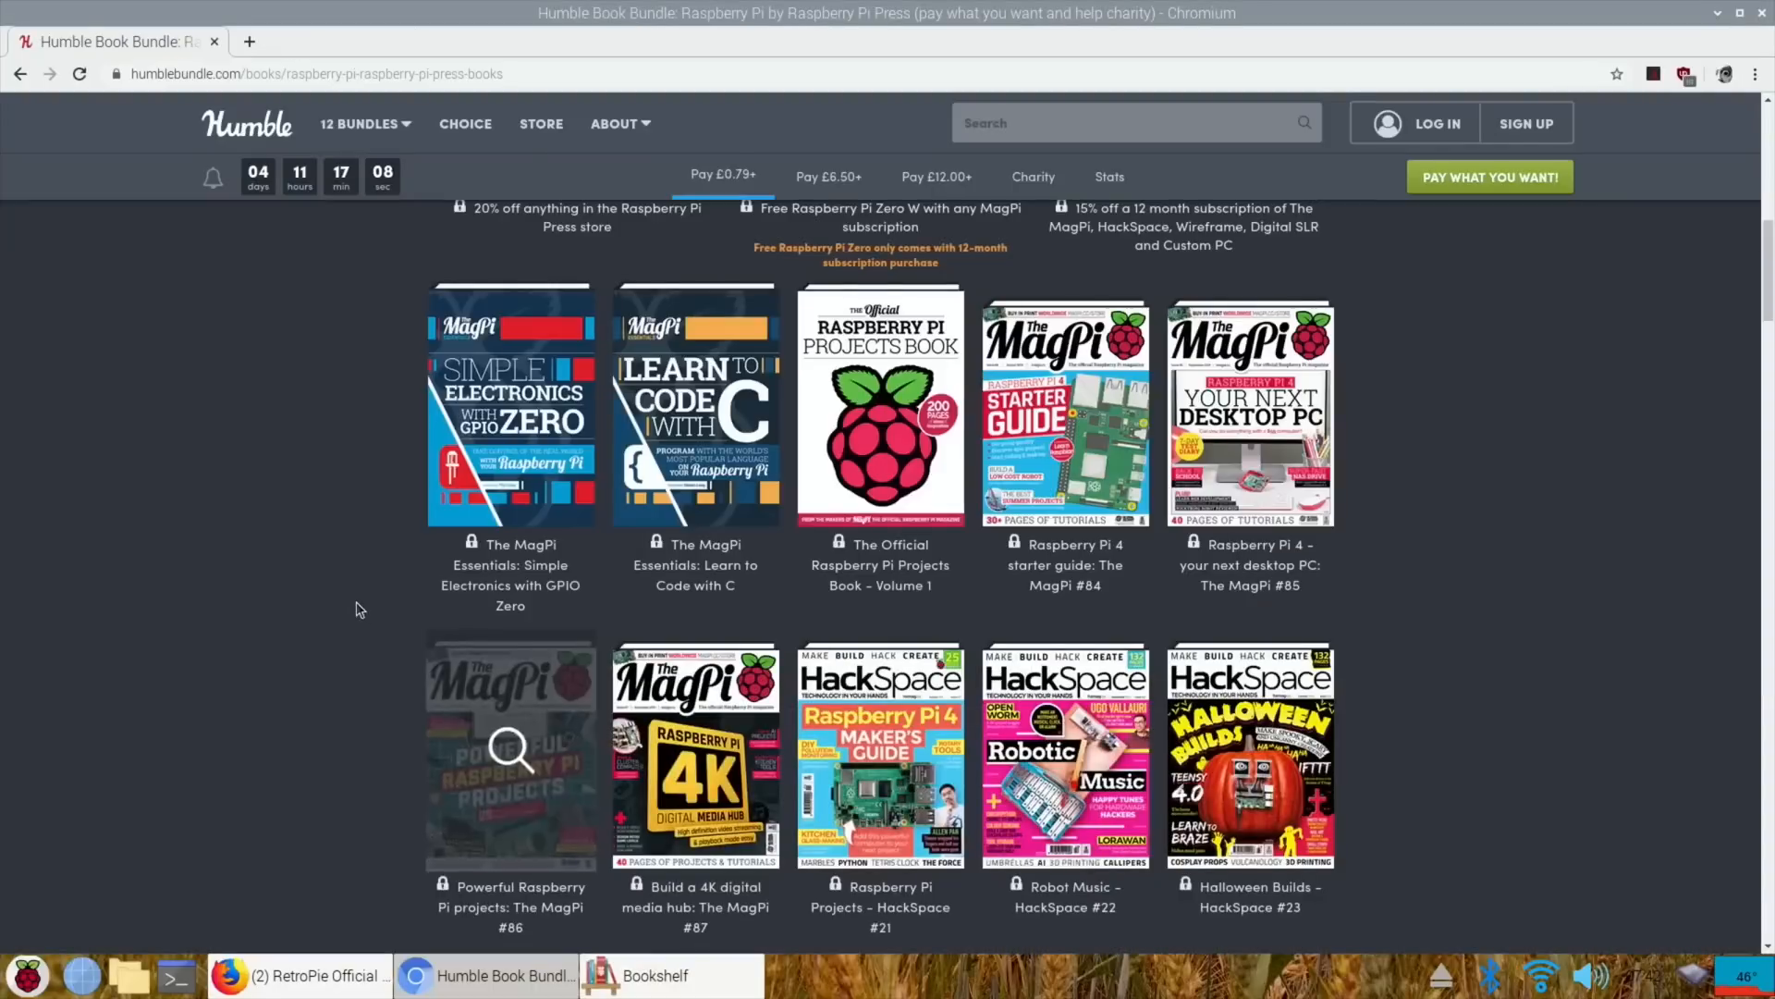
- Browse the £6.50 and £12 tier books down to the Raspberry Pi Foundation charity section
{"action": "scroll", "scroll_direction": "down", "scroll_amount": 3}
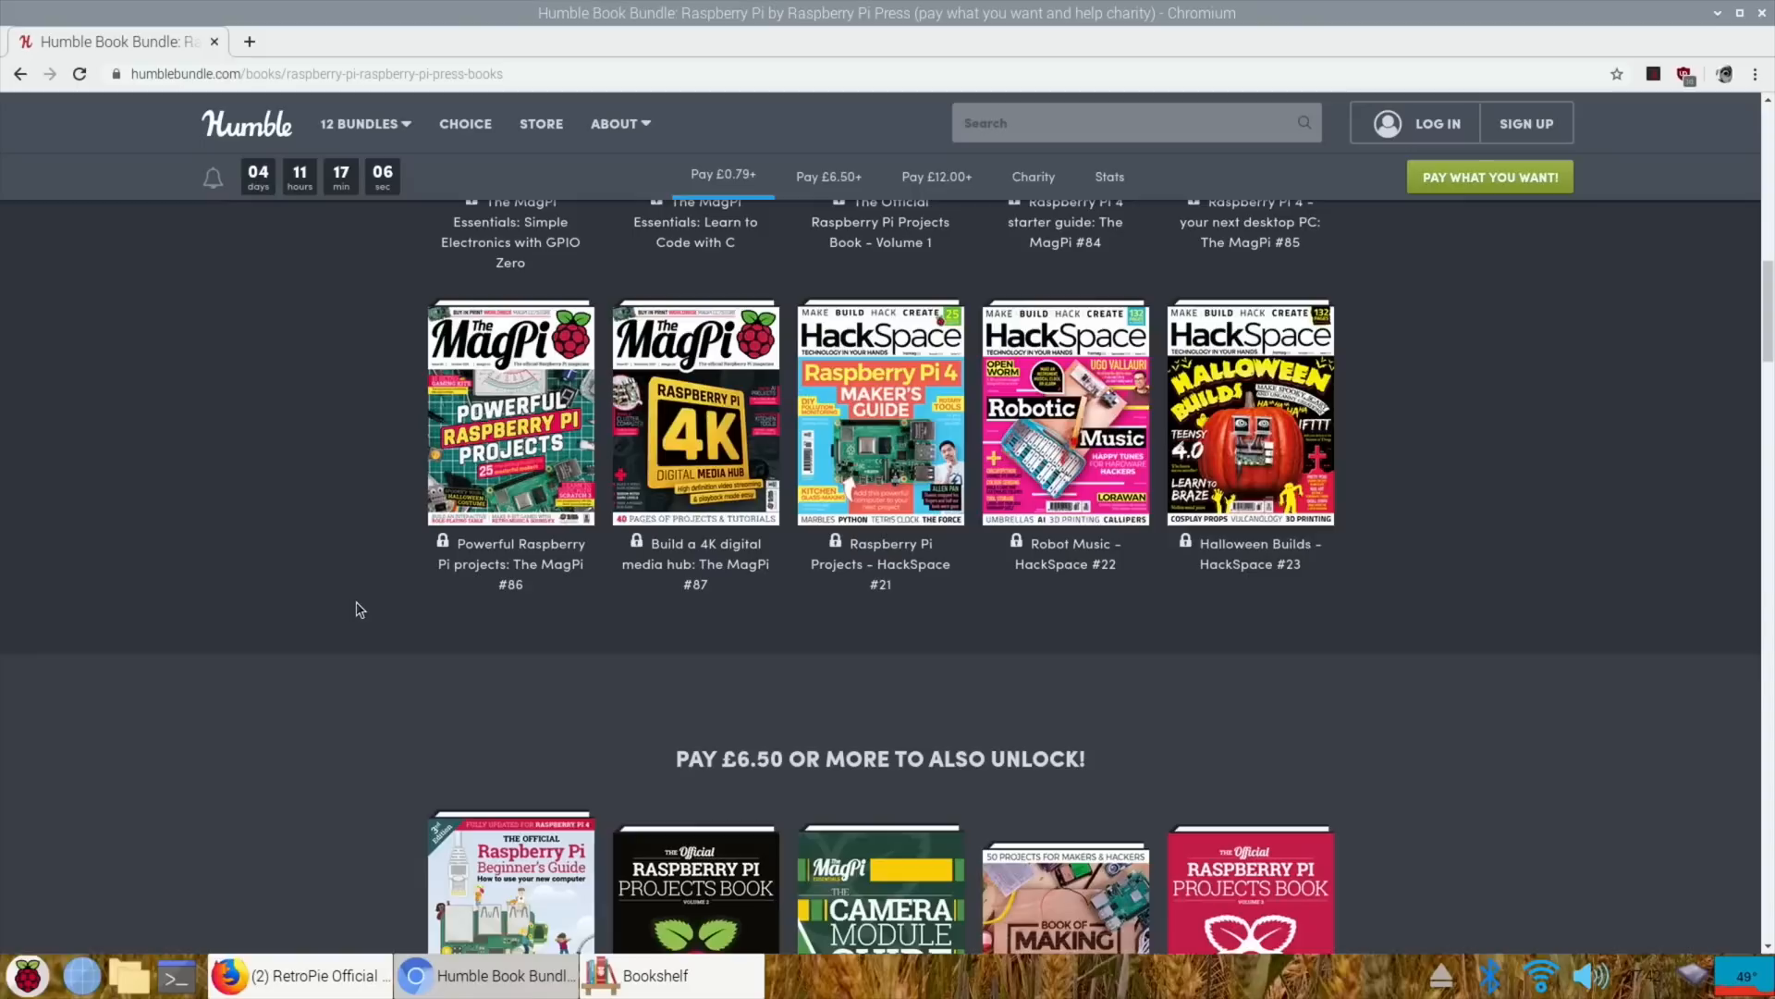
{"action": "scroll", "scroll_direction": "down", "scroll_amount": 3}
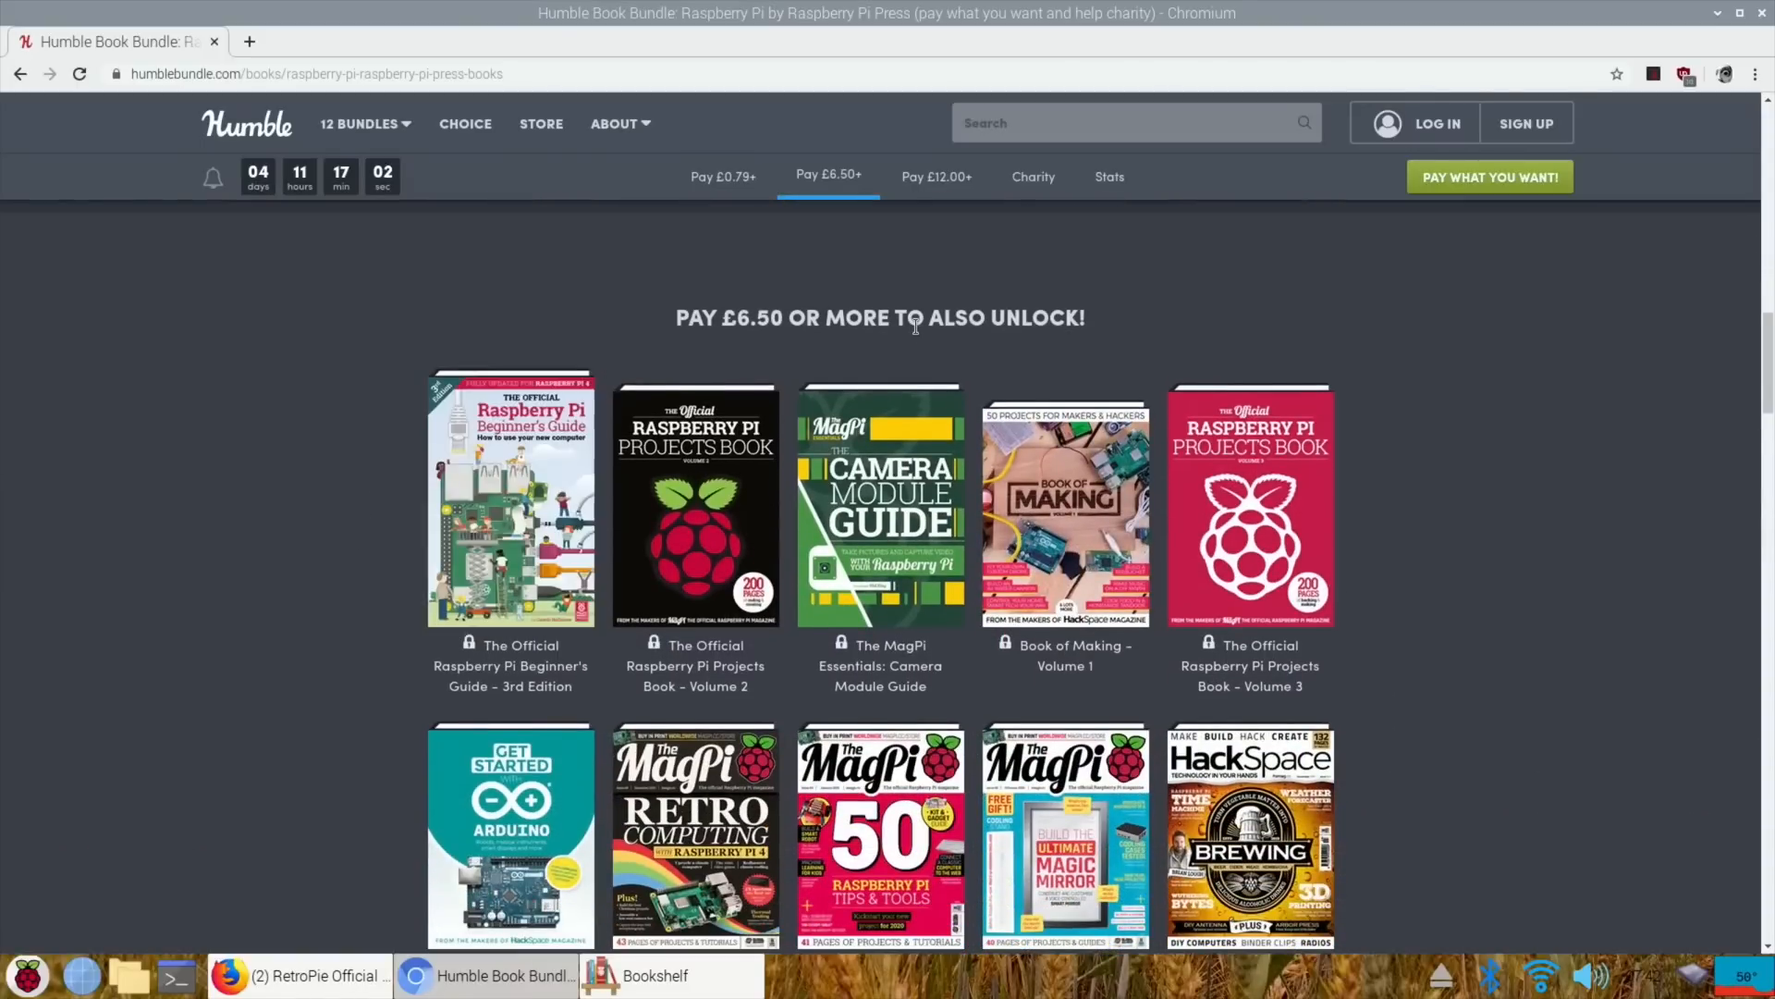
{"action": "scroll", "scroll_direction": "down", "scroll_amount": 3}
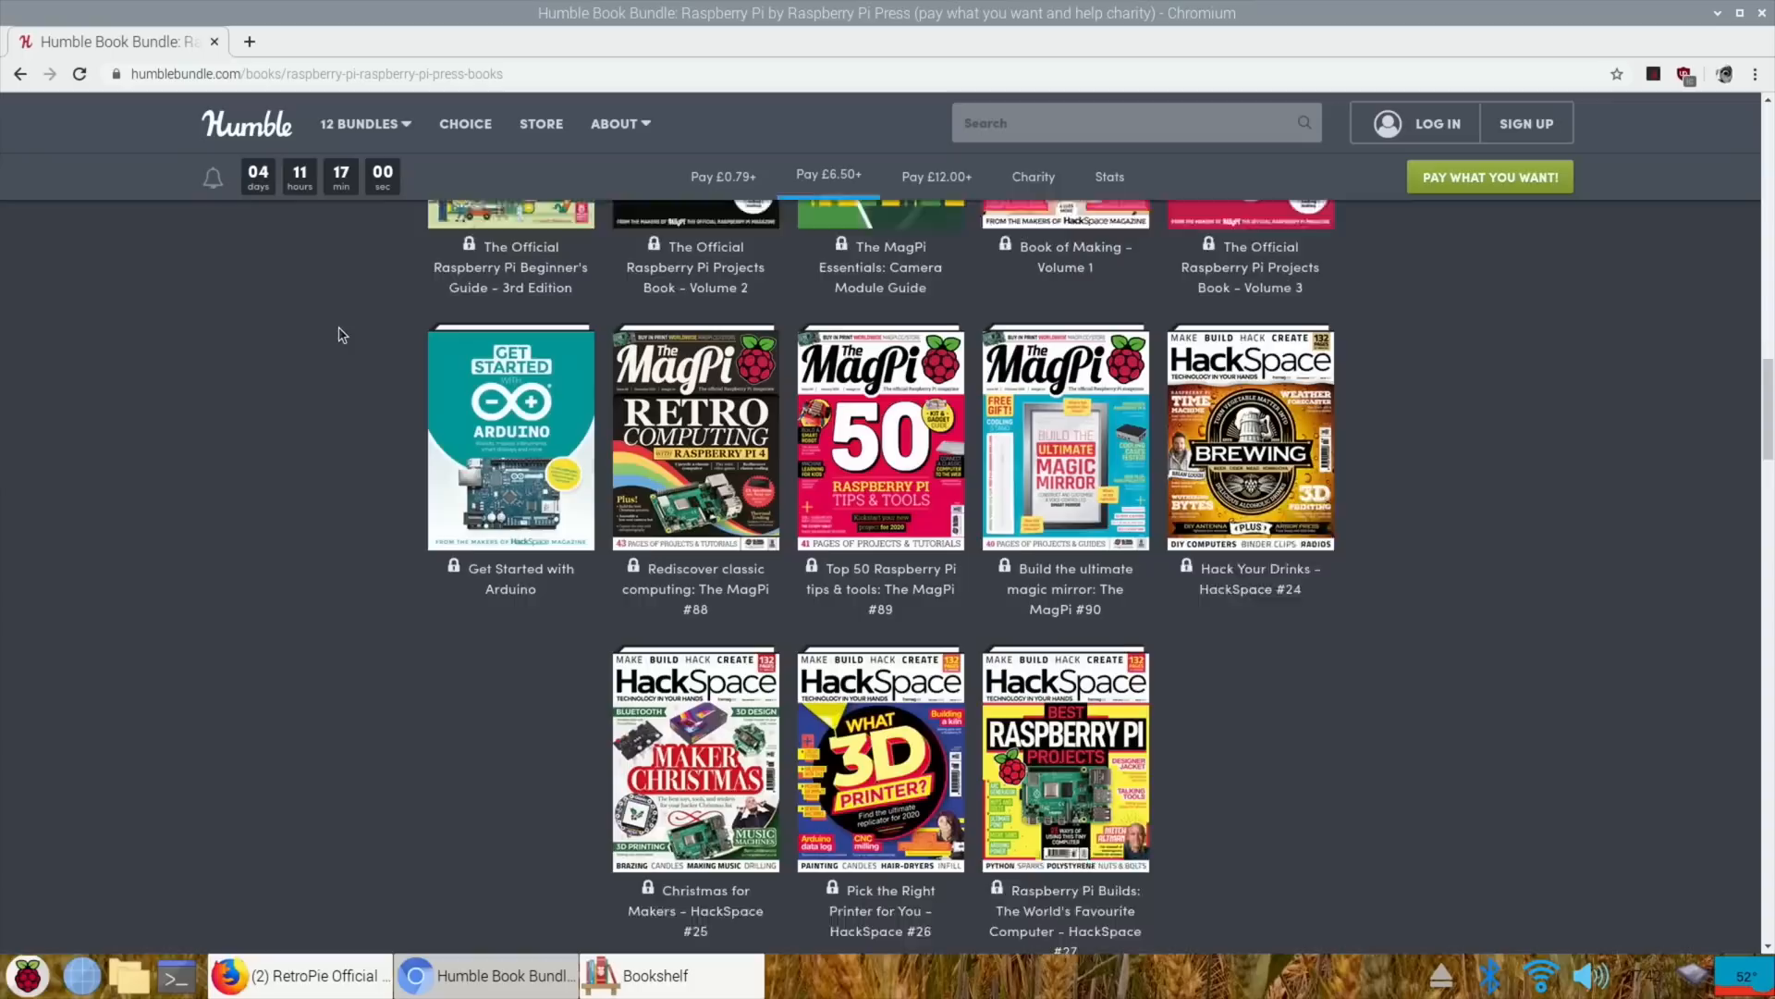
{"action": "scroll", "scroll_direction": "down", "scroll_amount": 3}
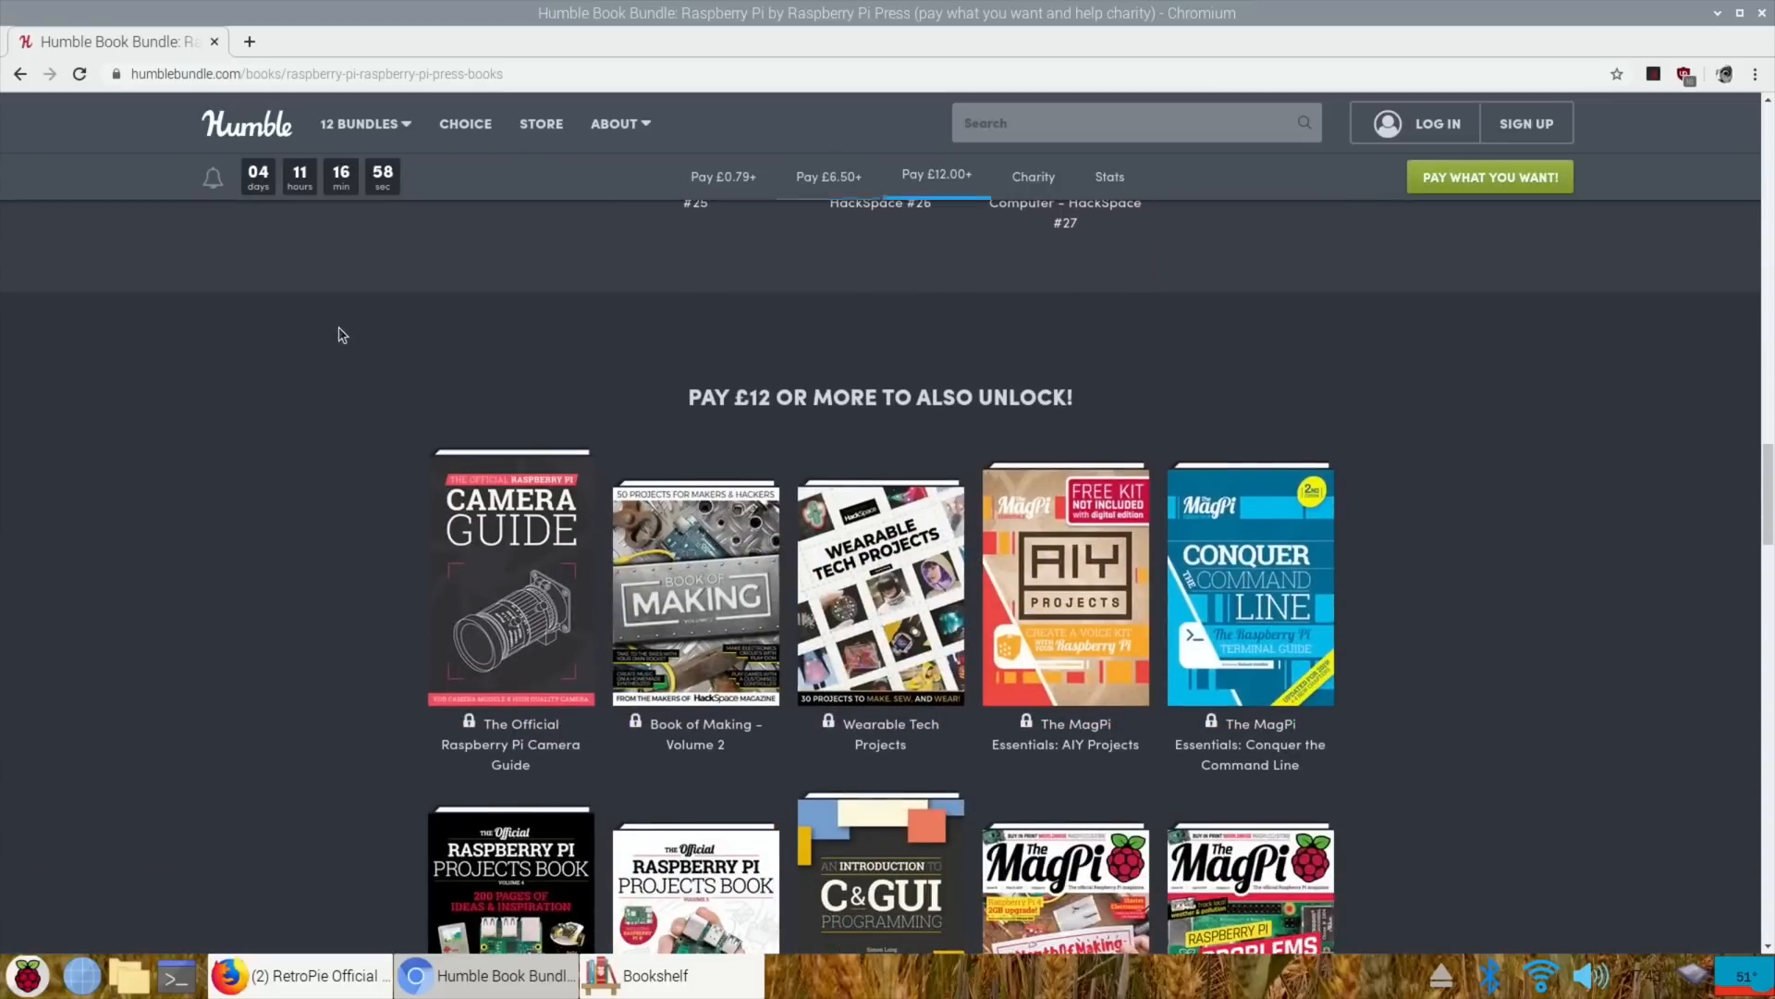
{"action": "scroll", "scroll_direction": "down", "scroll_amount": 3}
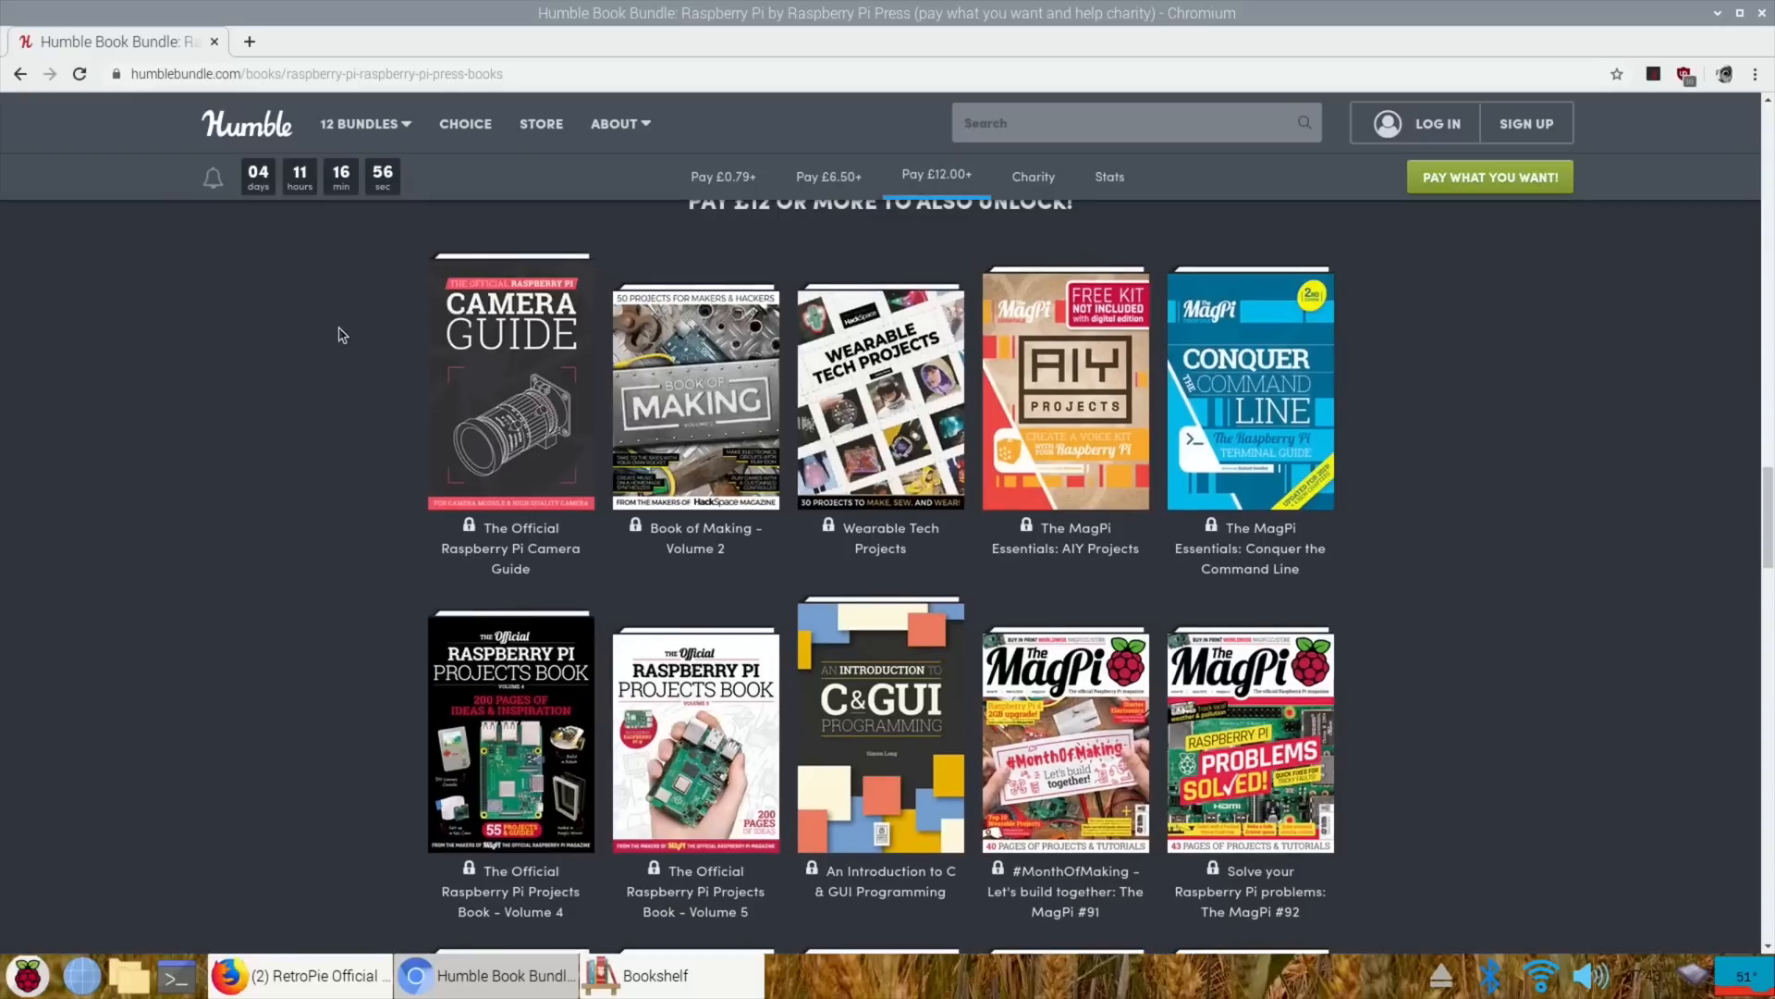
{"action": "scroll", "scroll_direction": "down", "scroll_amount": 3}
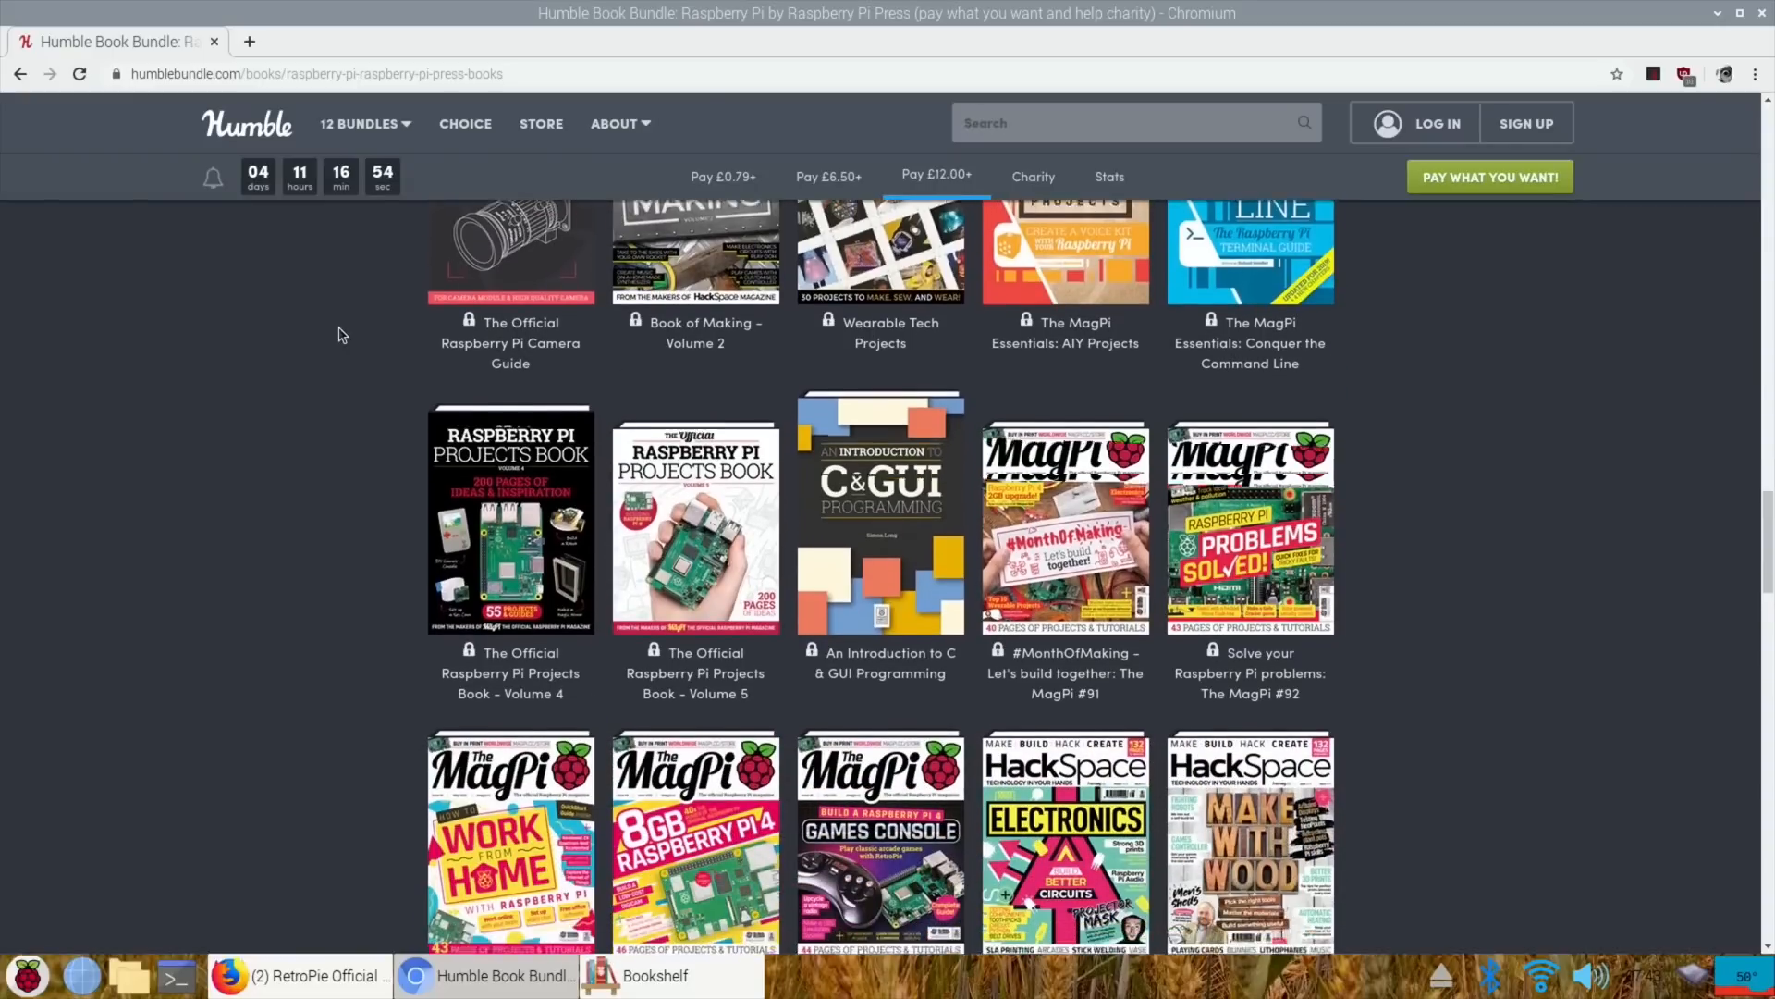
{"action": "scroll", "scroll_direction": "down", "scroll_amount": 3}
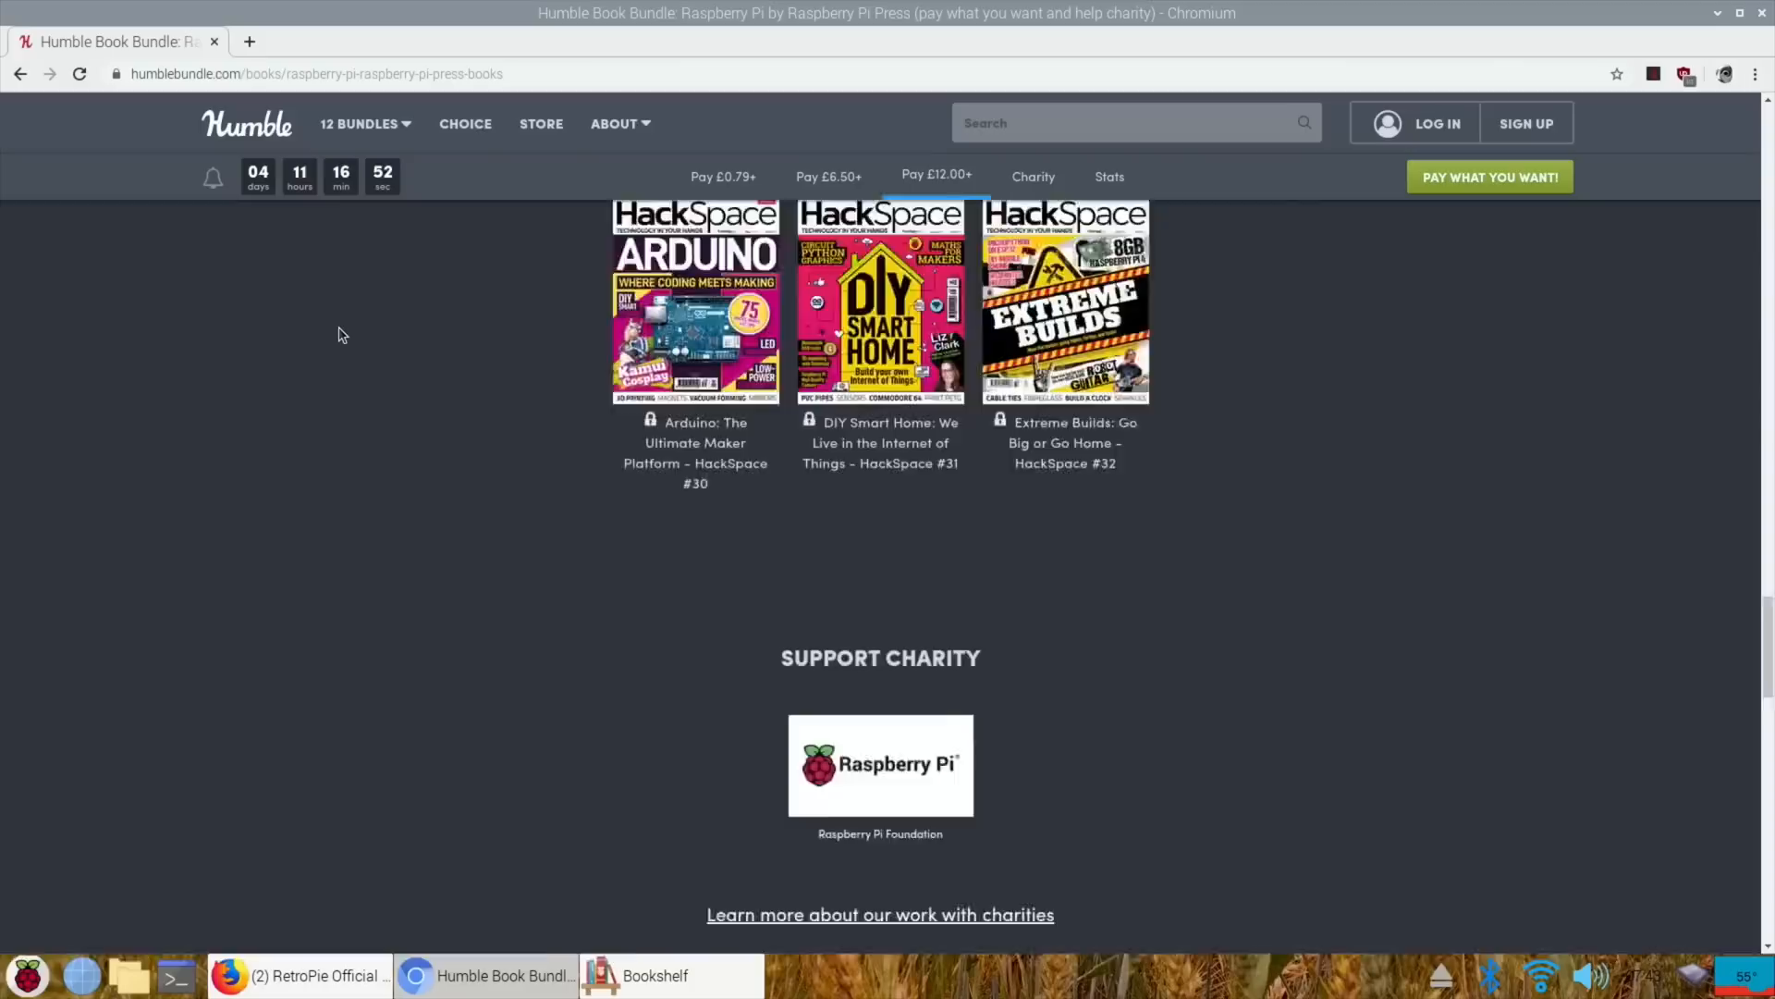
{"action": "scroll", "scroll_direction": "down", "scroll_amount": 3}
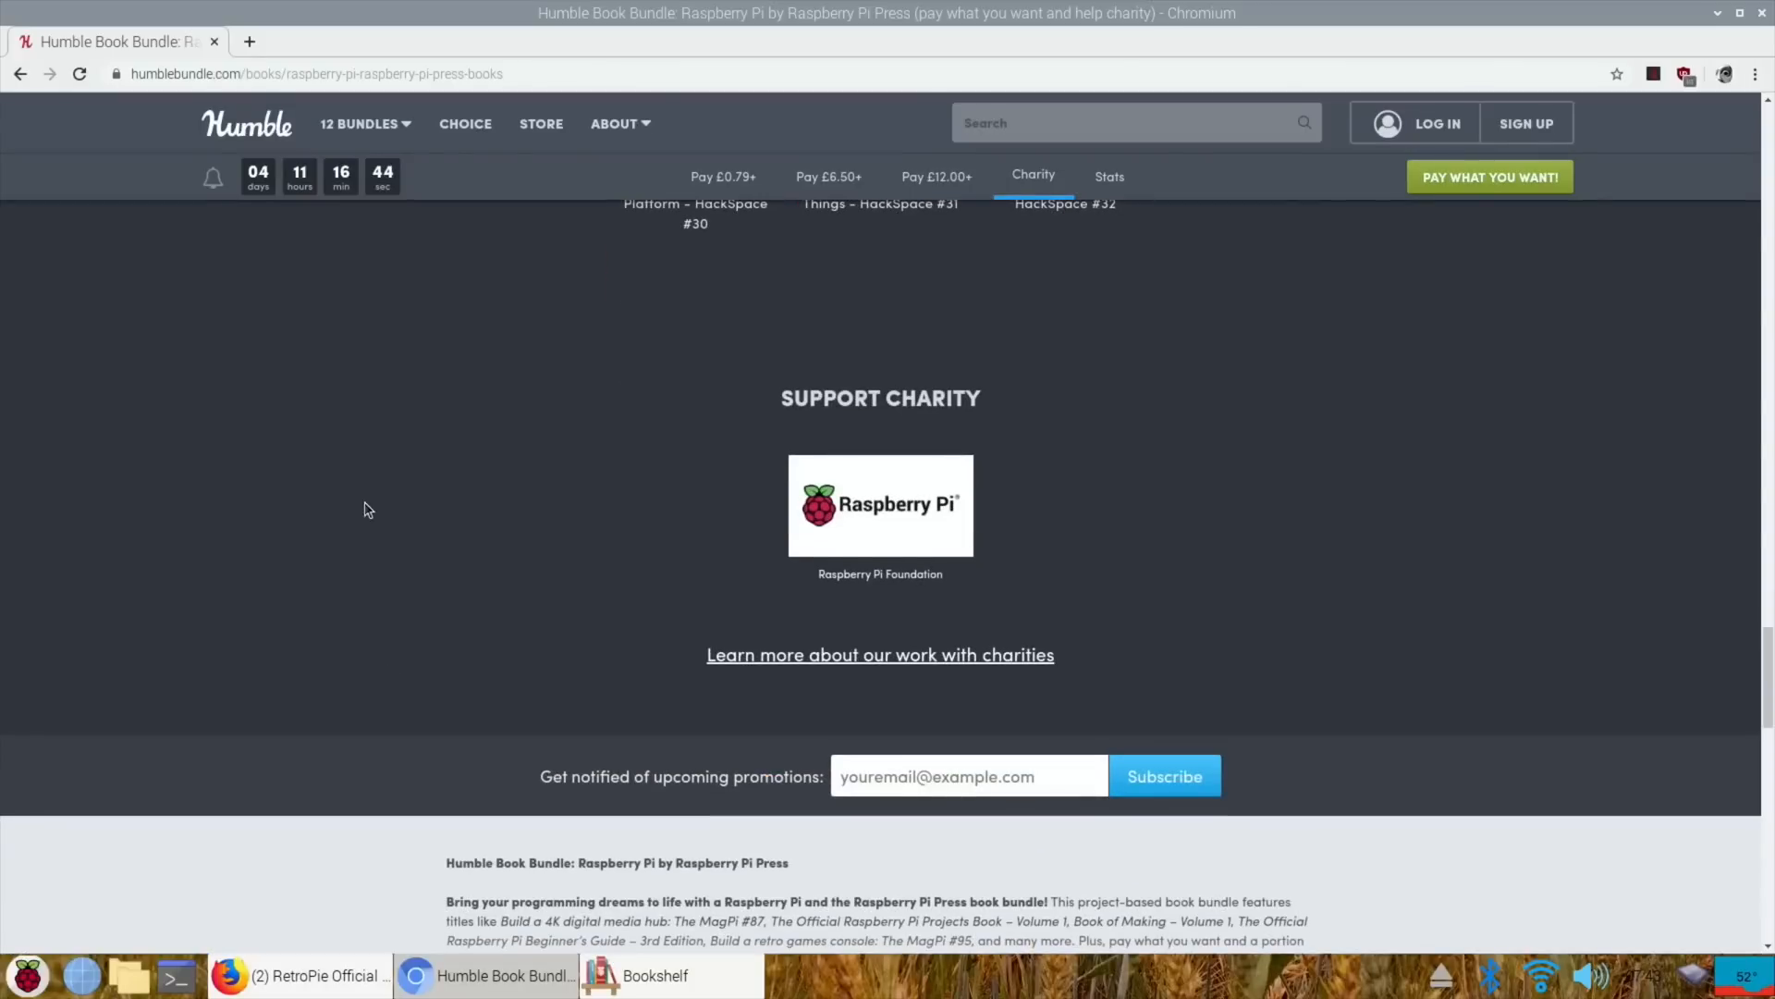
{"action": "mouse_move", "coordinate": [343, 405]}
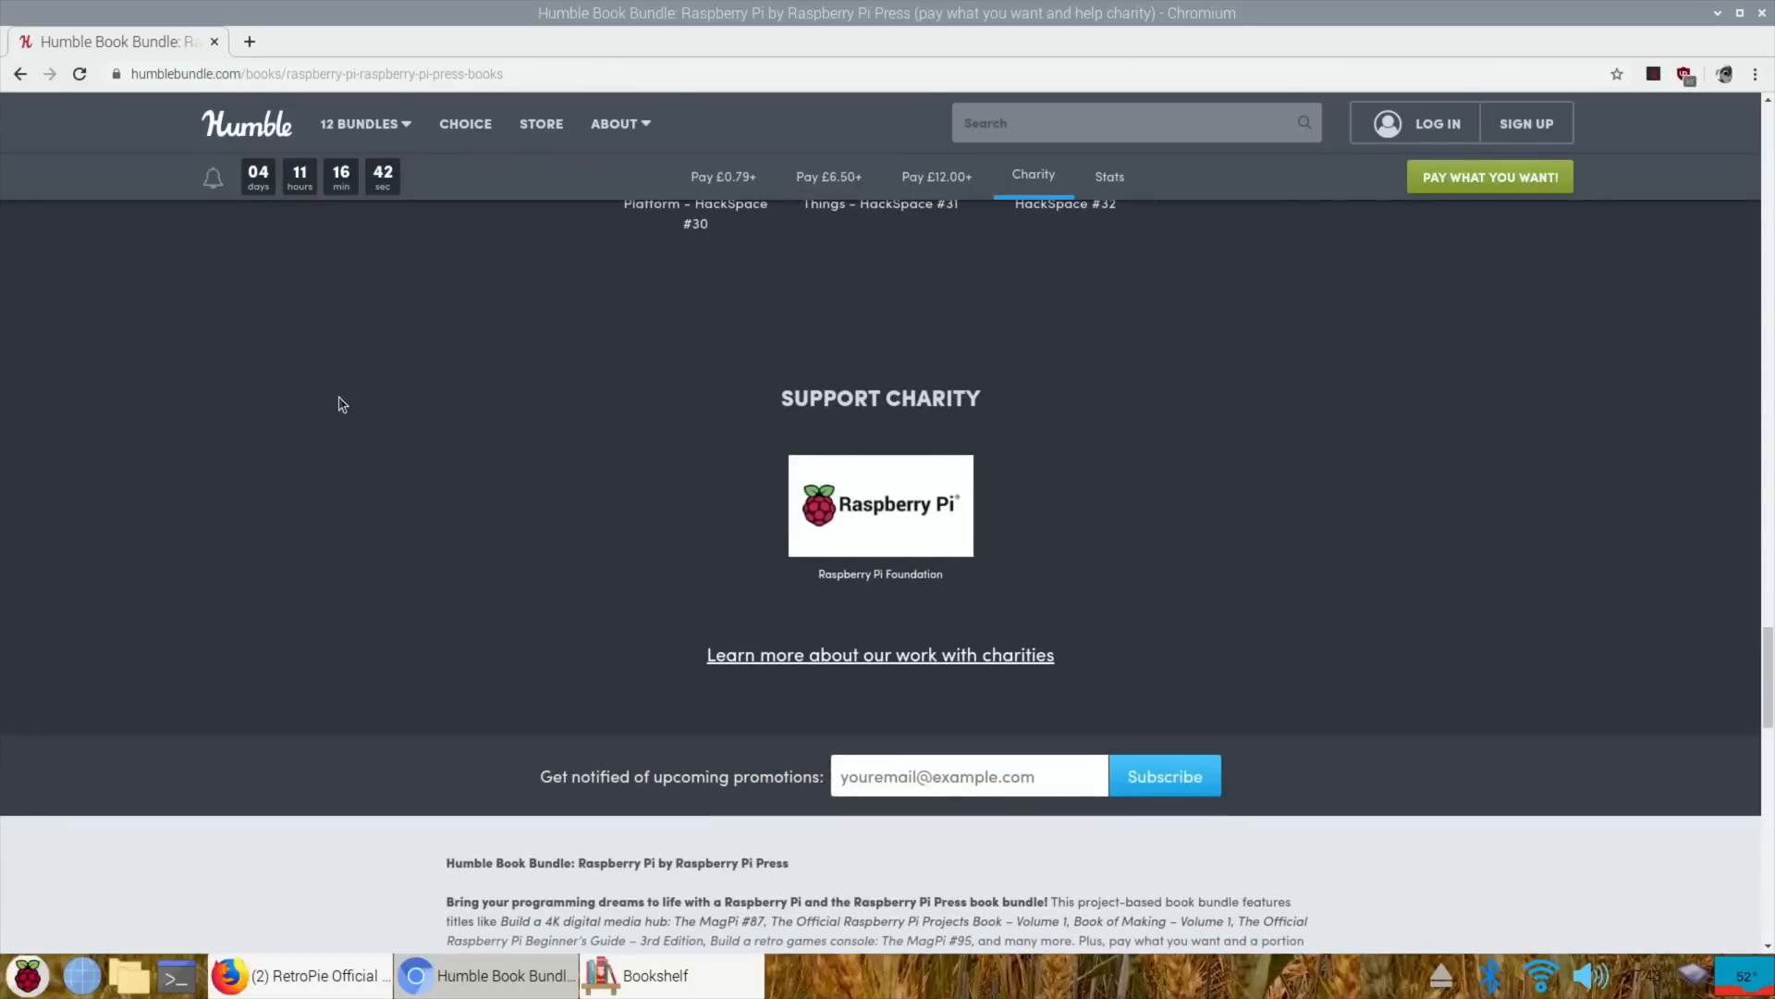
{"action": "mouse_move", "coordinate": [286, 297]}
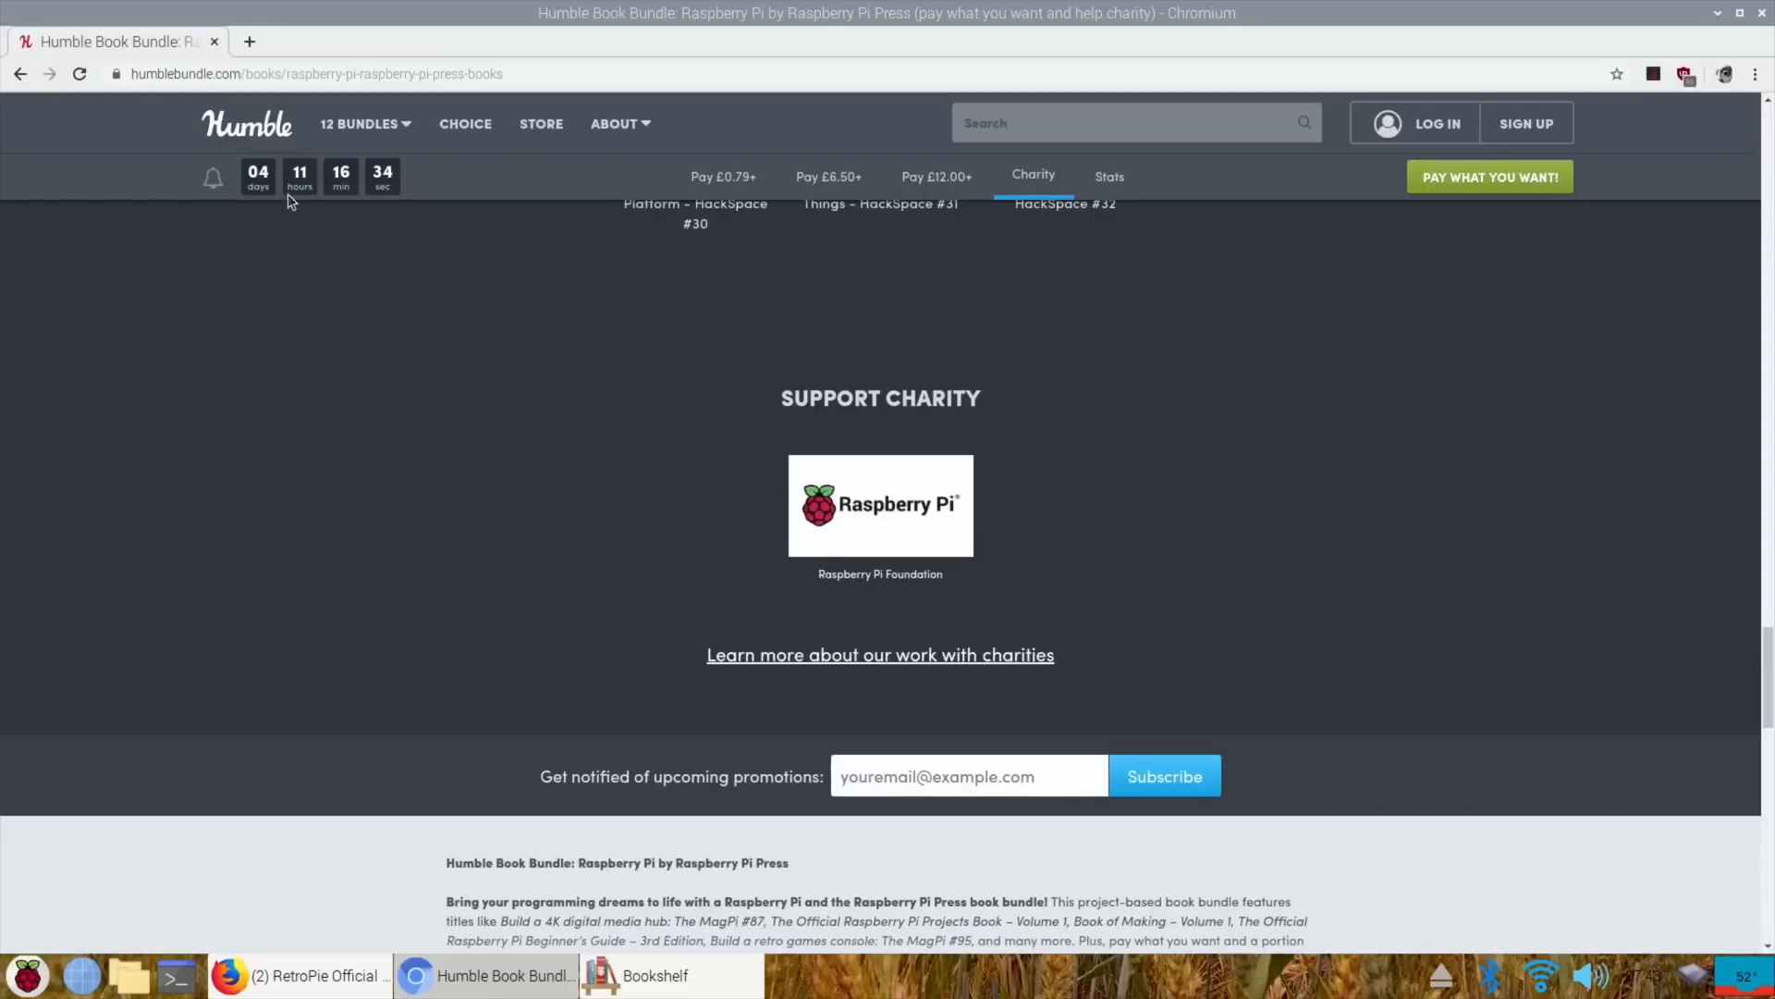
{"action": "mouse_move", "coordinate": [483, 311]}
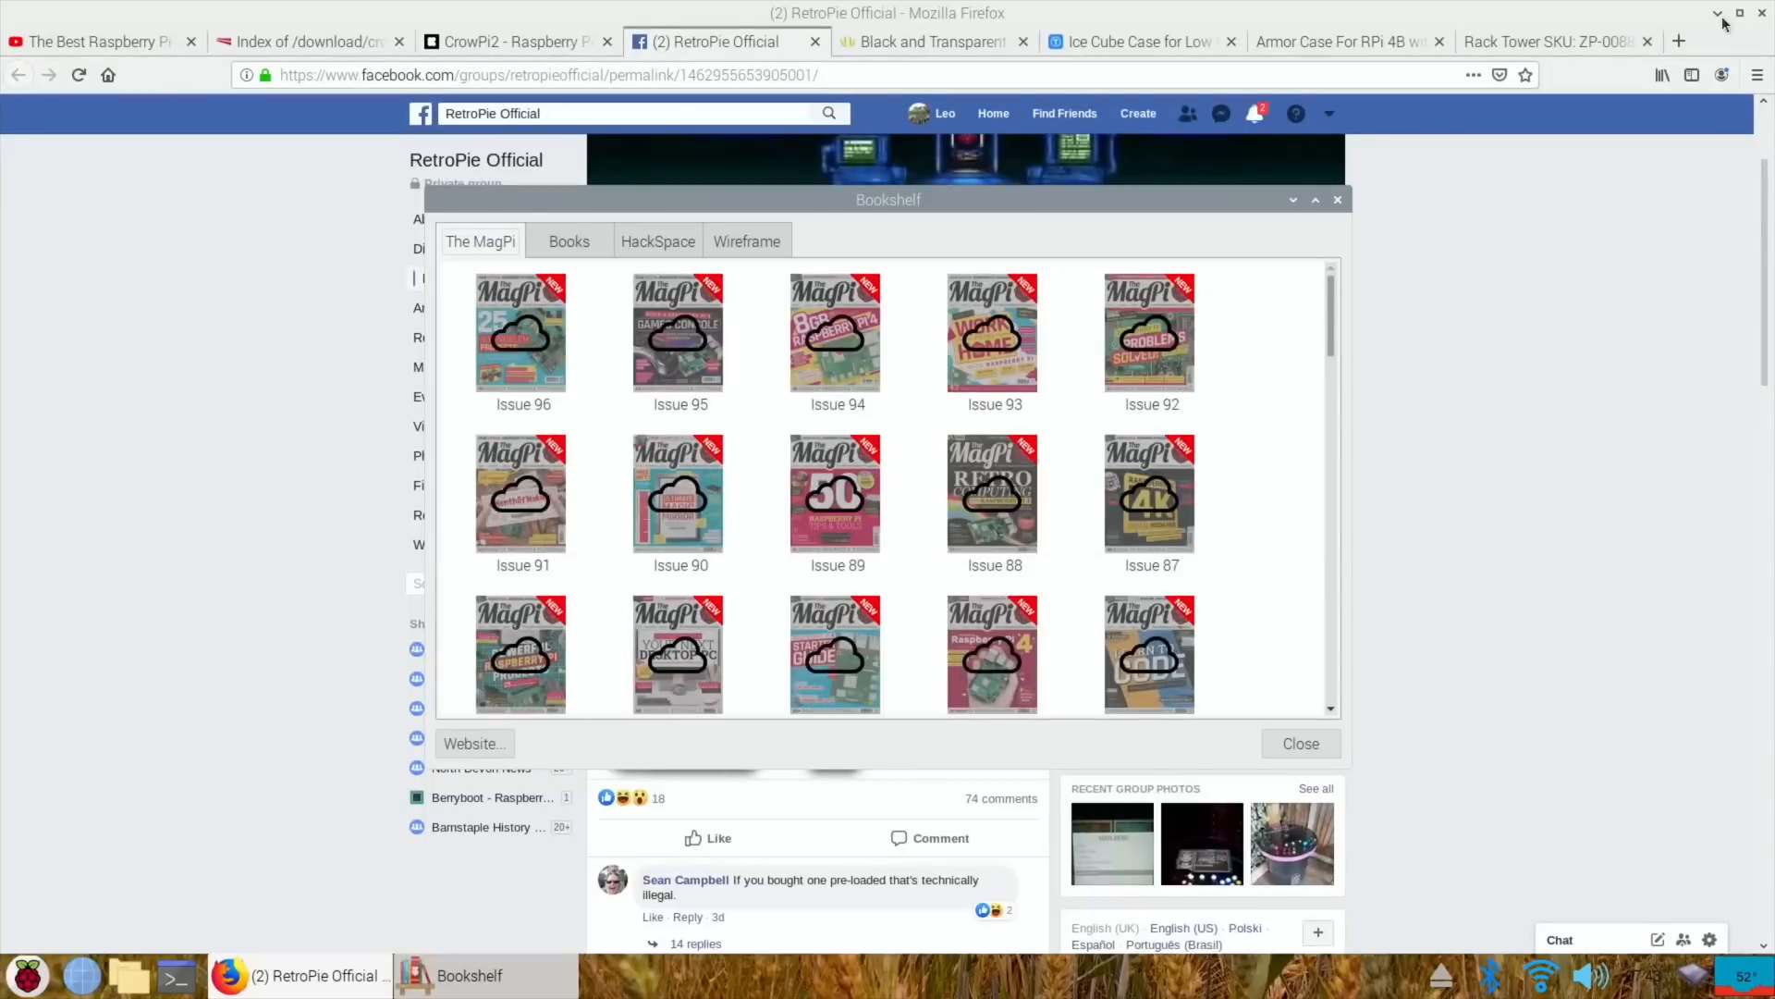
- Close Bookshelf, read the 128 GB RetroPie card post's comments, then view Wish's 'retropie sd' results
{"action": "left_click", "coordinate": [1300, 743]}
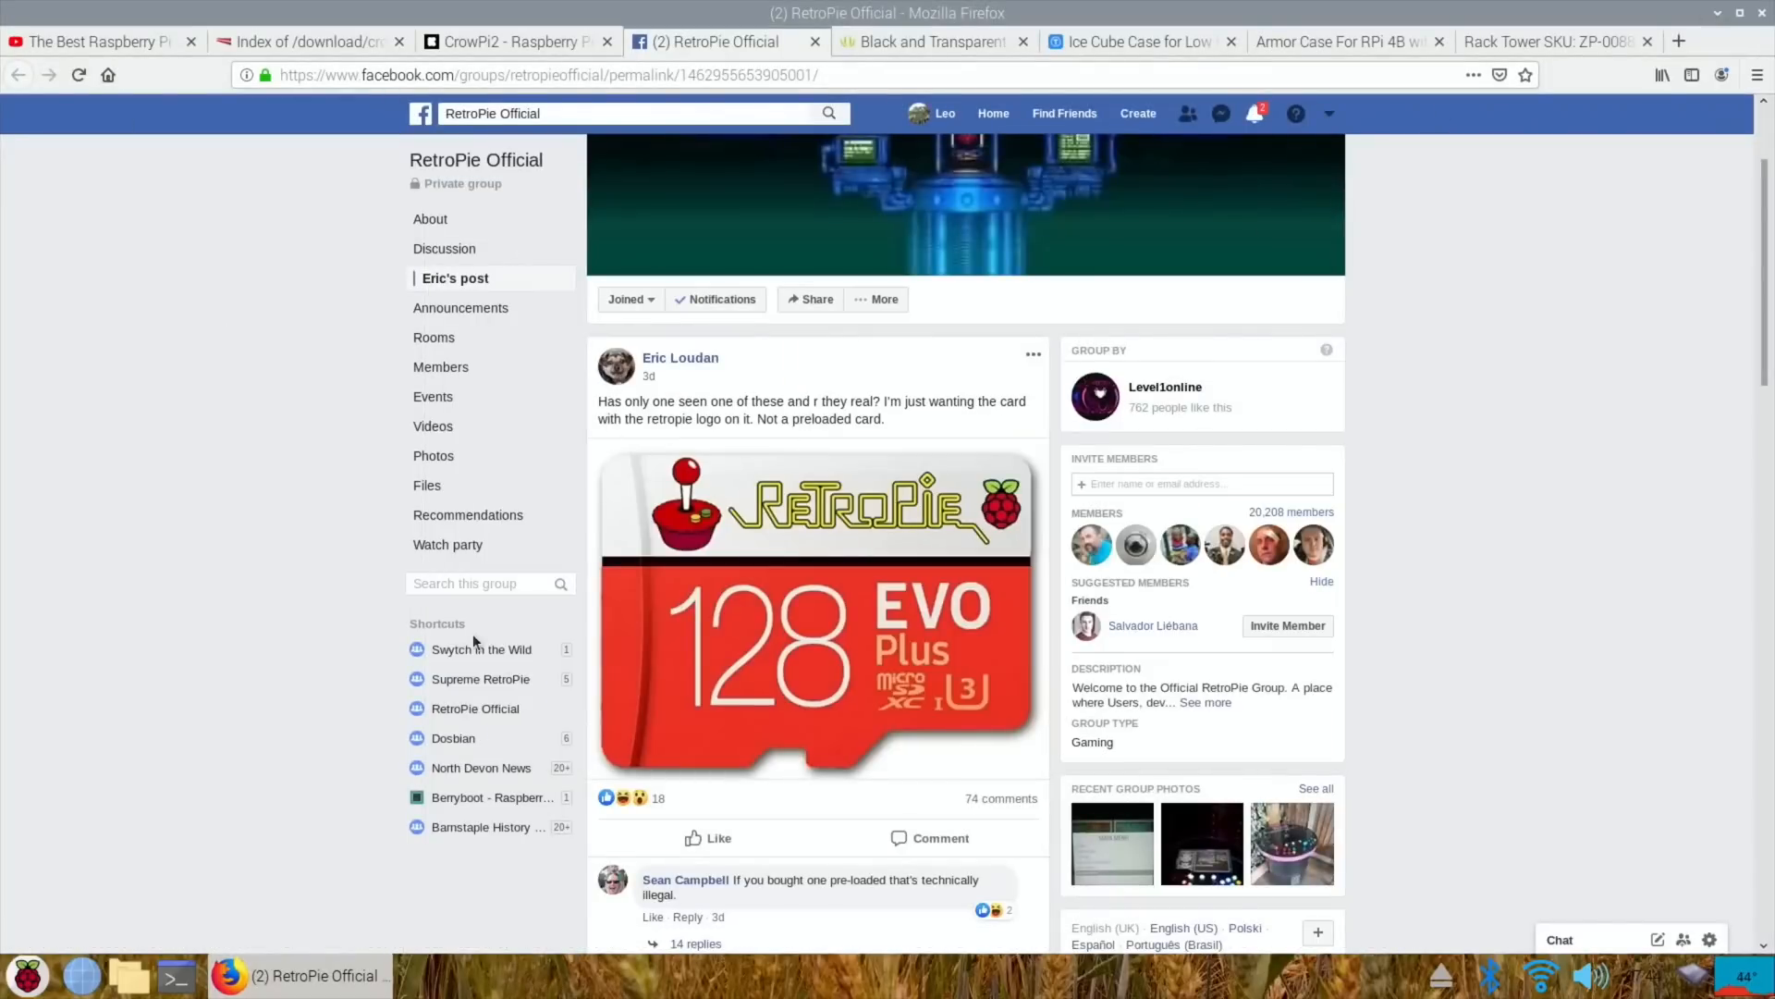
{"action": "mouse_move", "coordinate": [849, 697]}
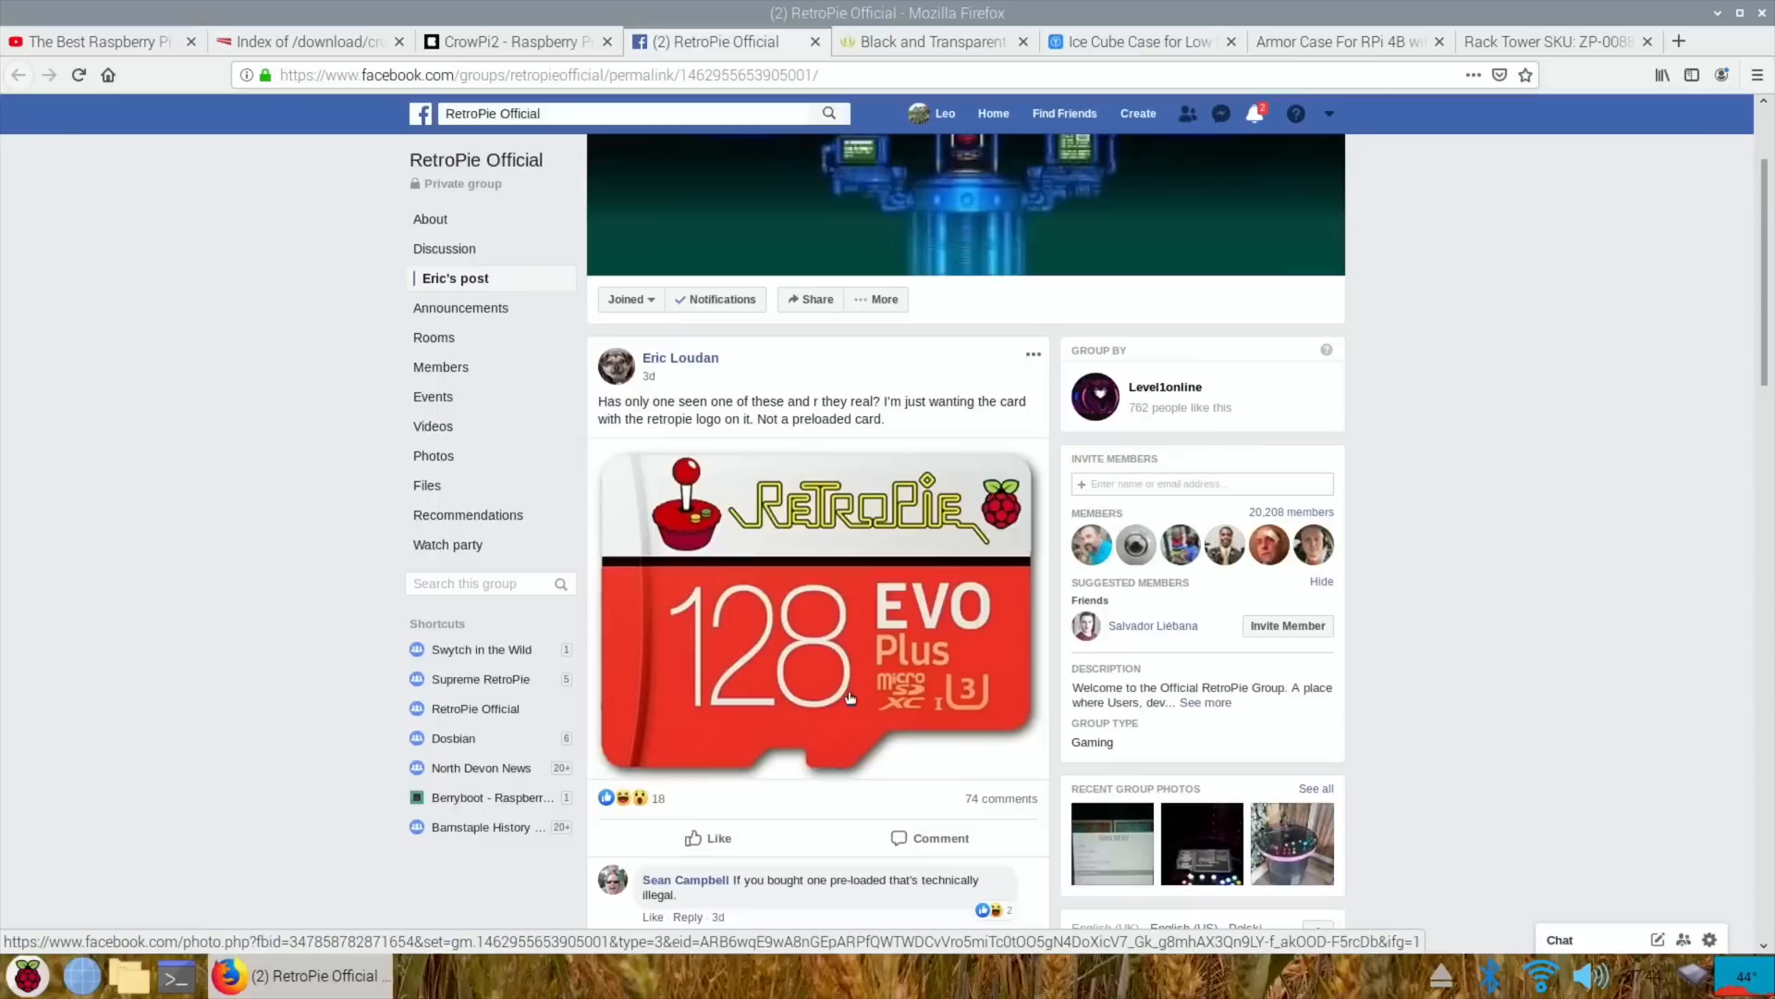
{"action": "mouse_move", "coordinate": [957, 756]}
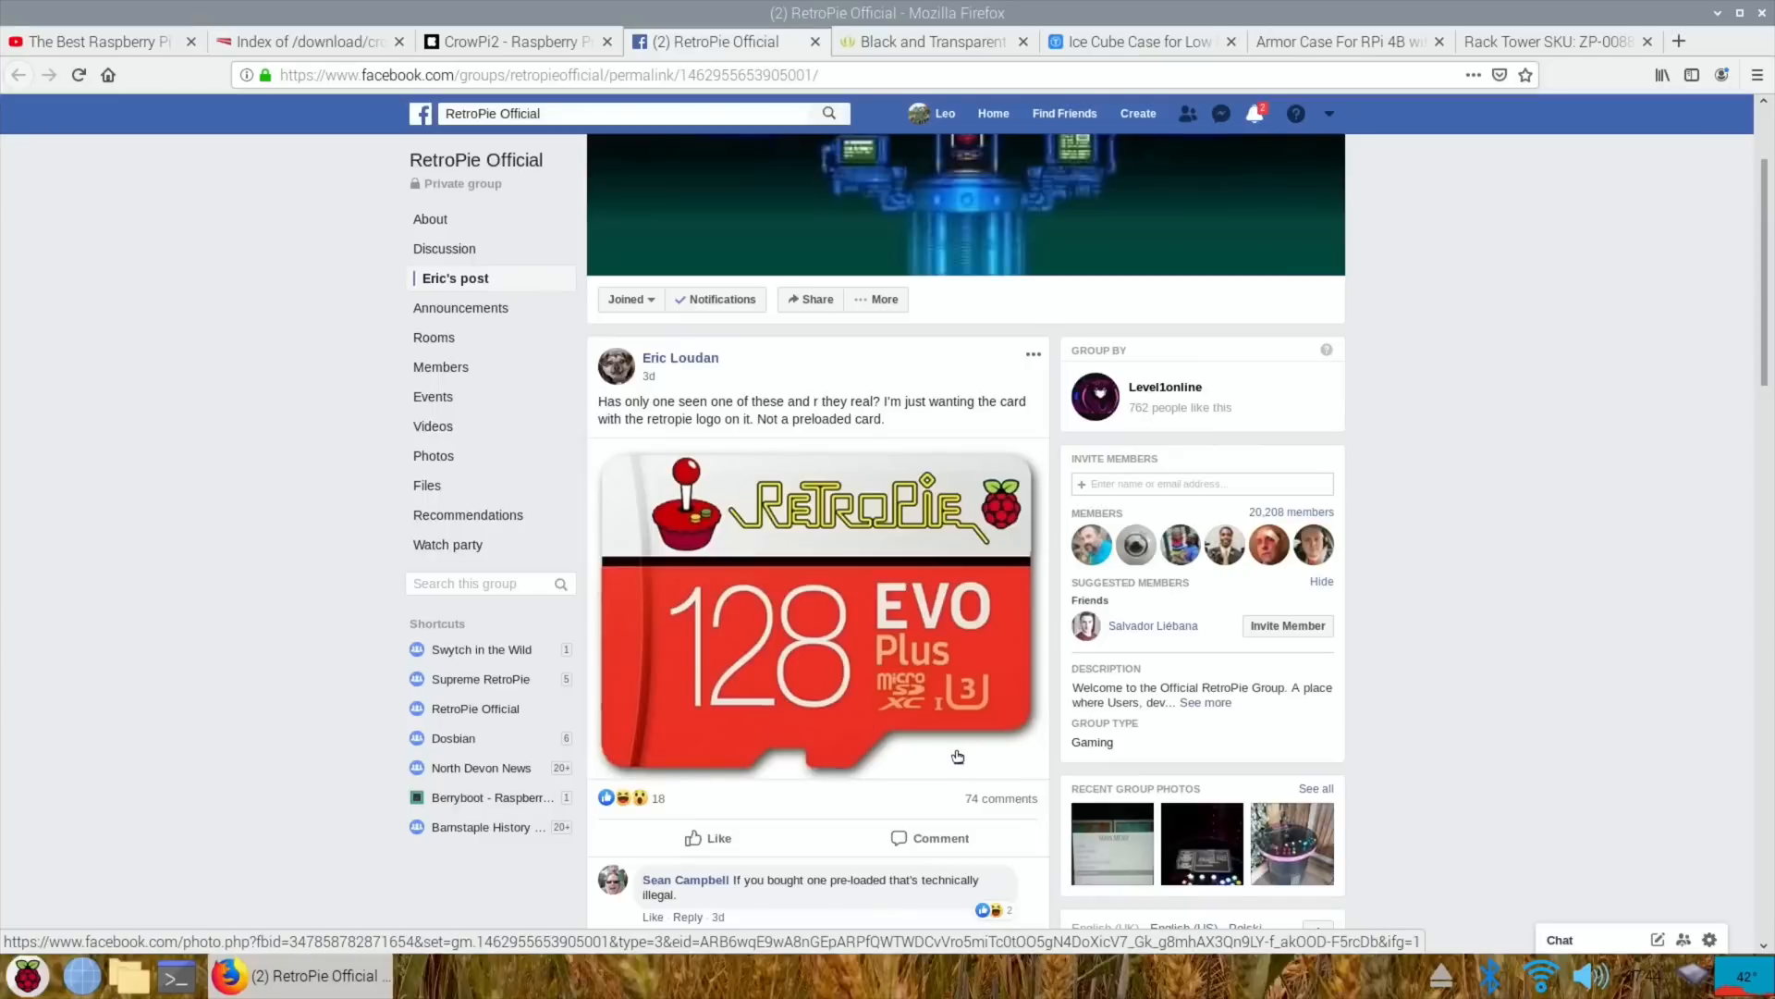
{"action": "scroll", "scroll_direction": "down", "scroll_amount": 3}
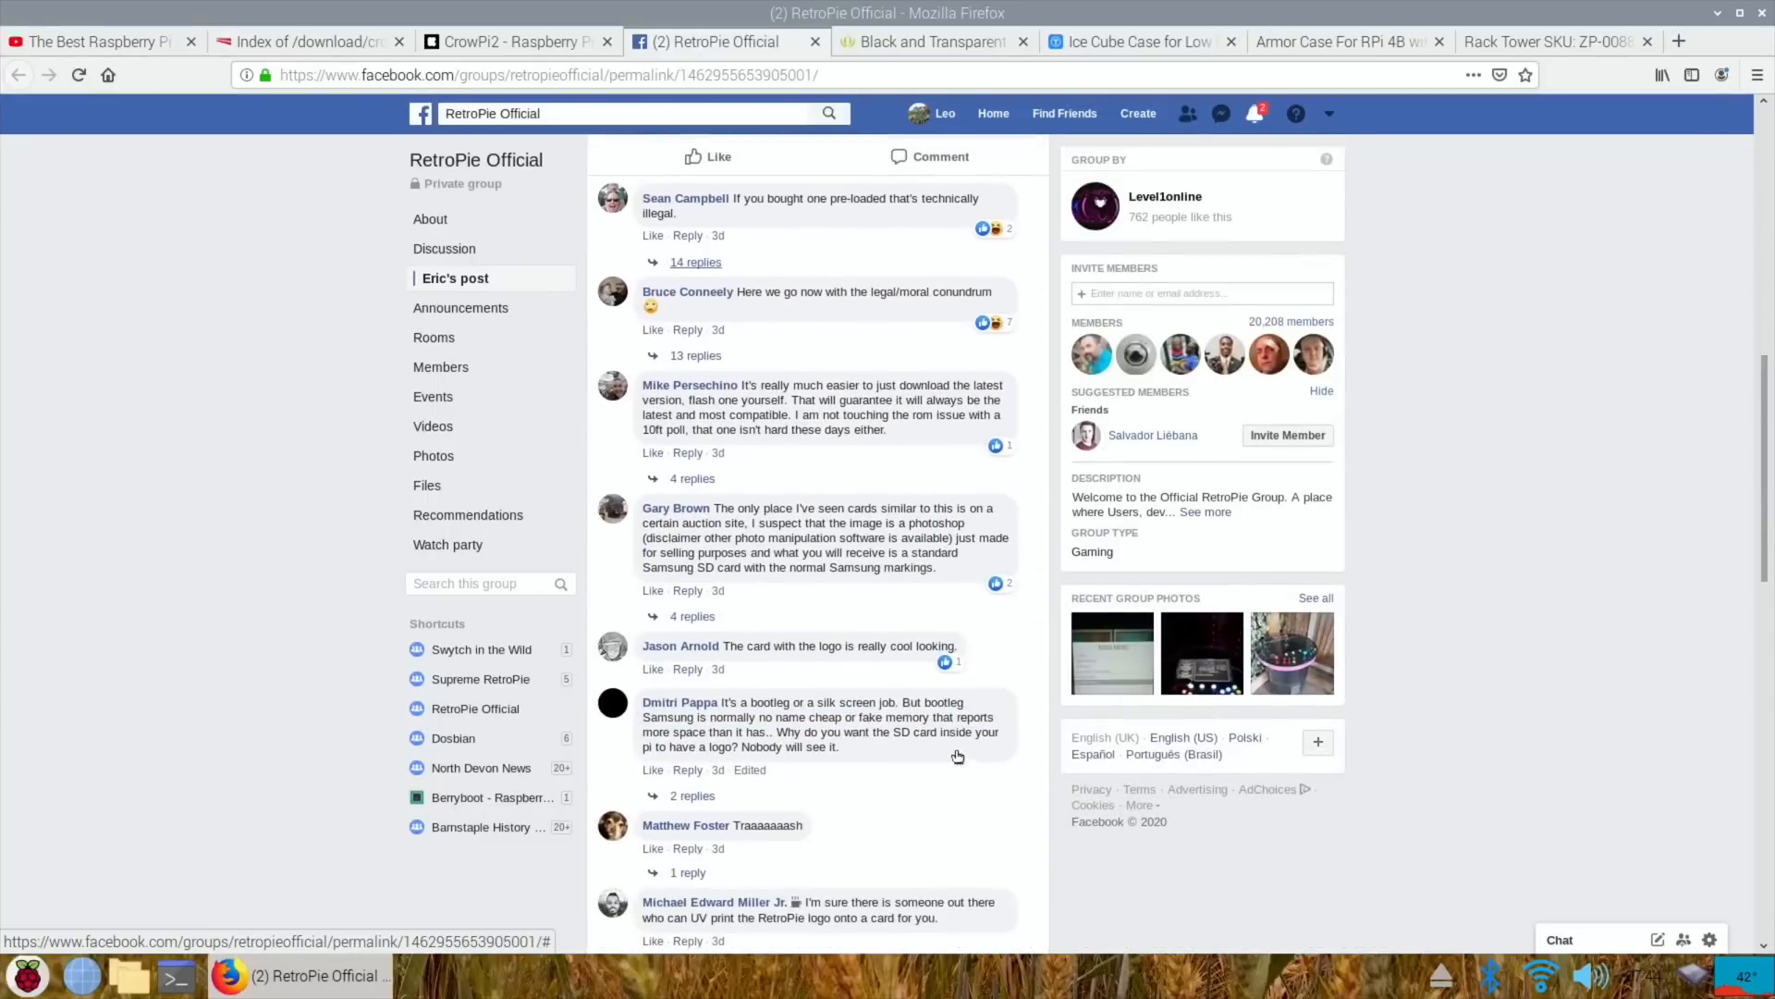
{"action": "scroll", "scroll_direction": "down", "scroll_amount": 3}
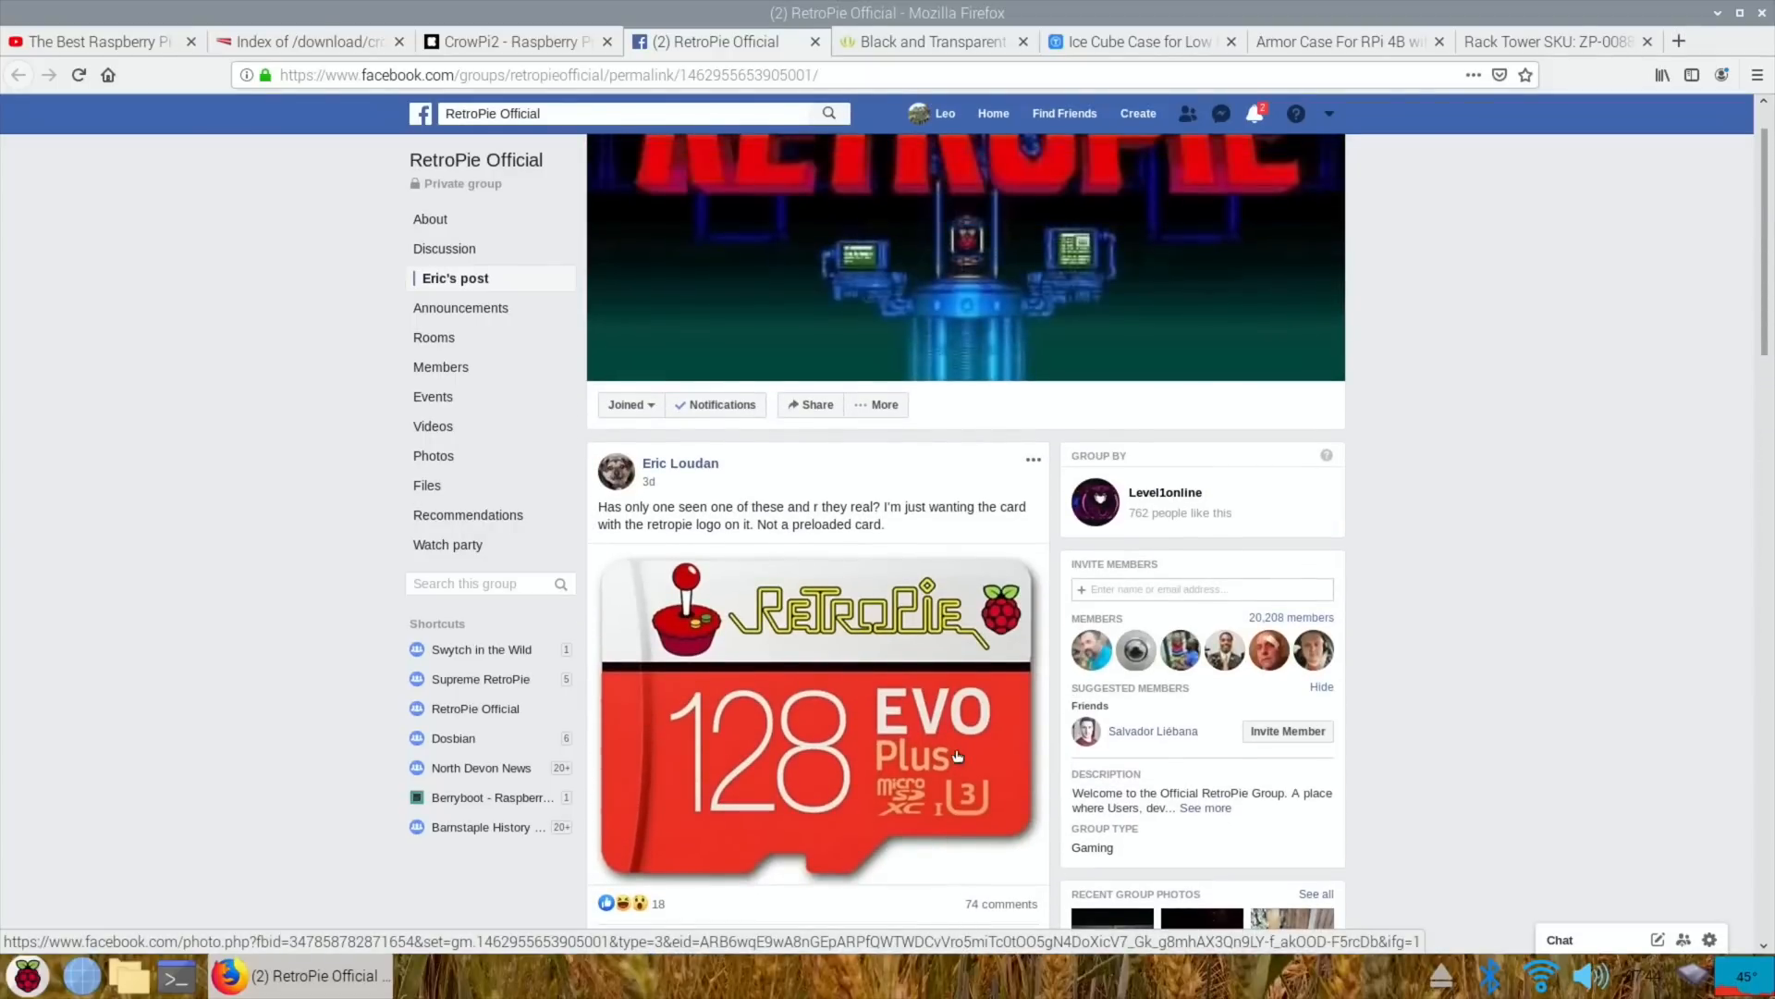
{"action": "left_click", "coordinate": [1676, 41]}
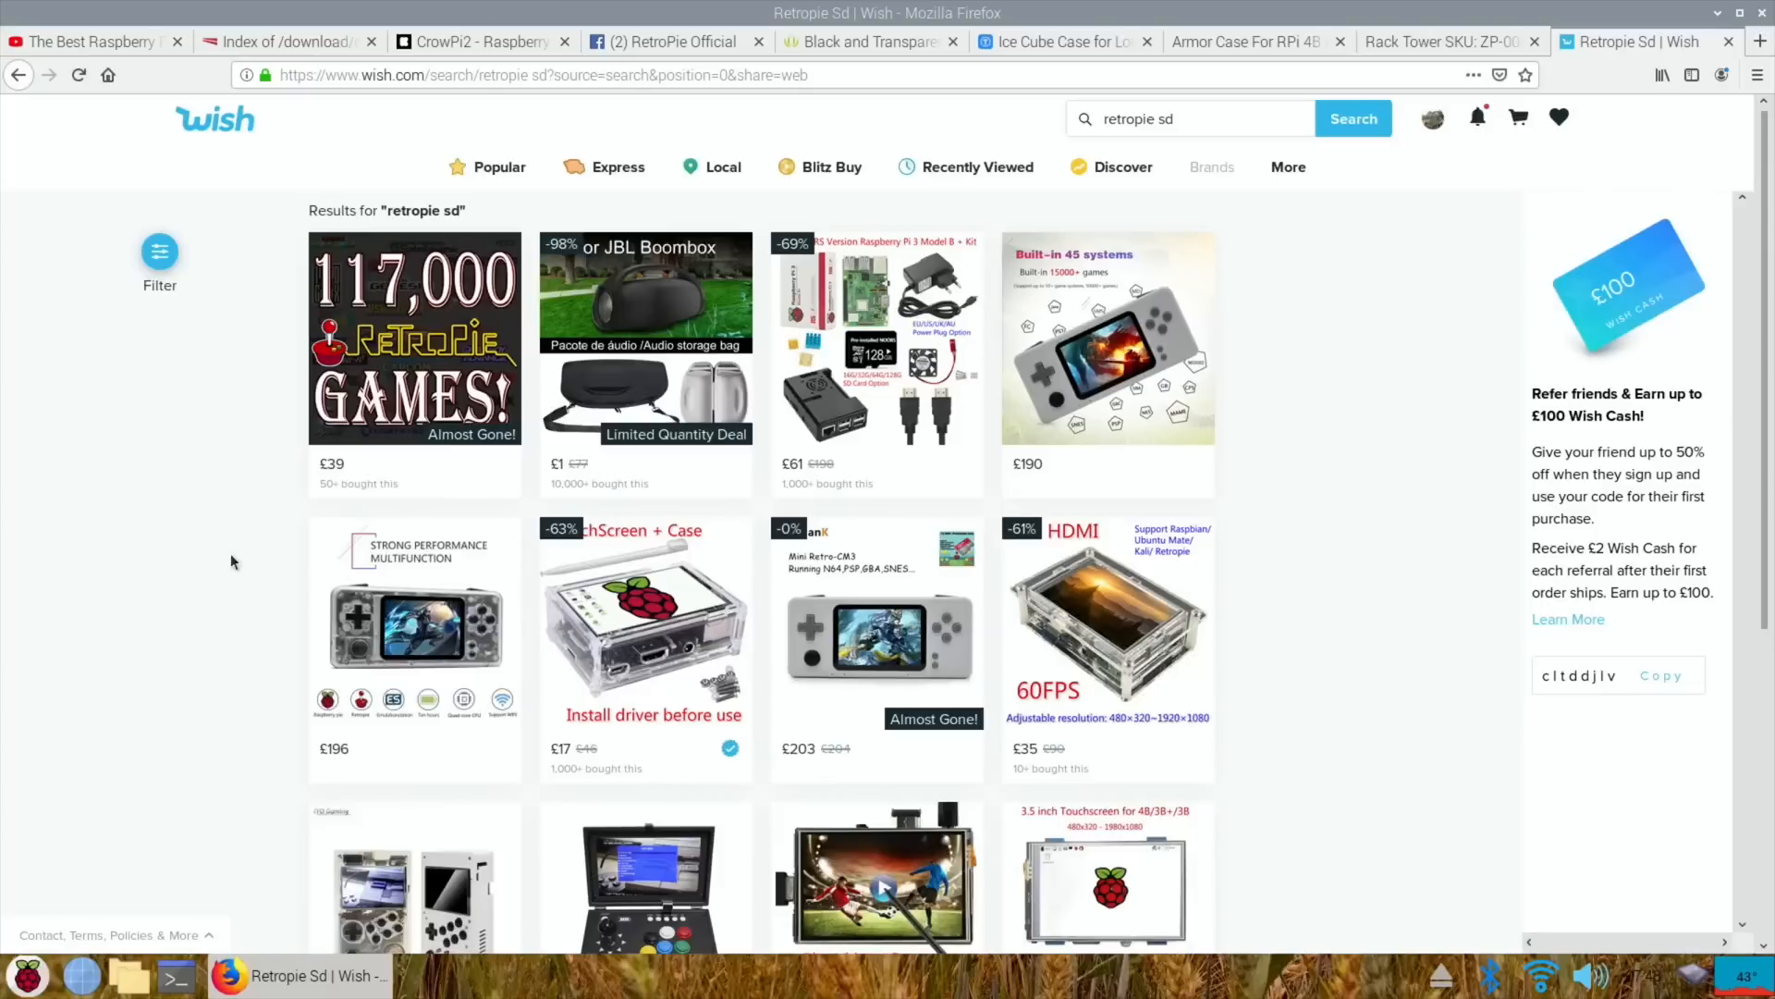
{"action": "mouse_move", "coordinate": [90, 545]}
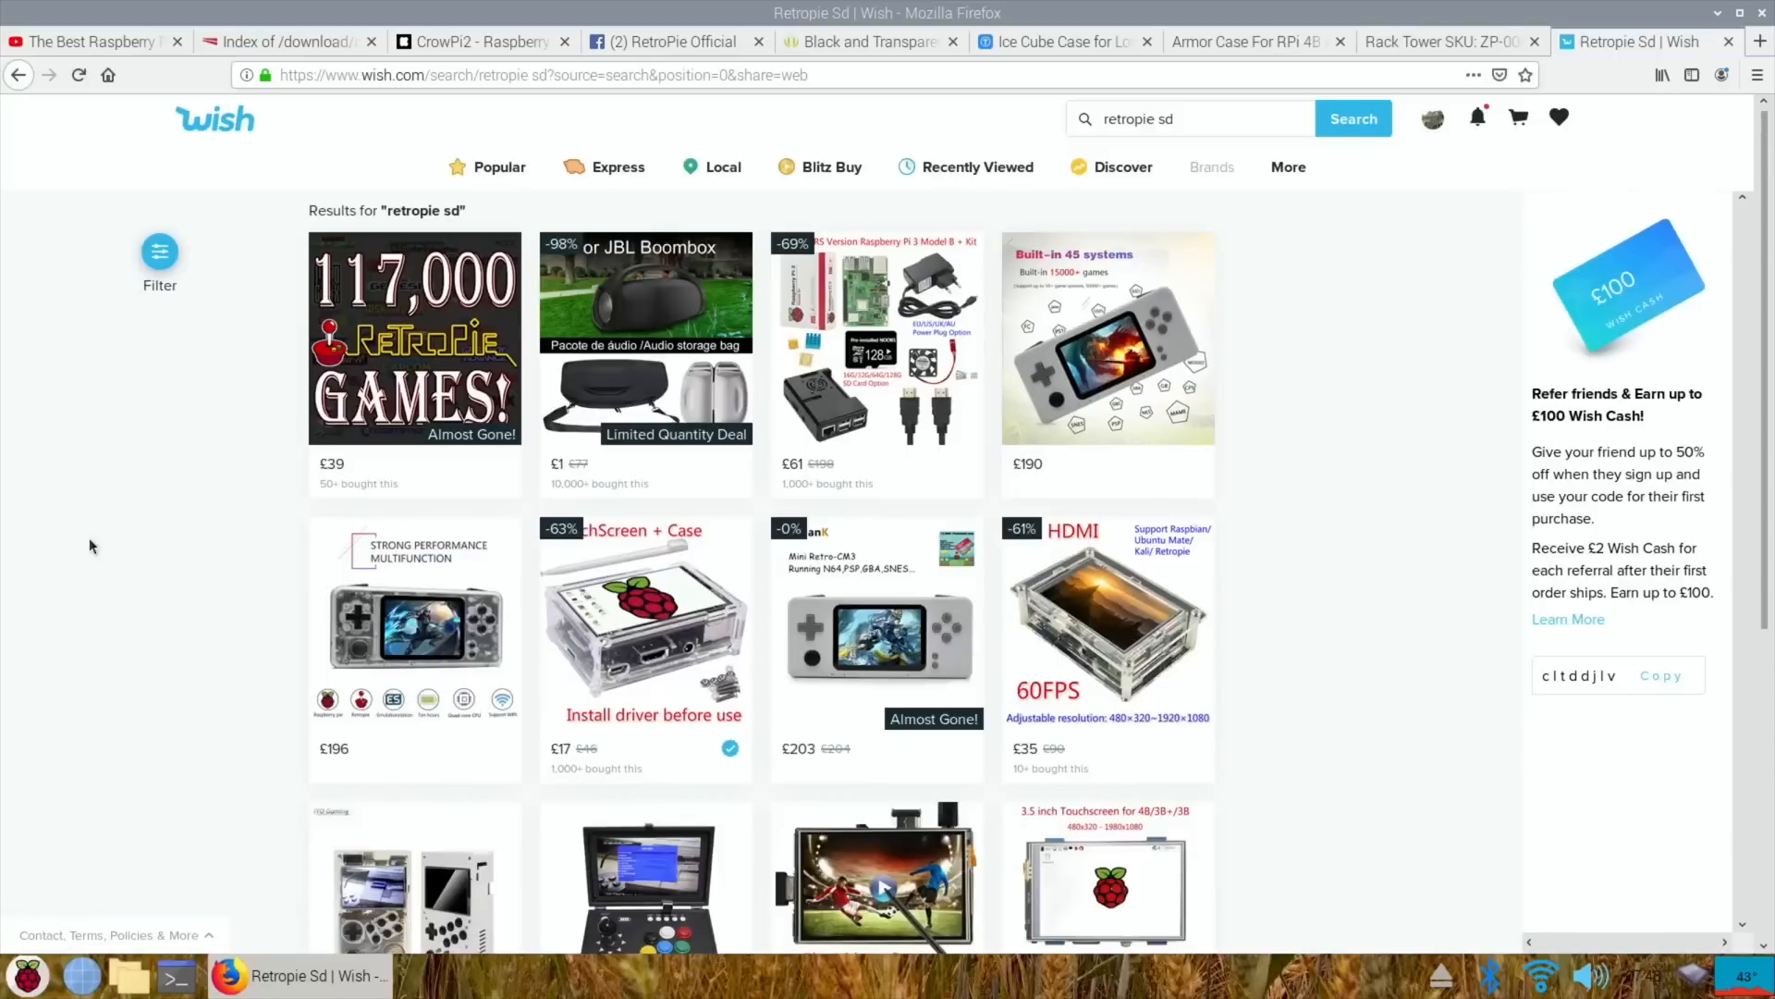
- Open the £39 '117,000 games - The ULTIMATE Retropie' listing from Wish's results
{"action": "scroll", "scroll_direction": "down", "scroll_amount": 3}
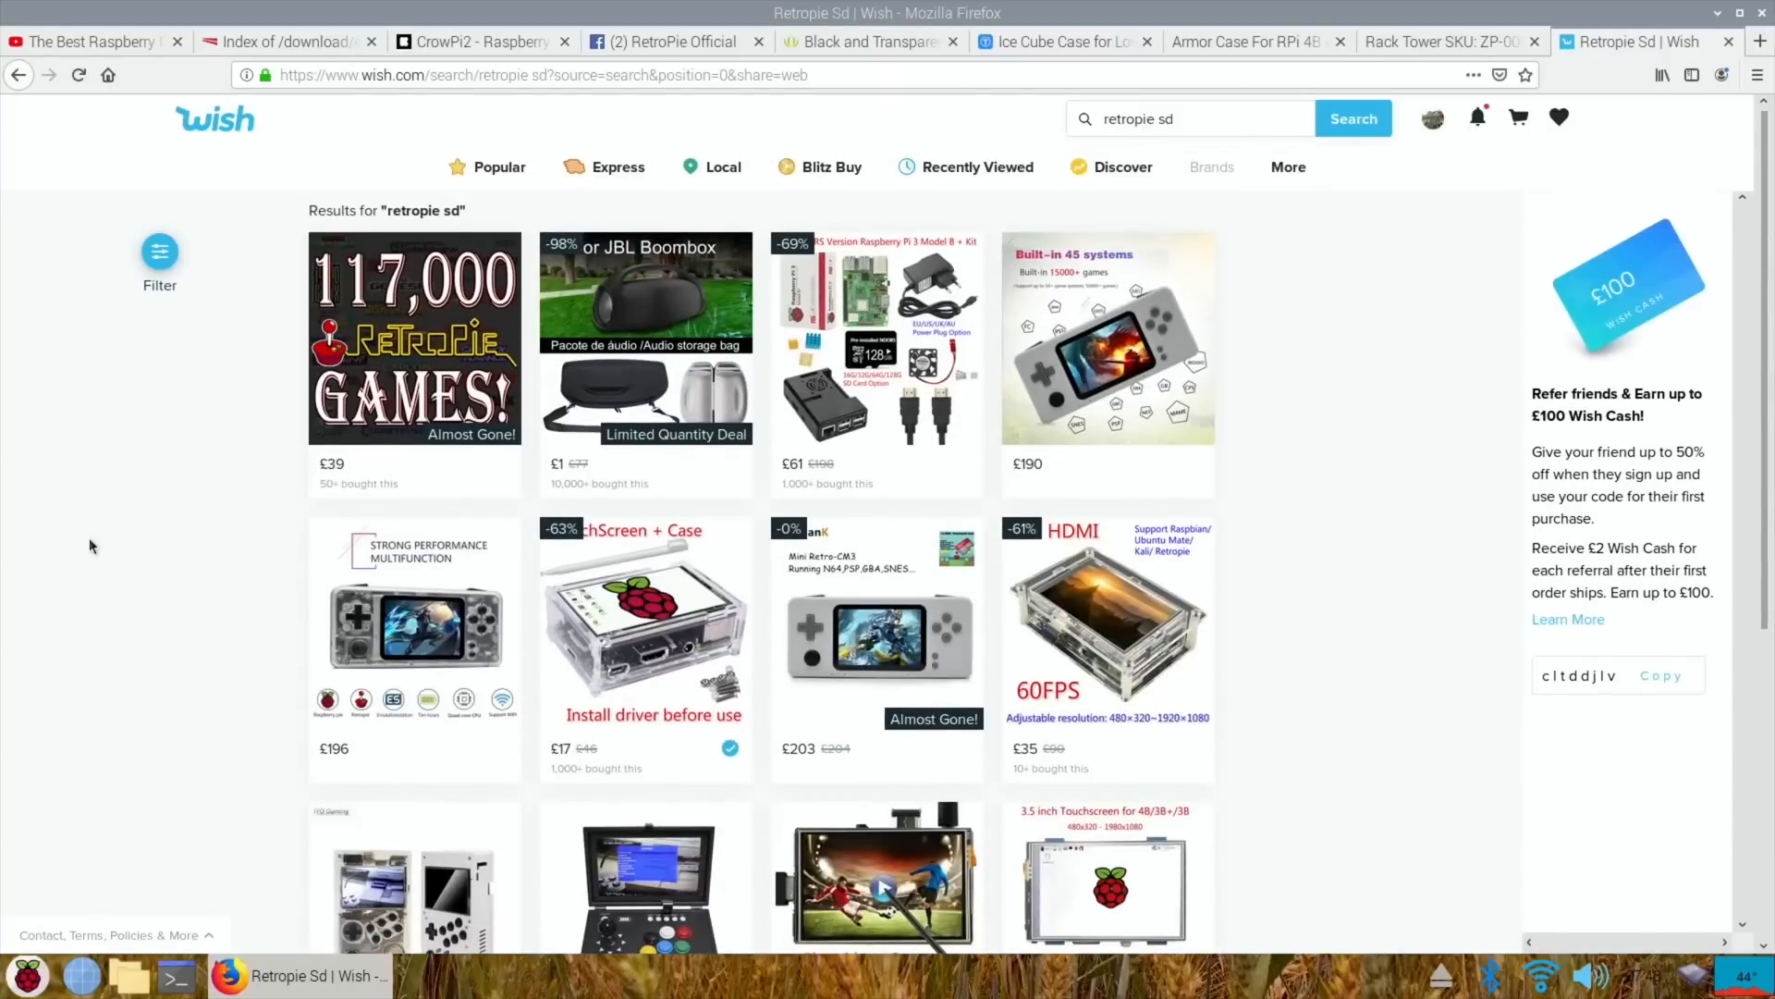
{"action": "mouse_move", "coordinate": [414, 333]}
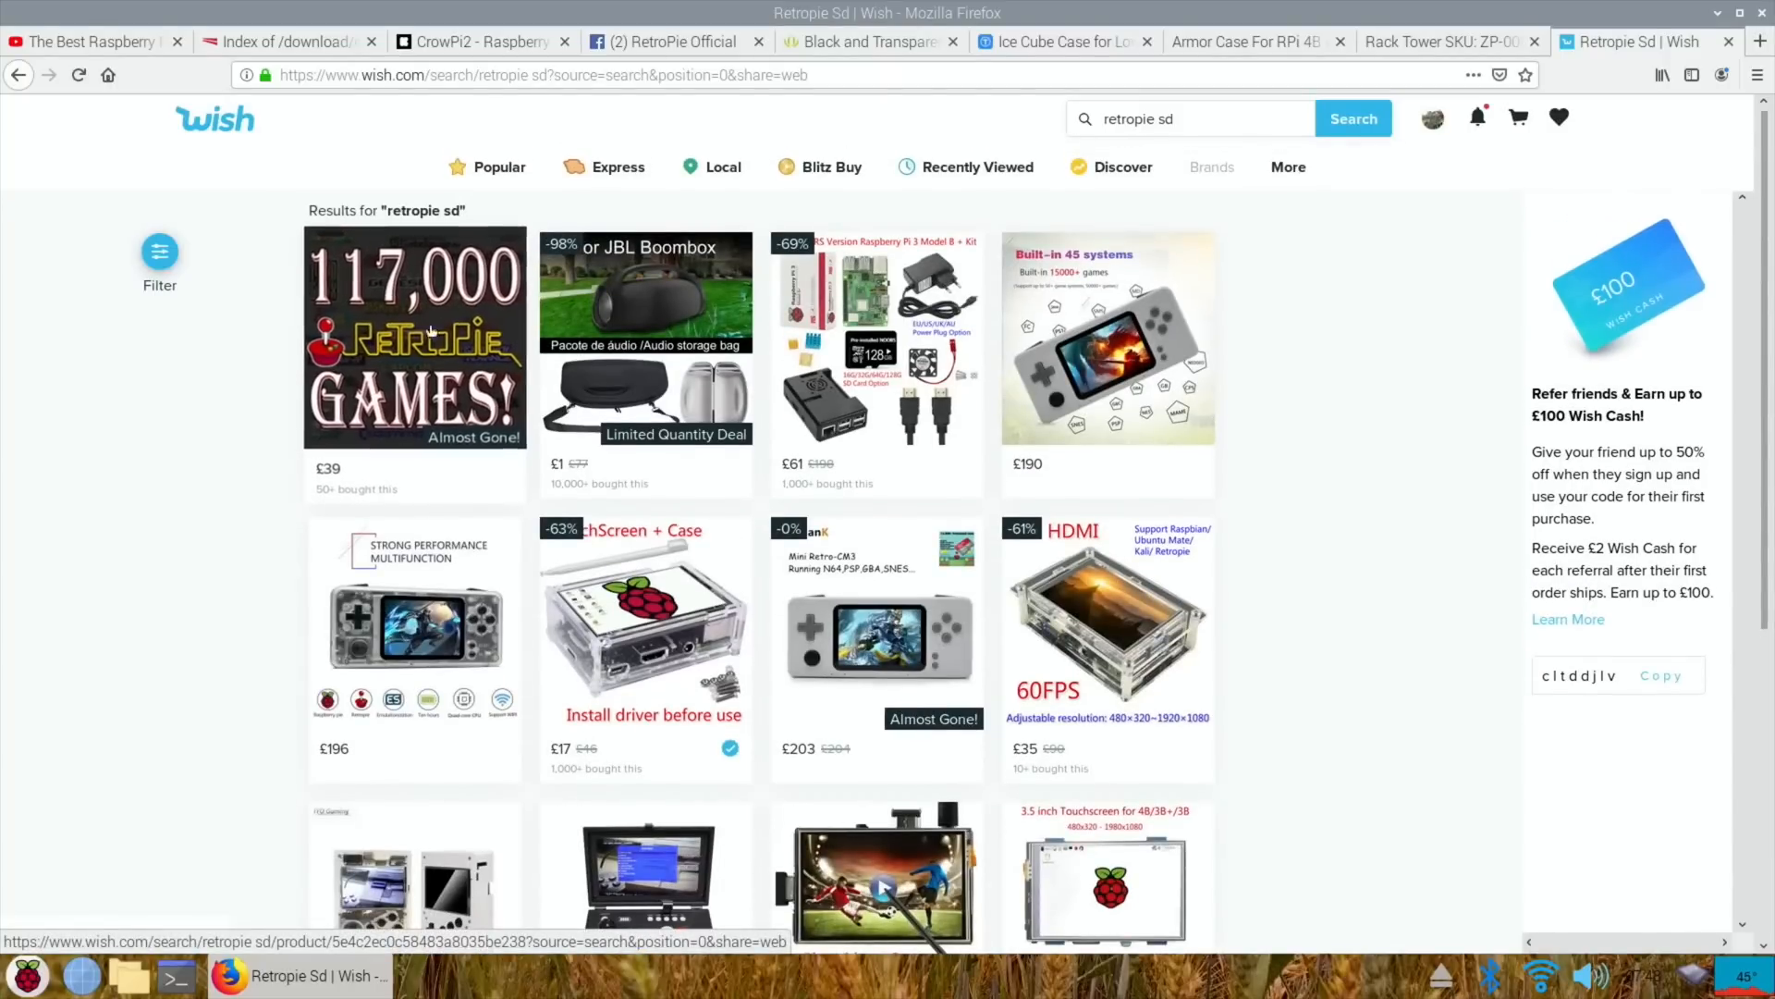
{"action": "mouse_move", "coordinate": [379, 368]}
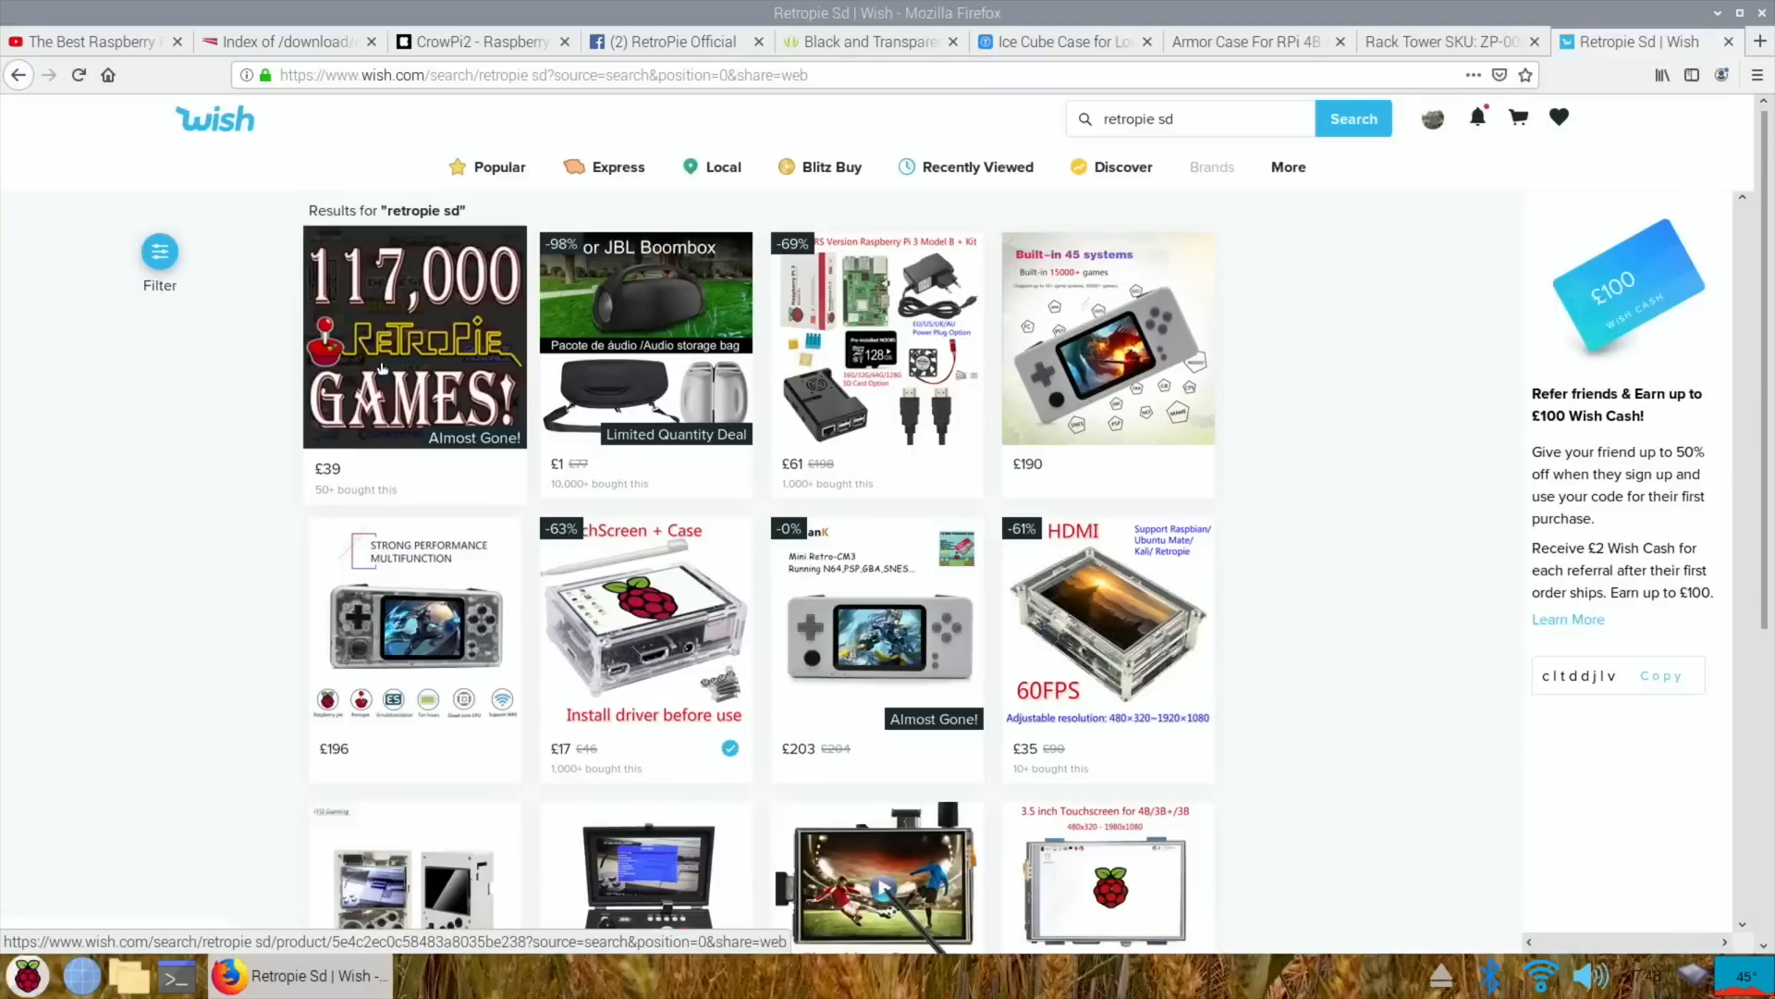
{"action": "left_click", "coordinate": [415, 336]}
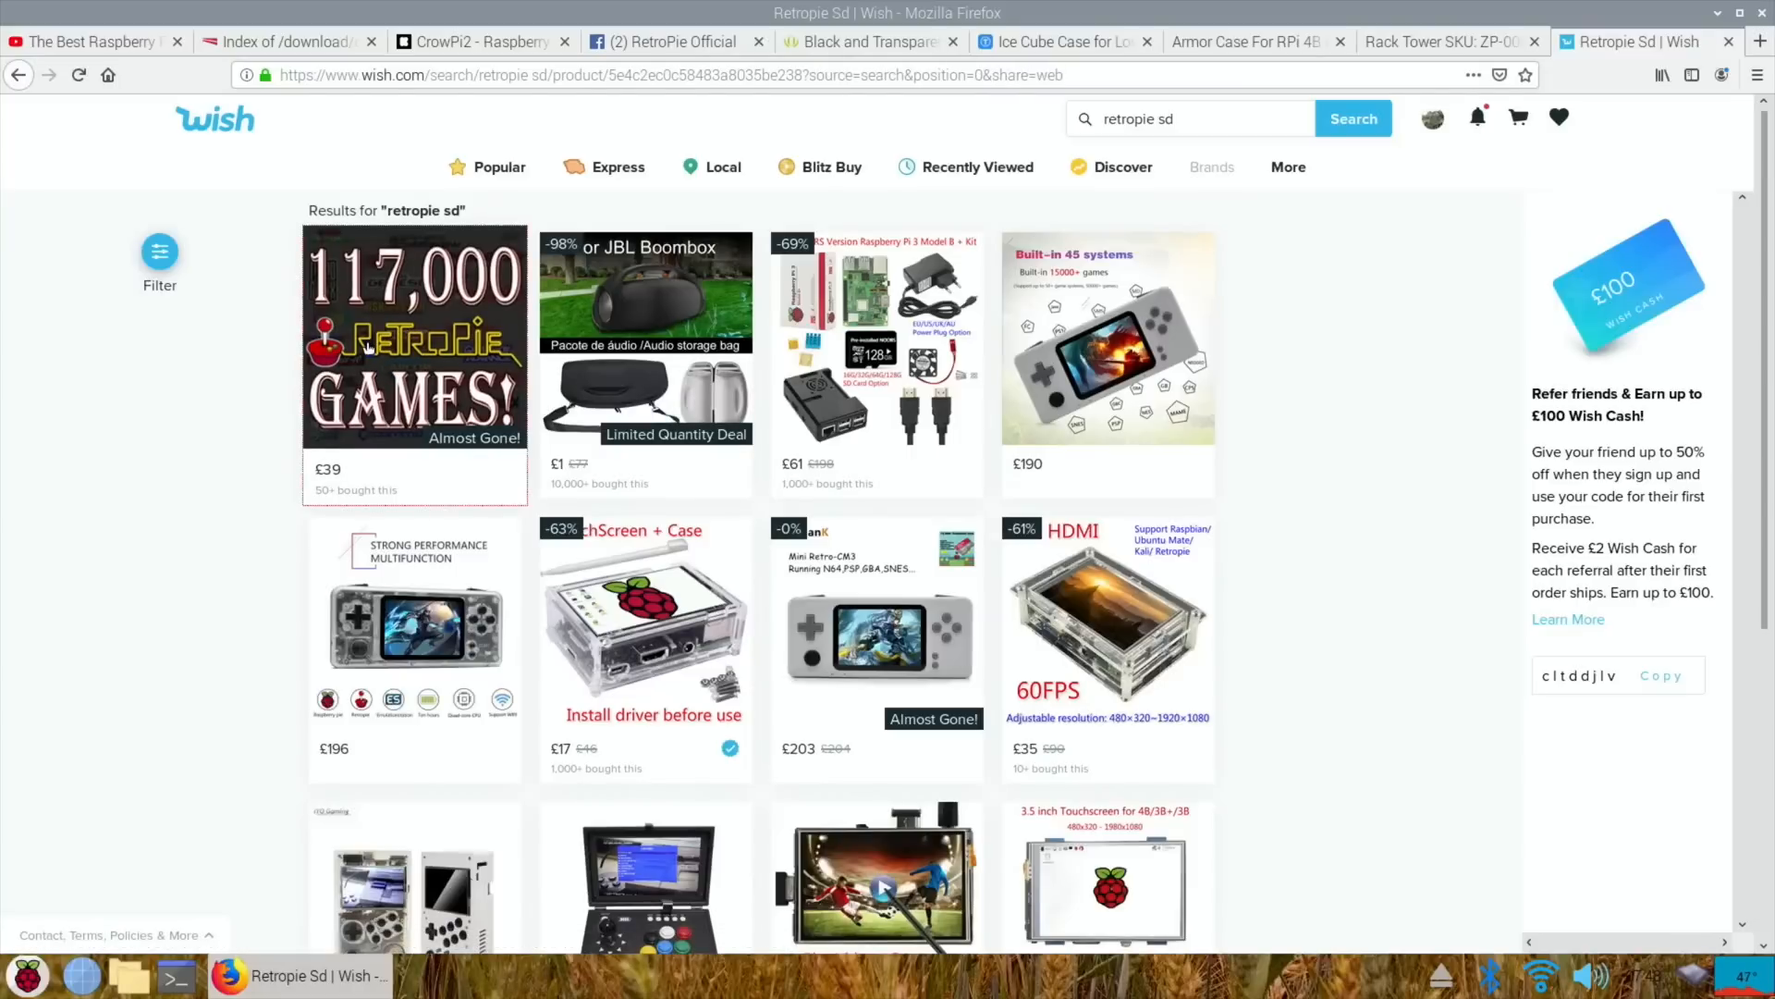
{"action": "left_click", "coordinate": [413, 337]}
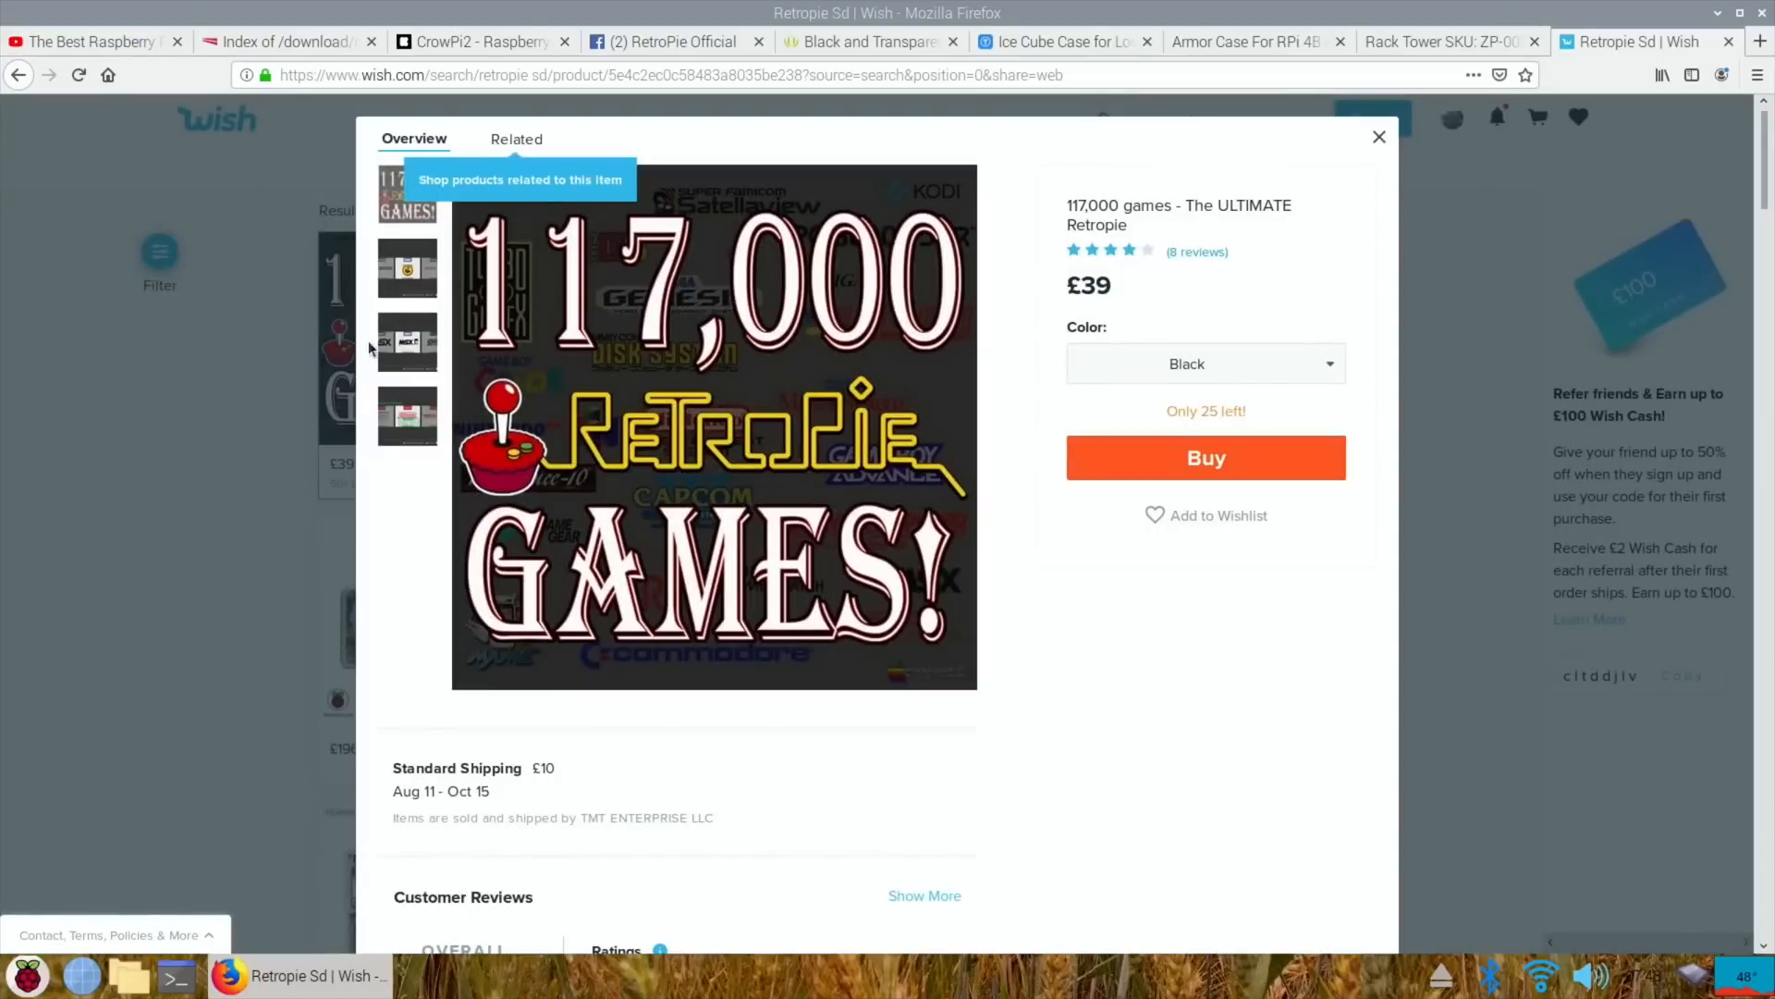
{"action": "mouse_move", "coordinate": [539, 215]}
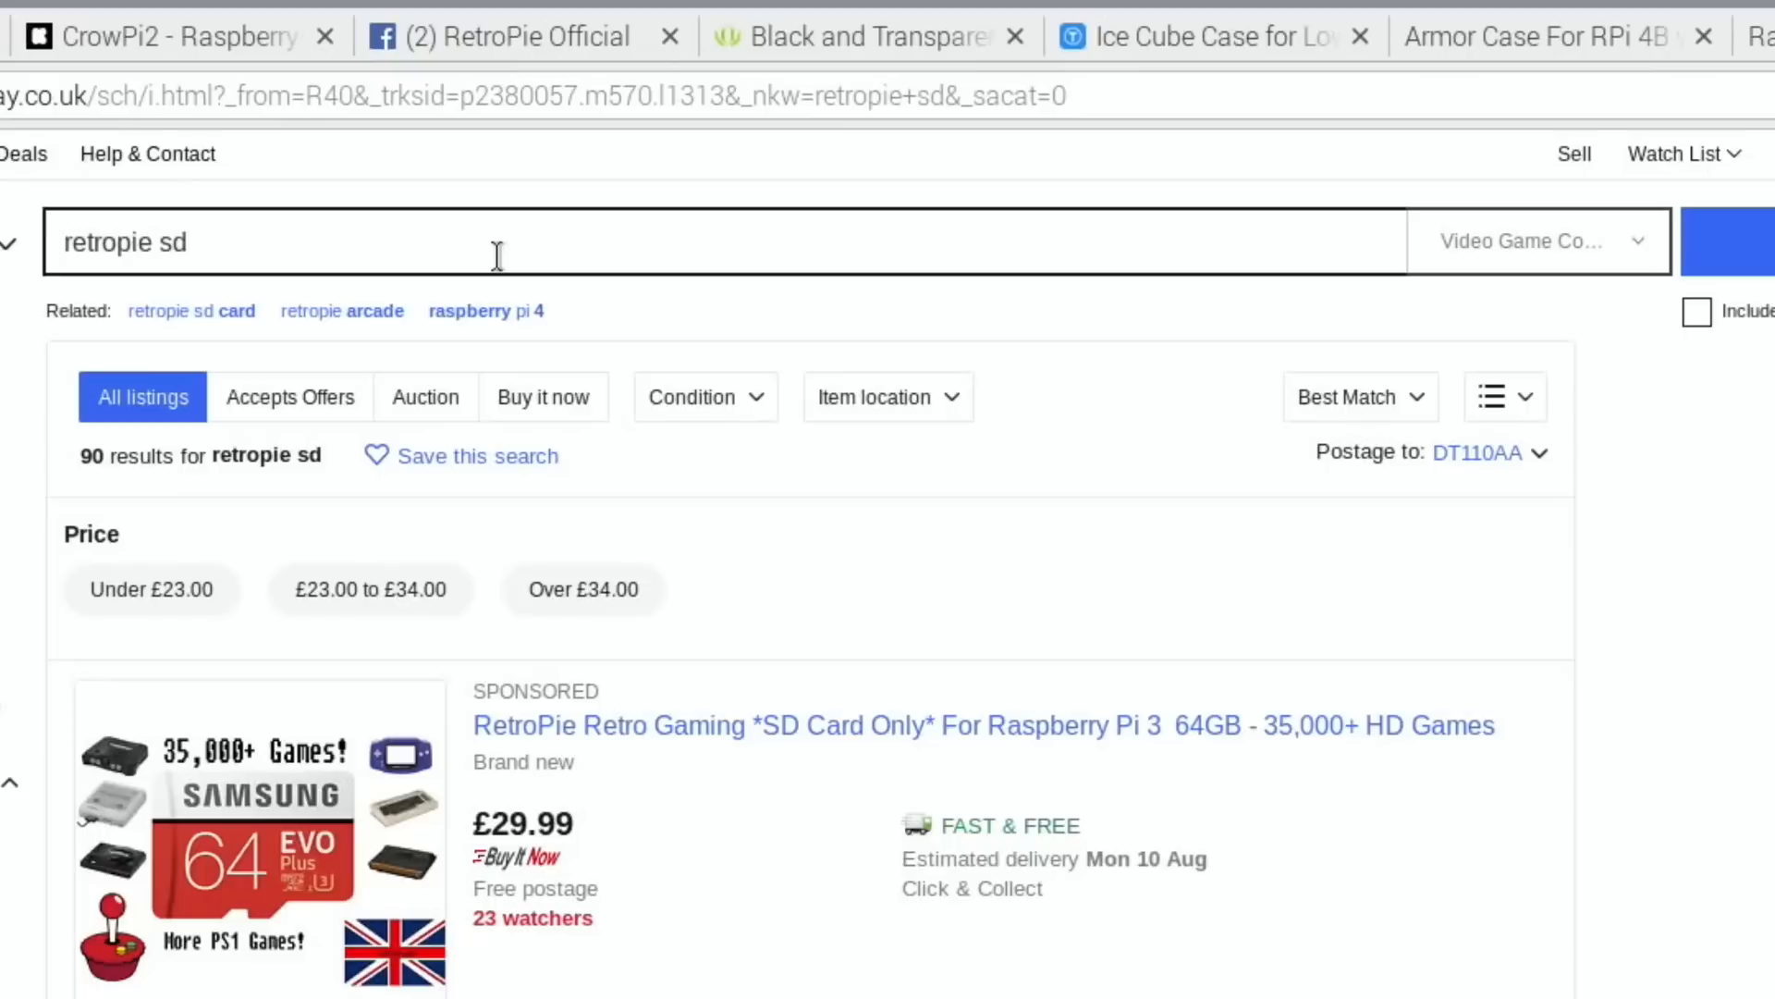
{"action": "mouse_move", "coordinate": [1749, 752]}
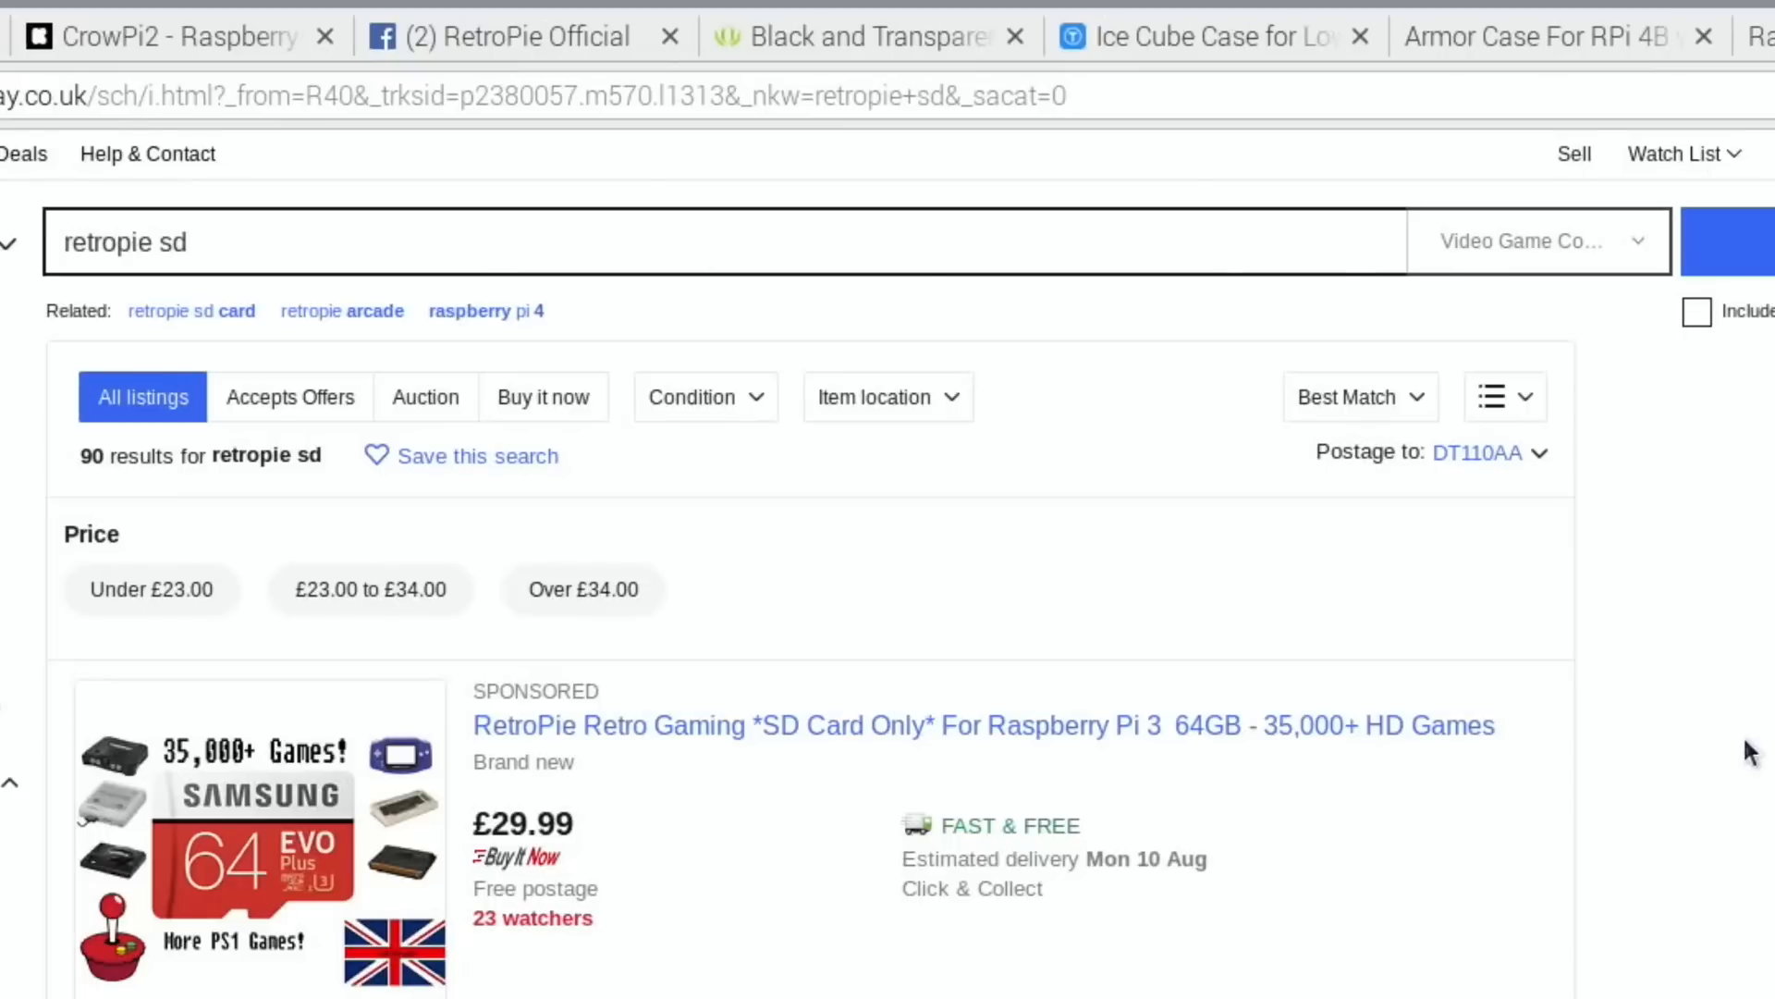
- Look through eBay's 90 'retropie sd' listings, mostly £44.99 128GB cards, then return to the RetroPie post
{"action": "scroll", "scroll_direction": "down", "scroll_amount": 3}
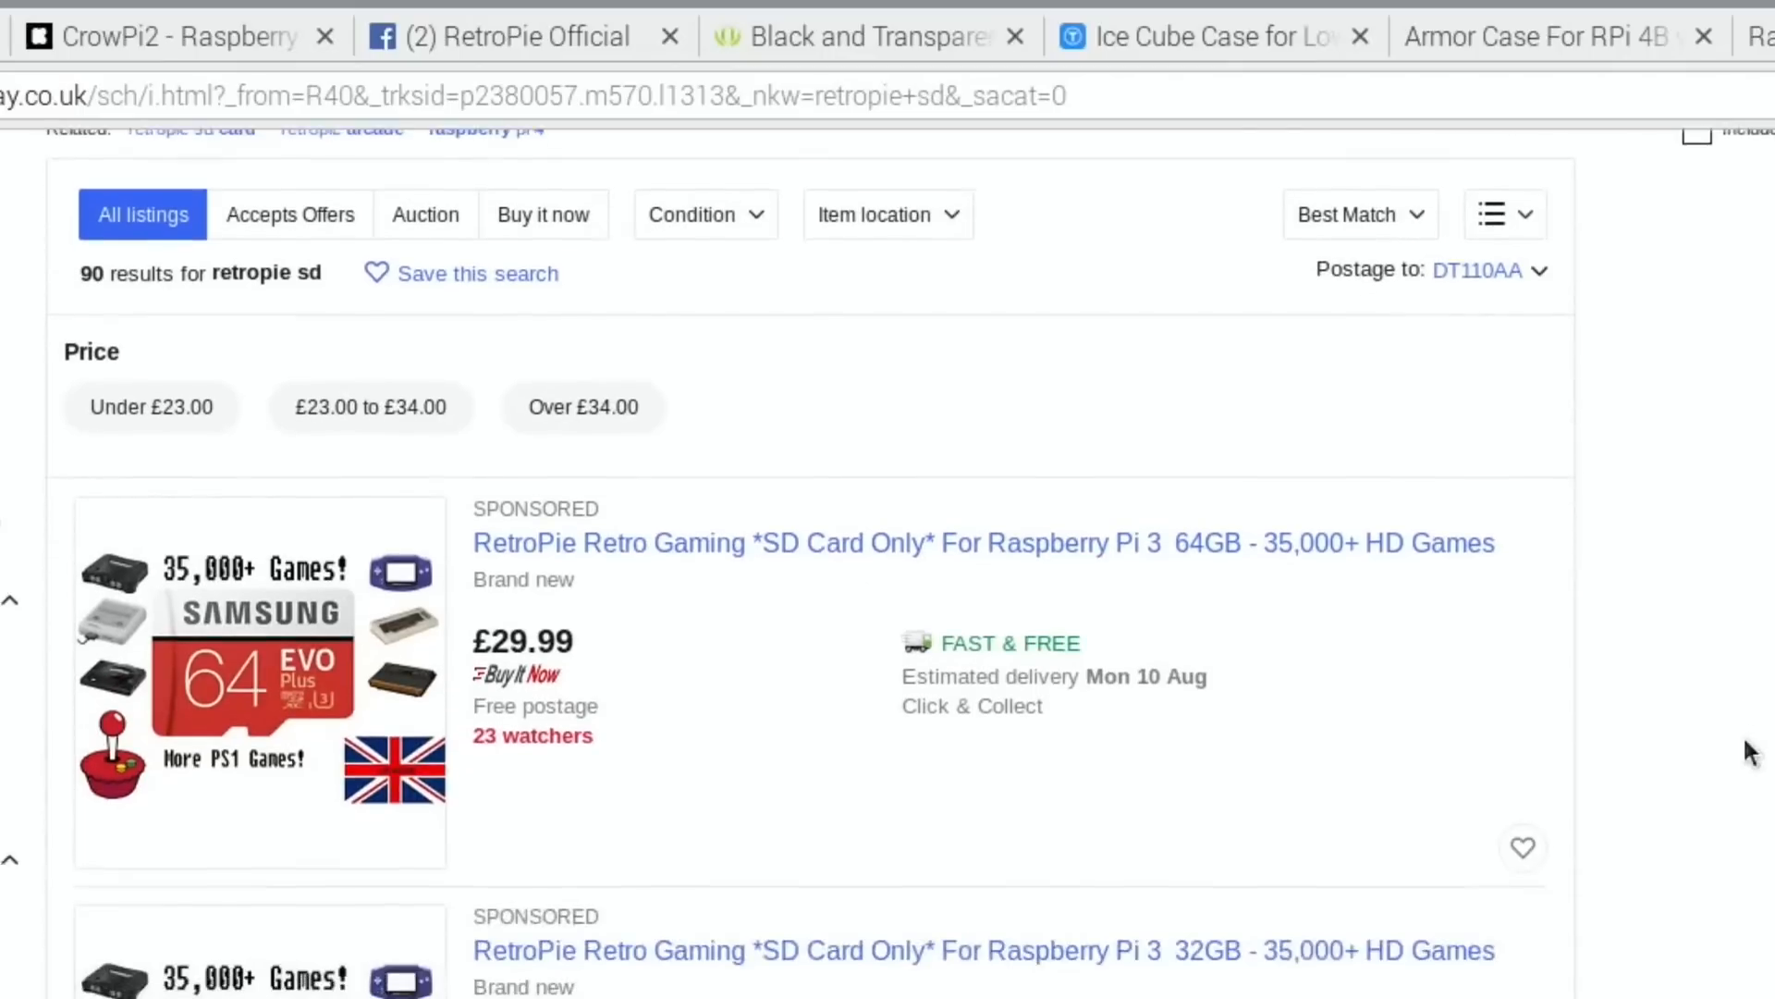
{"action": "scroll", "scroll_direction": "down", "scroll_amount": 3}
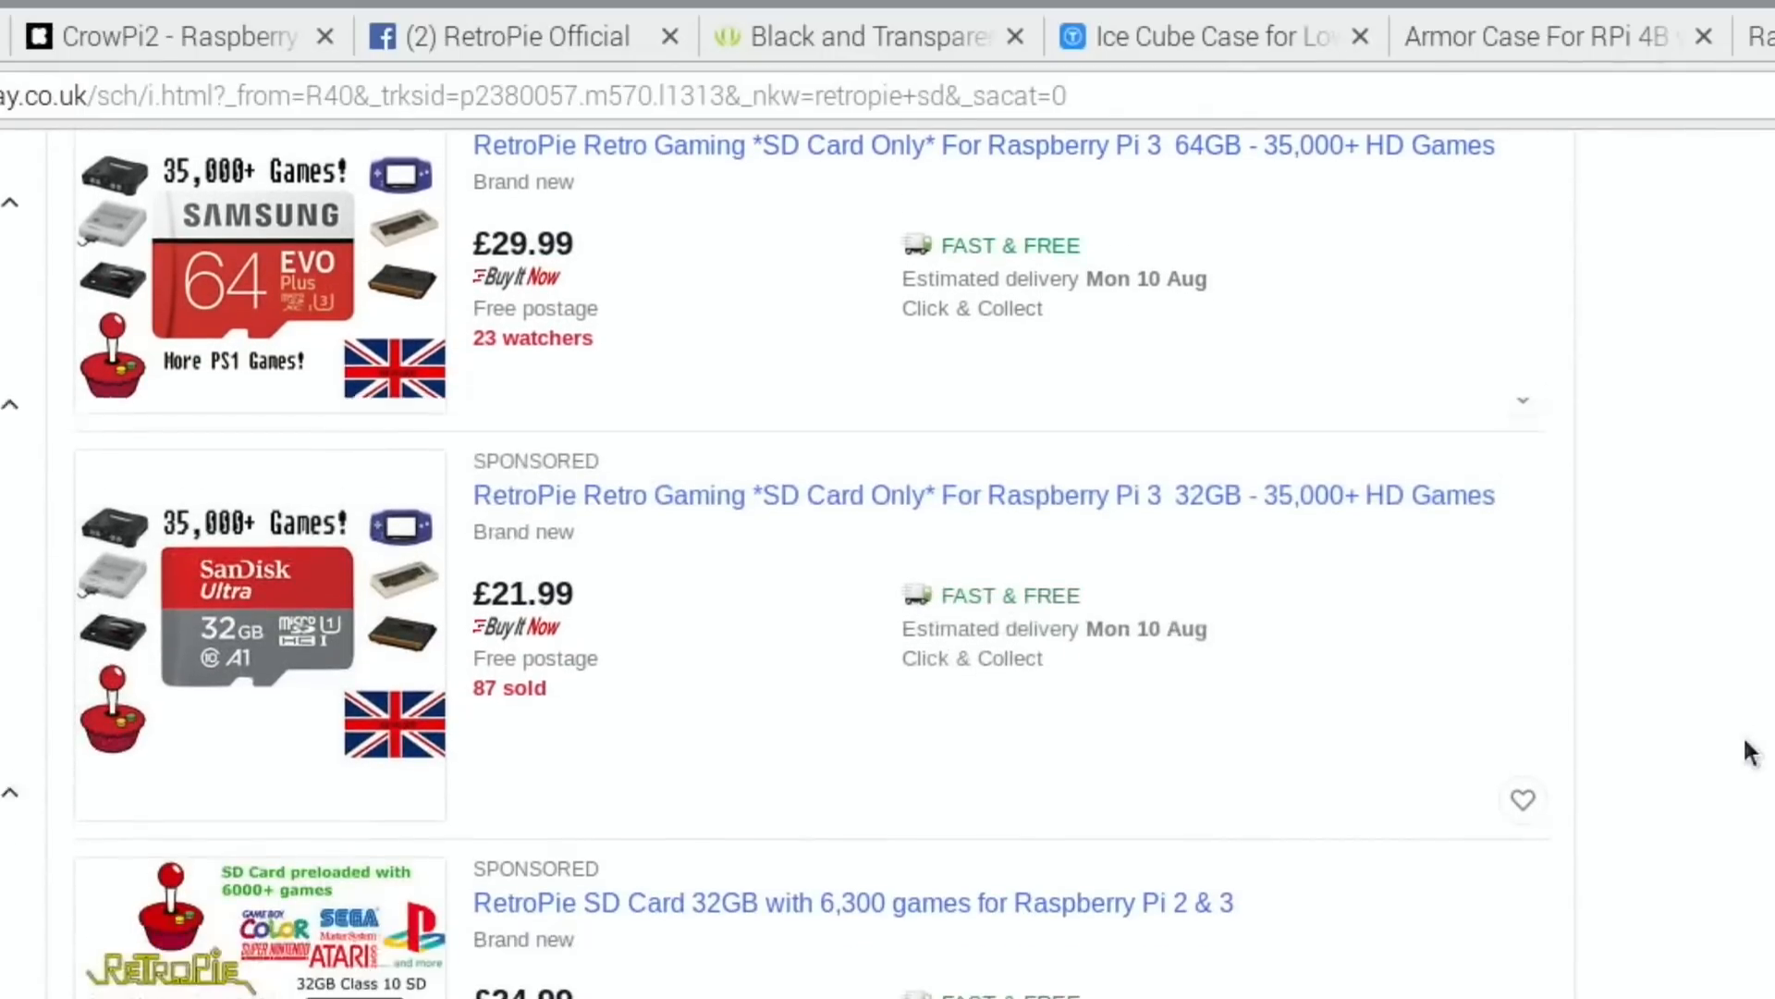
{"action": "scroll", "scroll_direction": "down", "scroll_amount": 3}
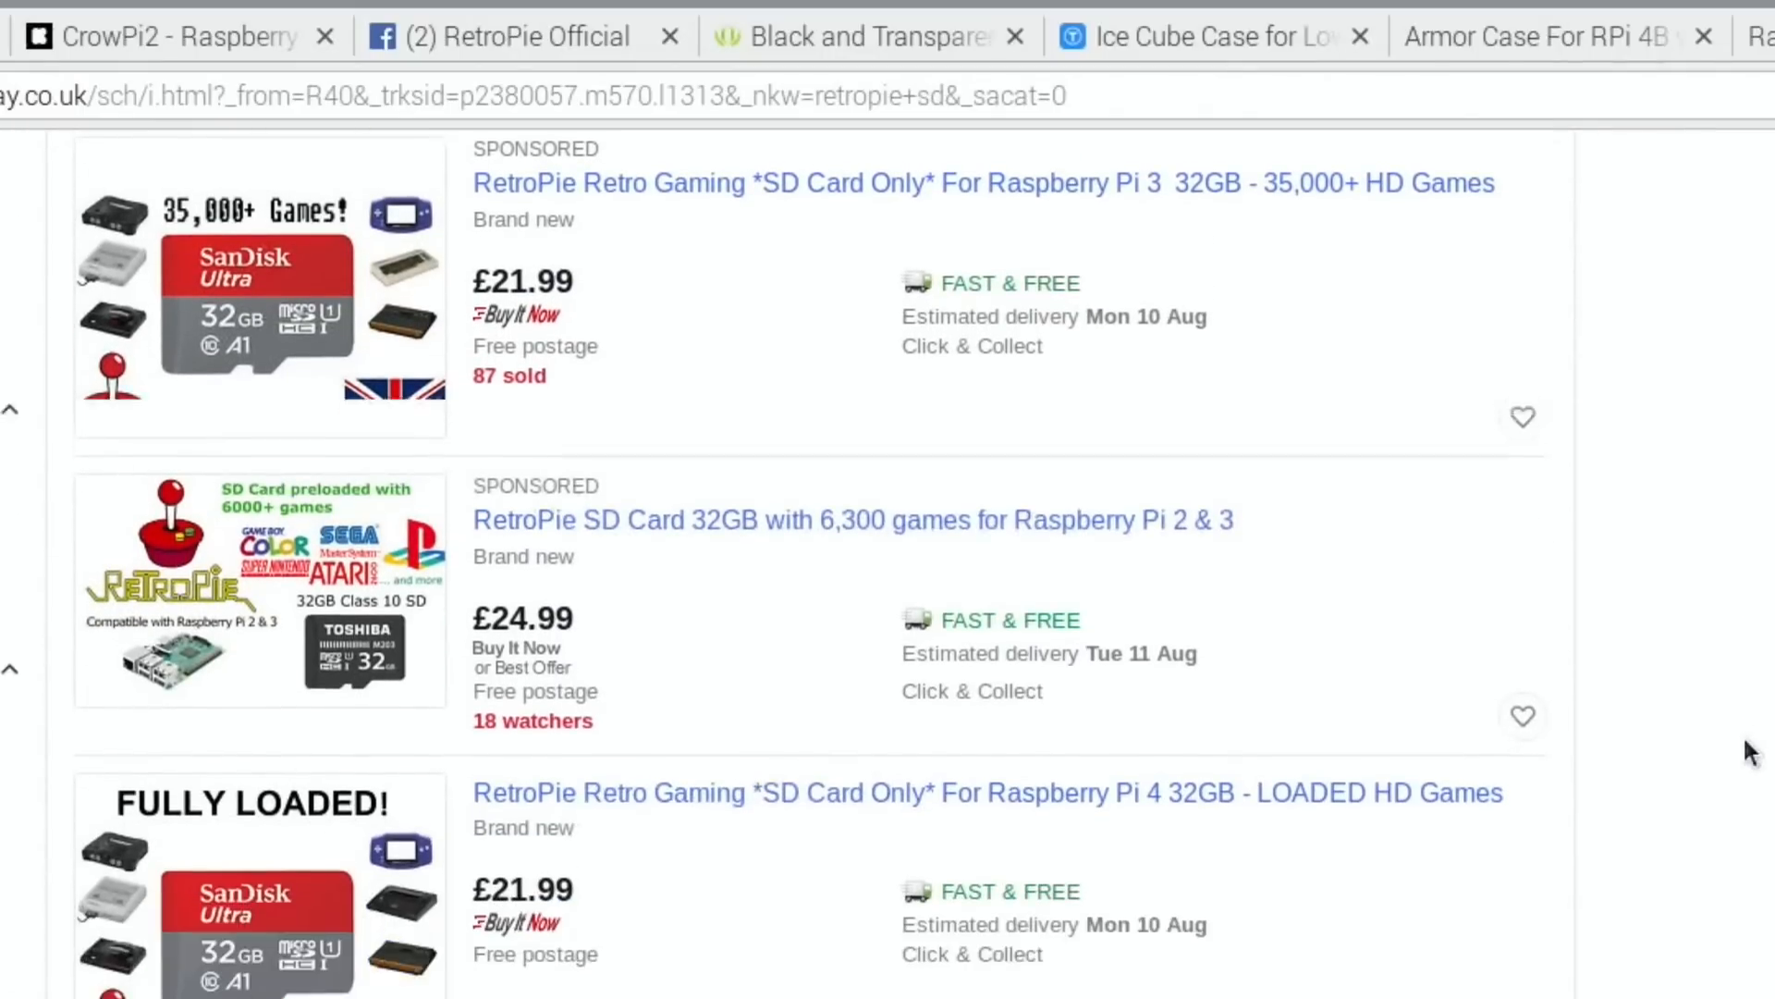
{"action": "scroll", "scroll_direction": "down", "scroll_amount": 3}
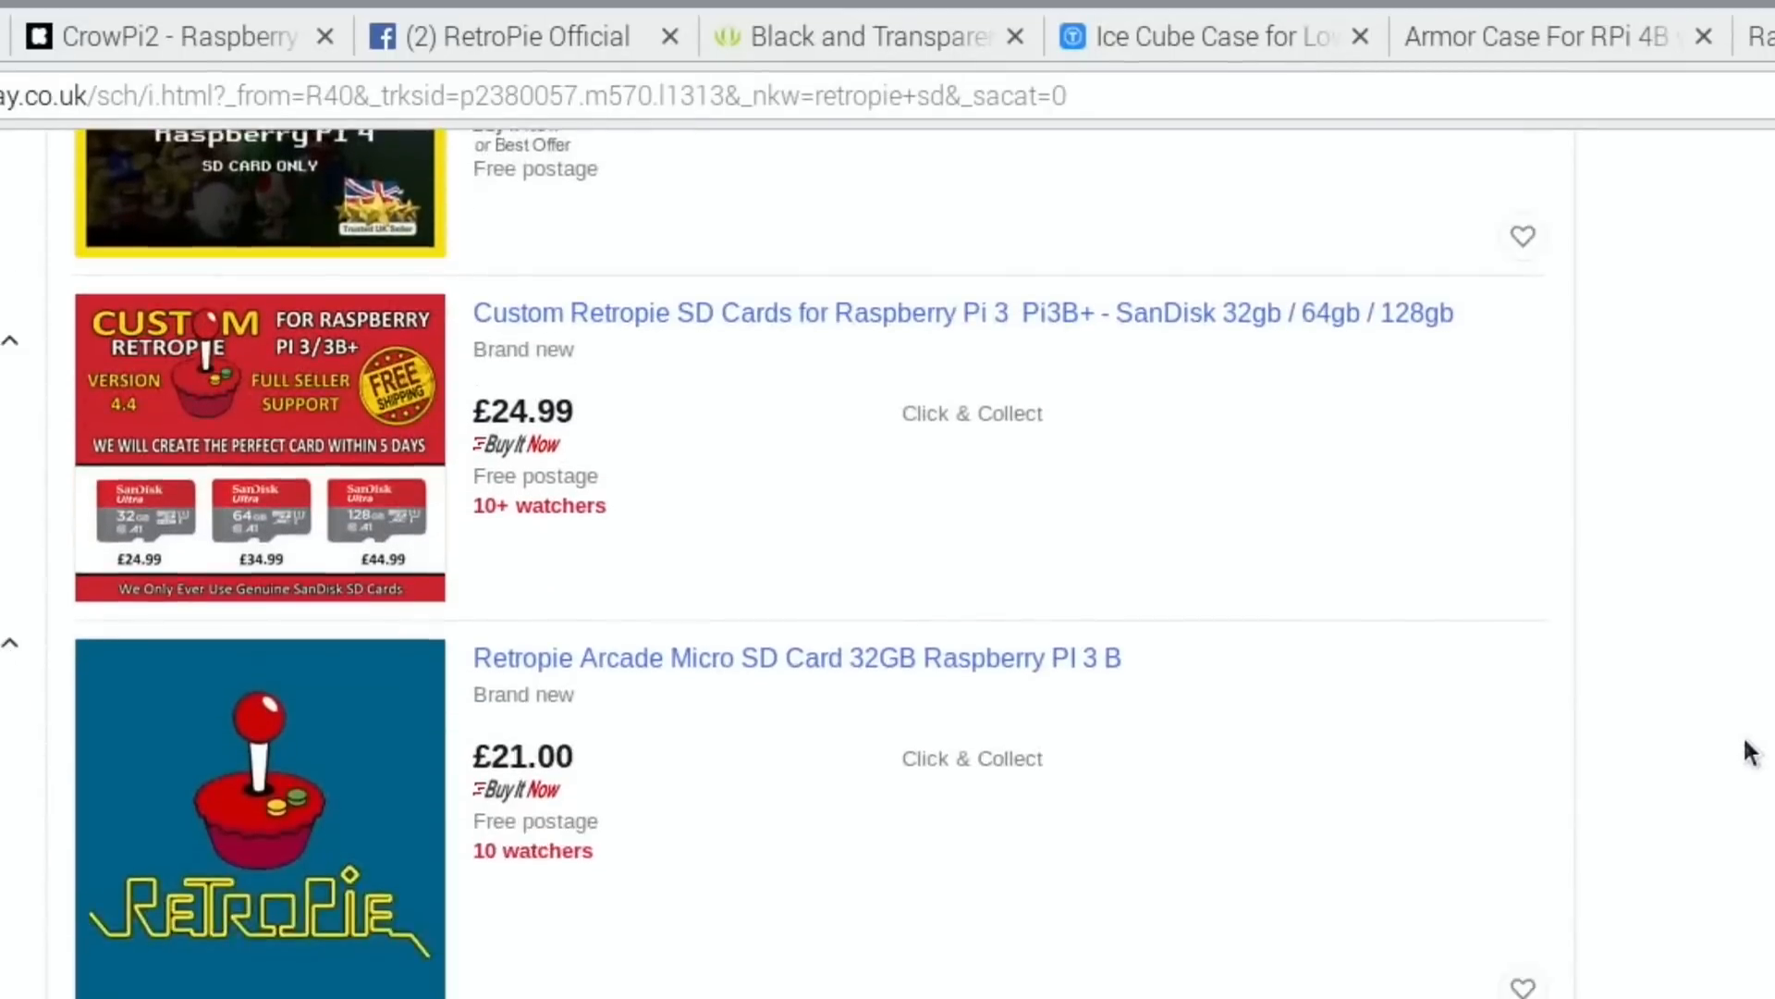
{"action": "scroll", "scroll_direction": "down", "scroll_amount": 3}
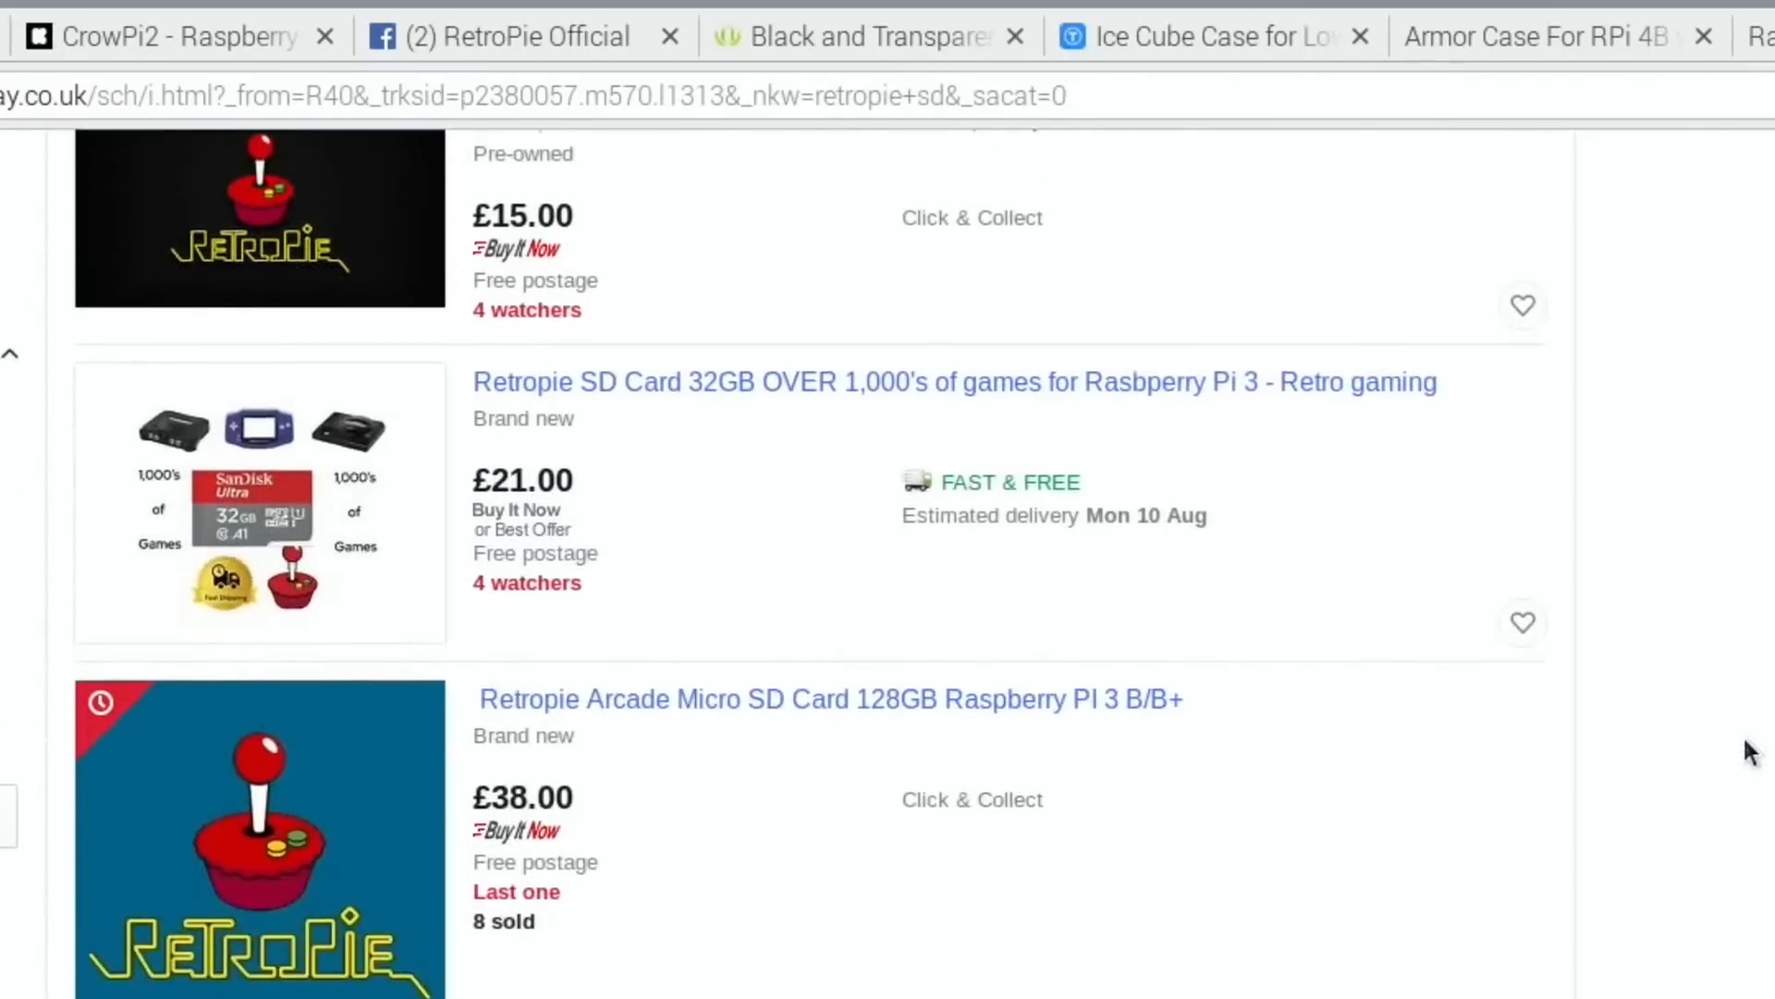
{"action": "scroll", "scroll_direction": "down", "scroll_amount": 3}
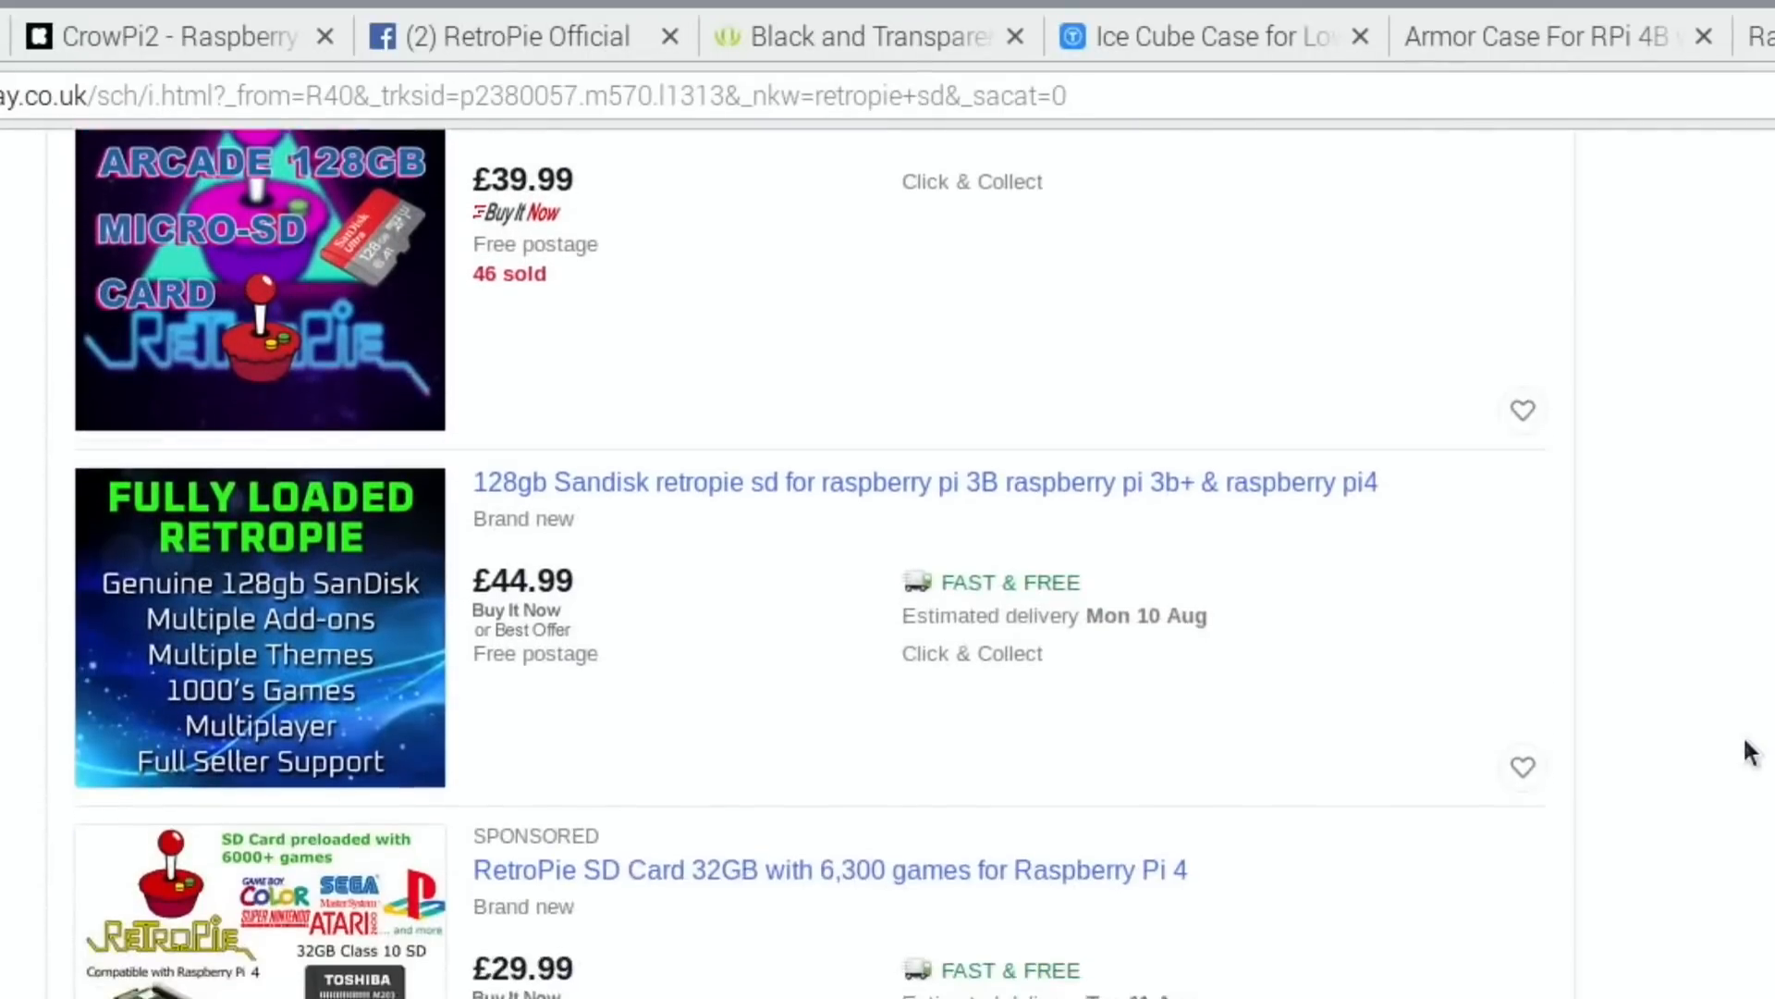
{"action": "scroll", "scroll_direction": "down", "scroll_amount": 3}
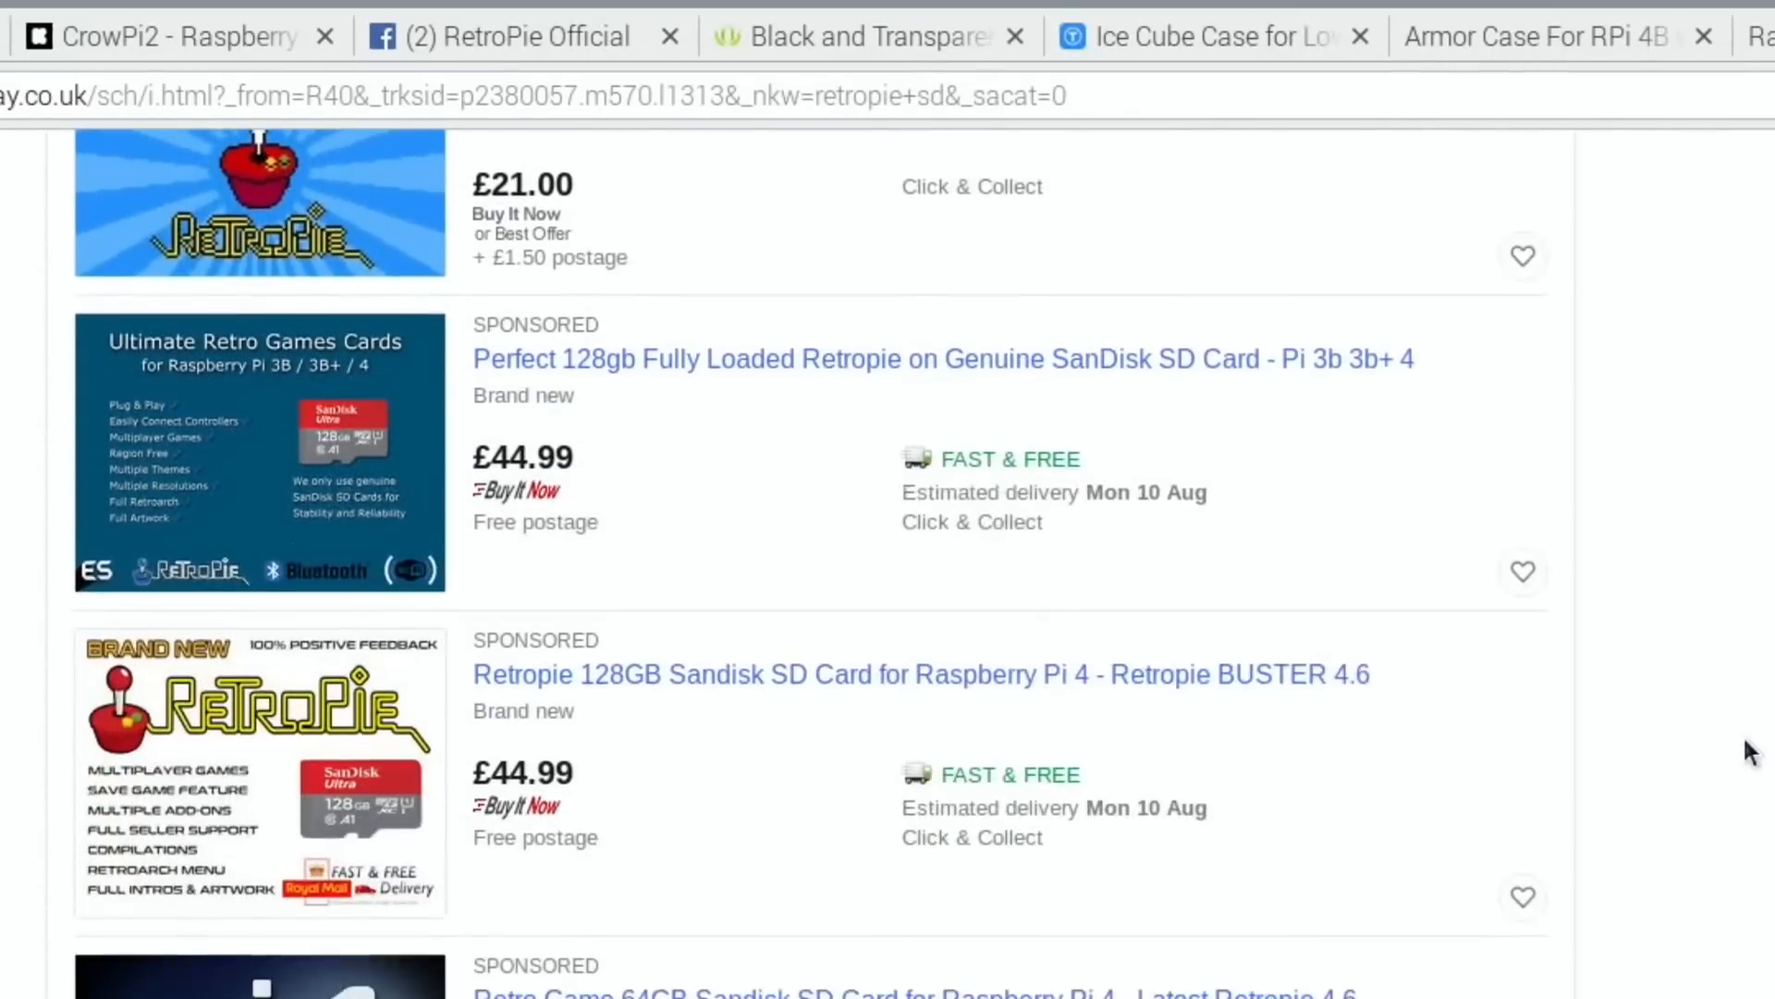
{"action": "scroll", "scroll_direction": "down", "scroll_amount": 3}
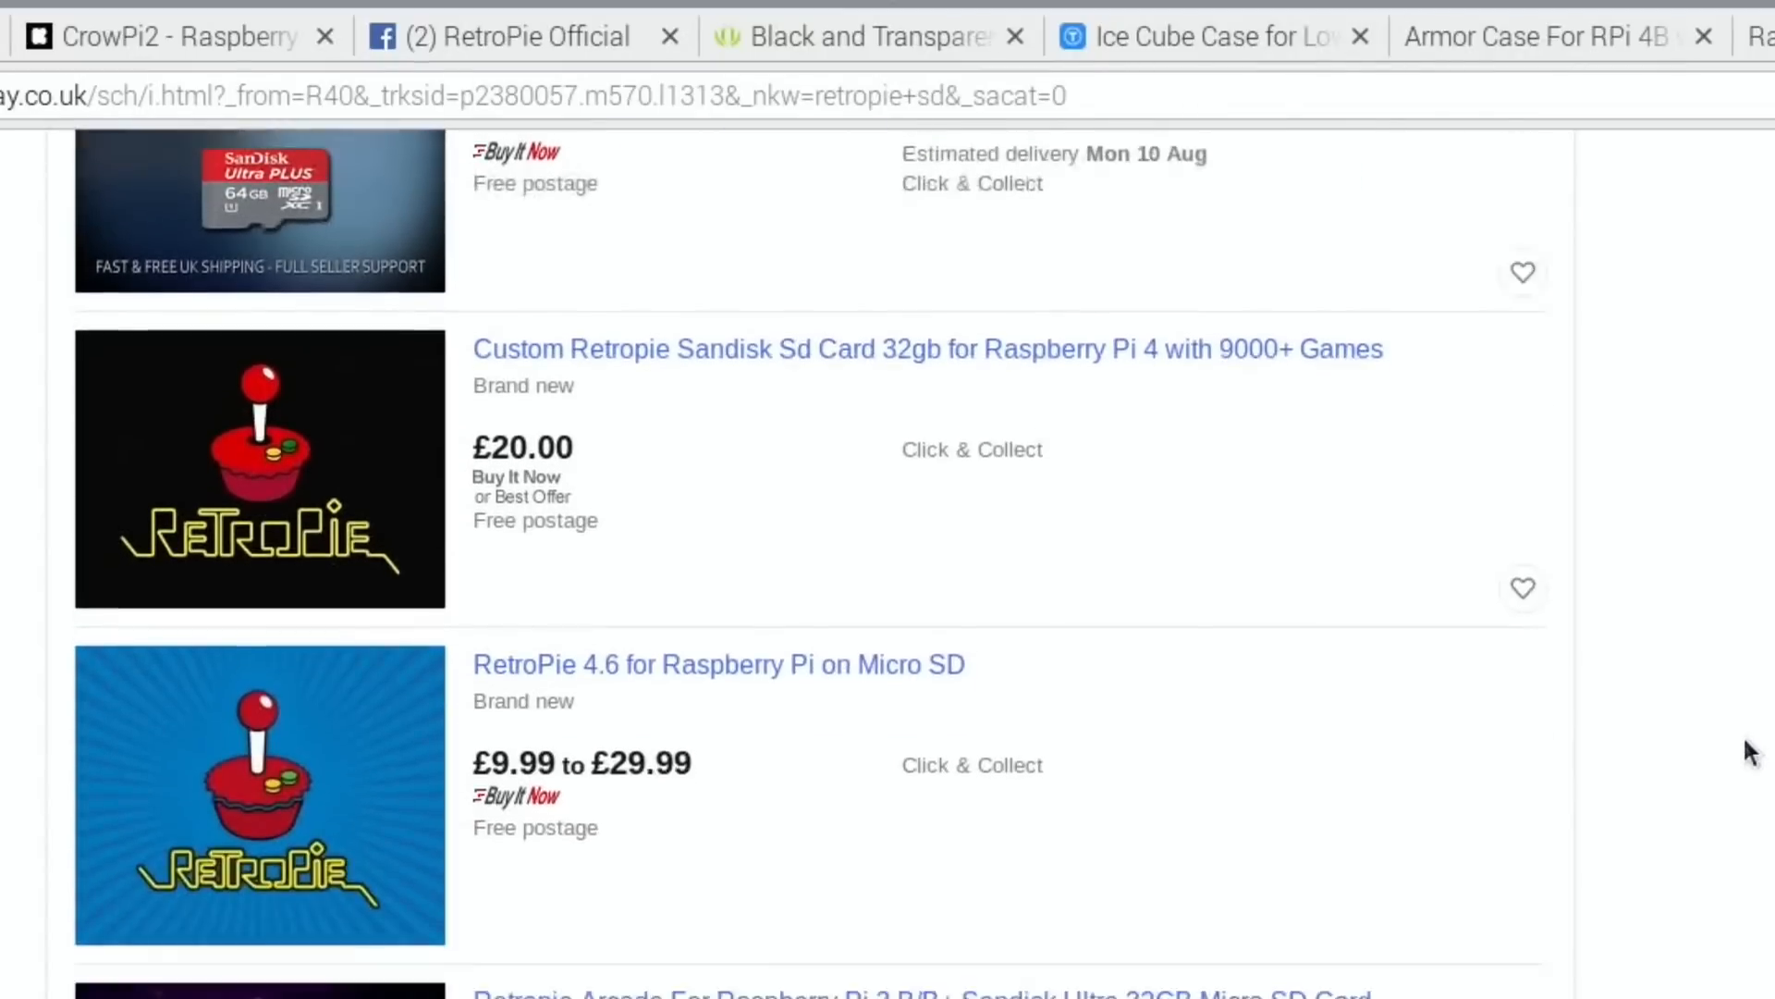
{"action": "scroll", "scroll_direction": "down", "scroll_amount": 3}
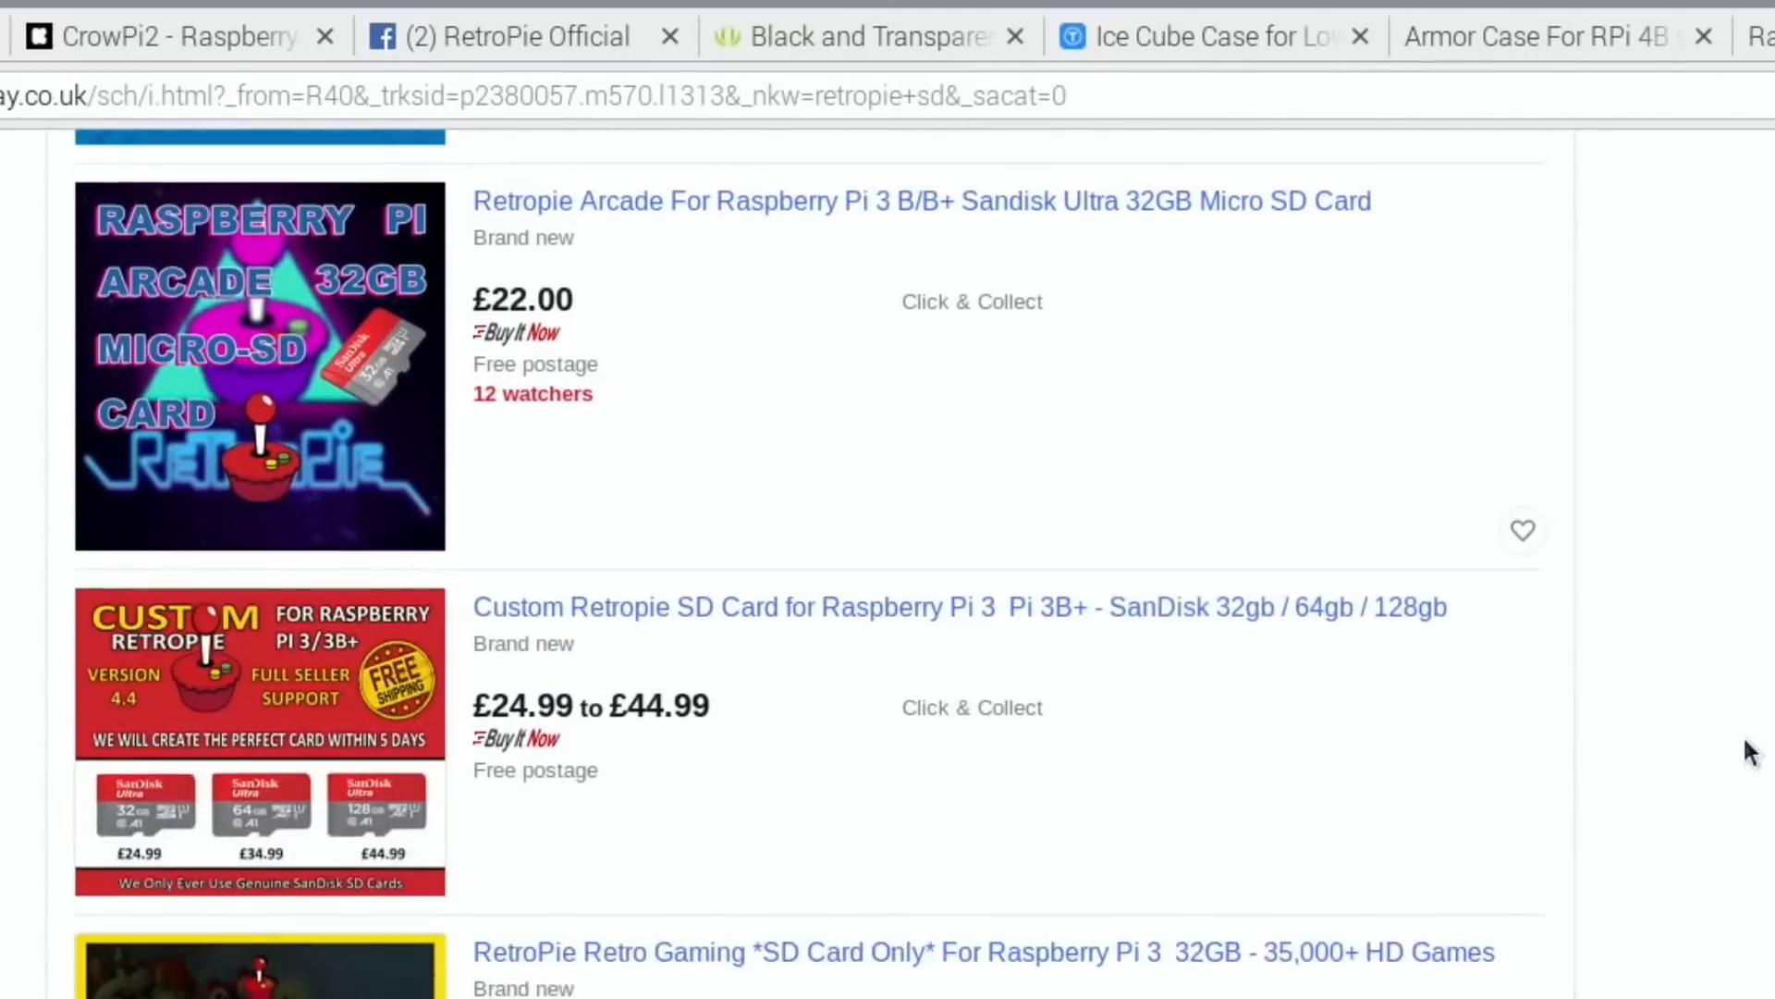
{"action": "scroll", "scroll_direction": "down", "scroll_amount": 3}
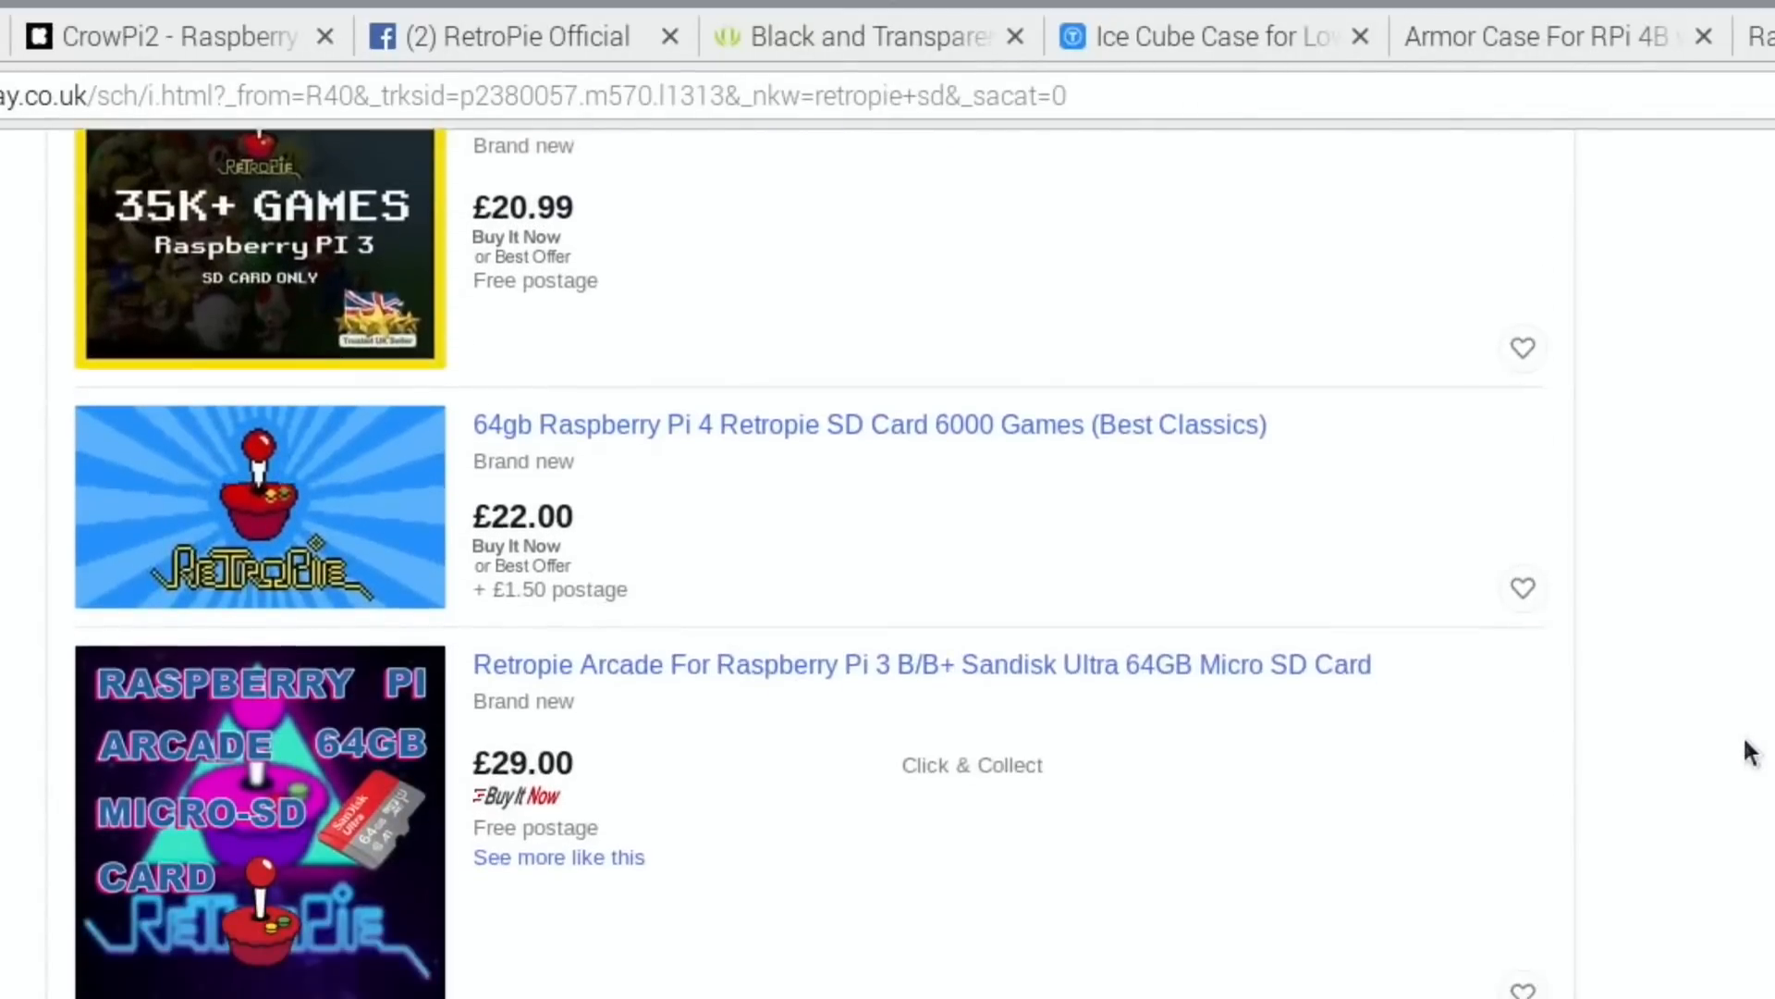
{"action": "scroll", "scroll_direction": "down", "scroll_amount": 3}
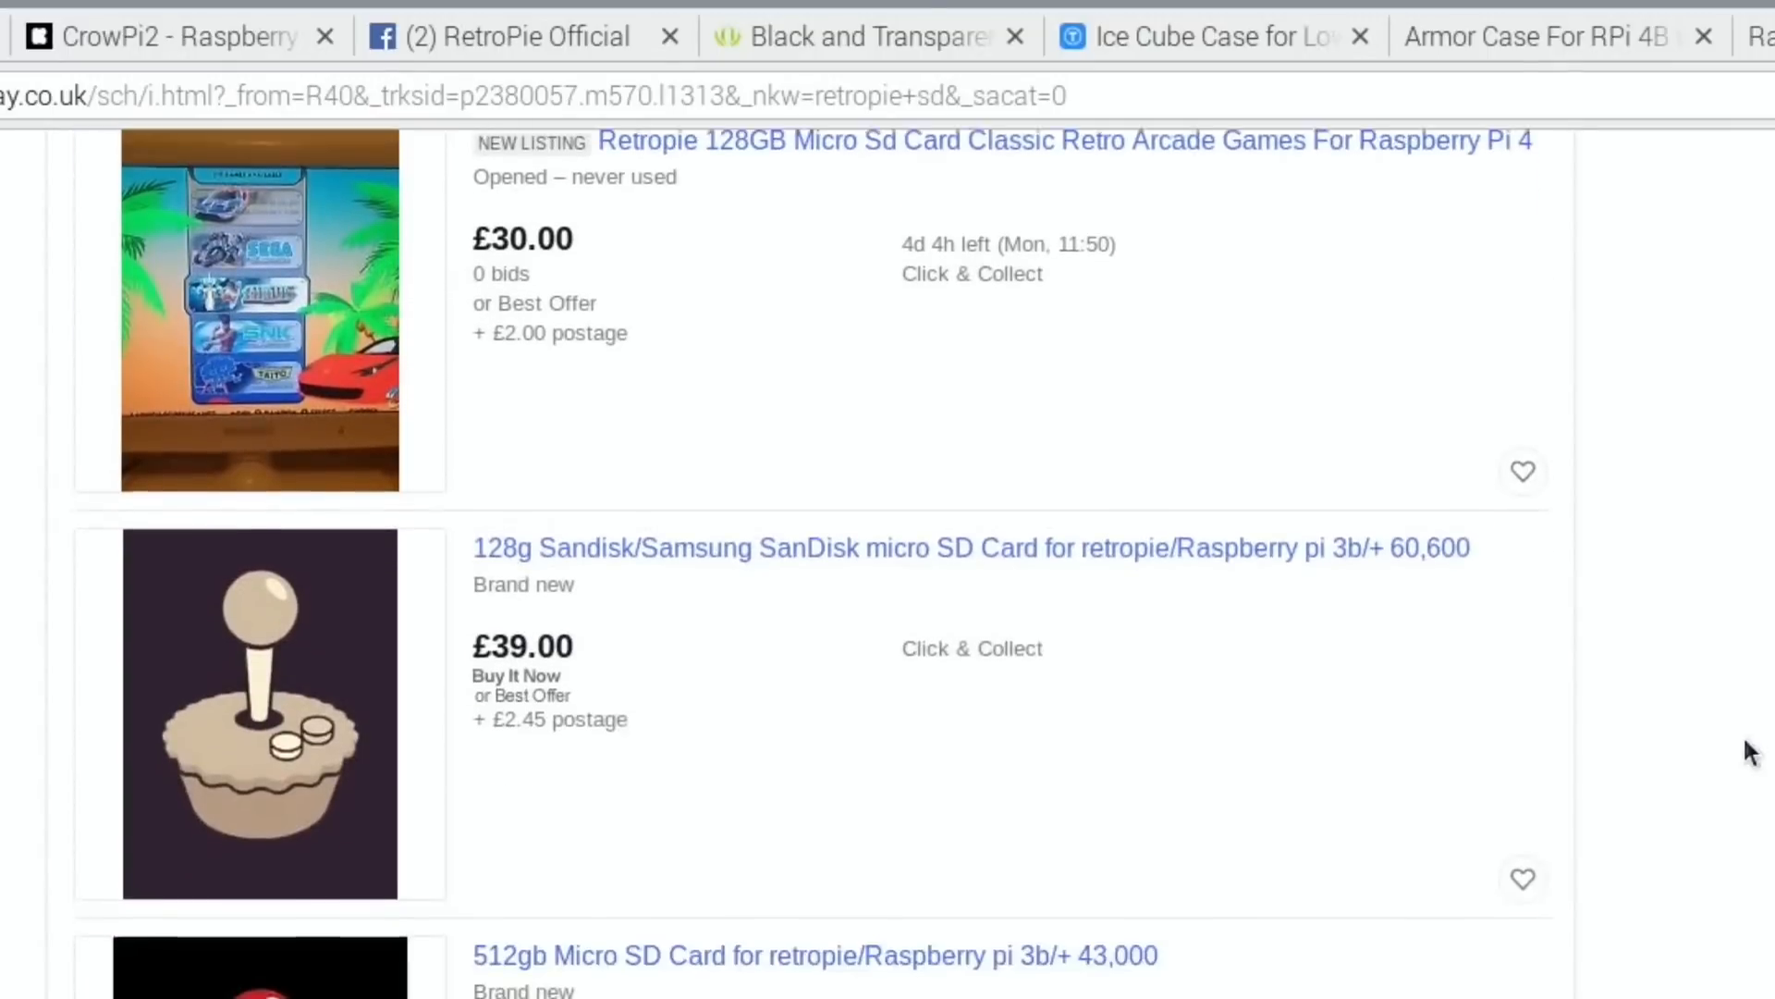
{"action": "scroll", "scroll_direction": "down", "scroll_amount": 3}
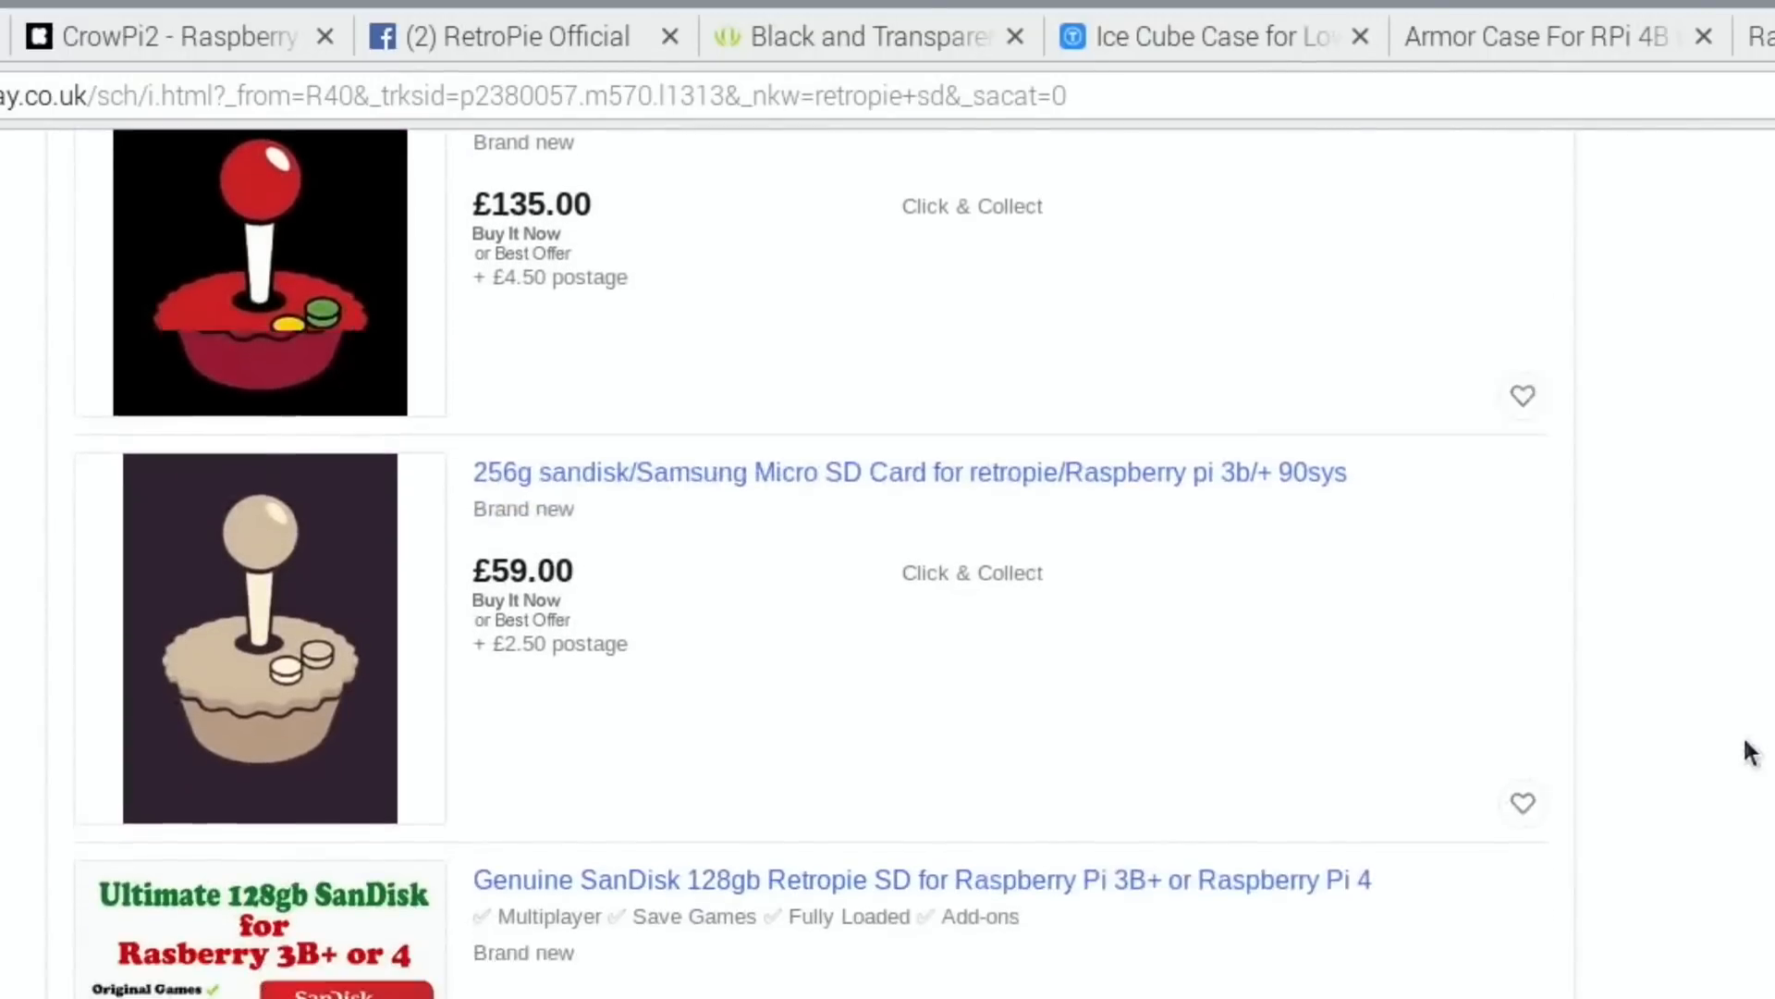
{"action": "scroll", "scroll_direction": "down", "scroll_amount": 3}
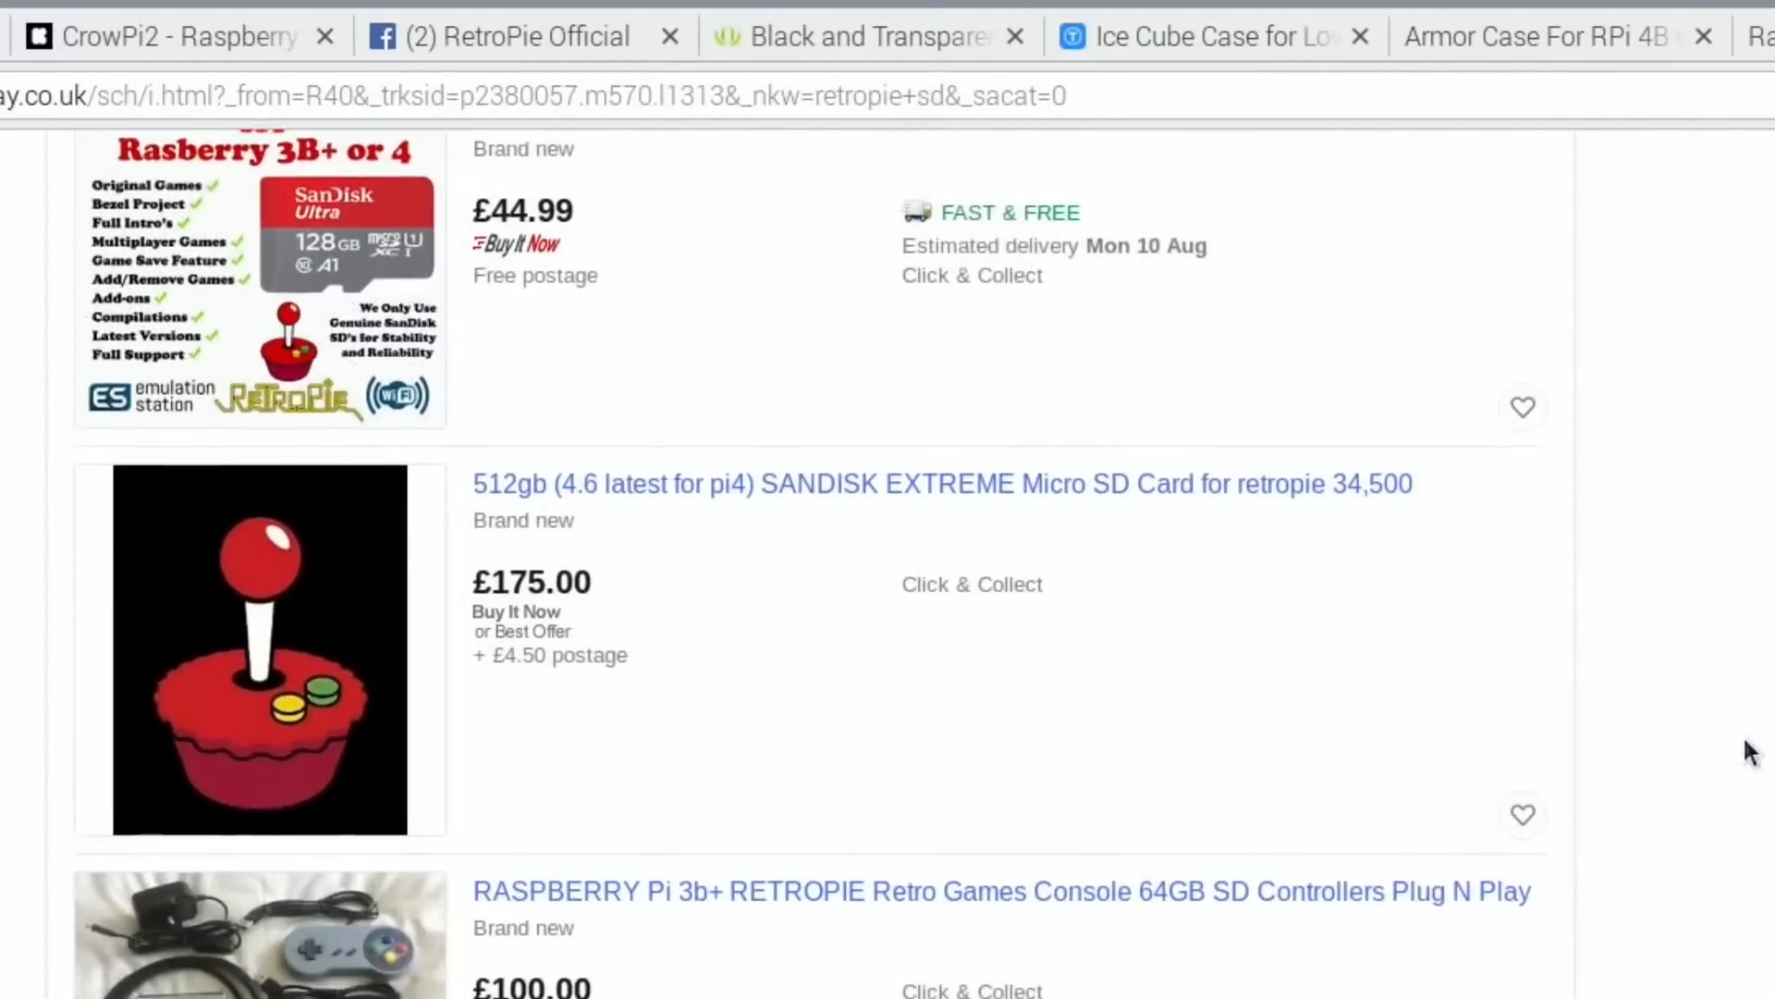
{"action": "scroll", "scroll_direction": "down", "scroll_amount": 3}
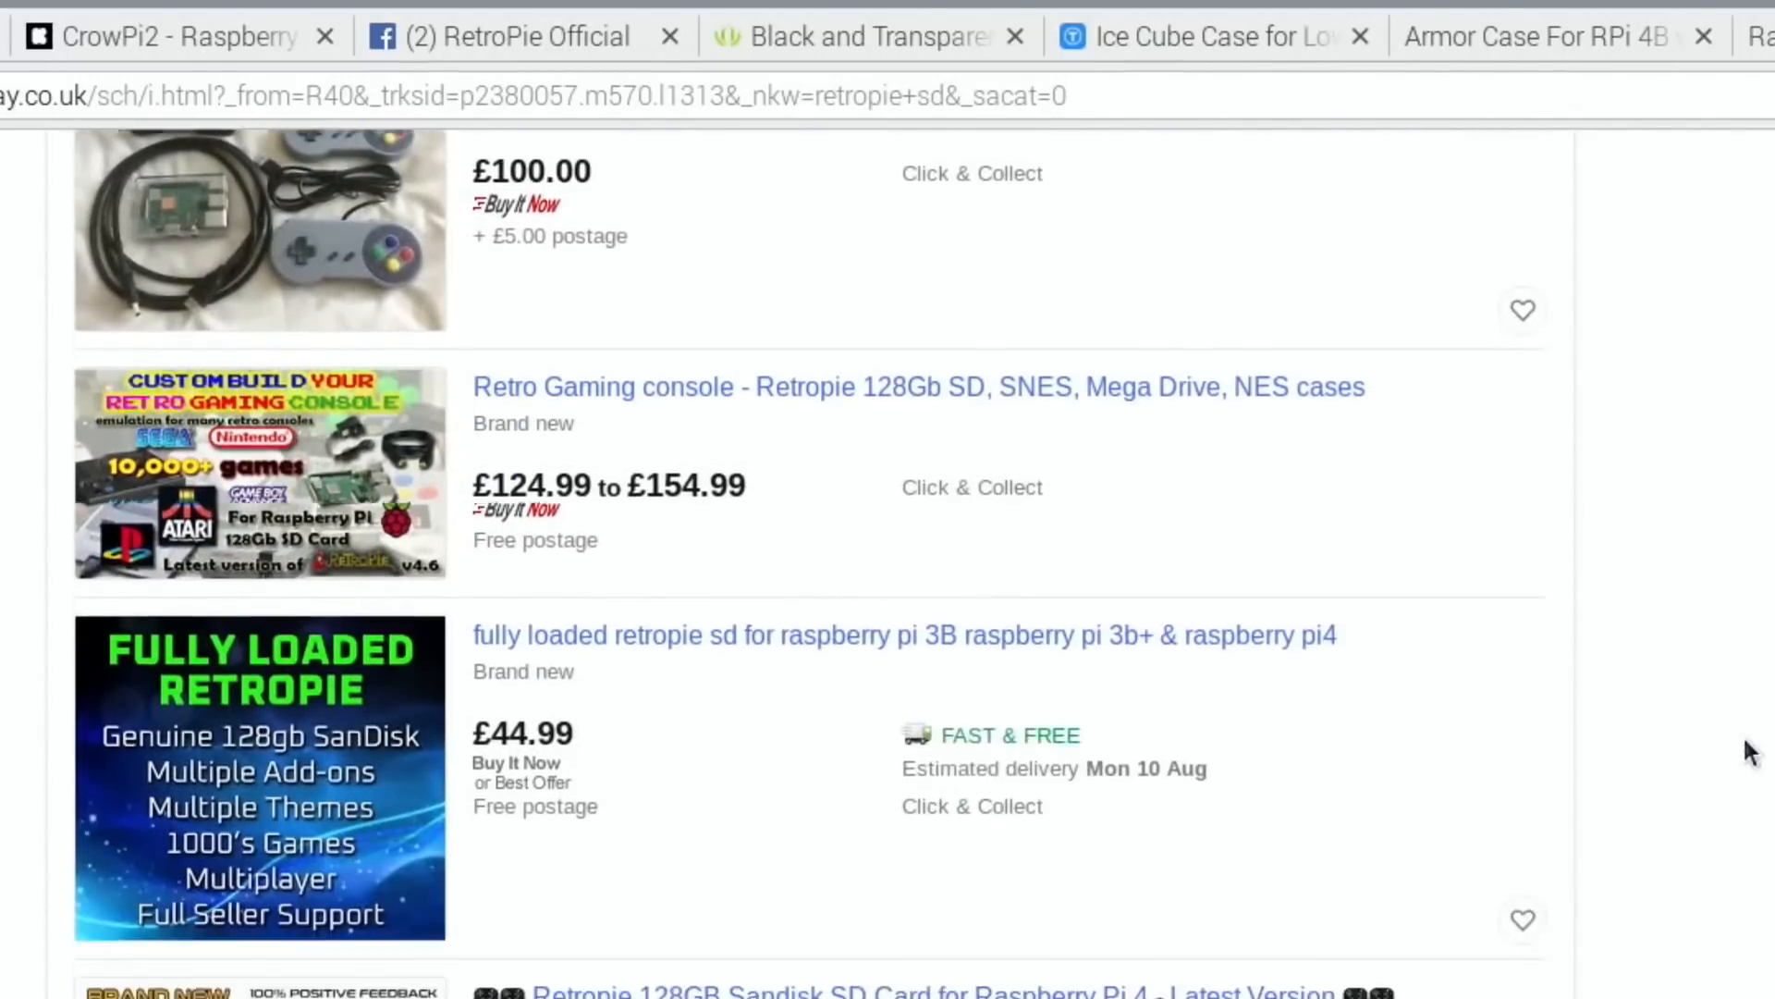
{"action": "scroll", "scroll_direction": "down", "scroll_amount": 3}
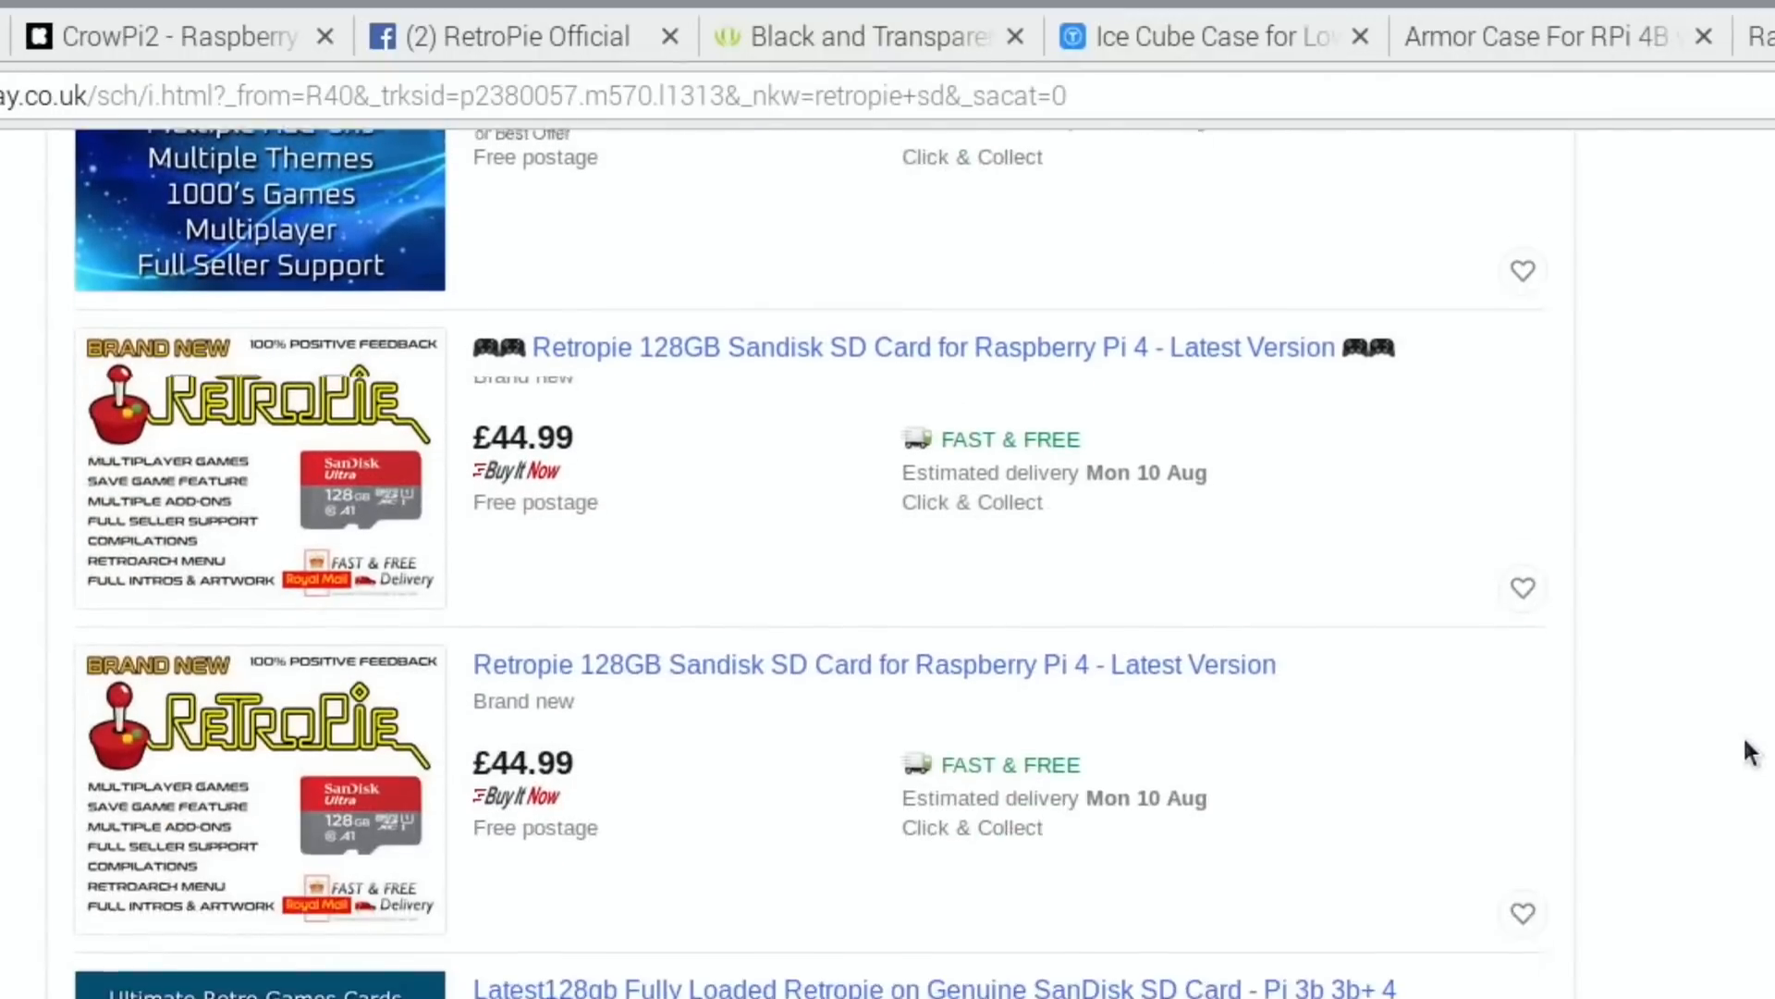
{"action": "scroll", "scroll_direction": "down", "scroll_amount": 3}
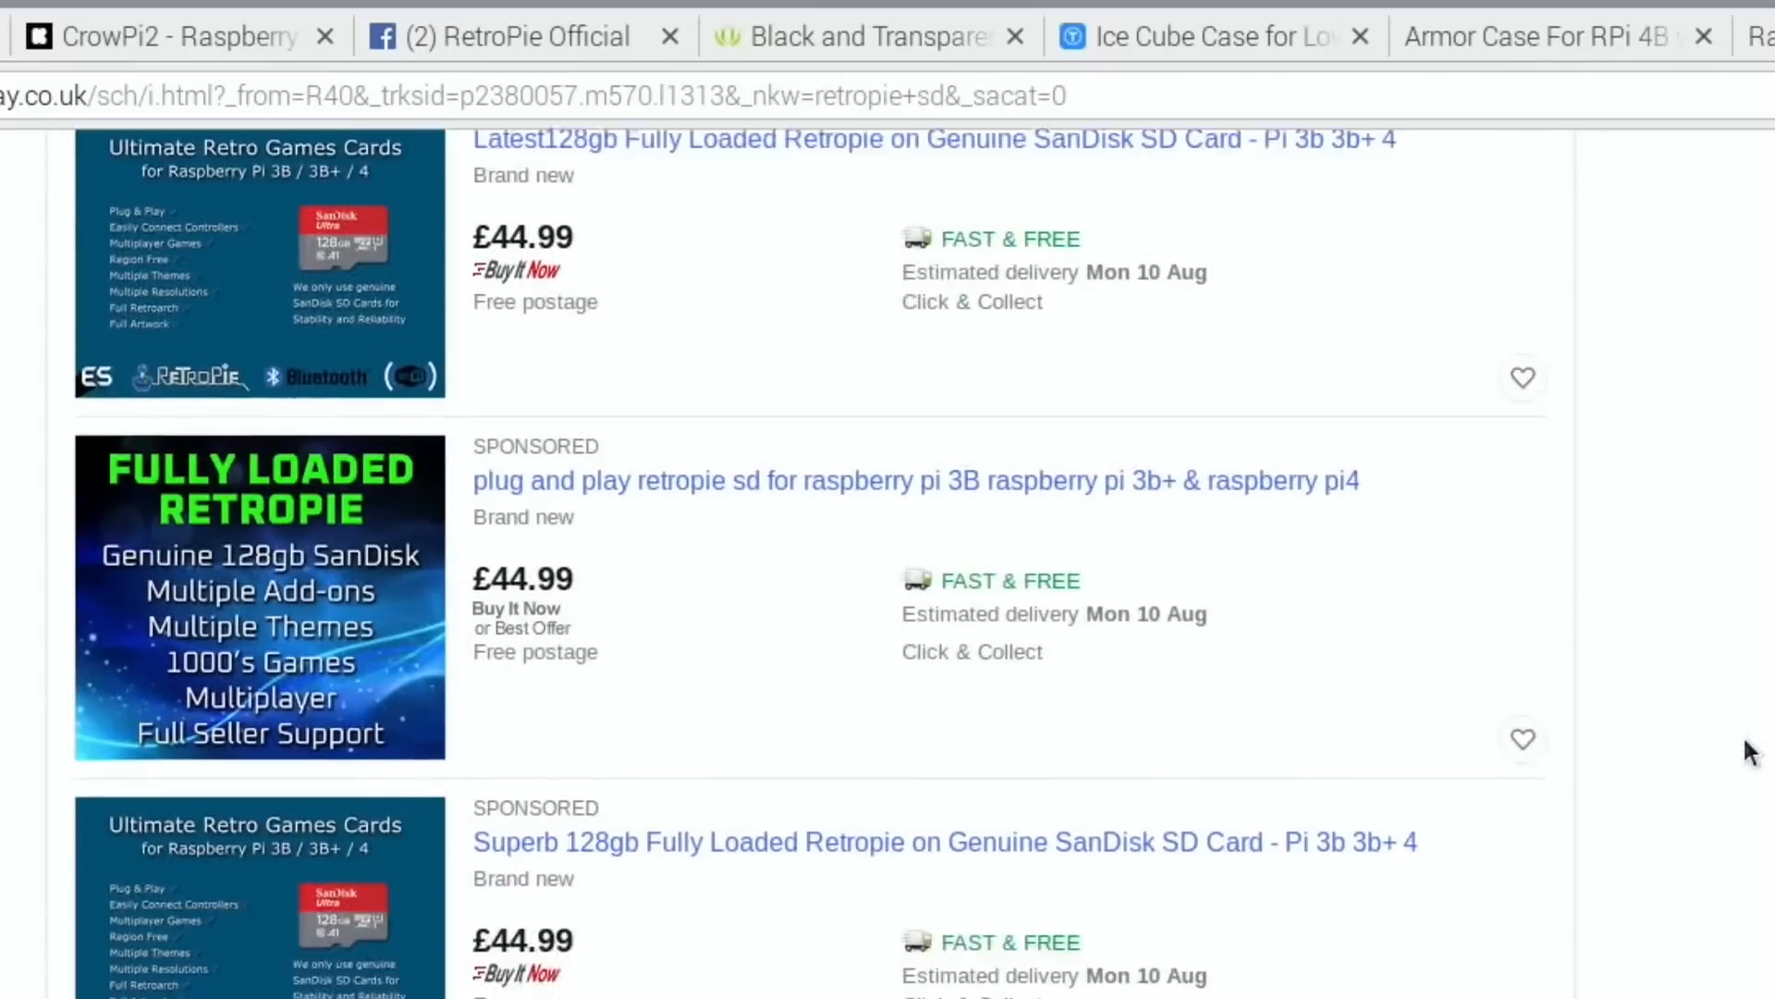
{"action": "scroll", "scroll_direction": "down", "scroll_amount": 3}
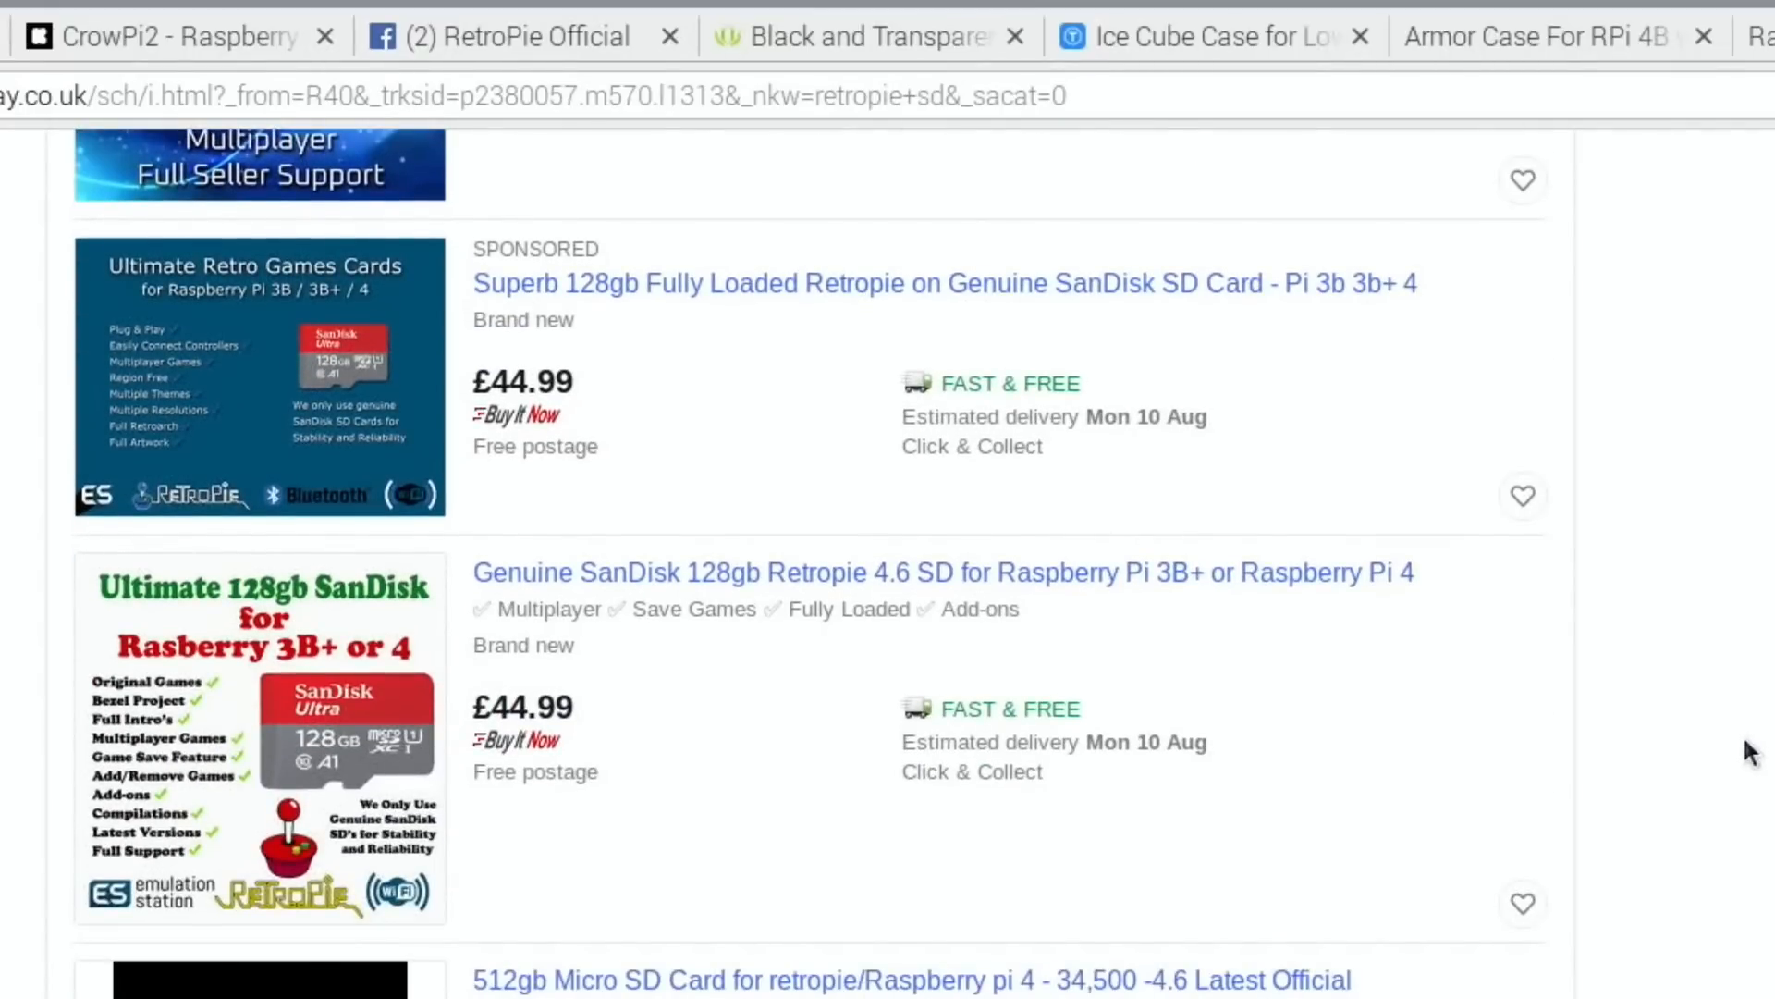
{"action": "scroll", "scroll_direction": "down", "scroll_amount": 3}
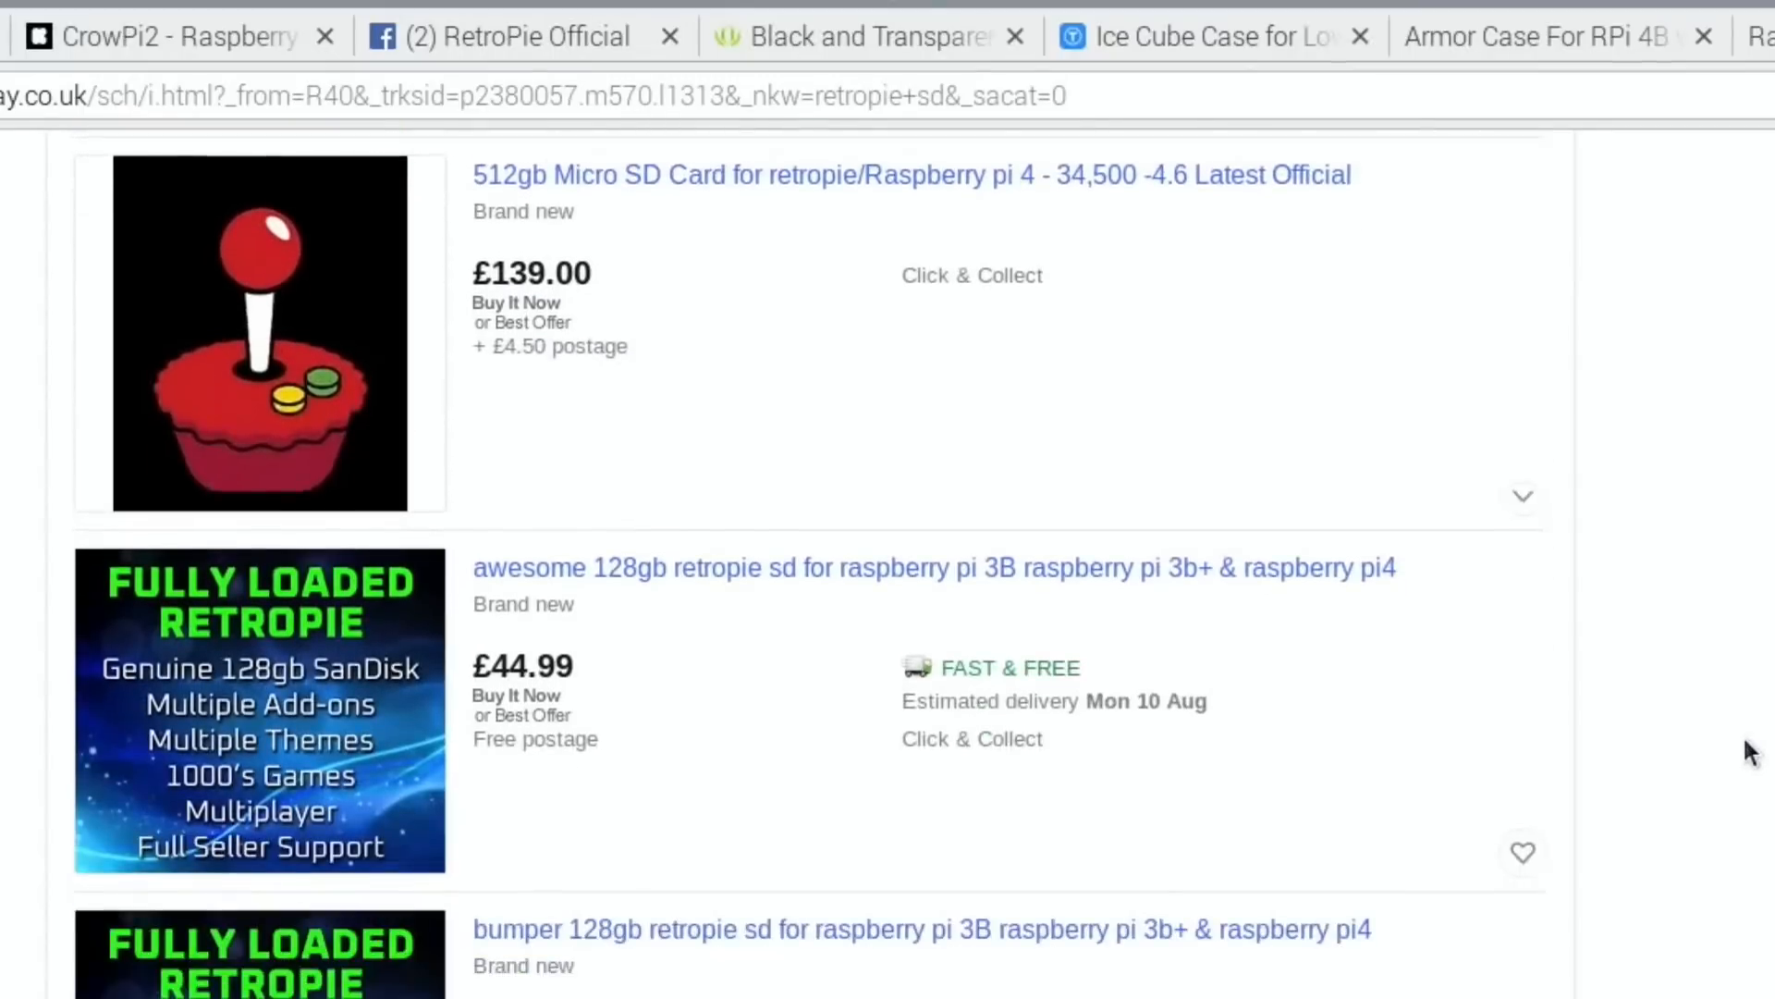
{"action": "scroll", "scroll_direction": "down", "scroll_amount": 3}
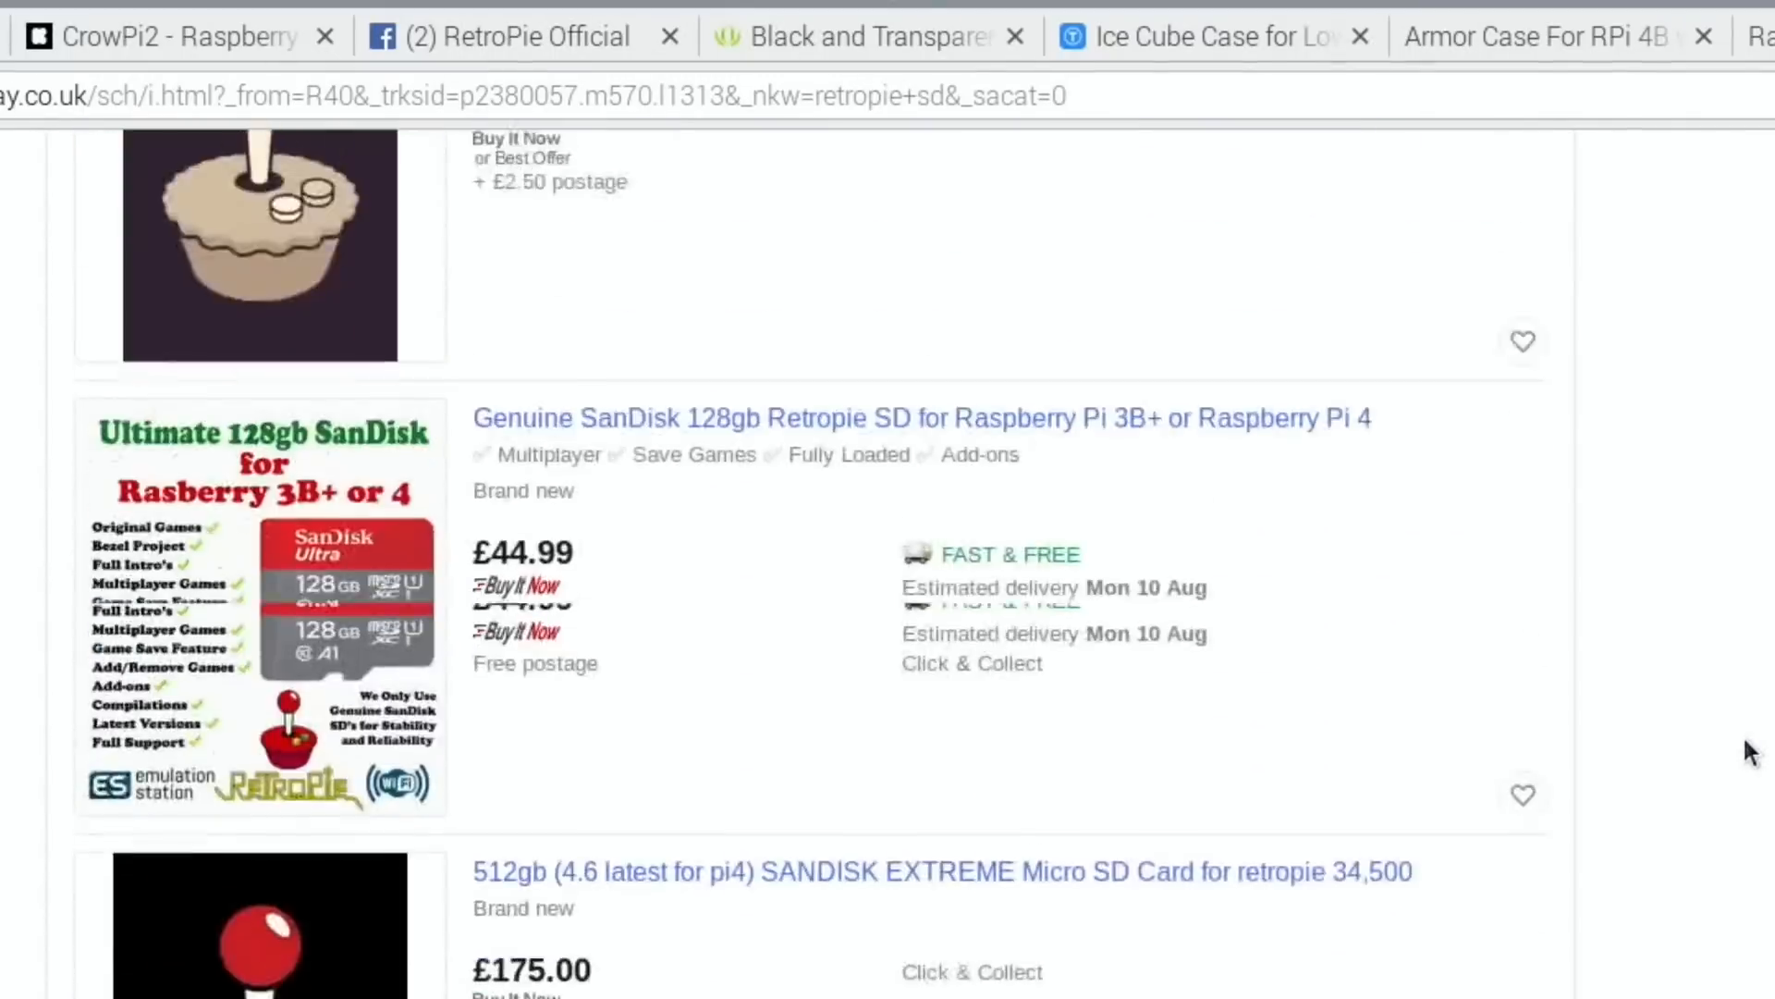
{"action": "scroll", "scroll_direction": "down", "scroll_amount": 3}
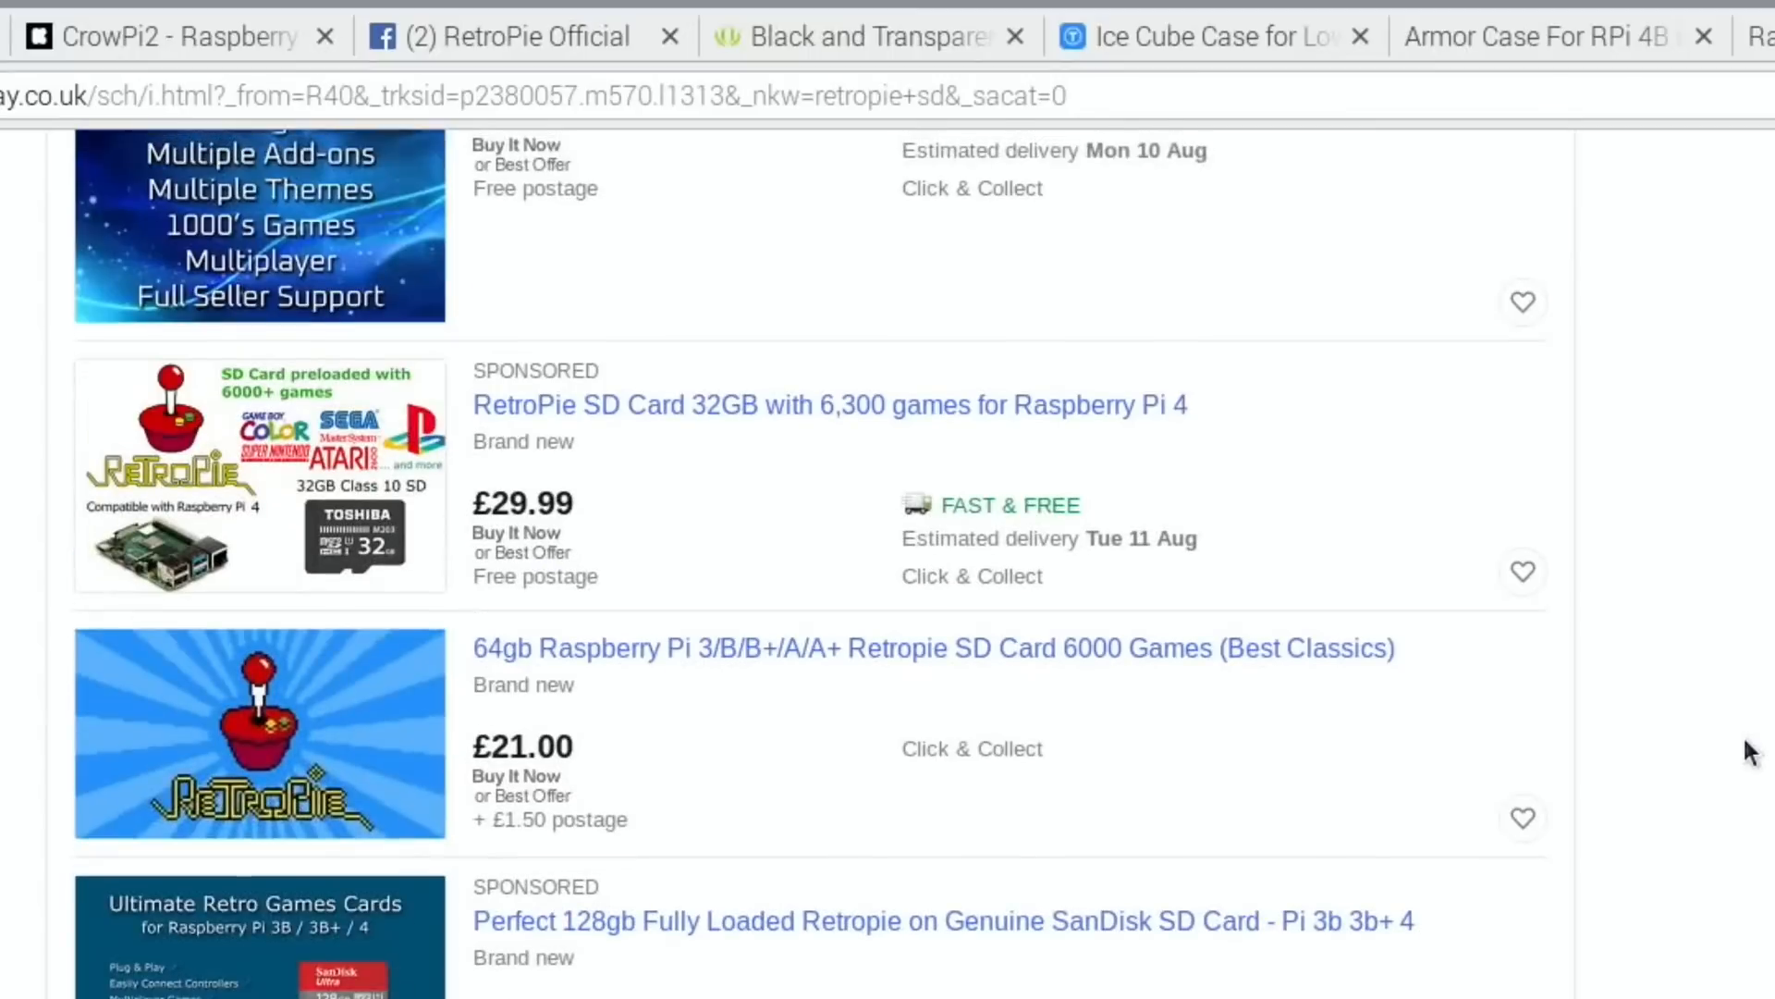
{"action": "left_click", "coordinate": [711, 41]}
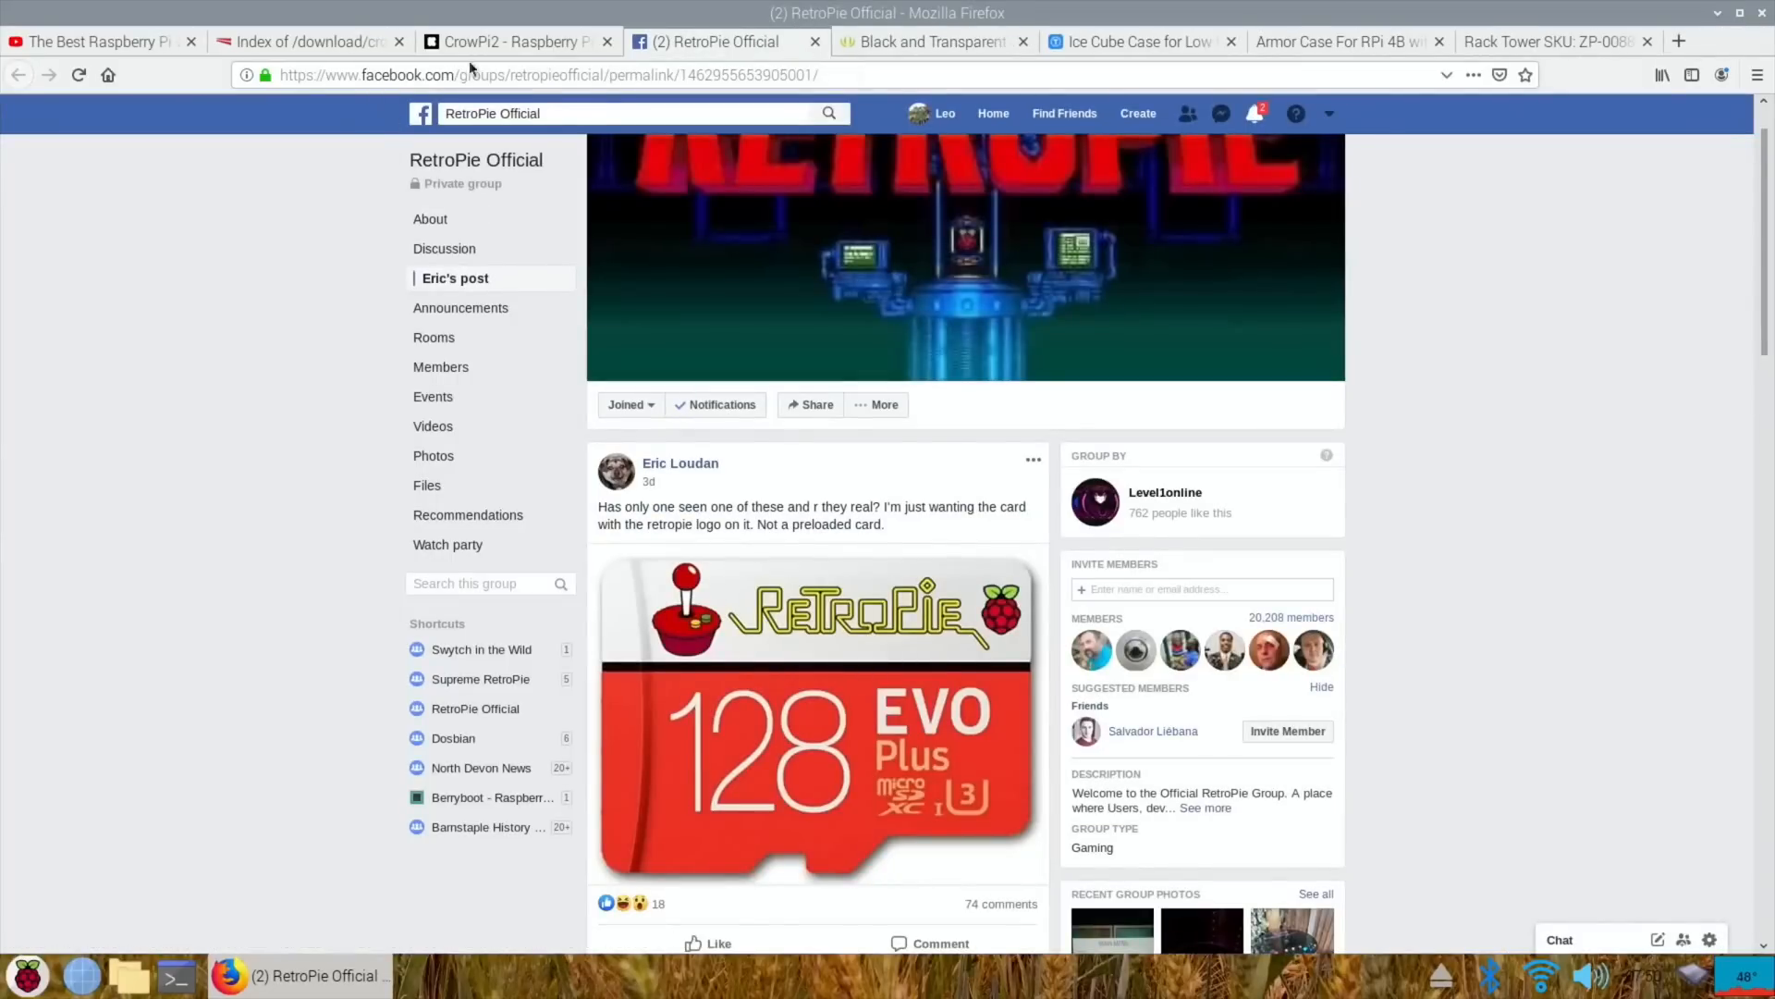
- Switch to the CrowPi2 Raspberry Pi laptop Kickstarter campaign page
{"action": "left_click", "coordinate": [513, 42]}
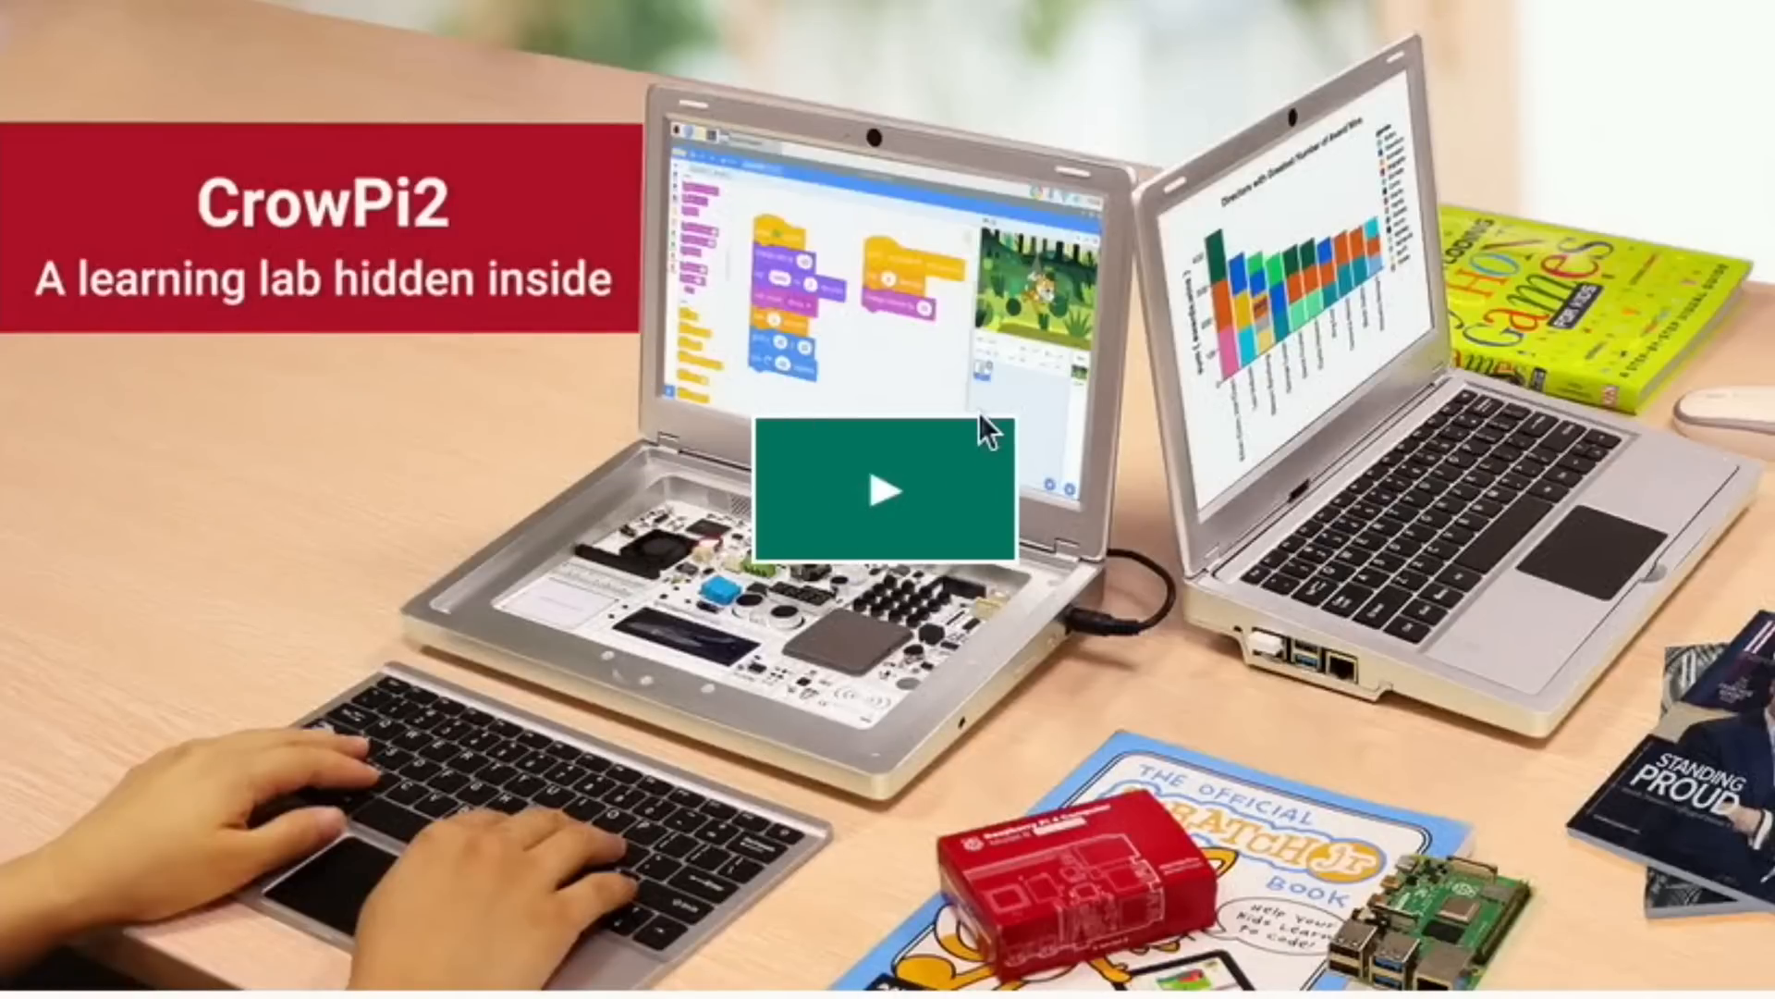
{"action": "mouse_move", "coordinate": [1282, 741]}
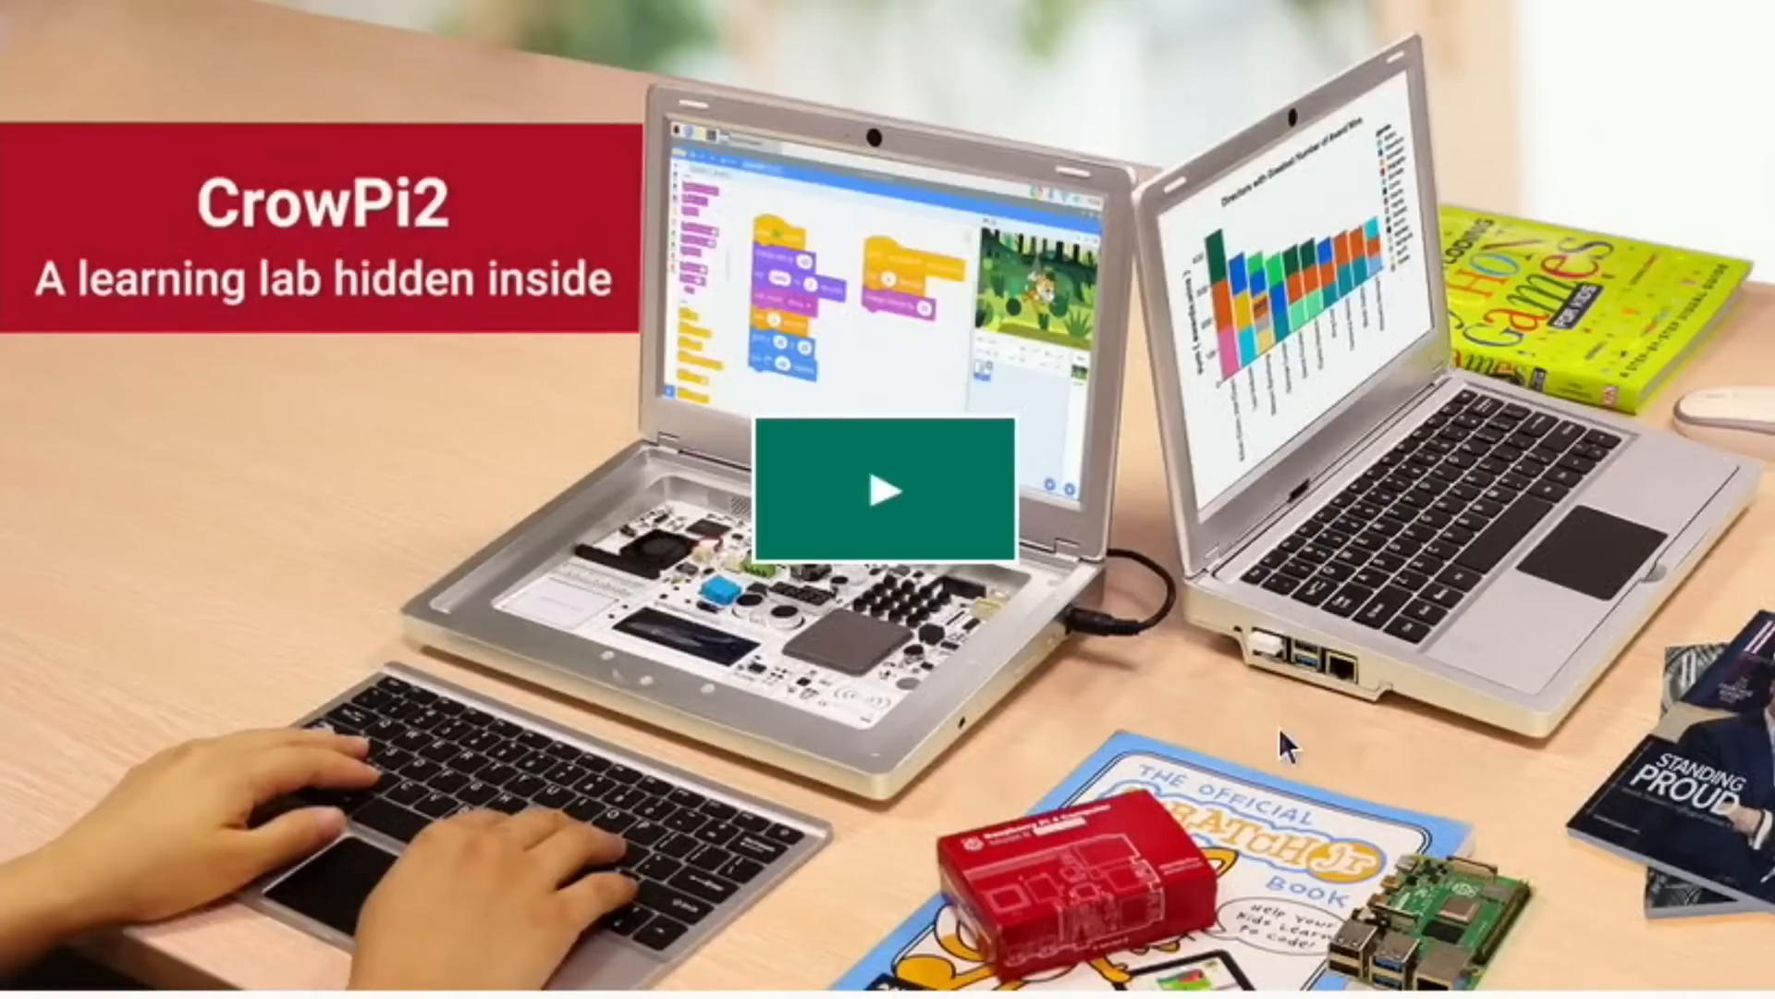
{"action": "mouse_move", "coordinate": [1164, 679]}
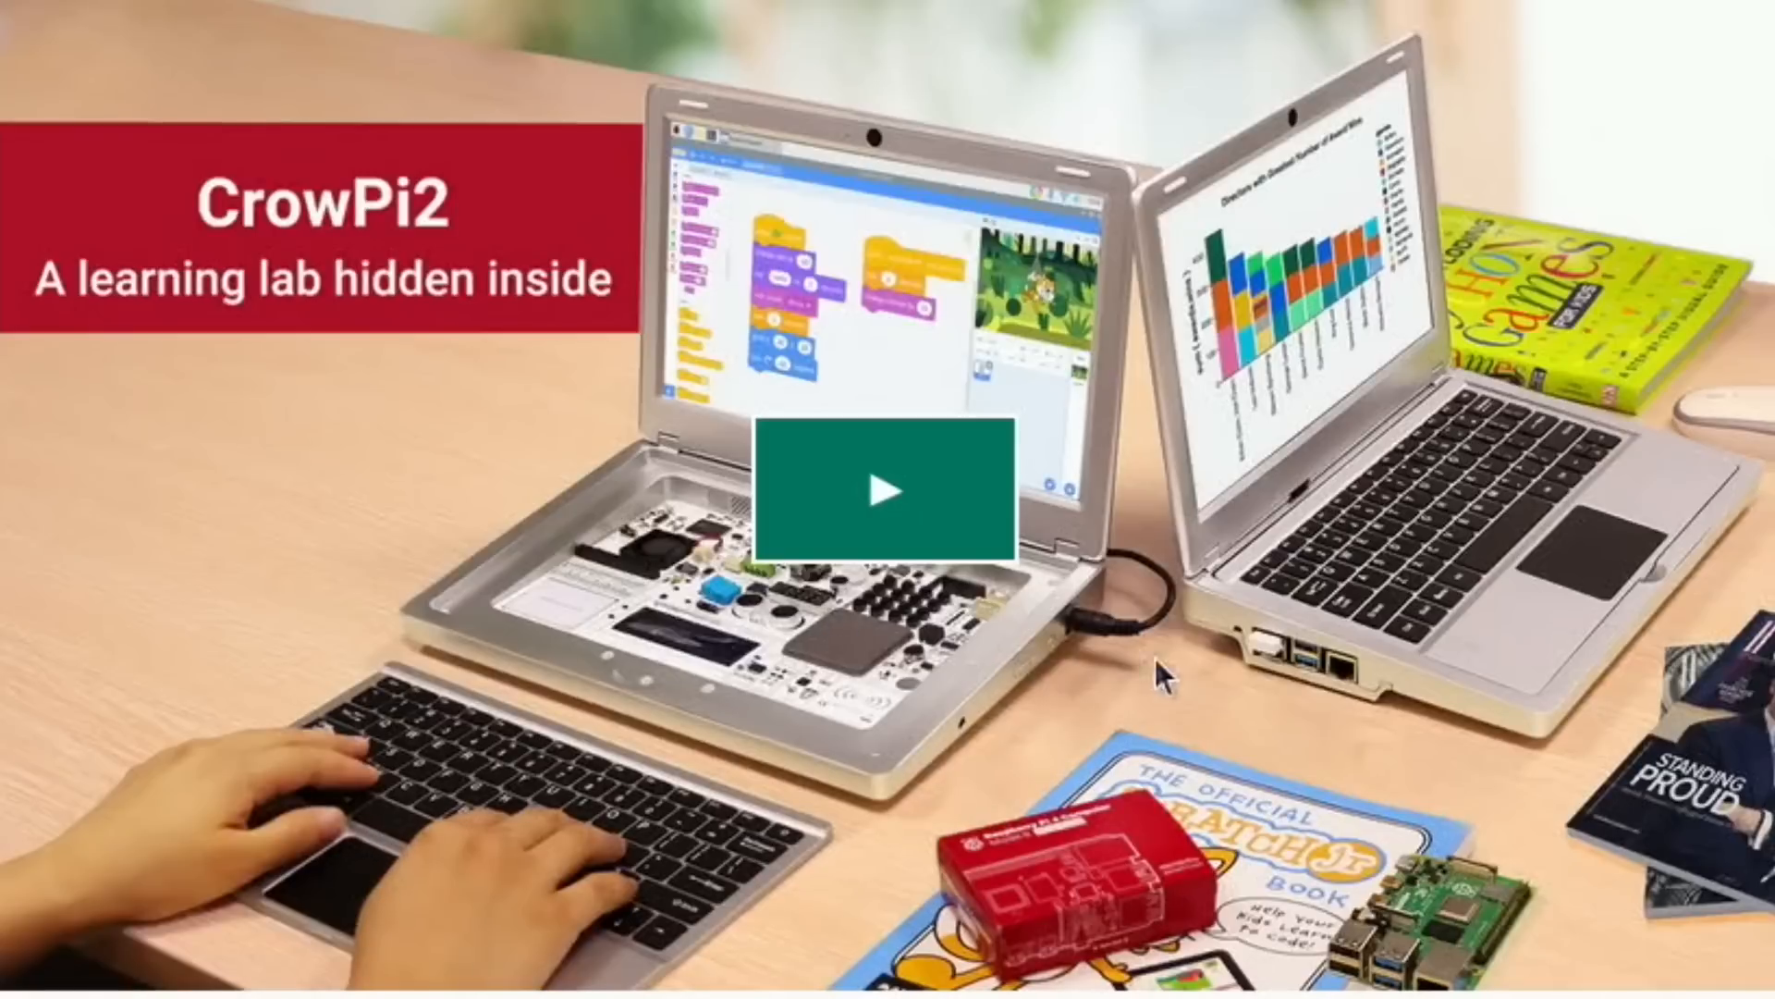
{"action": "mouse_move", "coordinate": [906, 708]}
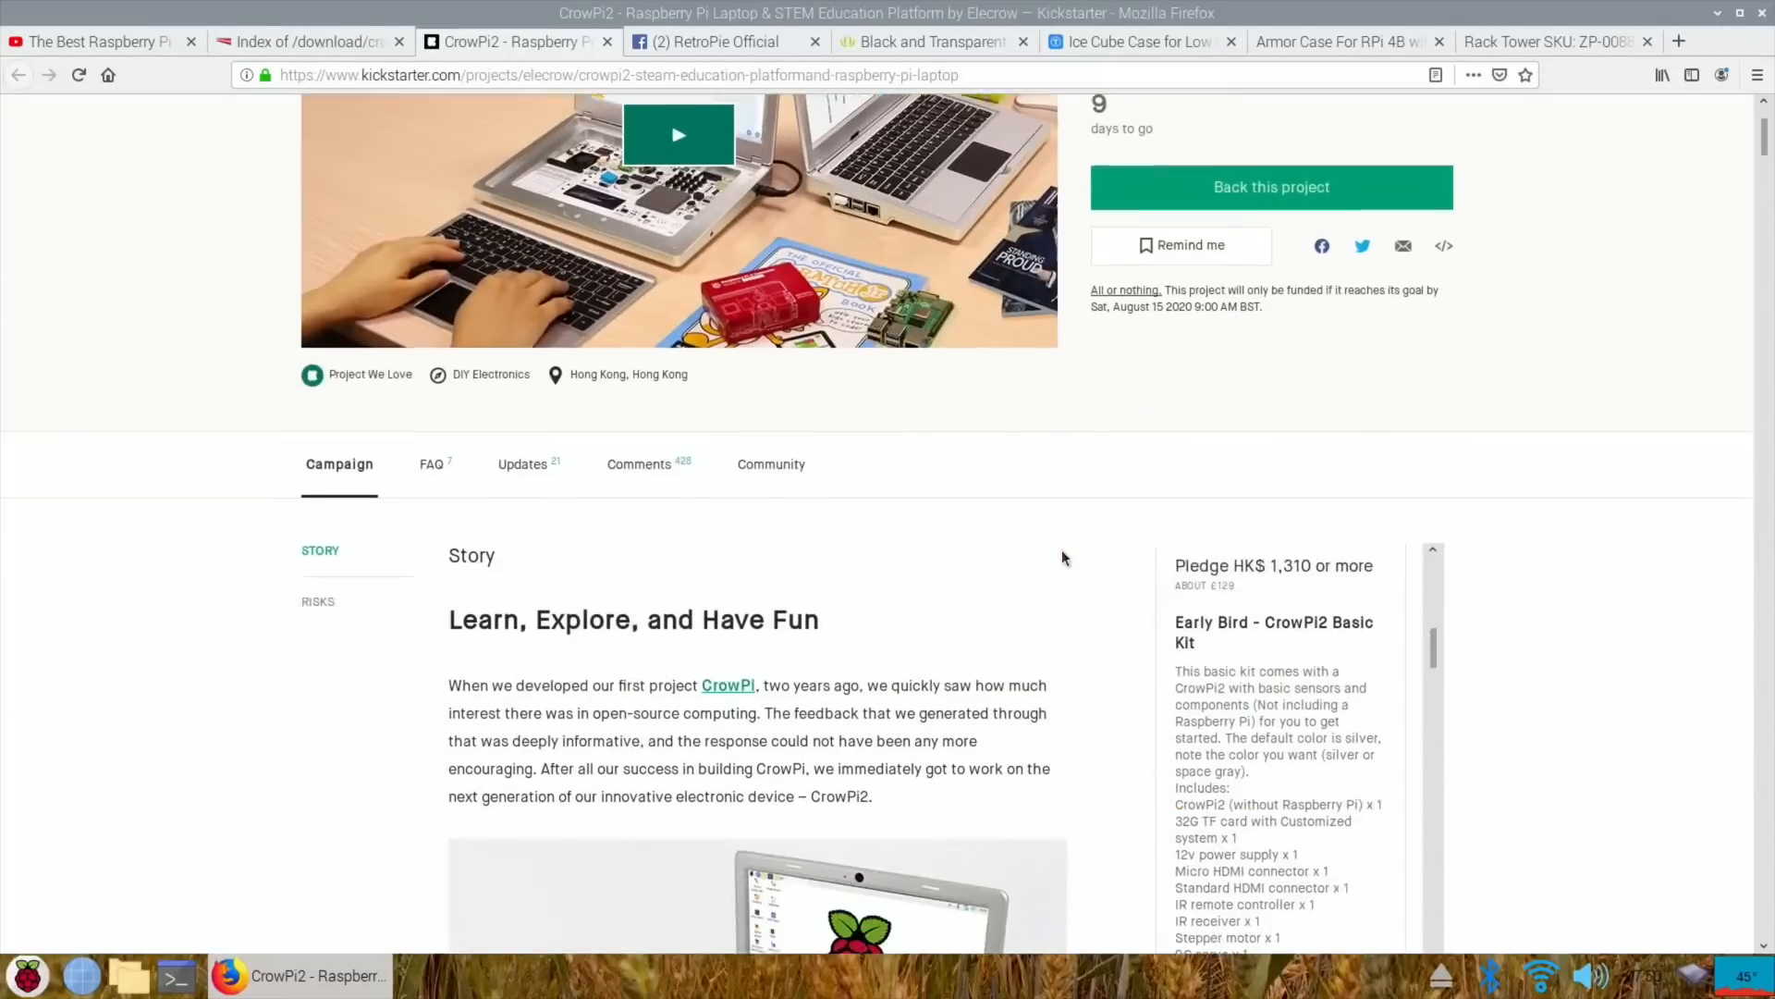
- Read down the CrowPi2 story and the Early Bird Basic Kit's included parts
{"action": "scroll", "scroll_direction": "down", "scroll_amount": 3}
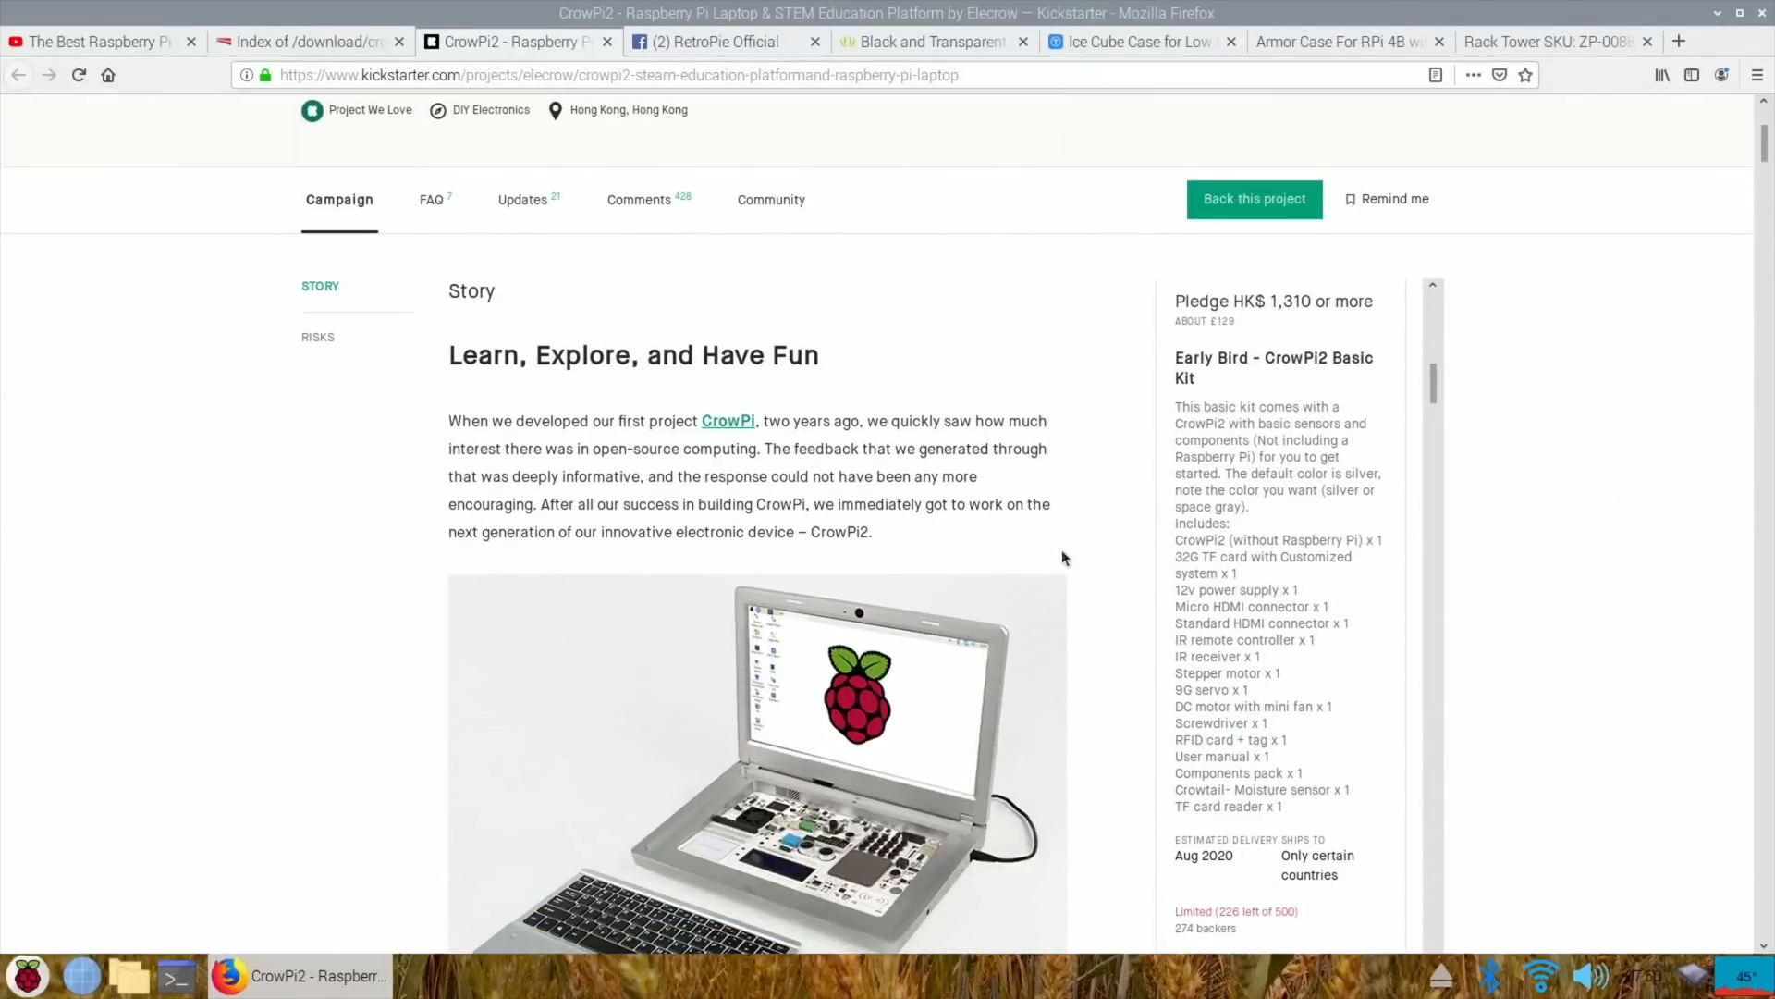
{"action": "scroll", "scroll_direction": "down", "scroll_amount": 3}
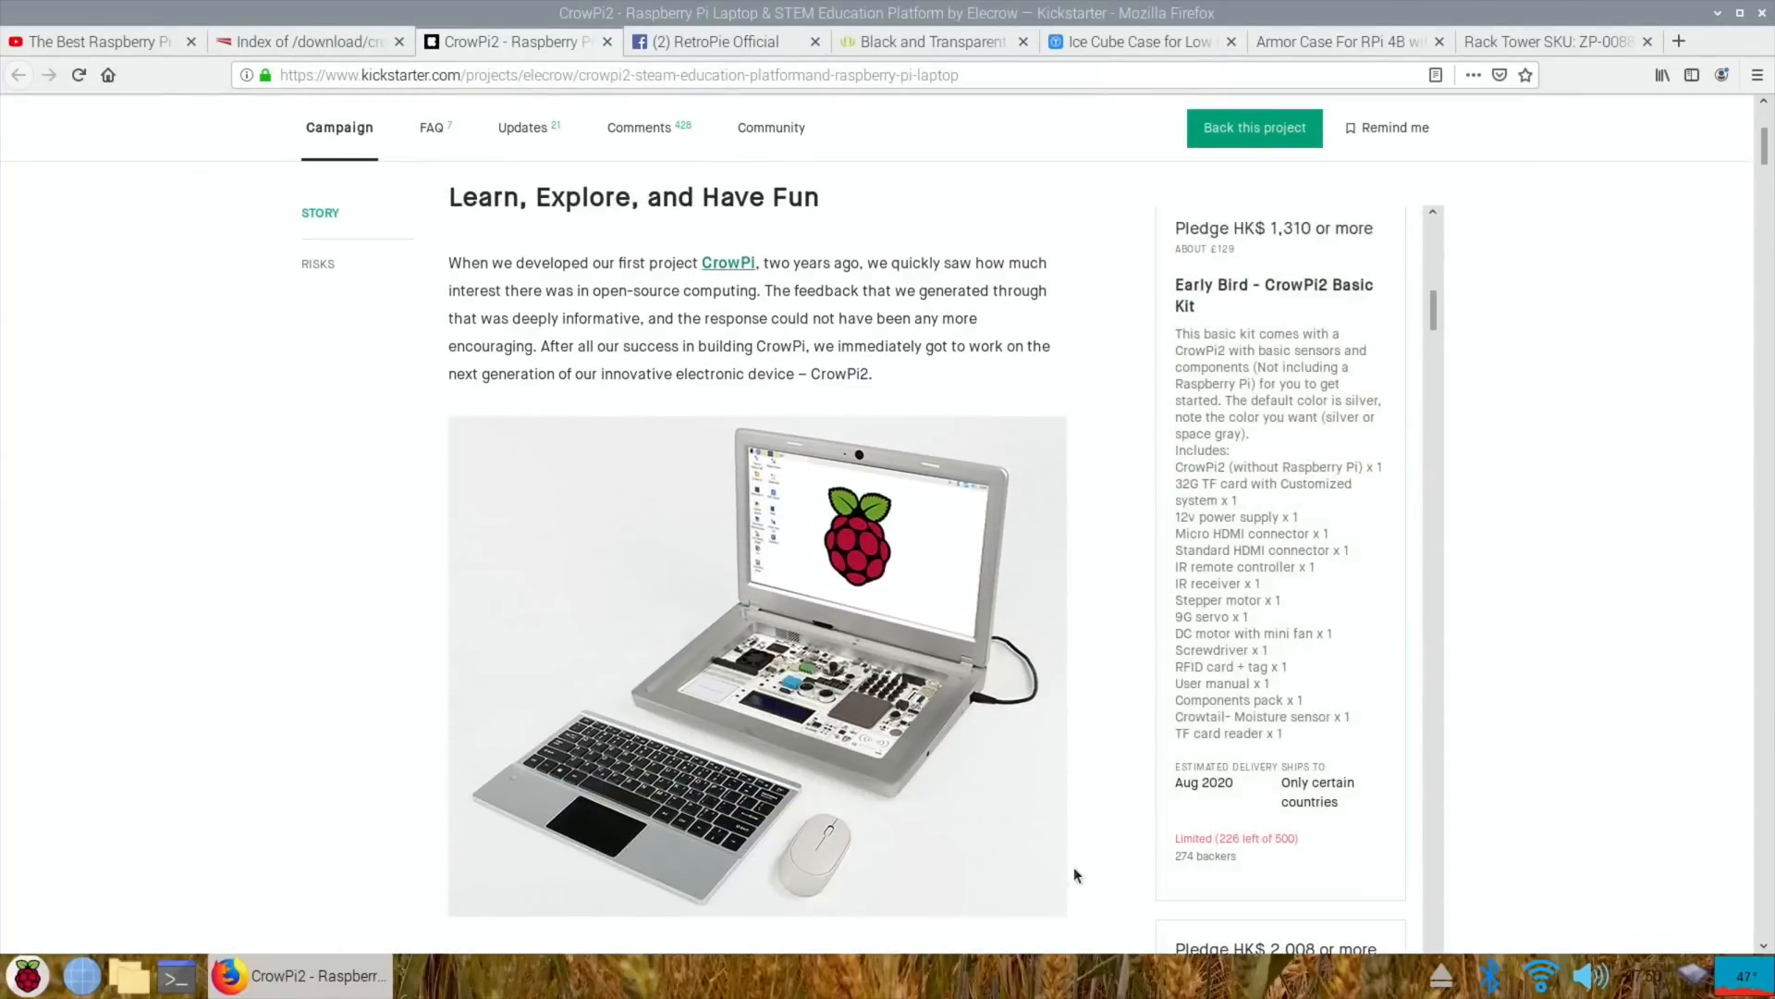
{"action": "mouse_move", "coordinate": [1104, 843]}
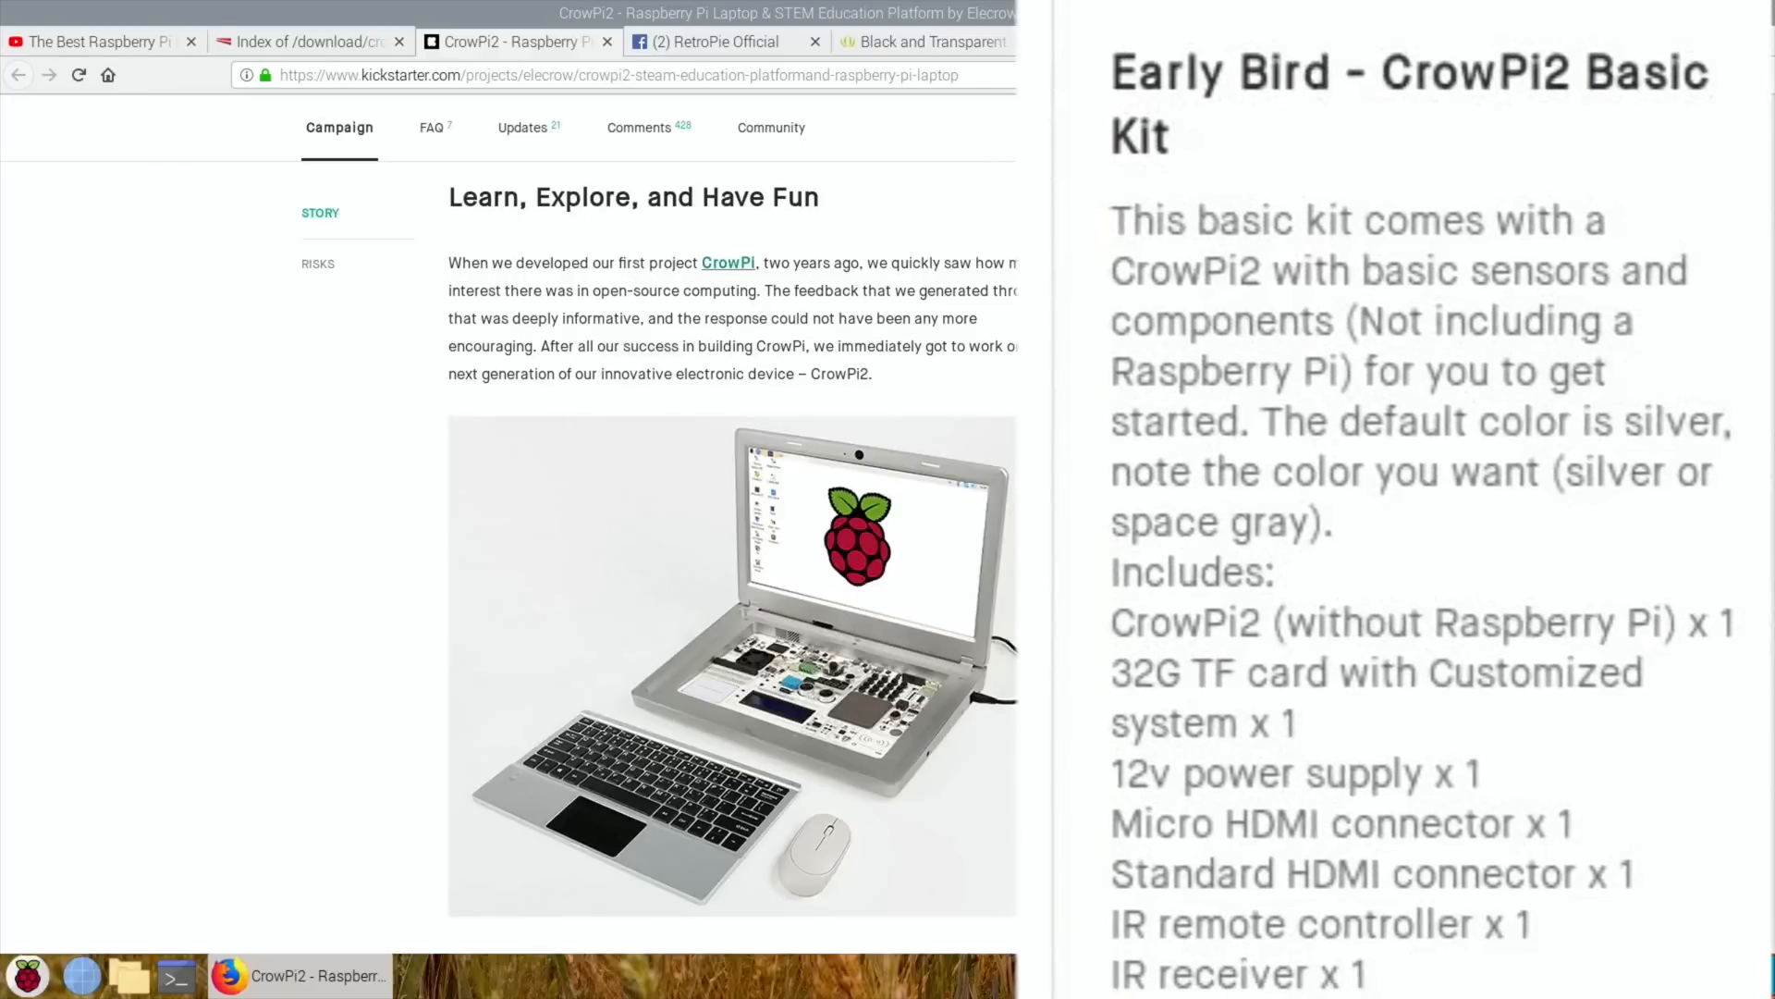
{"action": "scroll", "scroll_direction": "down", "scroll_amount": 3}
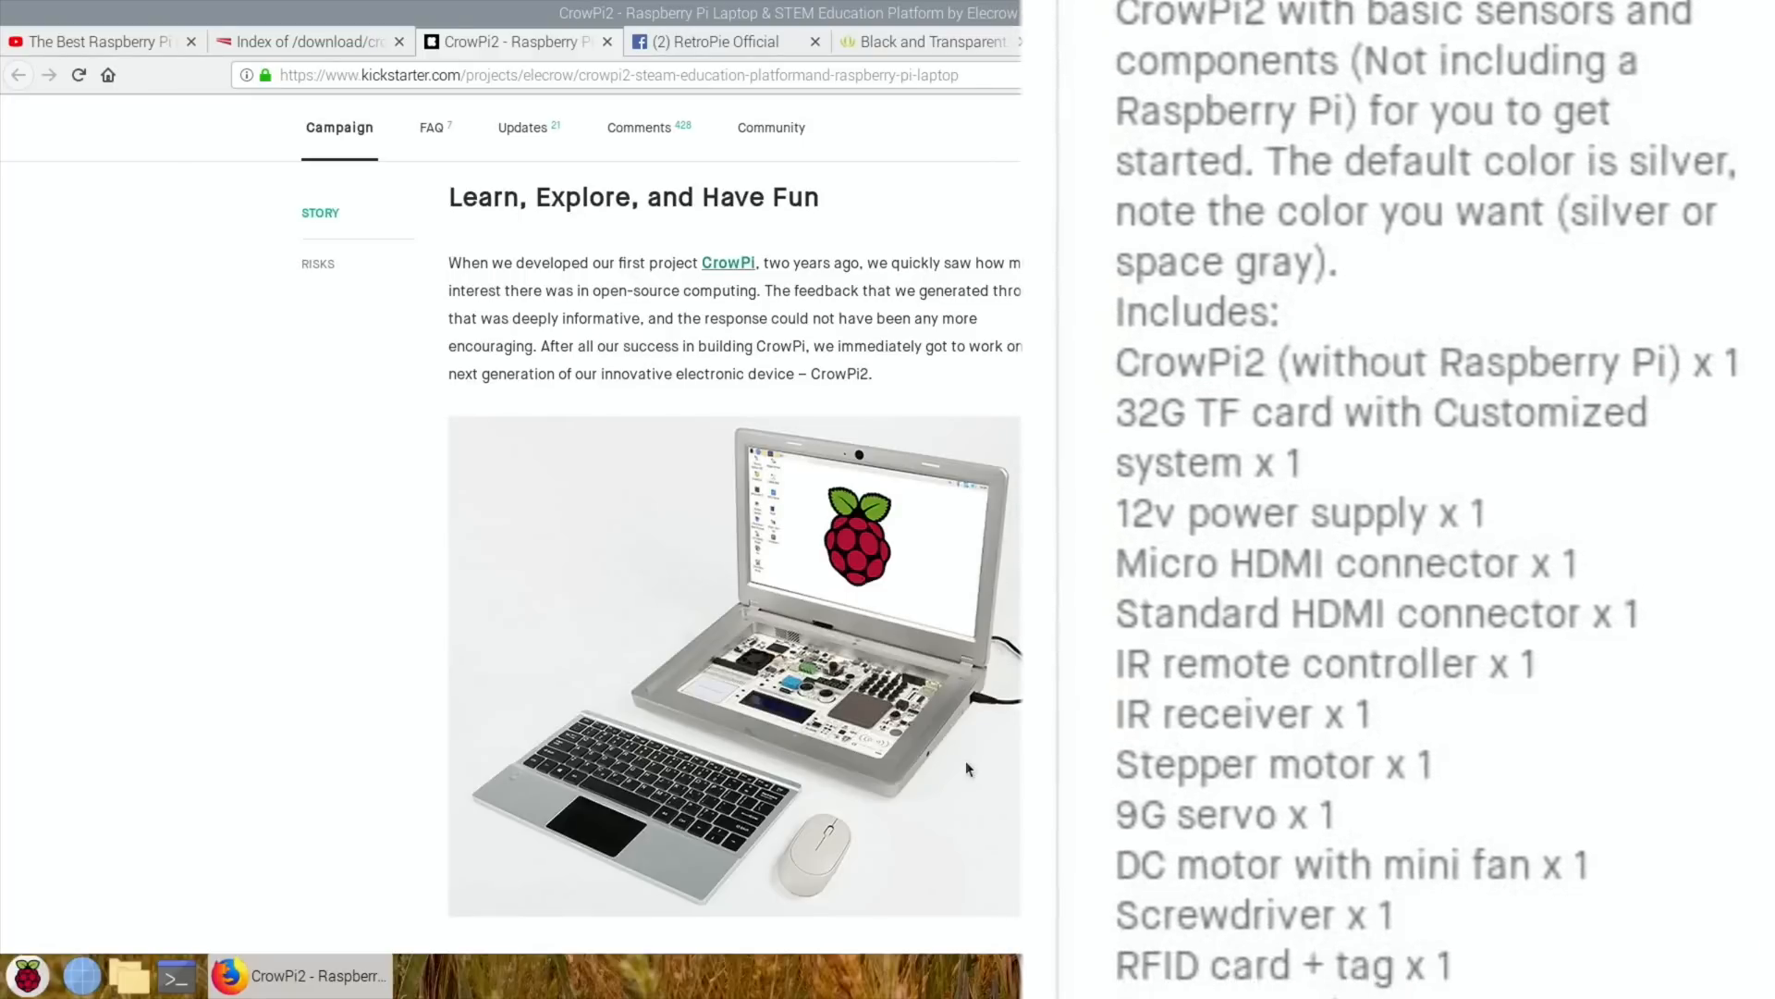
{"action": "scroll", "scroll_direction": "down", "scroll_amount": 3}
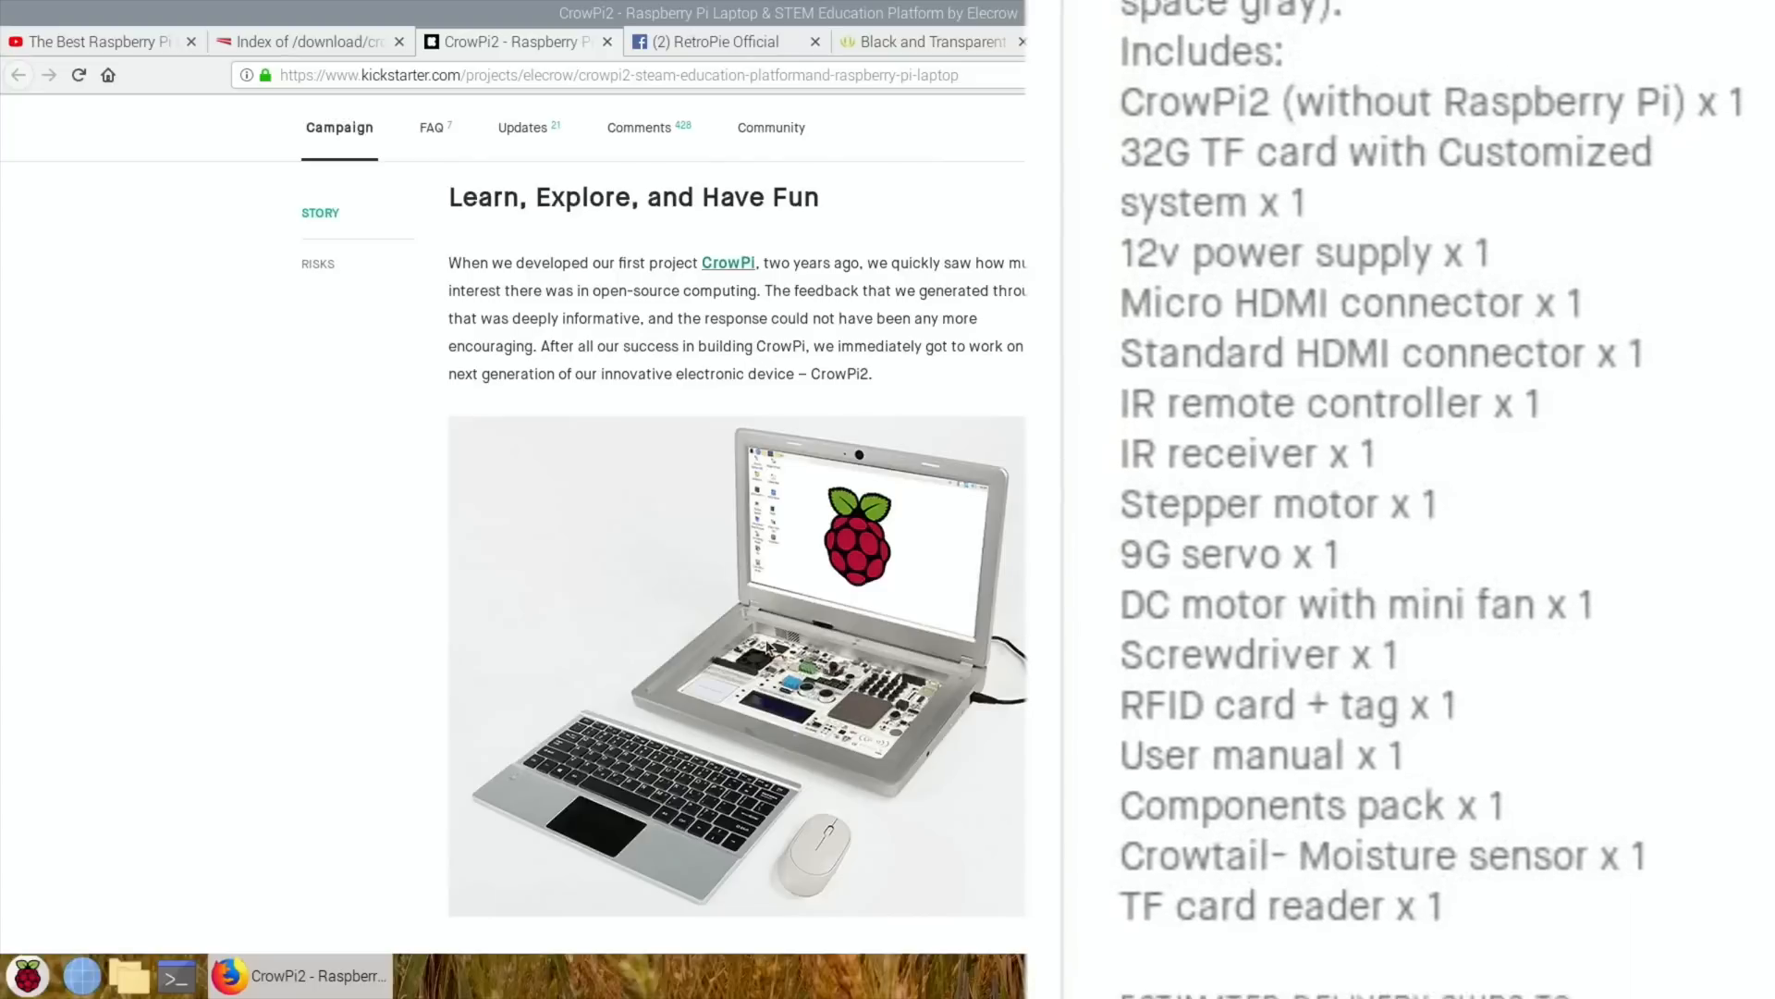
{"action": "scroll", "scroll_direction": "down", "scroll_amount": 3}
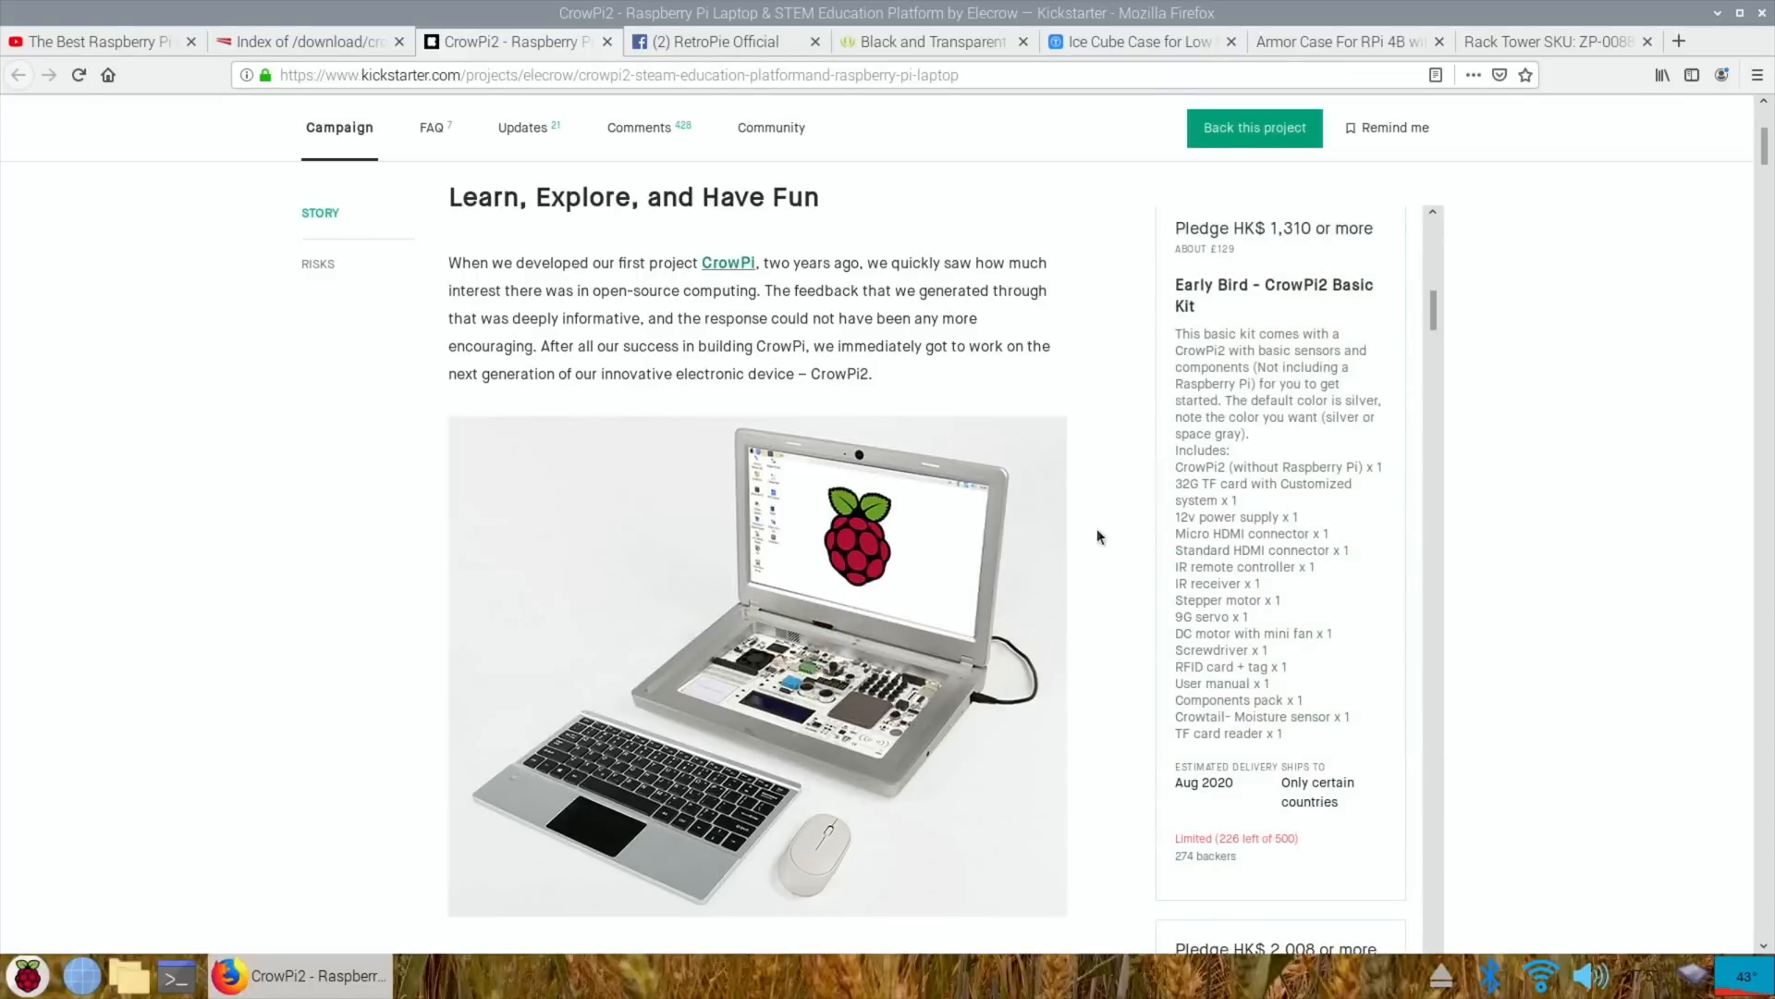
{"action": "scroll", "scroll_direction": "down", "scroll_amount": 3}
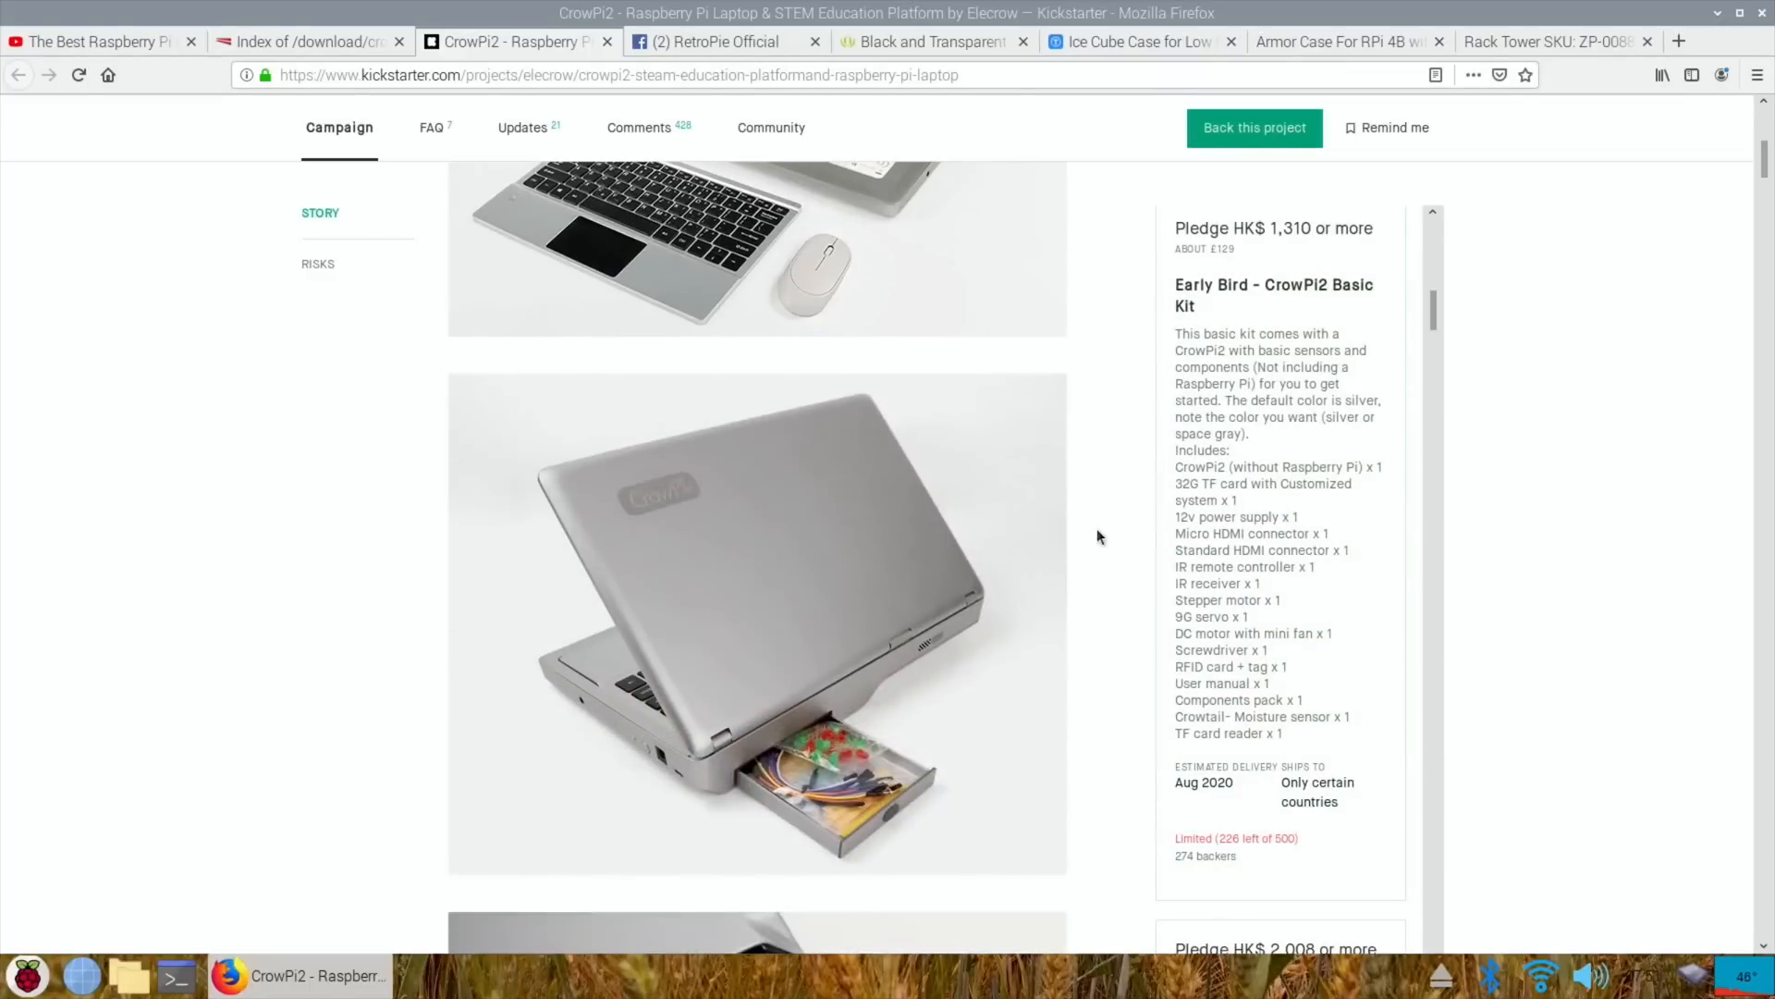
{"action": "scroll", "scroll_direction": "down", "scroll_amount": 3}
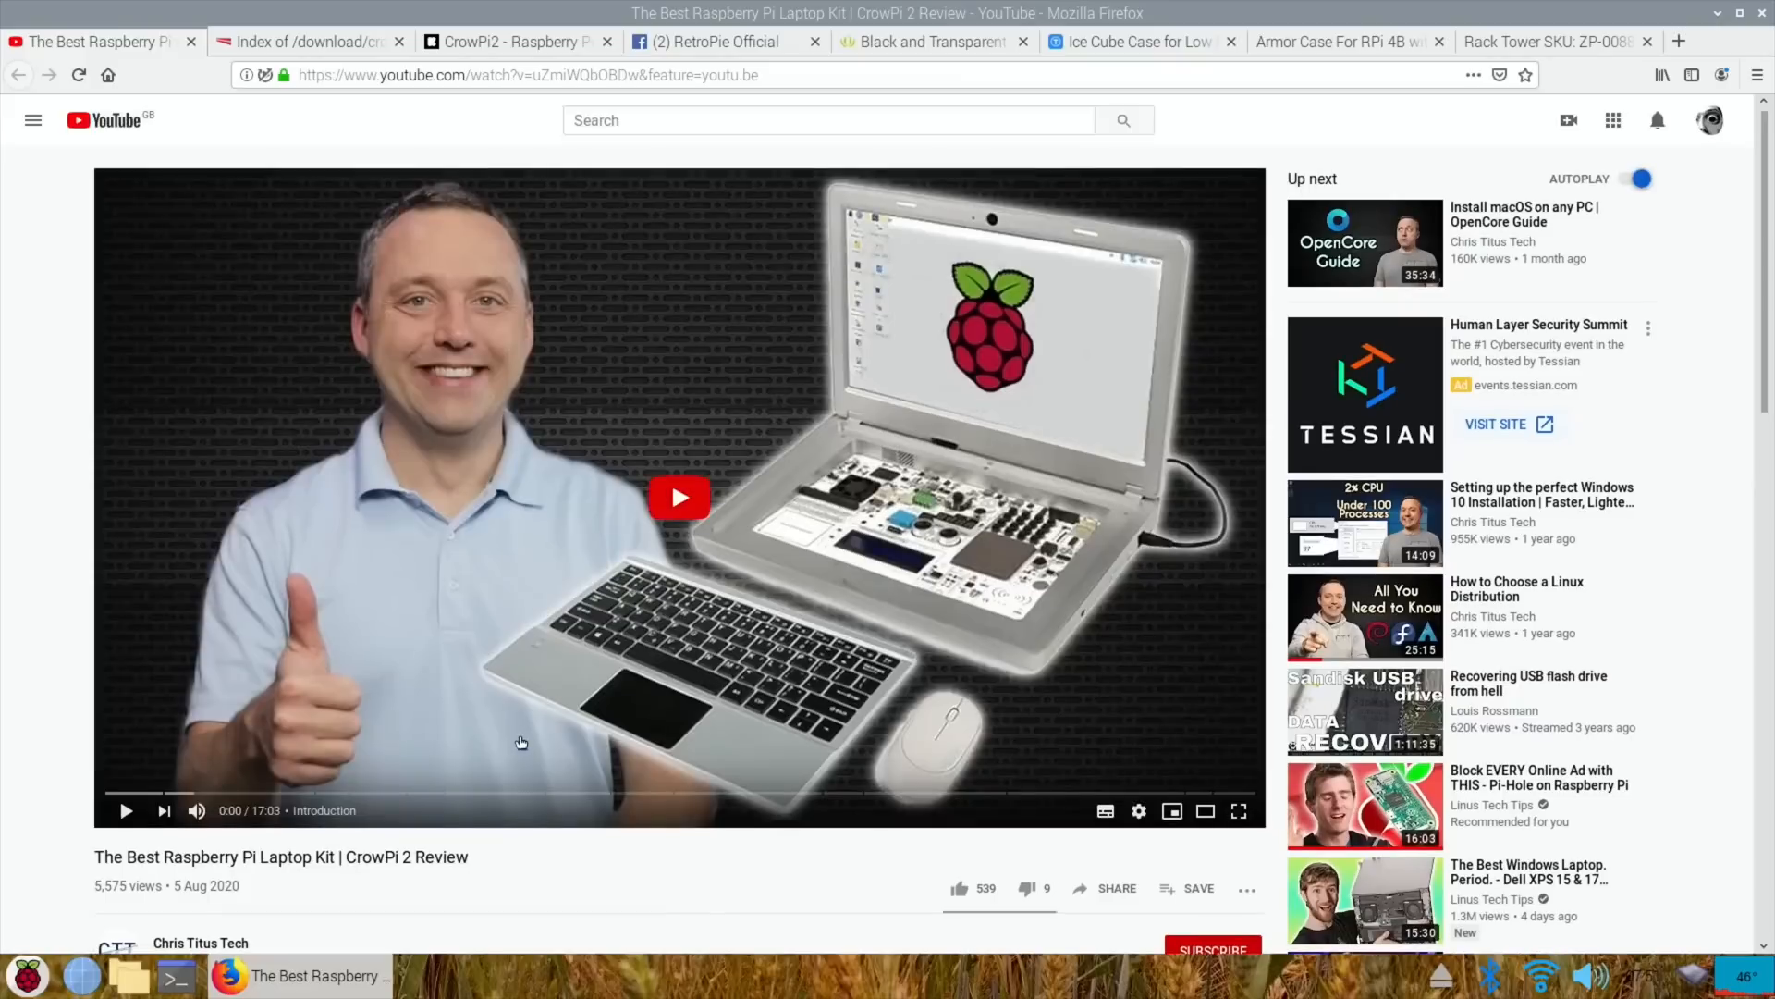
{"action": "mouse_move", "coordinate": [85, 777]}
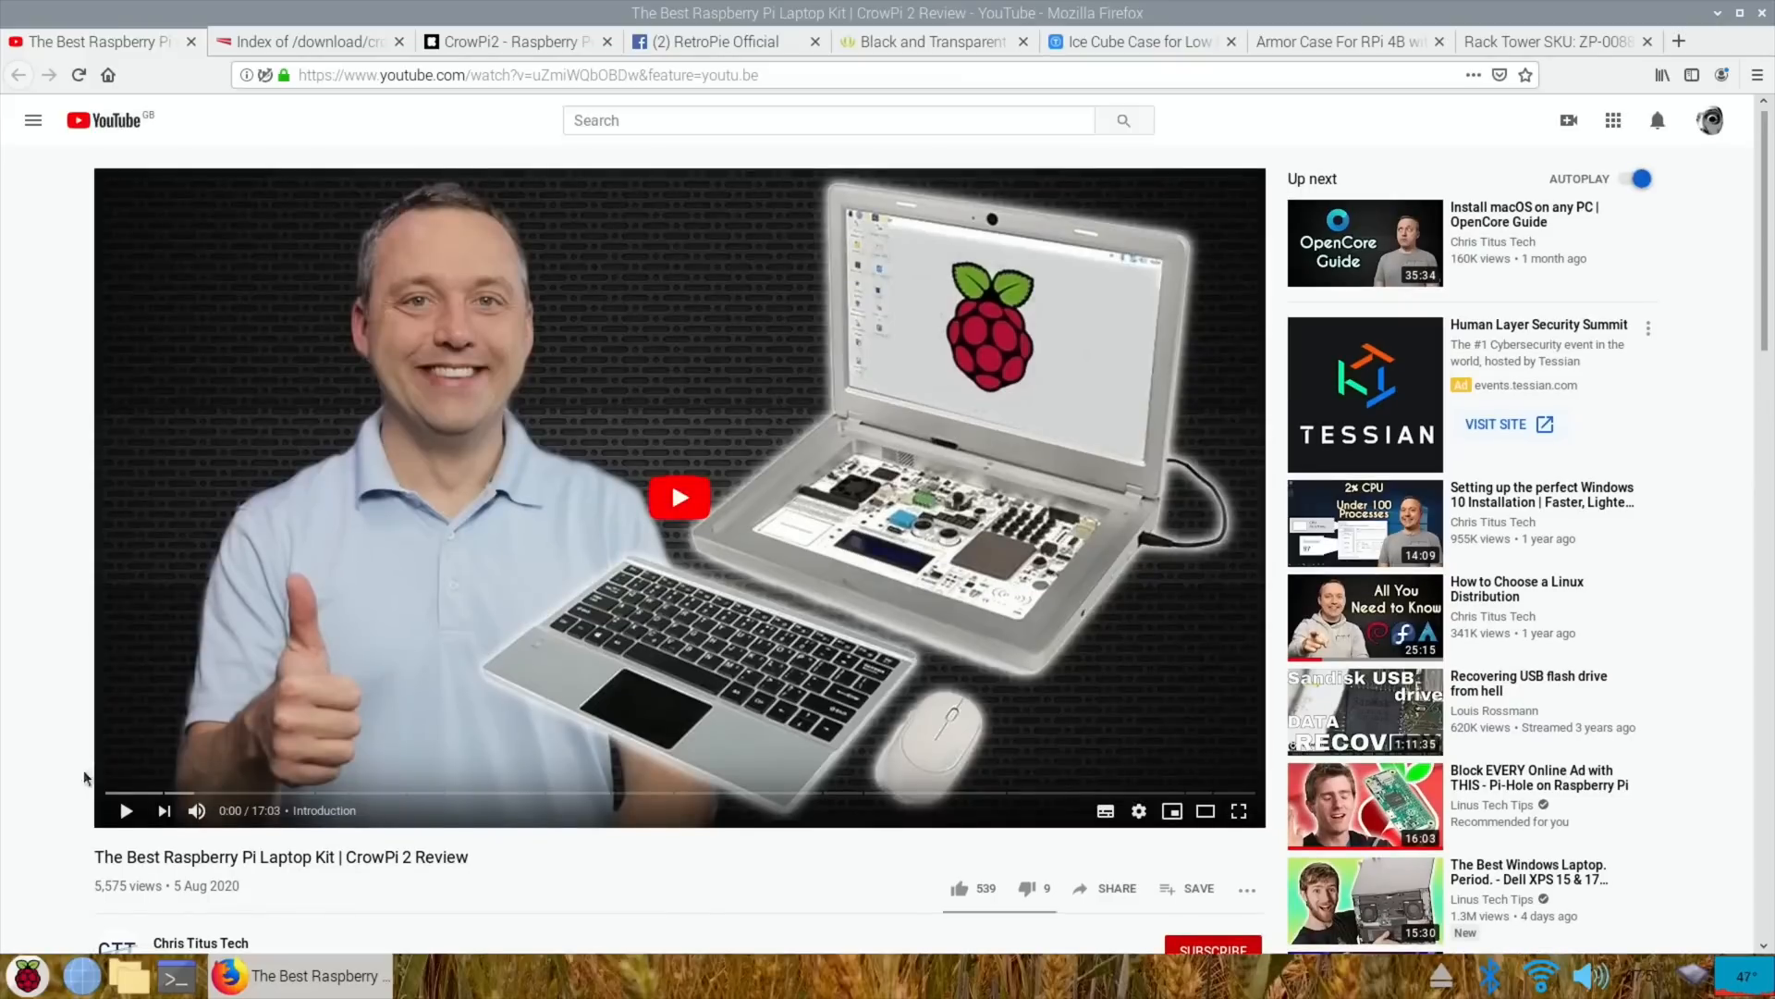
{"action": "mouse_move", "coordinate": [142, 793]}
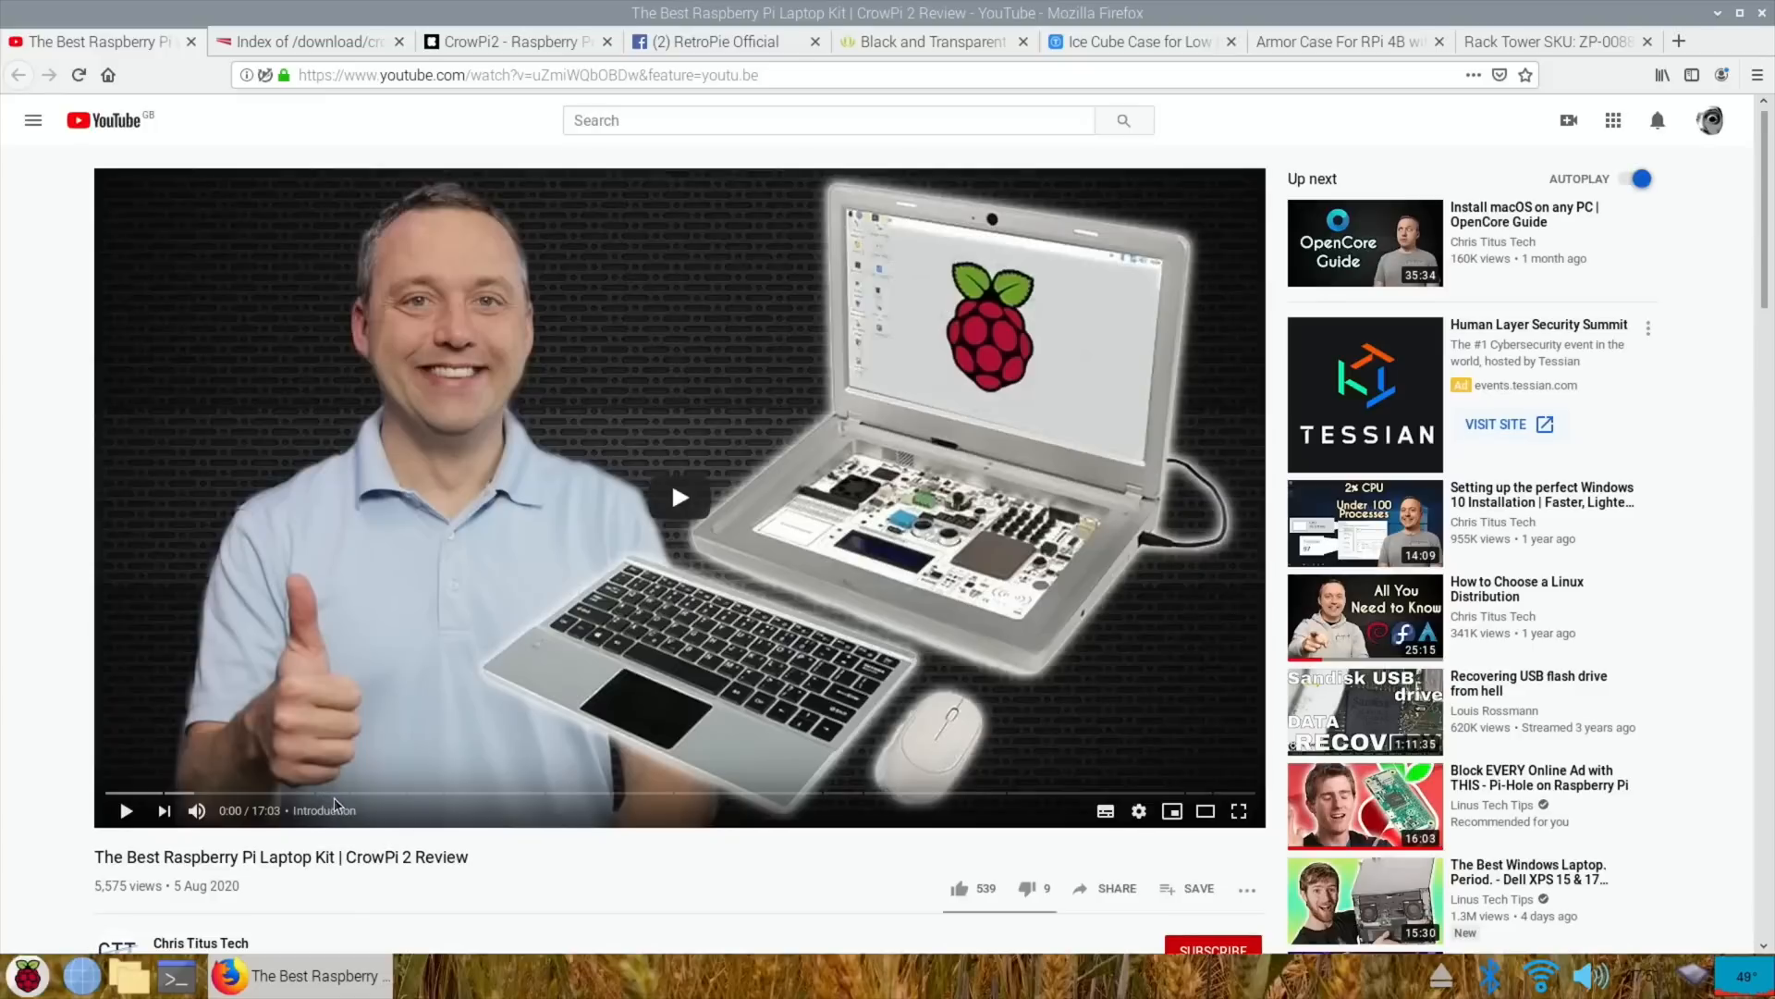
{"action": "mouse_move", "coordinate": [353, 792]}
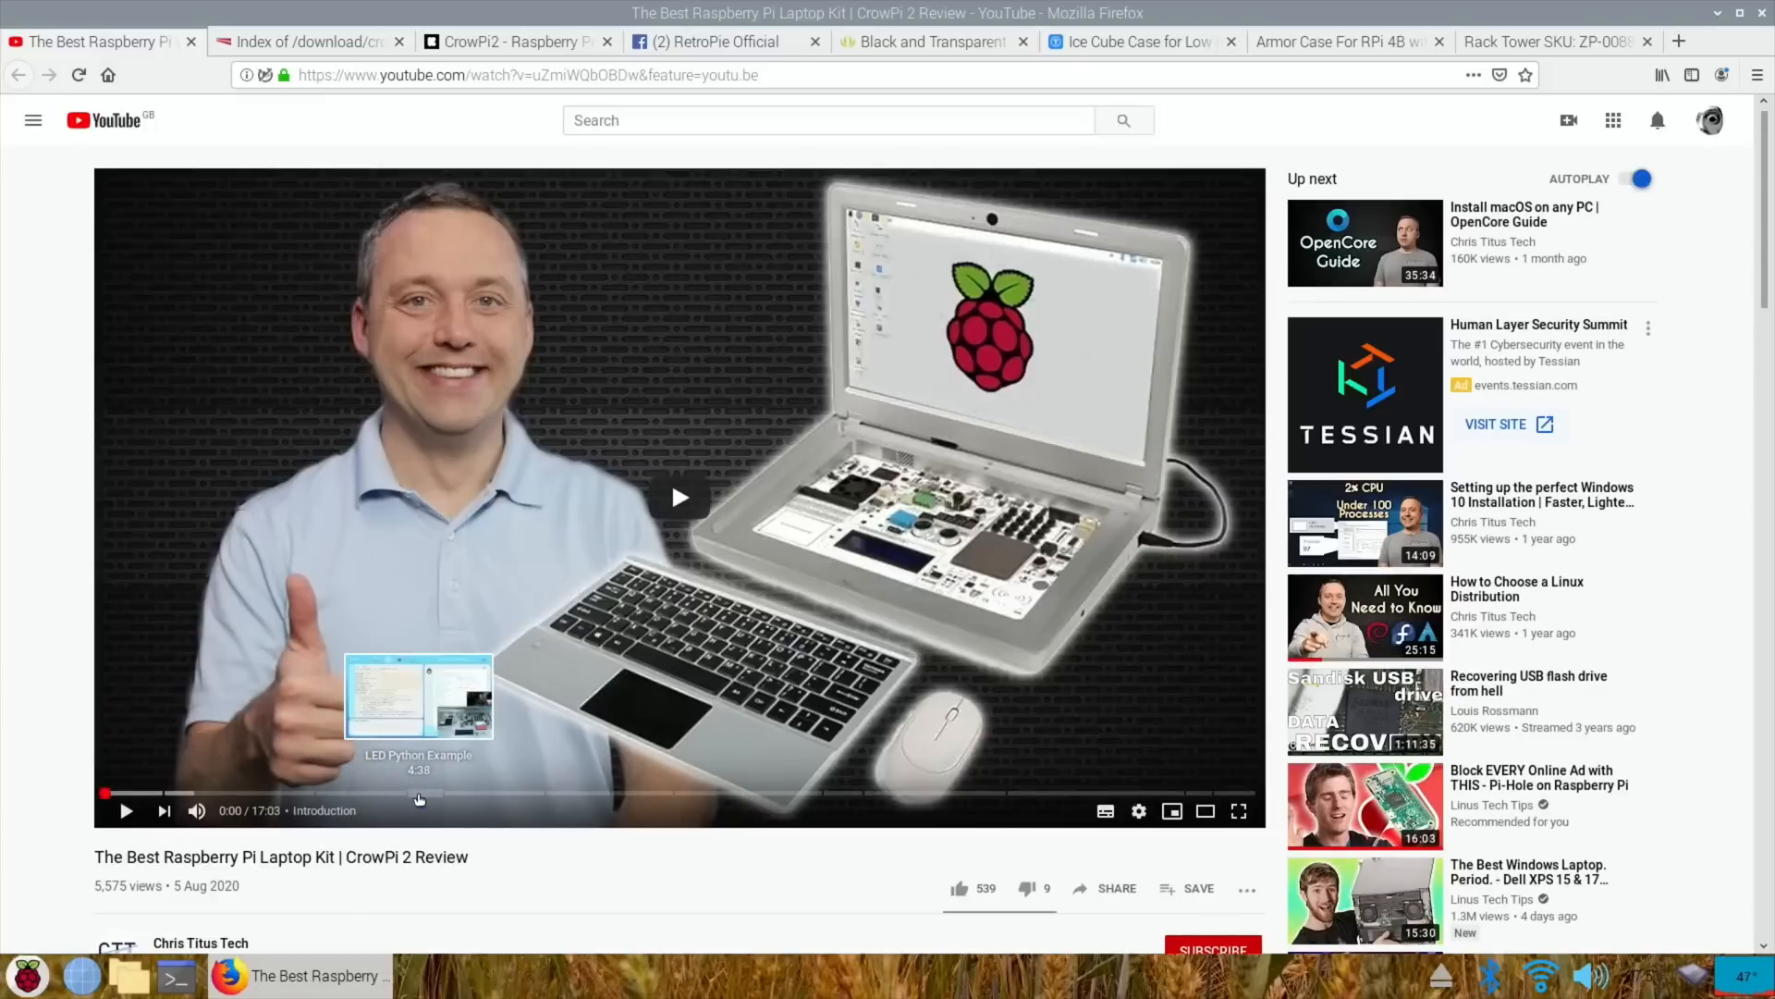
{"action": "mouse_move", "coordinate": [402, 427]}
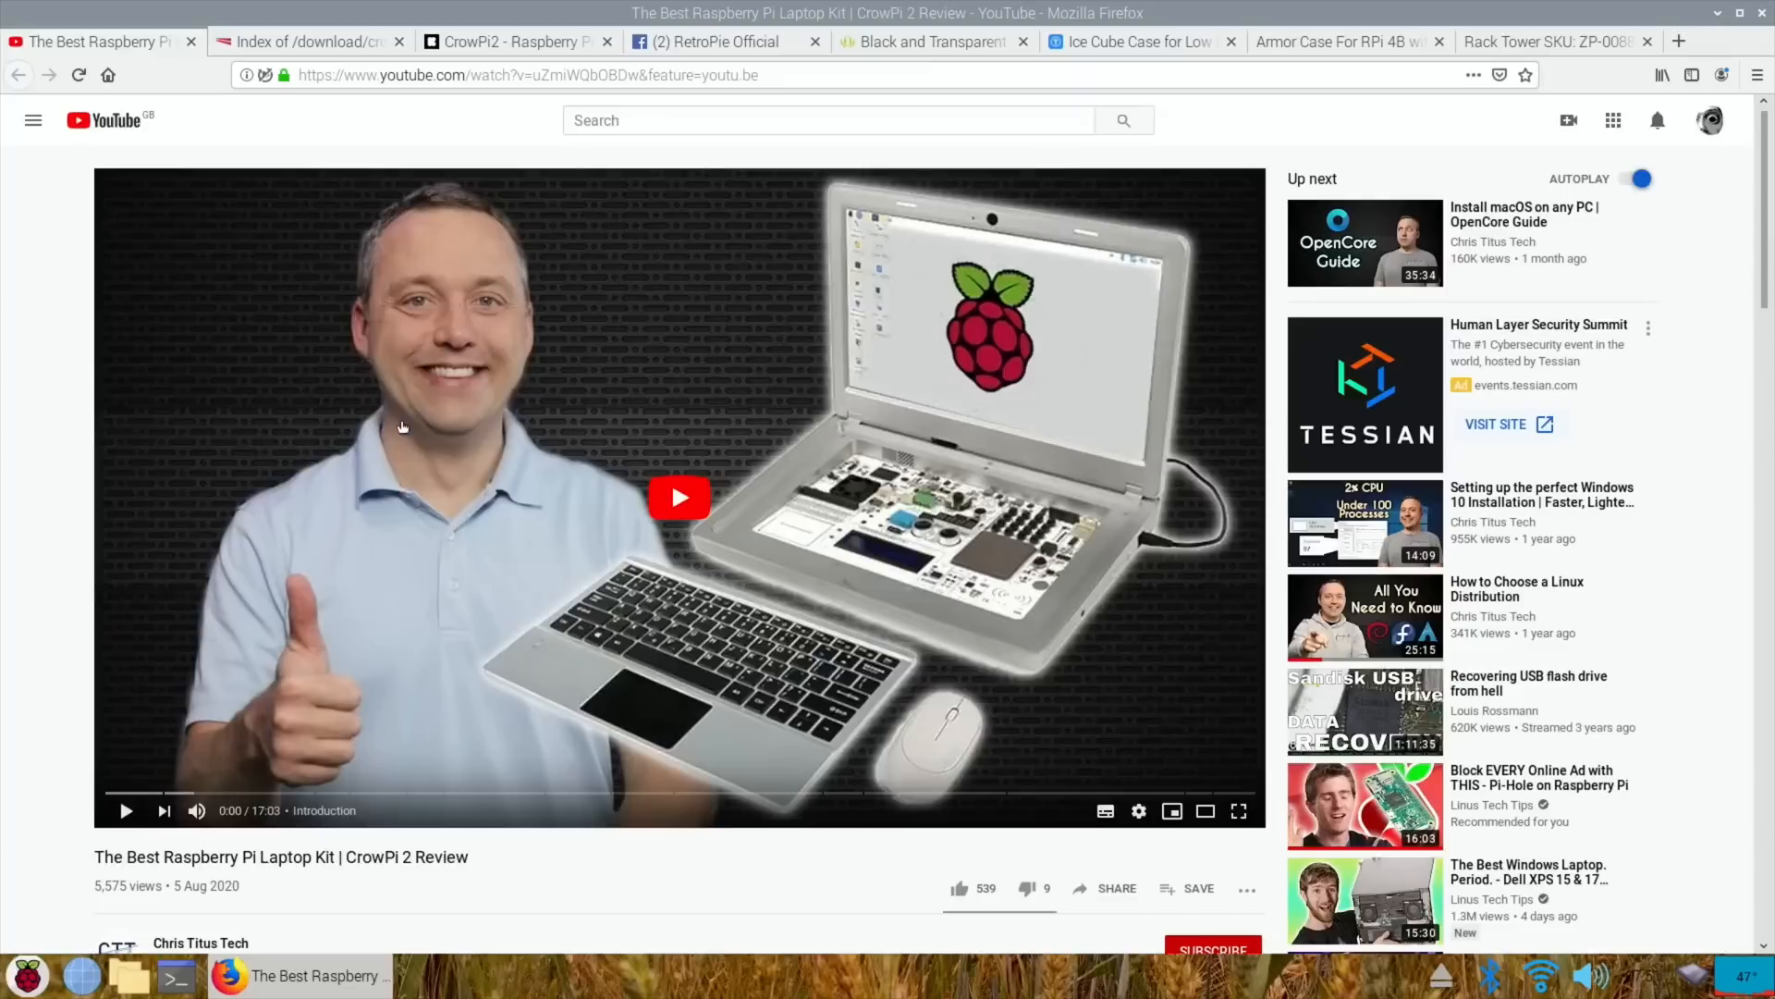
{"action": "mouse_move", "coordinate": [244, 195]}
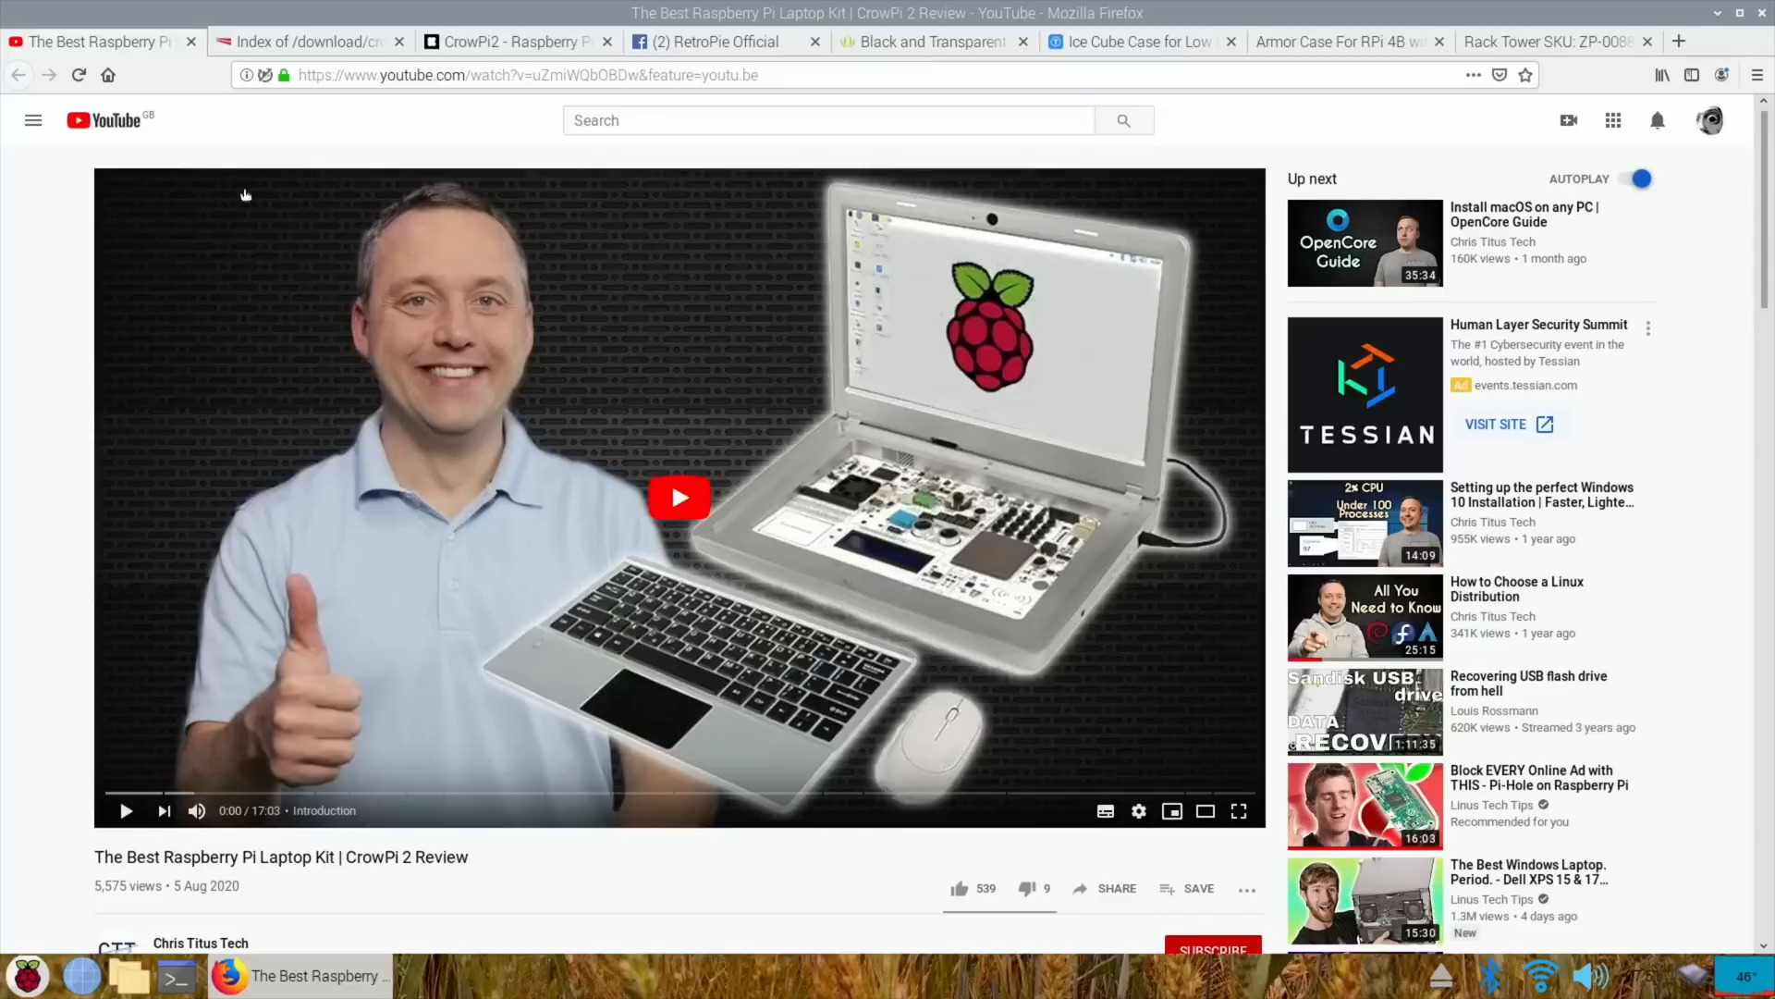
{"action": "mouse_move", "coordinate": [222, 176]}
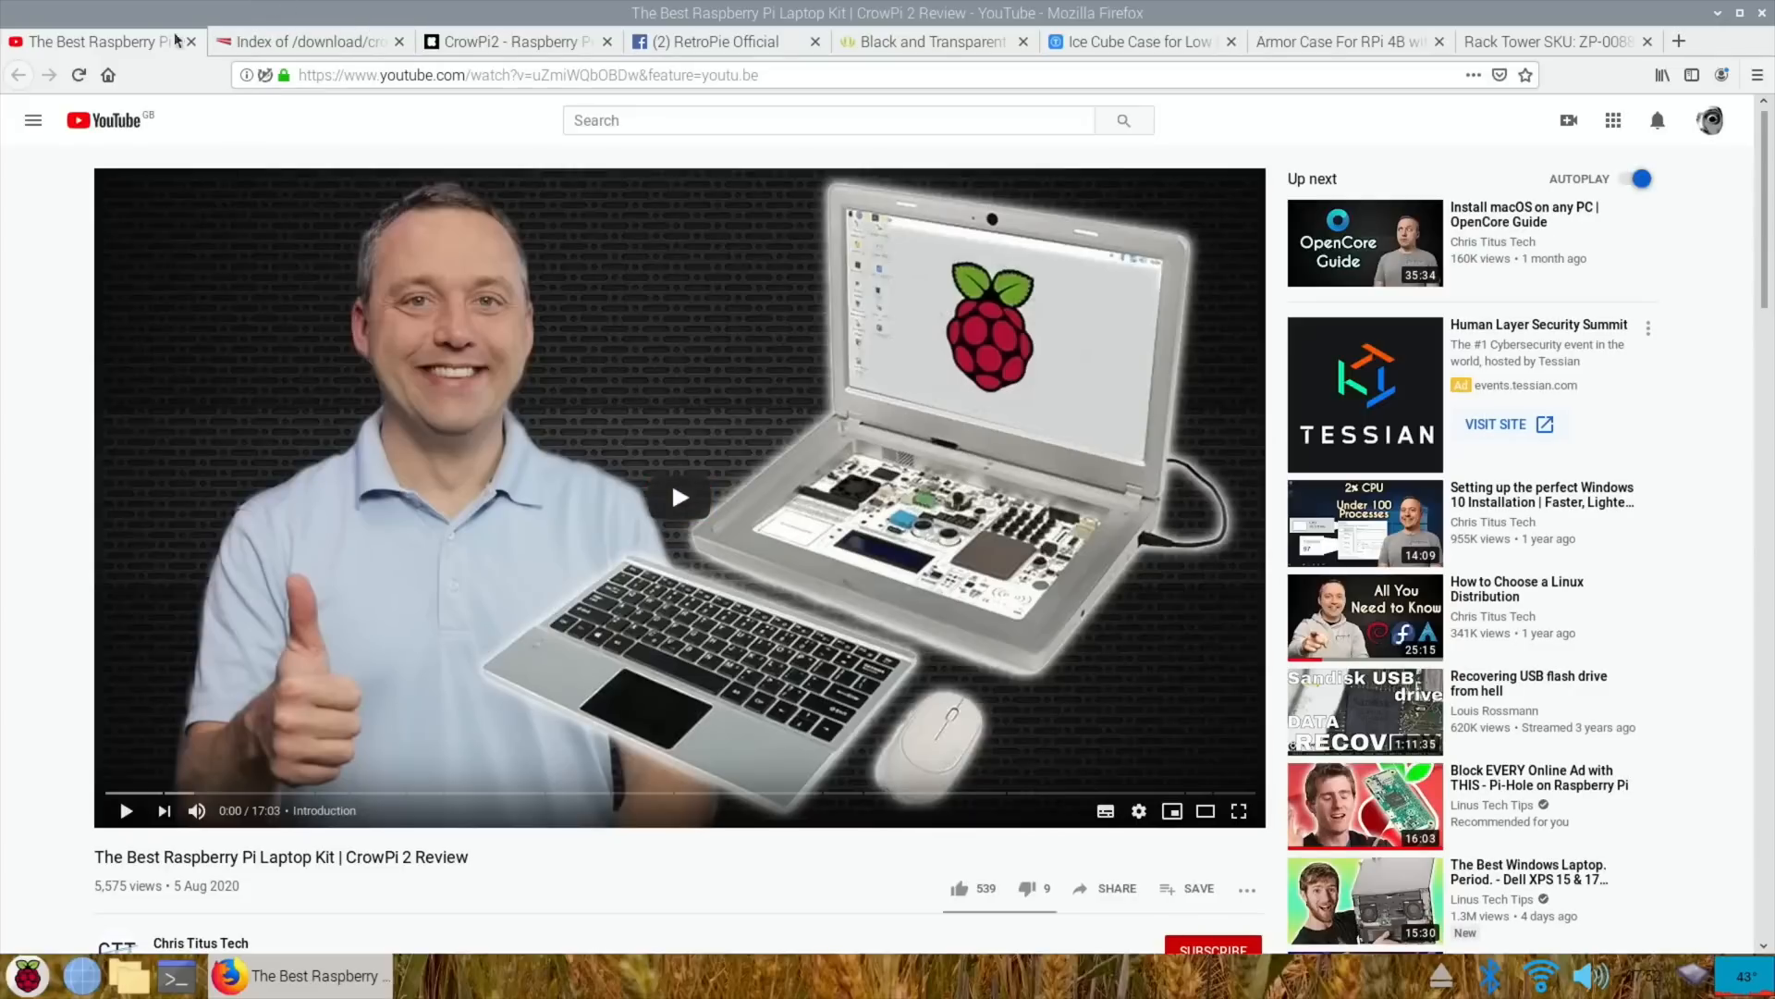
- Switch to the elecrow CrowPi download index listing manuals, lesson PDFs and images
{"action": "left_click", "coordinate": [306, 42]}
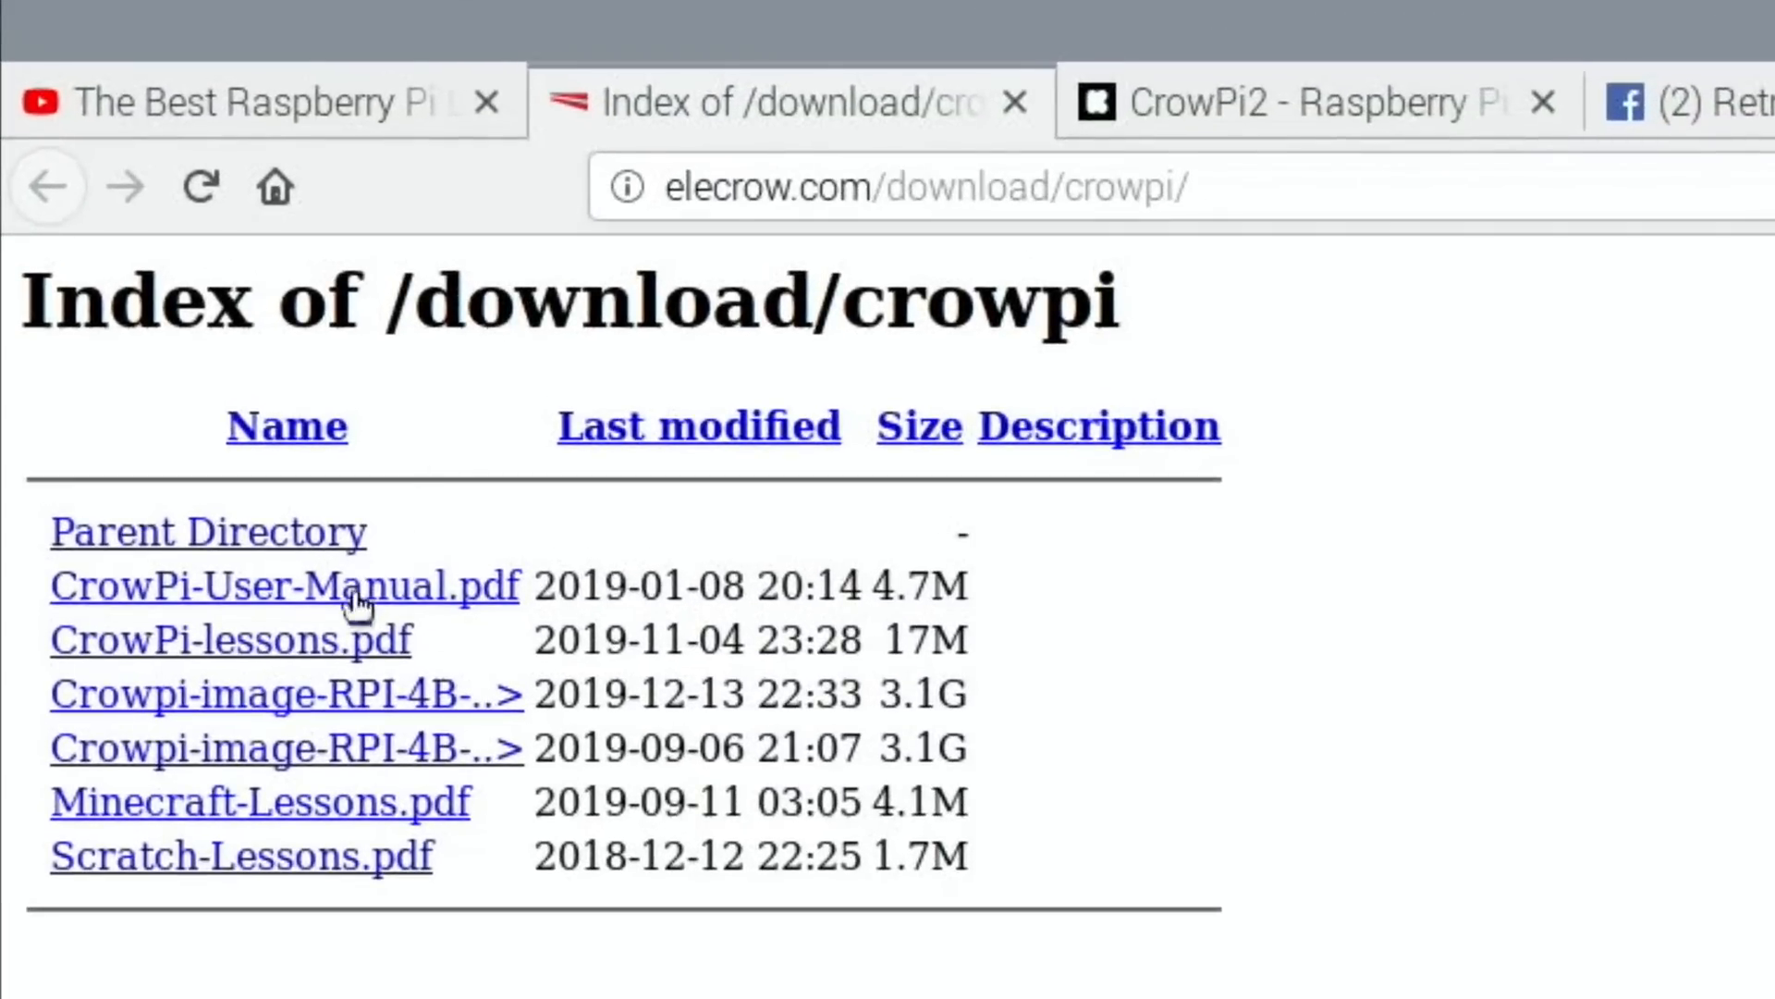
{"action": "mouse_move", "coordinate": [384, 730]}
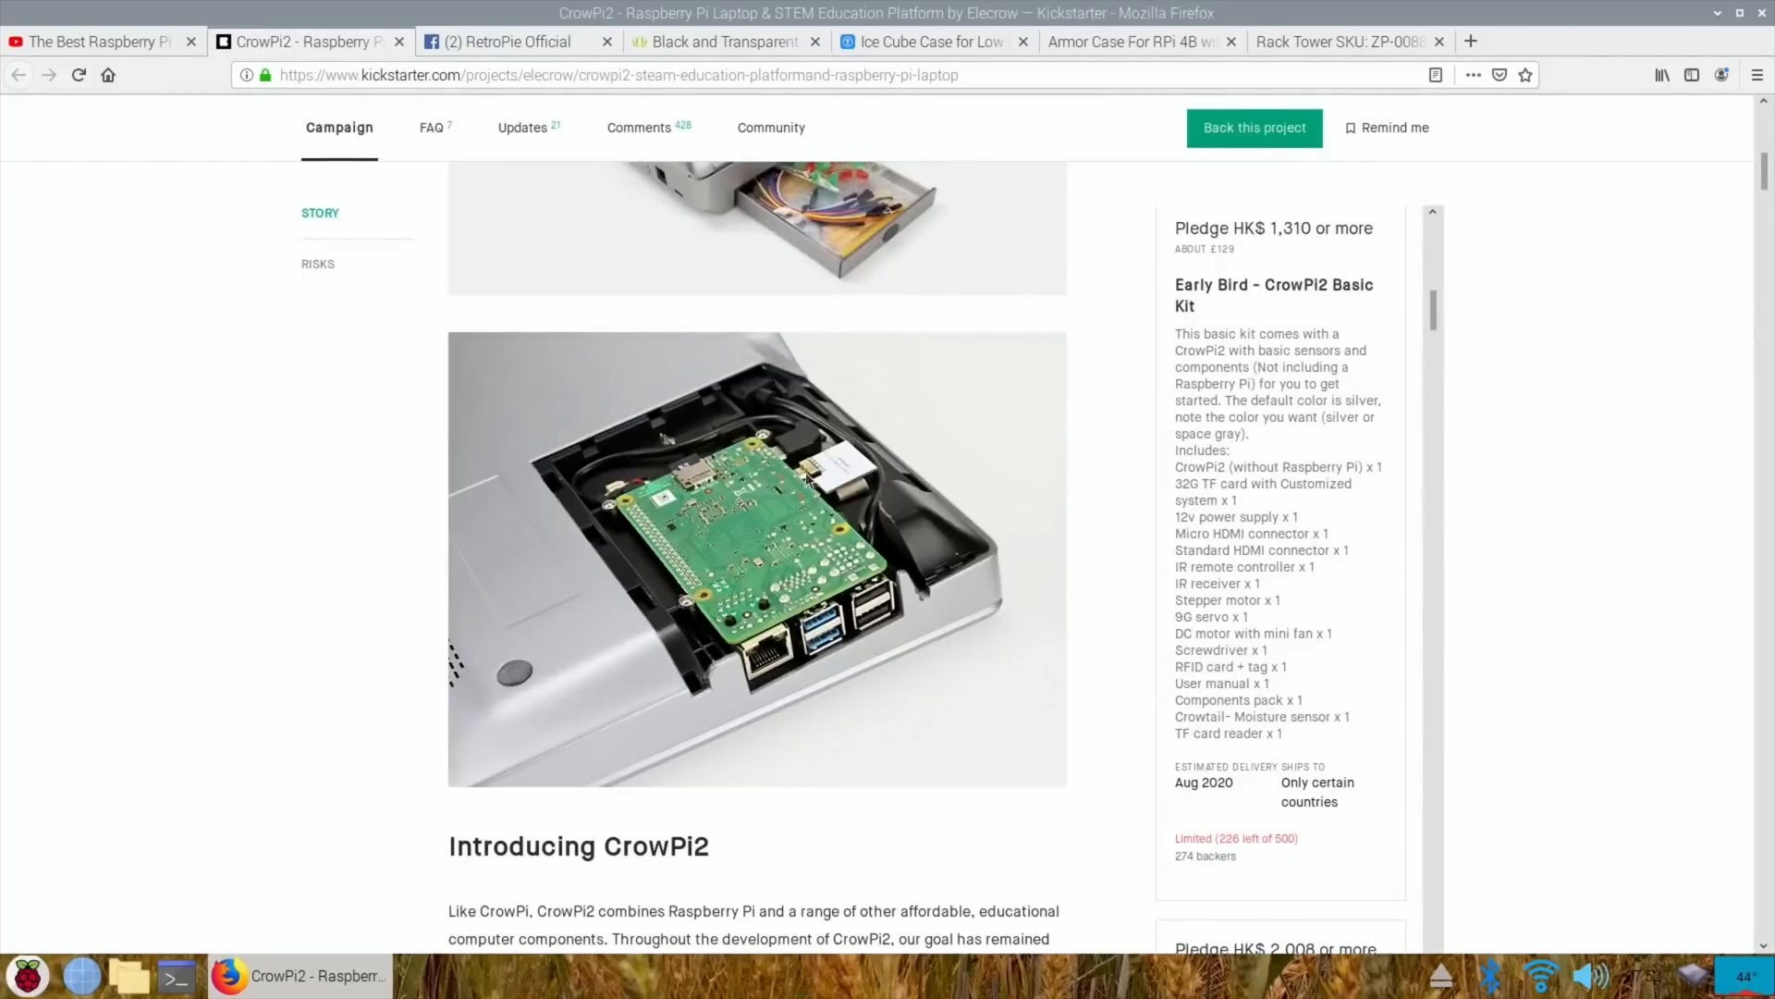
- Scroll the CrowPi2 Kickstarter story to the Introducing CrowPi2 feature grid and 11.6-inch screen
{"action": "scroll", "scroll_direction": "down", "scroll_amount": 3}
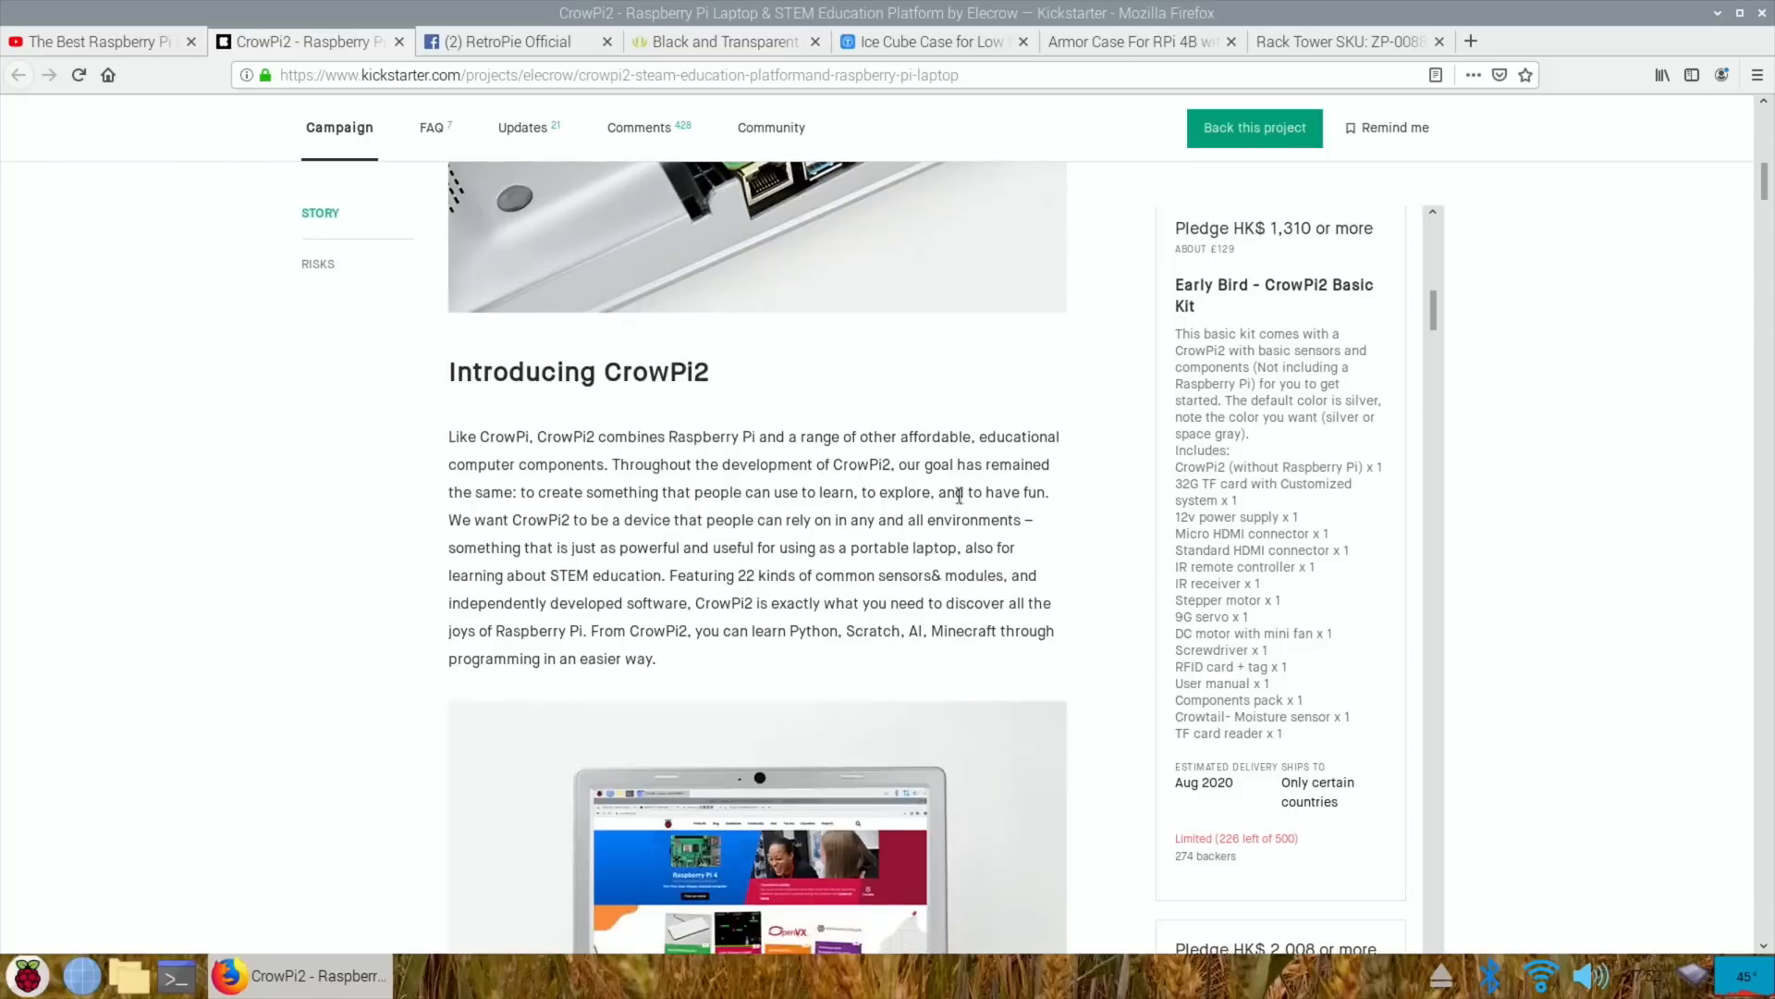
{"action": "scroll", "scroll_direction": "down", "scroll_amount": 3}
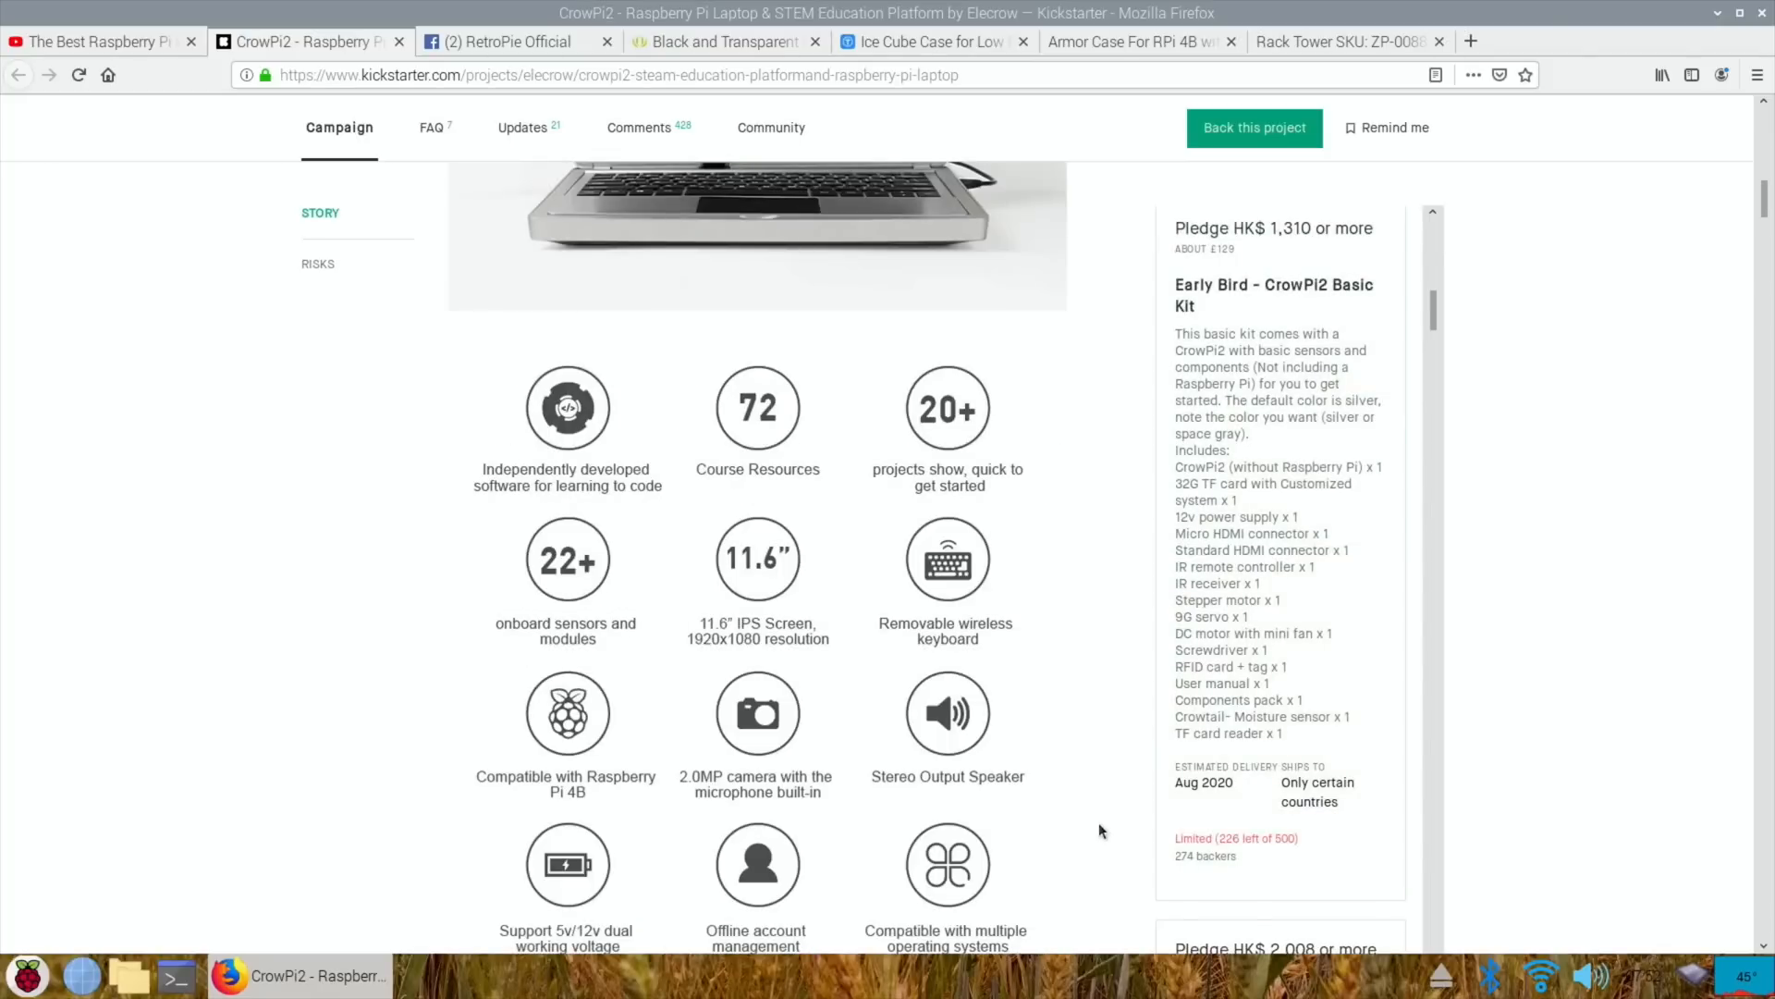
{"action": "mouse_move", "coordinate": [1109, 840]}
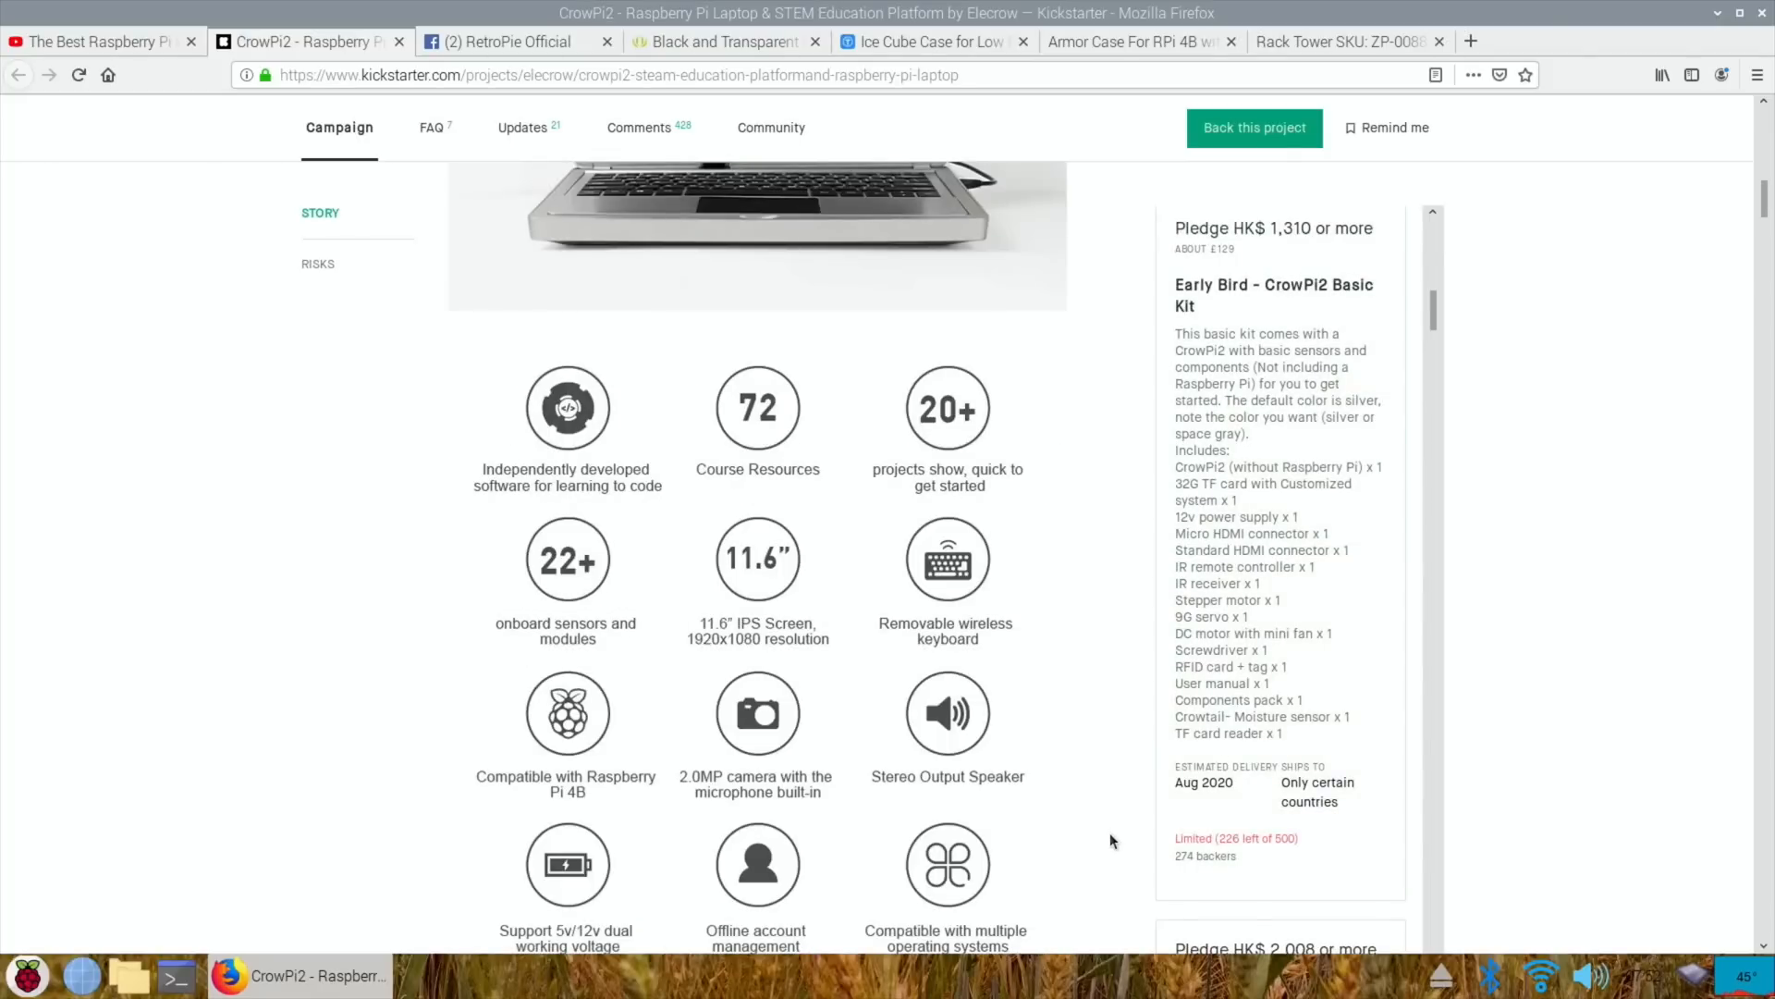
{"action": "scroll", "scroll_direction": "up", "scroll_amount": 3}
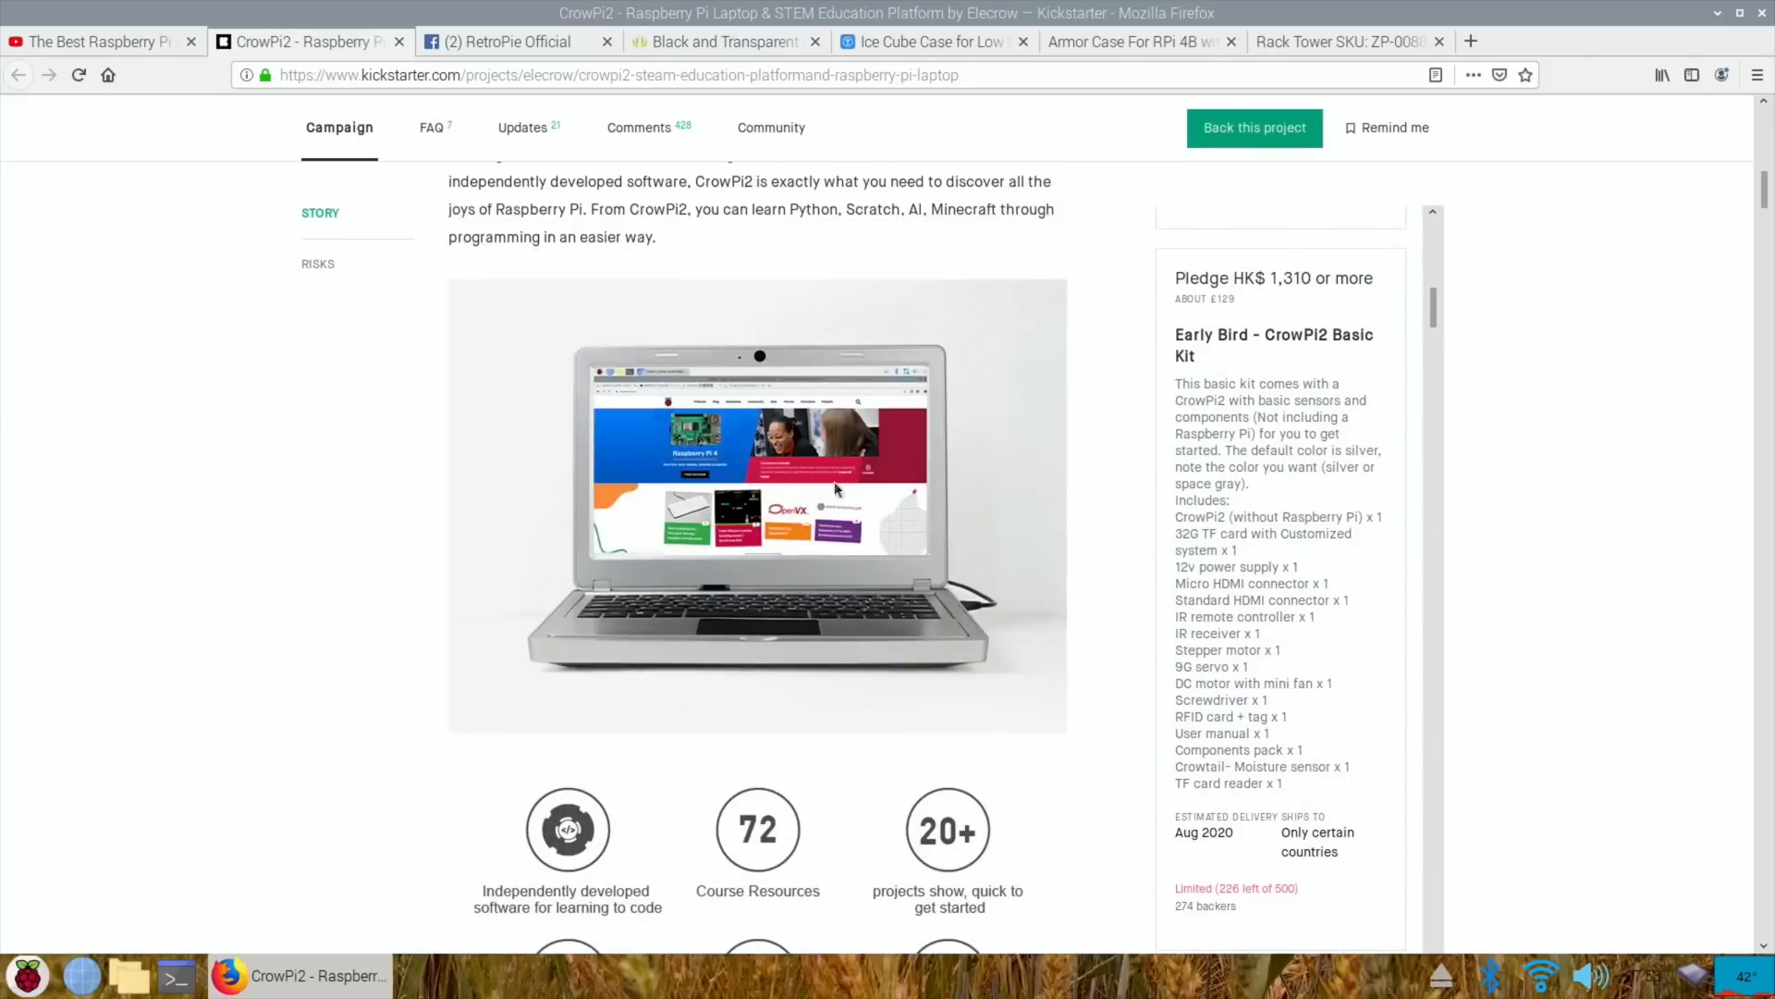
{"action": "mouse_move", "coordinate": [727, 503]}
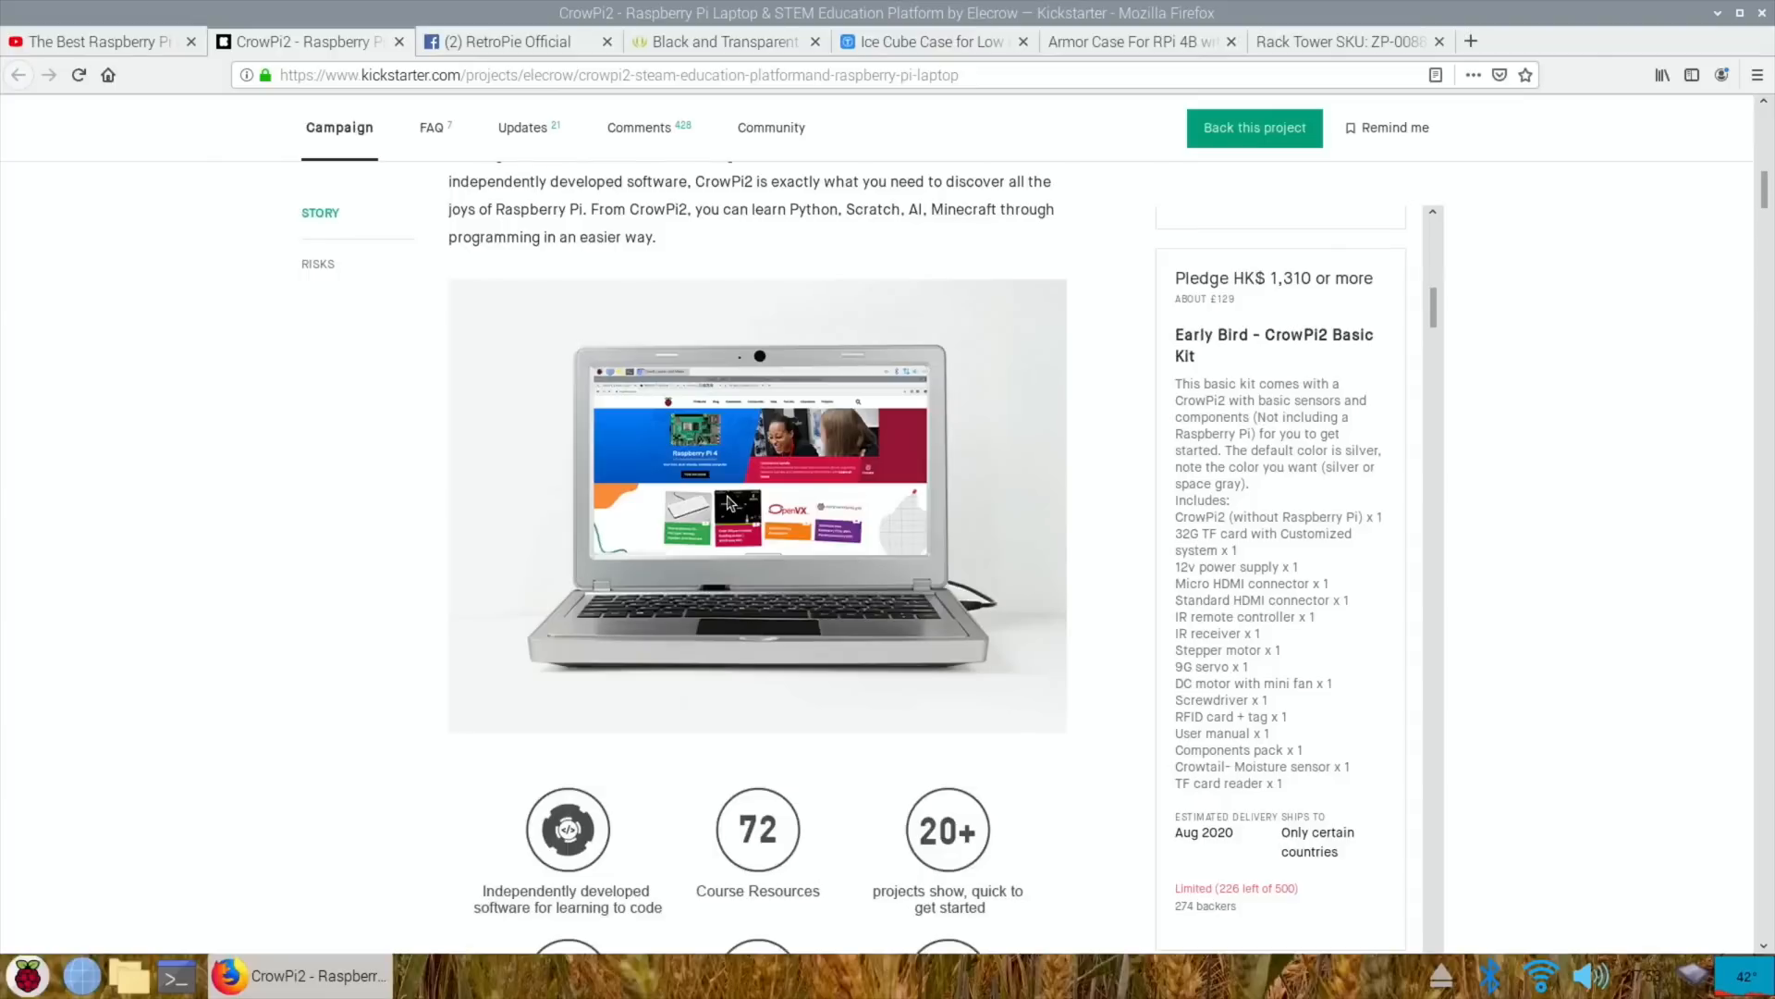
{"action": "mouse_move", "coordinate": [332, 453]}
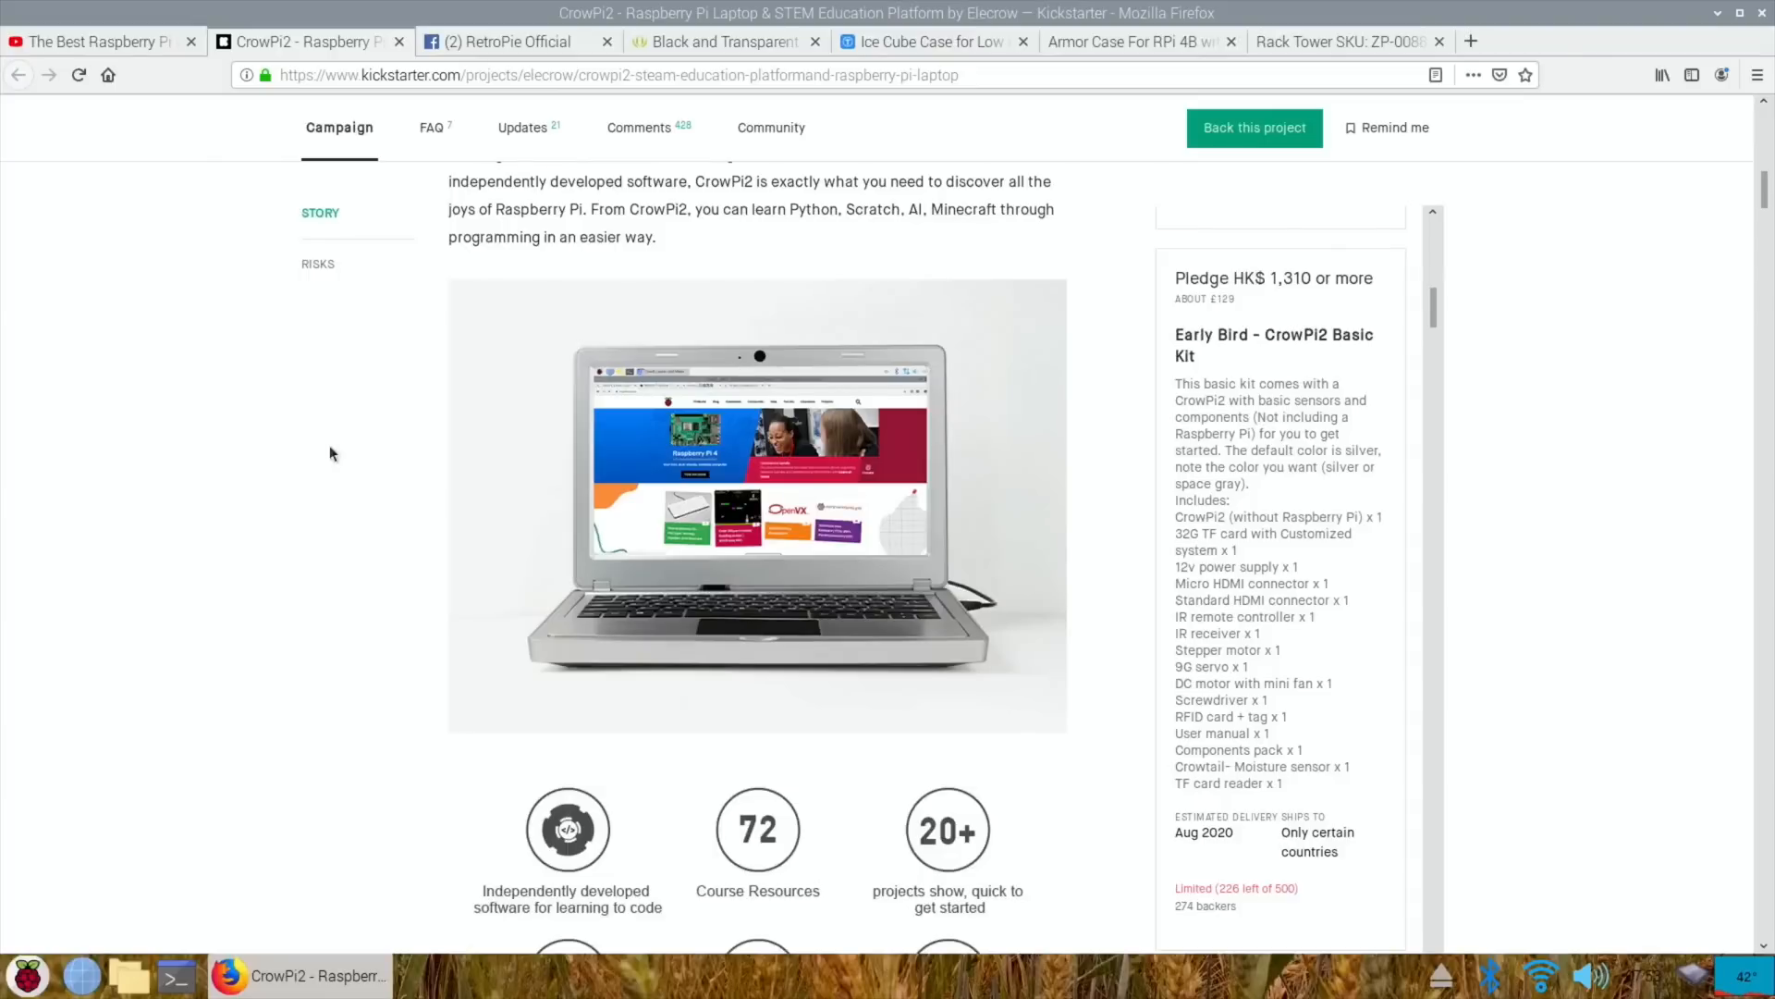
{"action": "mouse_move", "coordinate": [281, 162]}
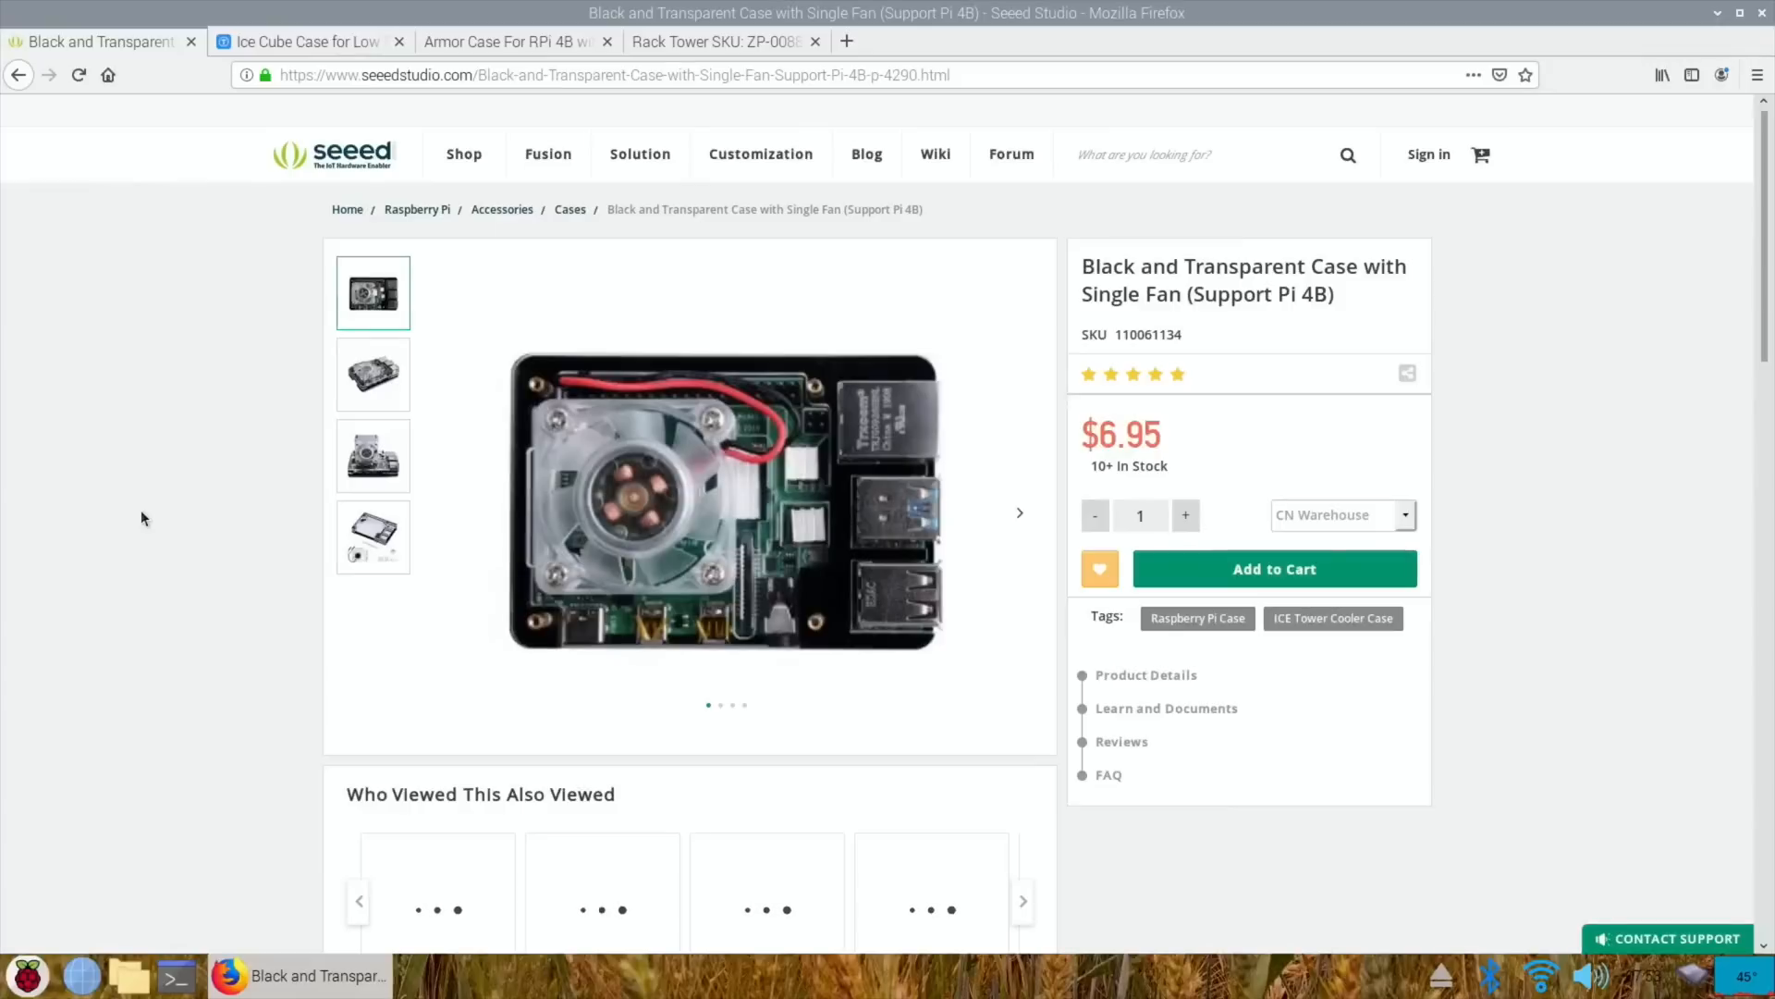
- Browse photos of Seeed's $6.95 Black and Transparent single-fan case, then view the Ice Cube Case
{"action": "left_click", "coordinate": [372, 455]}
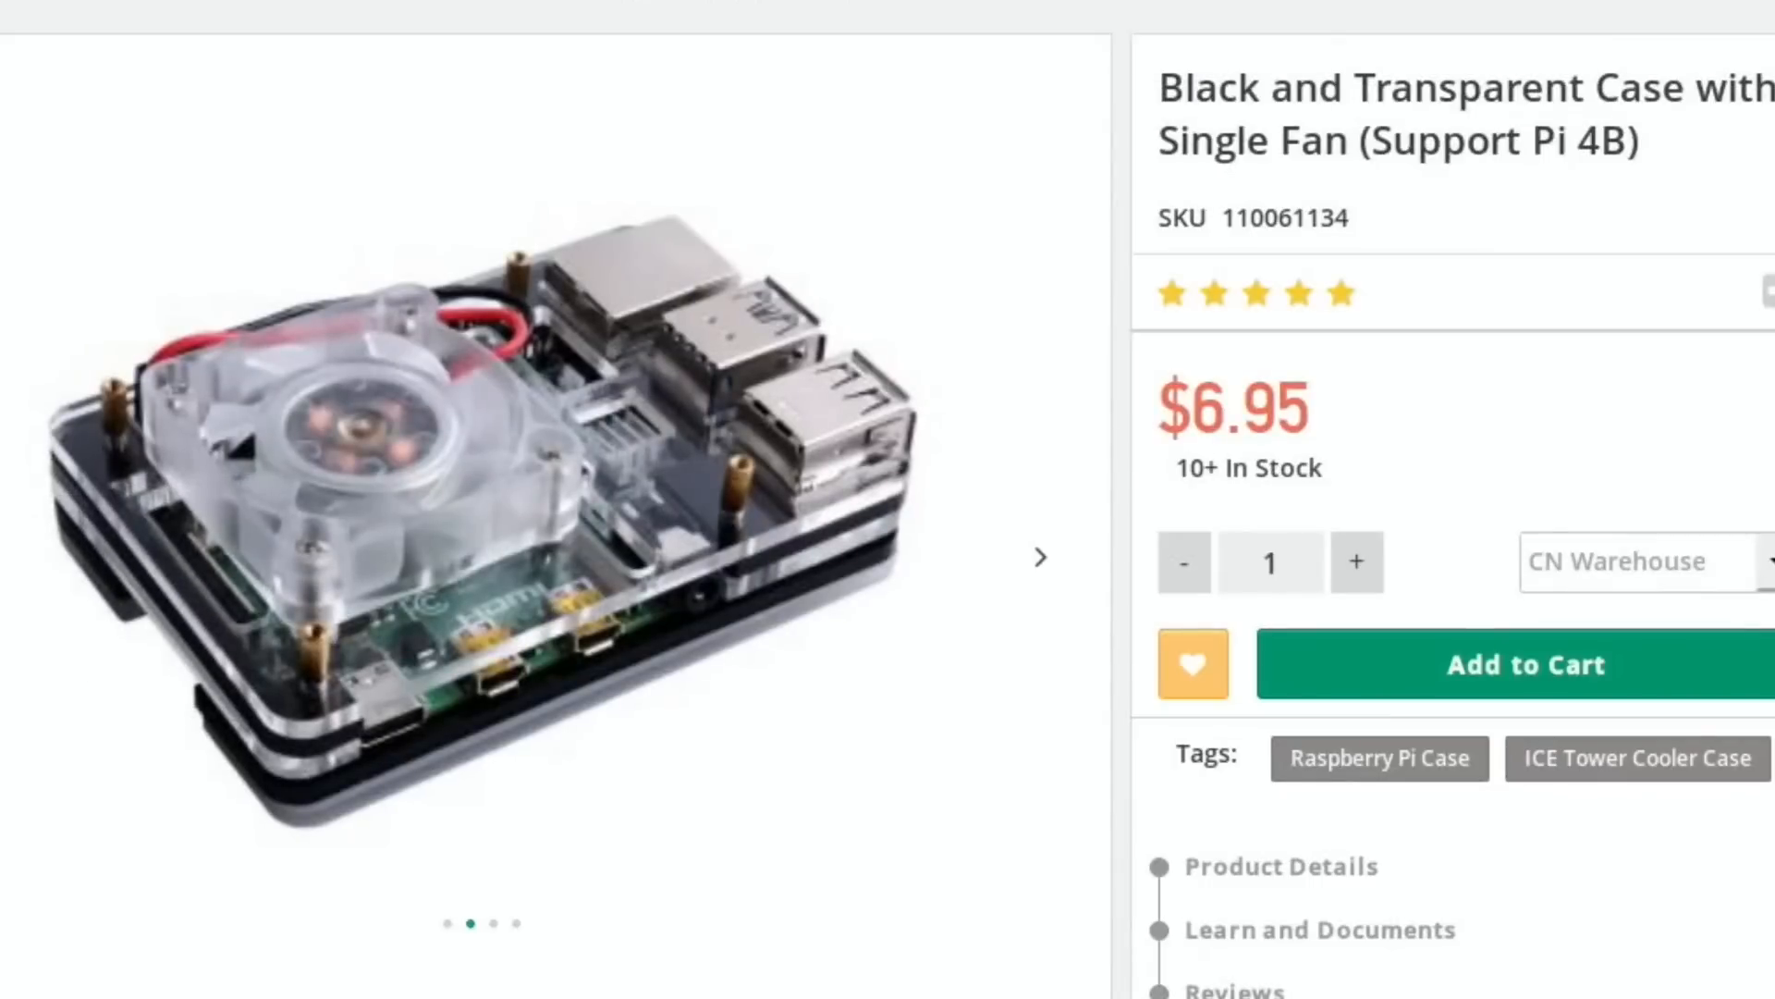
{"action": "left_click", "coordinate": [1035, 556]}
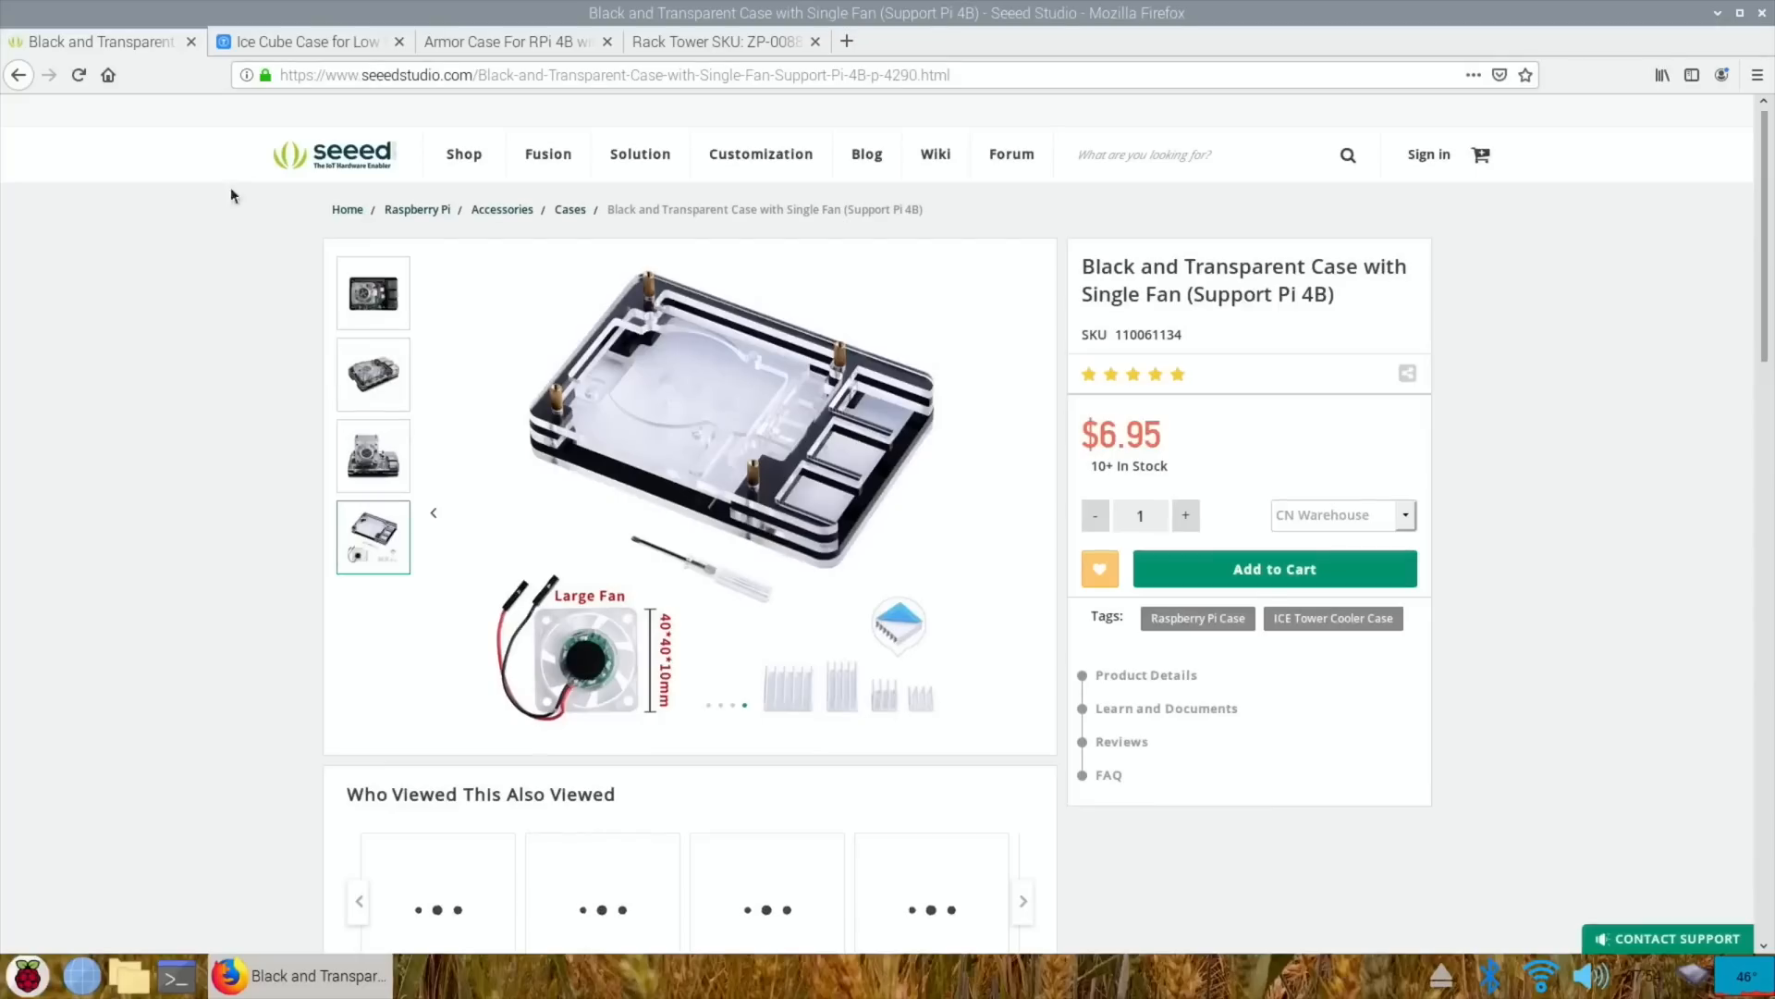
{"action": "left_click", "coordinate": [300, 42]}
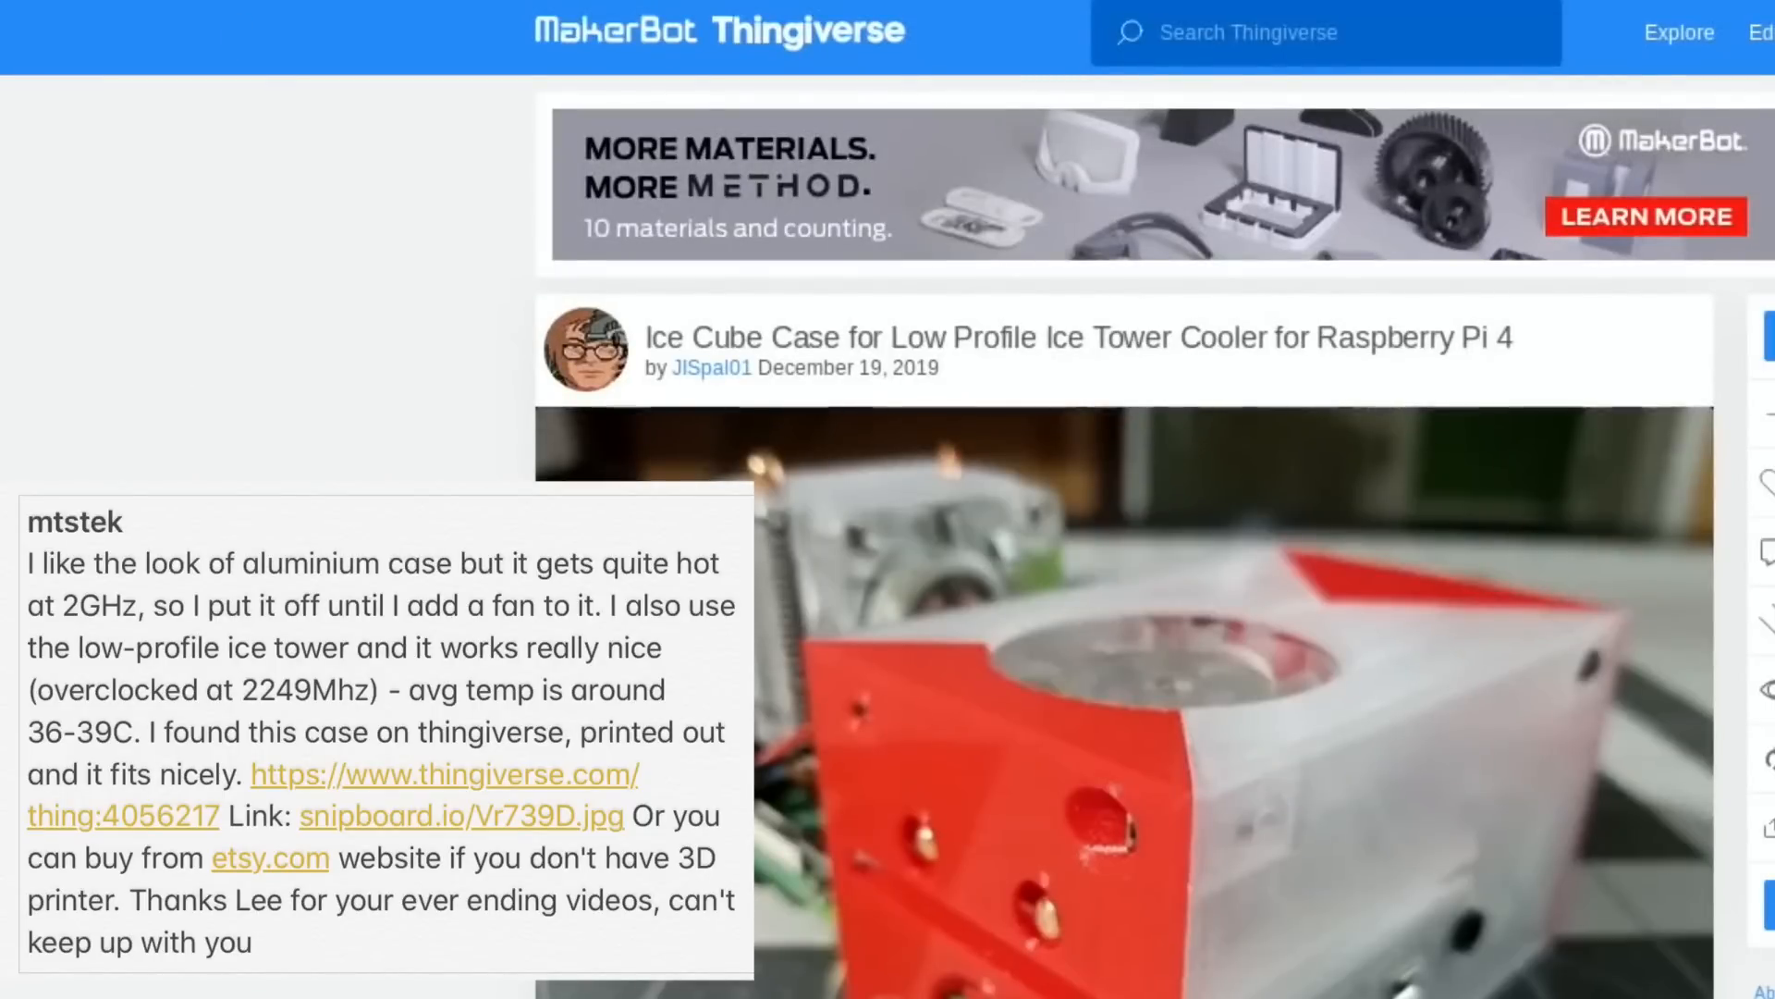
- Browse the Ice Cube Case gallery renders on Thingiverse, then close that tab
{"action": "scroll", "scroll_direction": "down", "scroll_amount": 3}
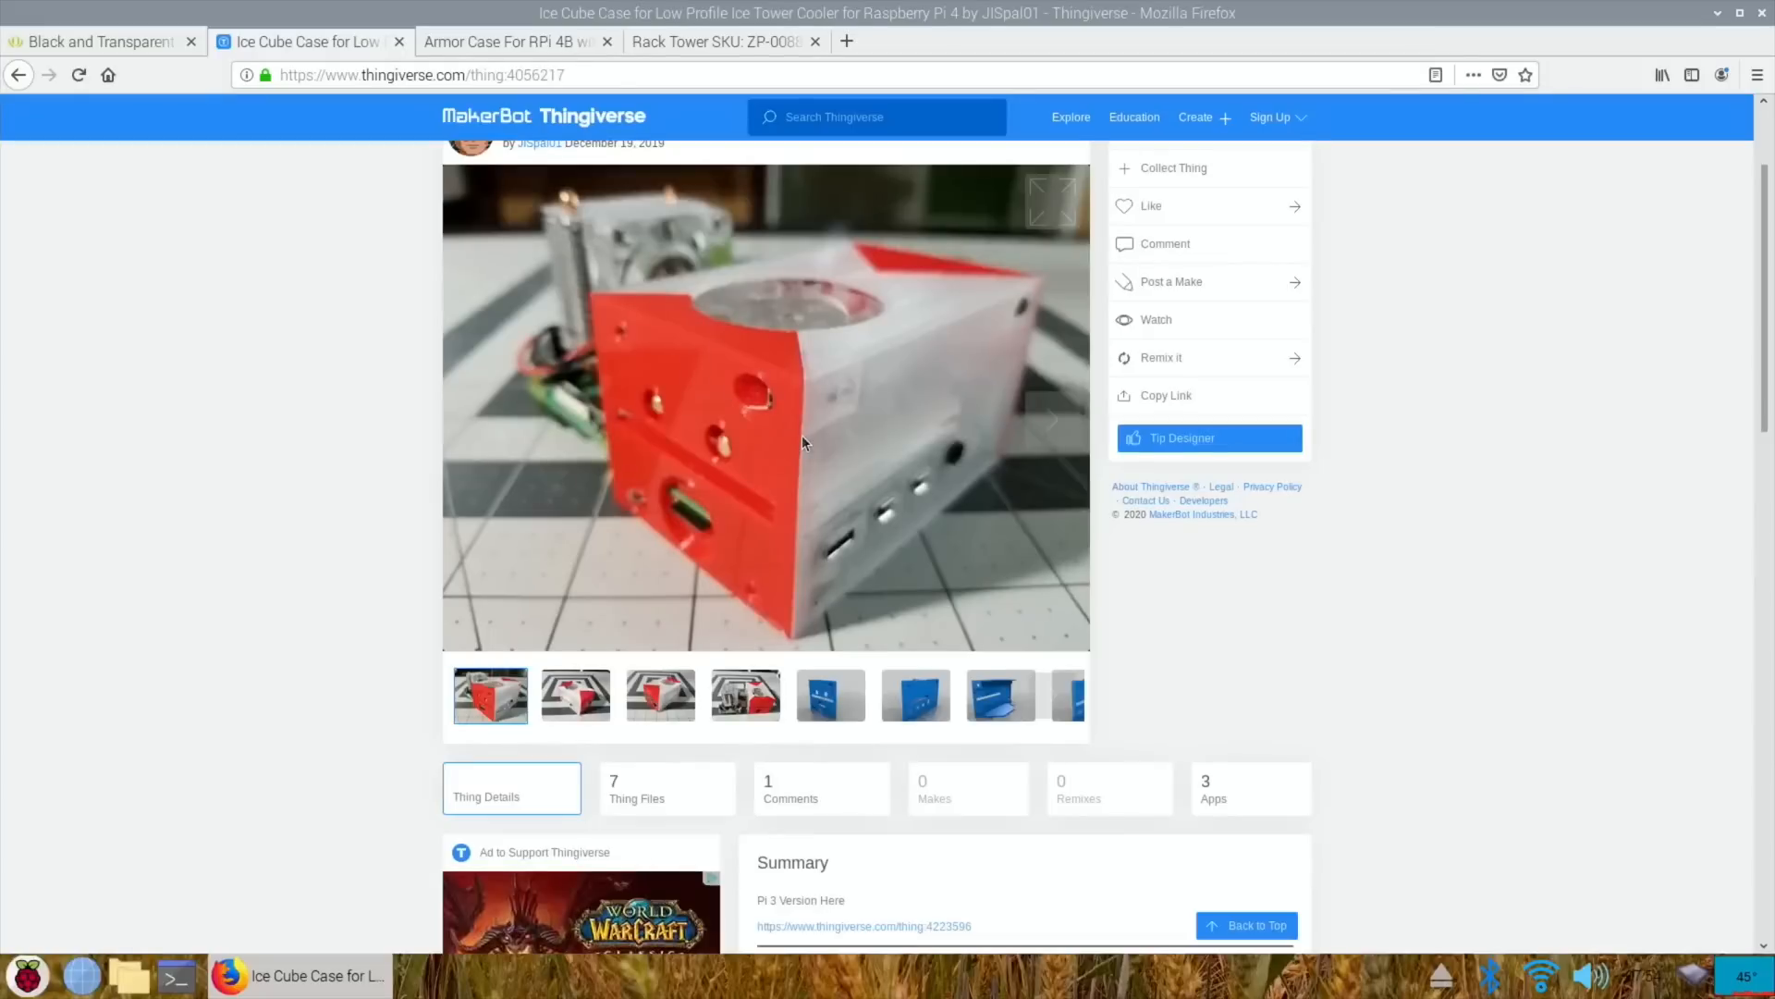
{"action": "mouse_move", "coordinate": [811, 526]}
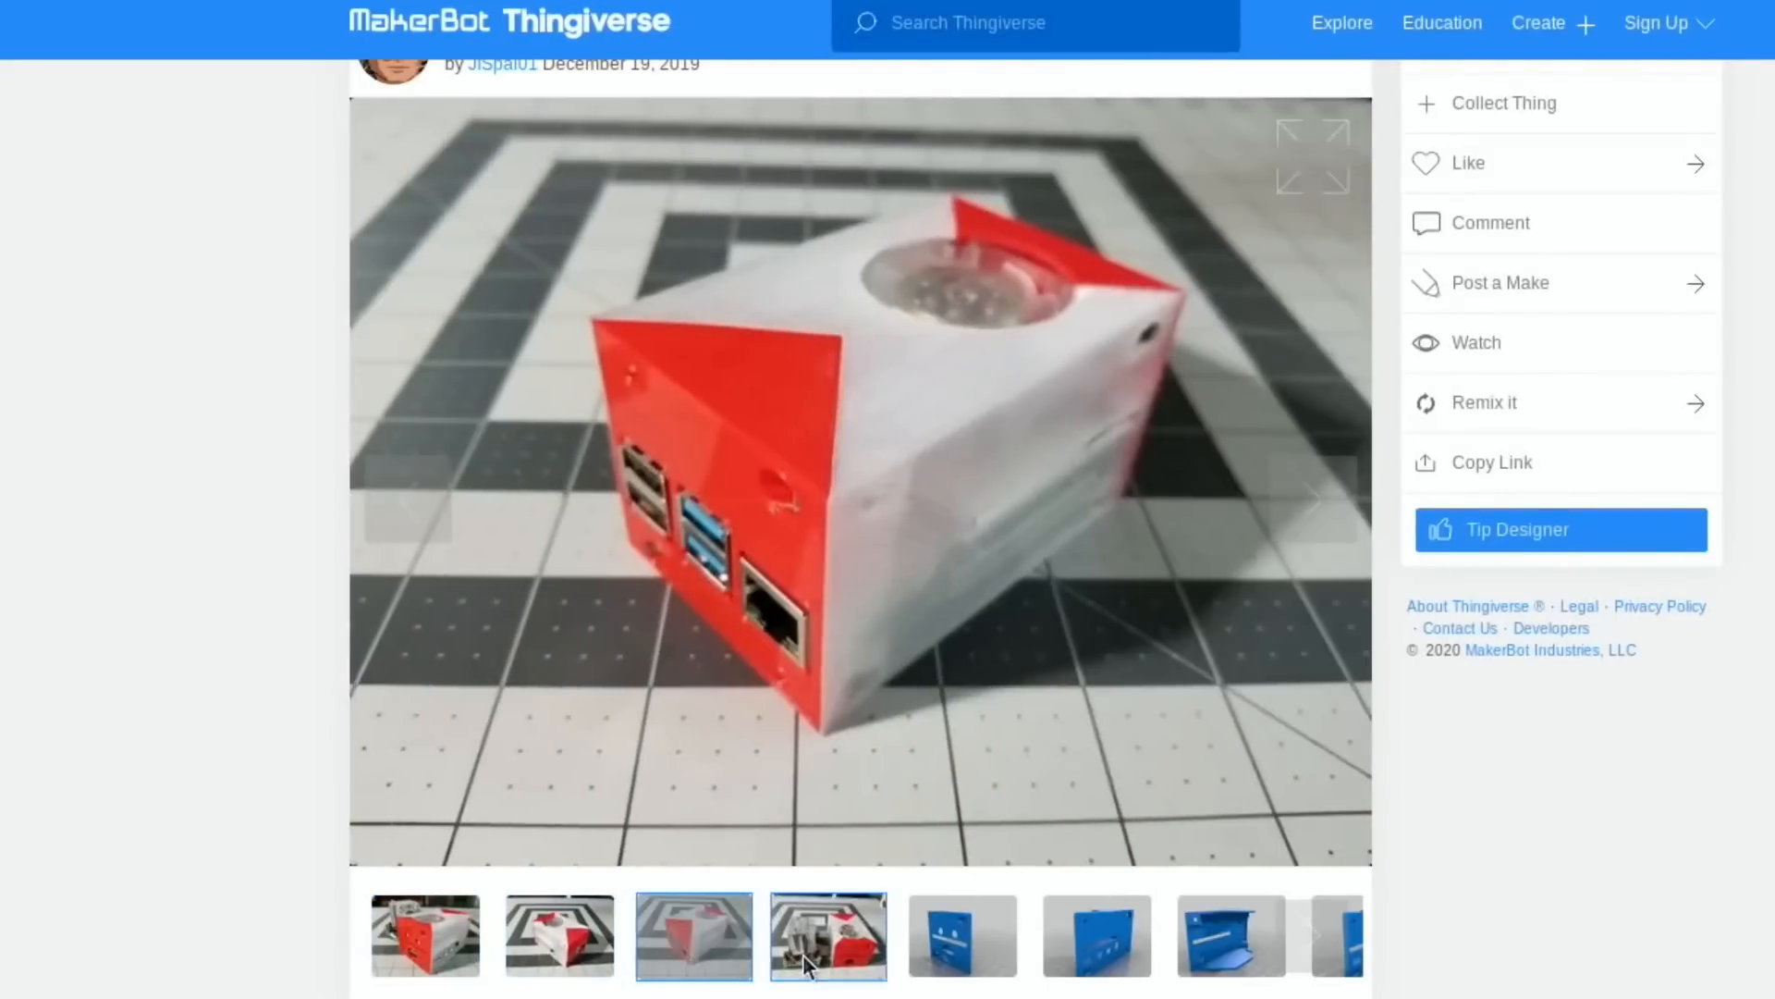
{"action": "left_click", "coordinate": [962, 935]}
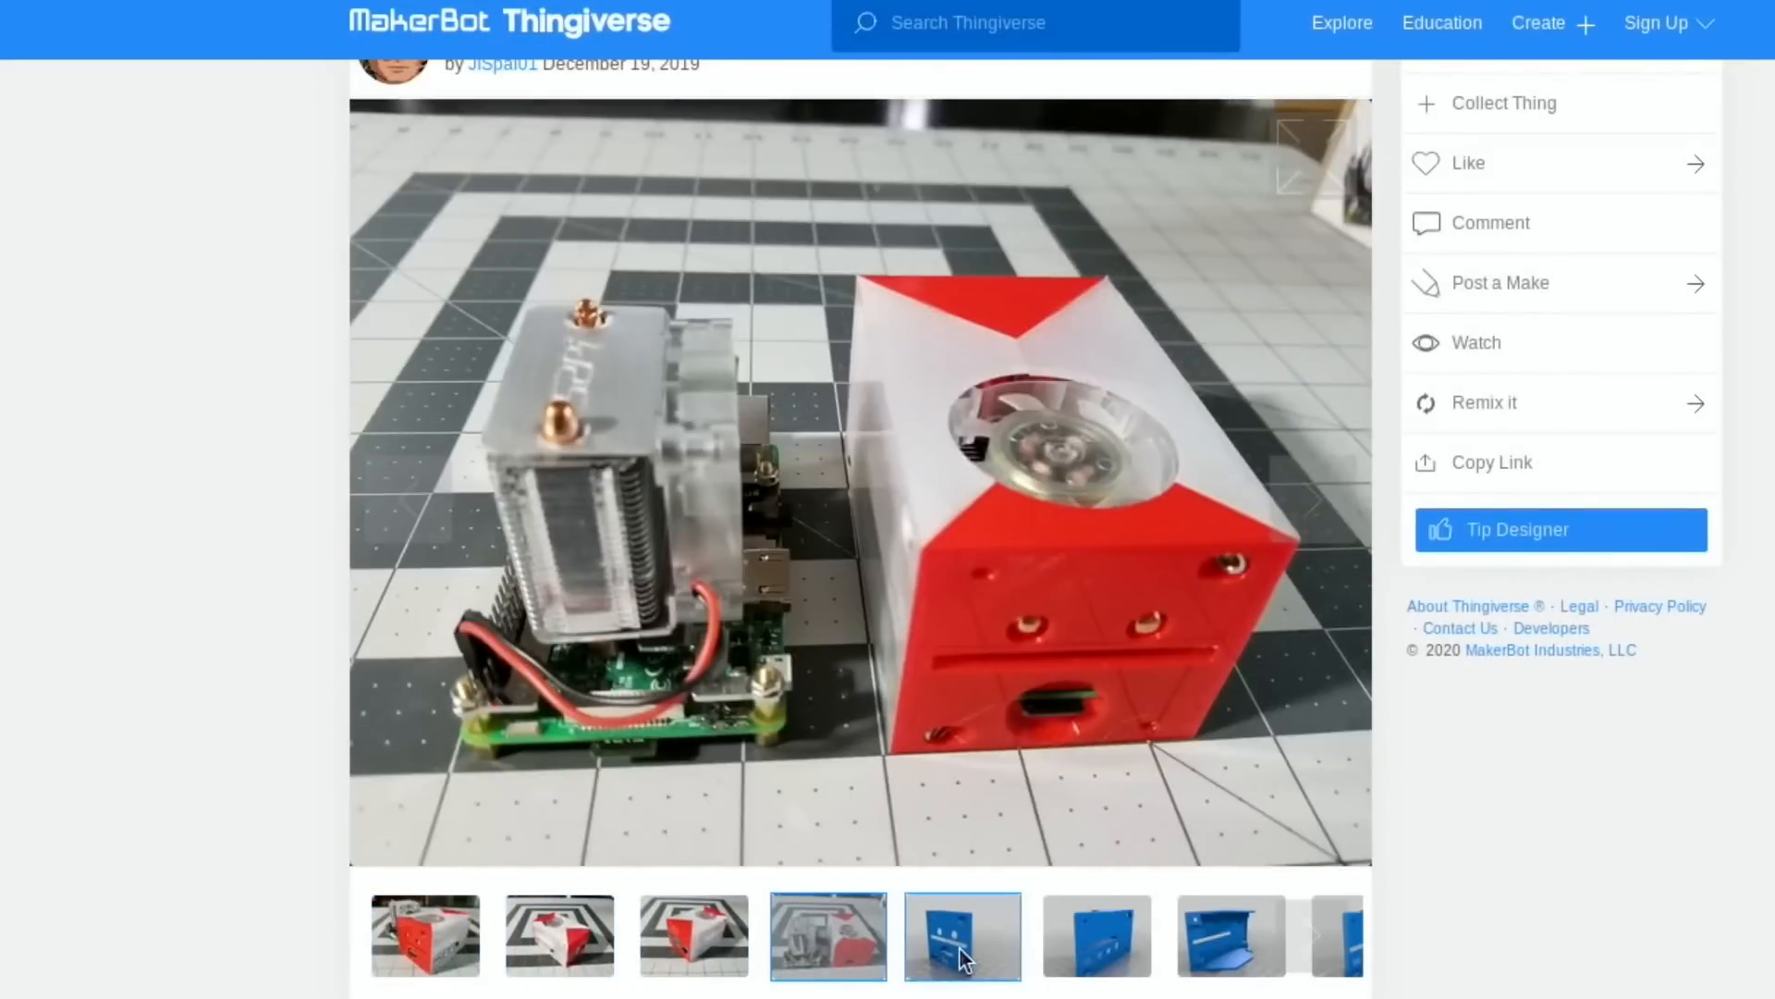
{"action": "left_click", "coordinate": [960, 935]}
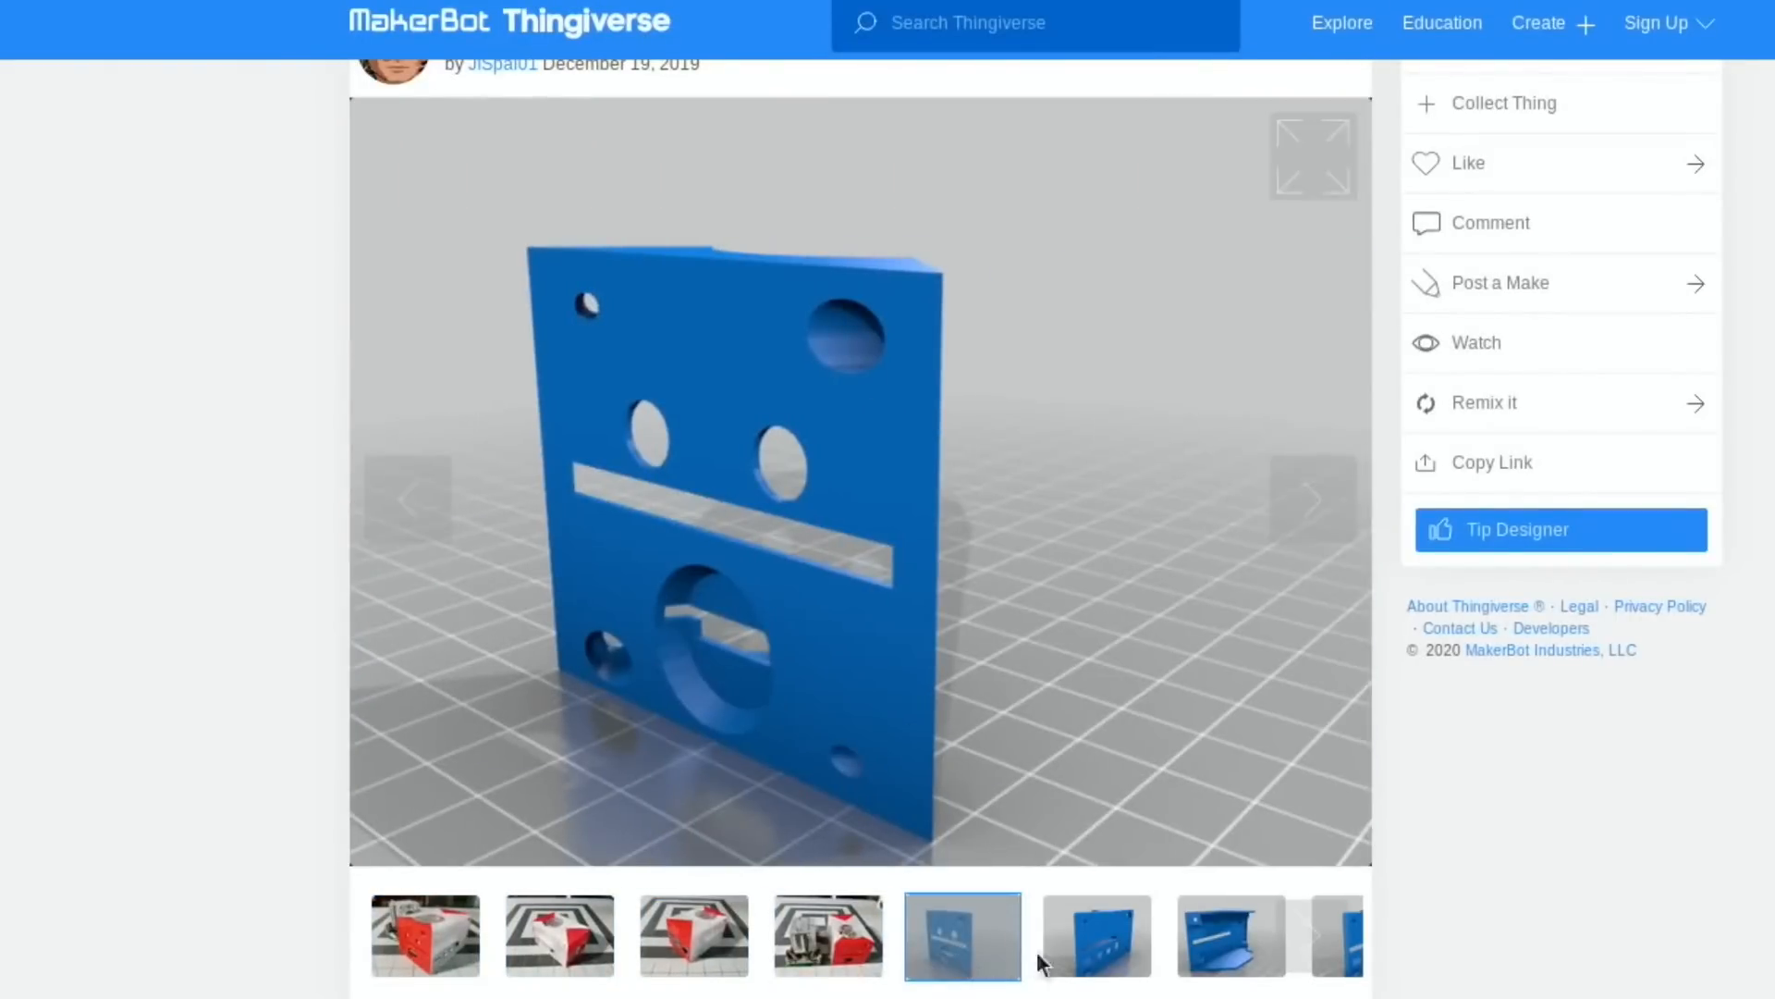
{"action": "left_click", "coordinate": [1229, 933]}
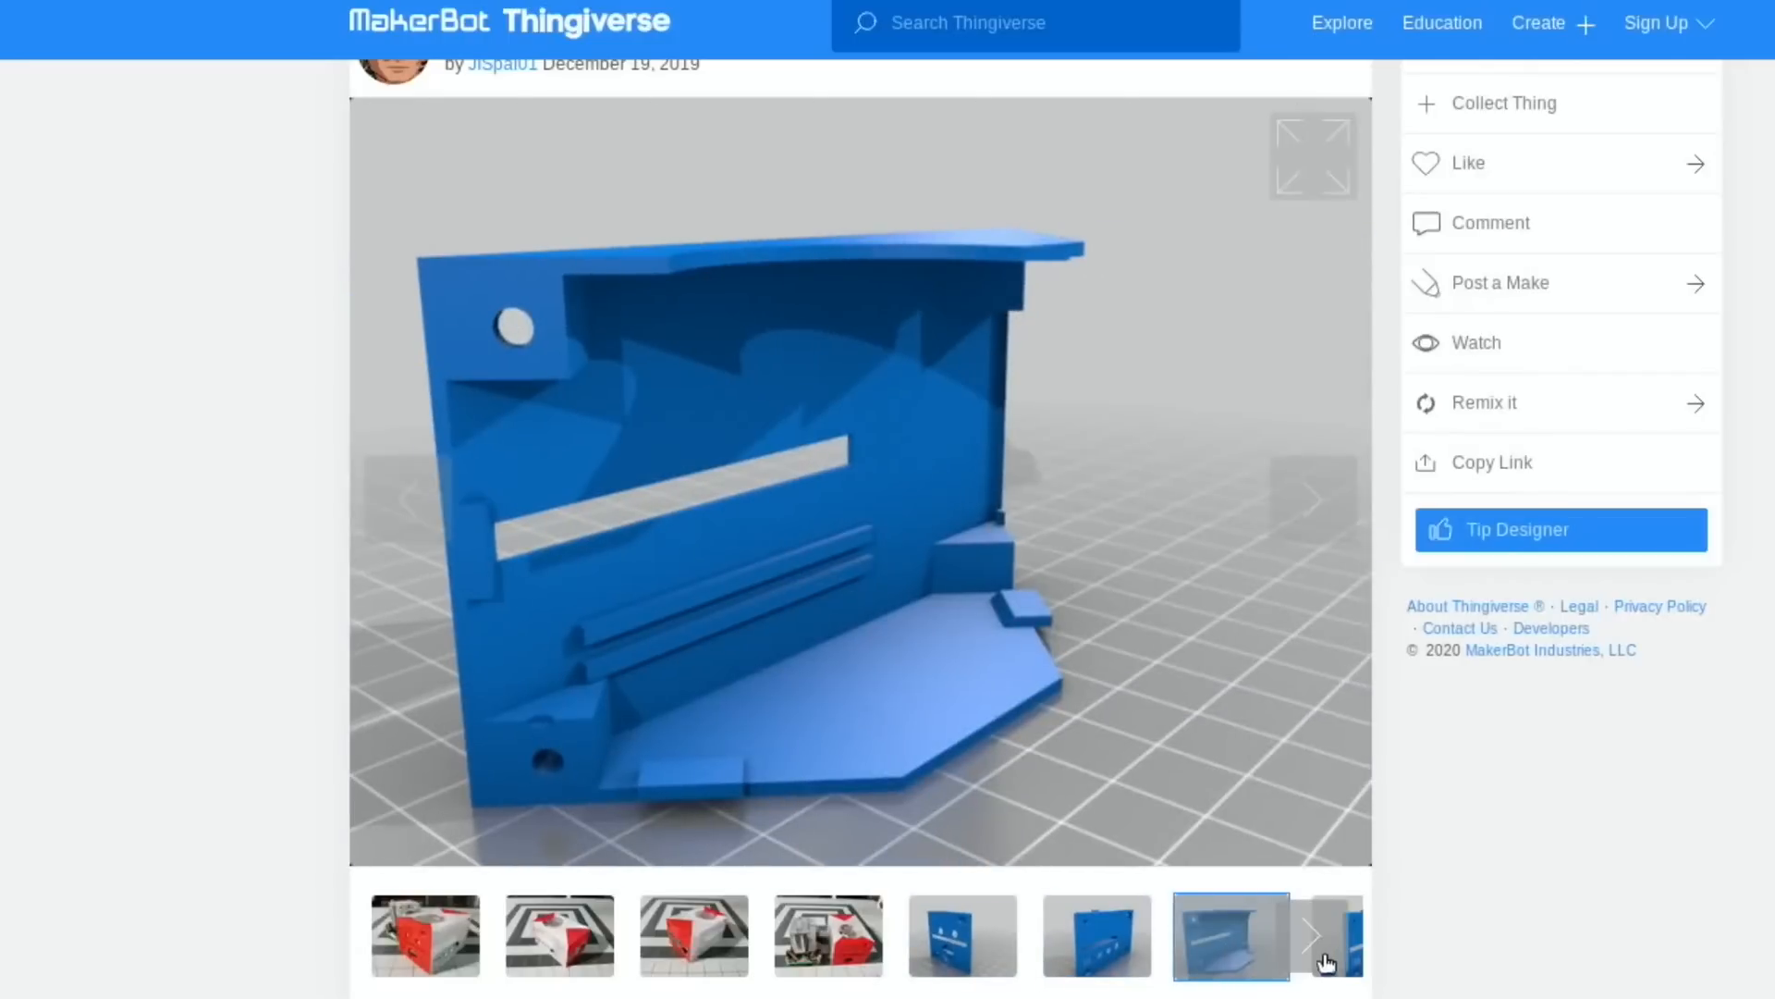
{"action": "left_click", "coordinate": [1313, 934]}
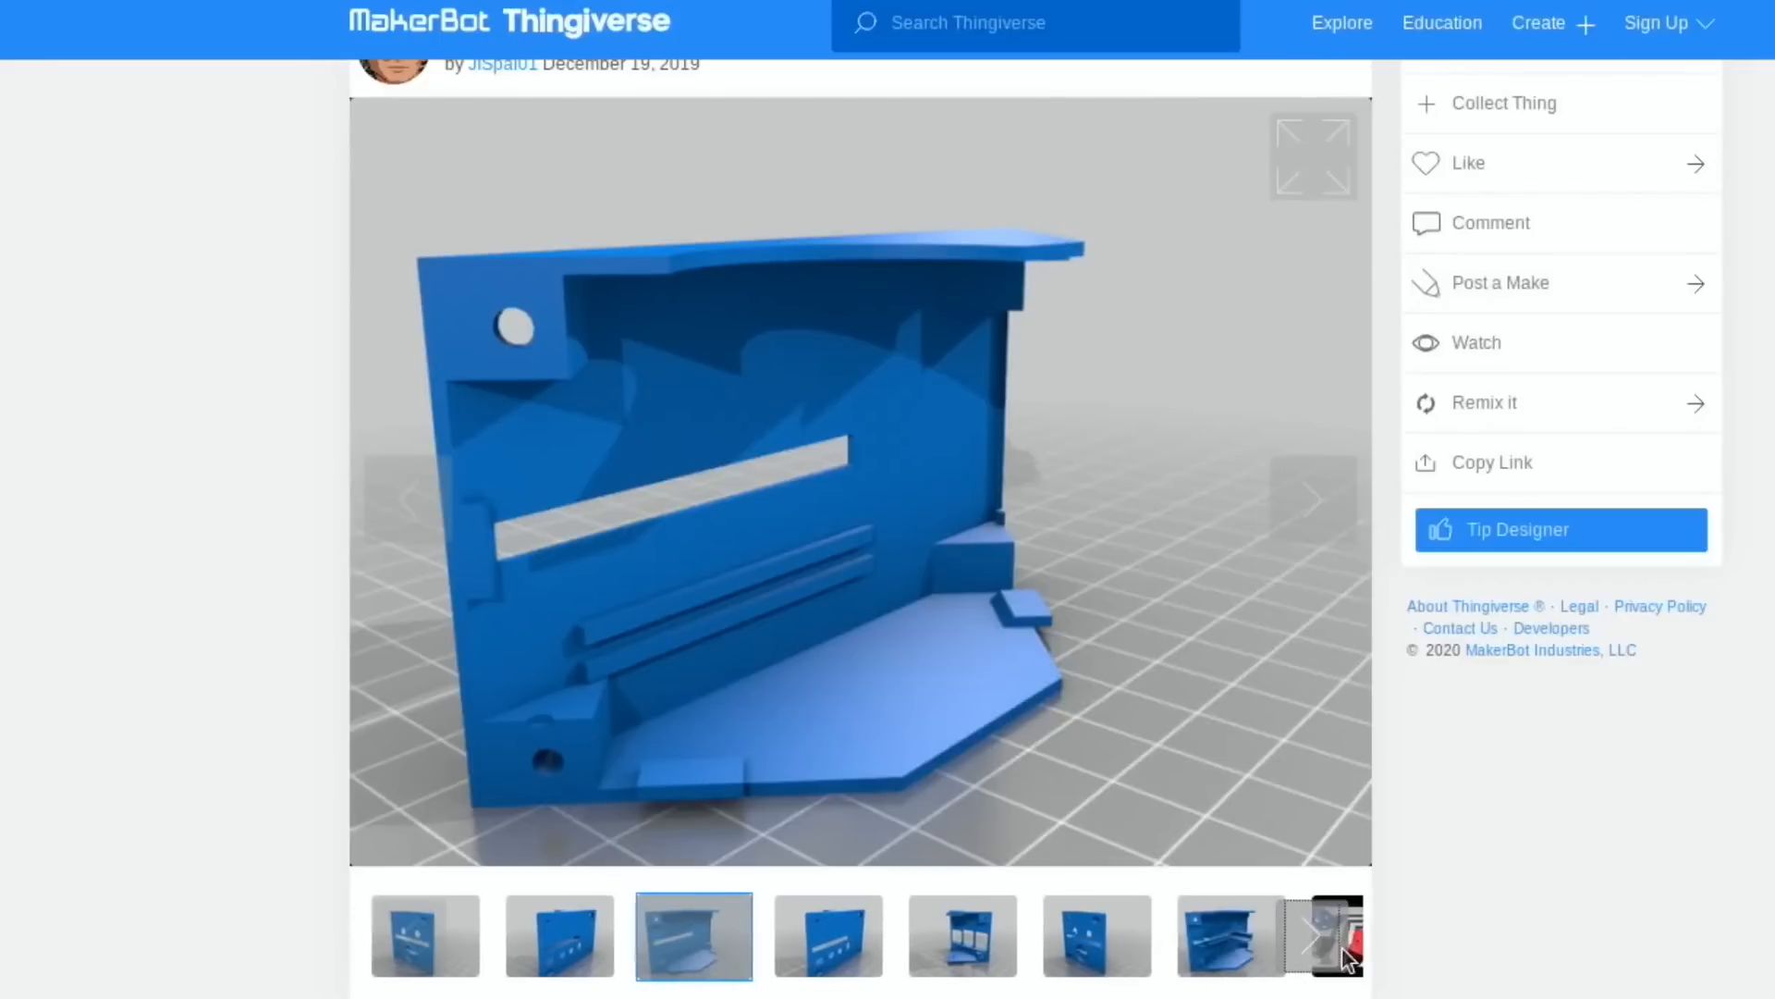
{"action": "left_click", "coordinate": [1230, 934]}
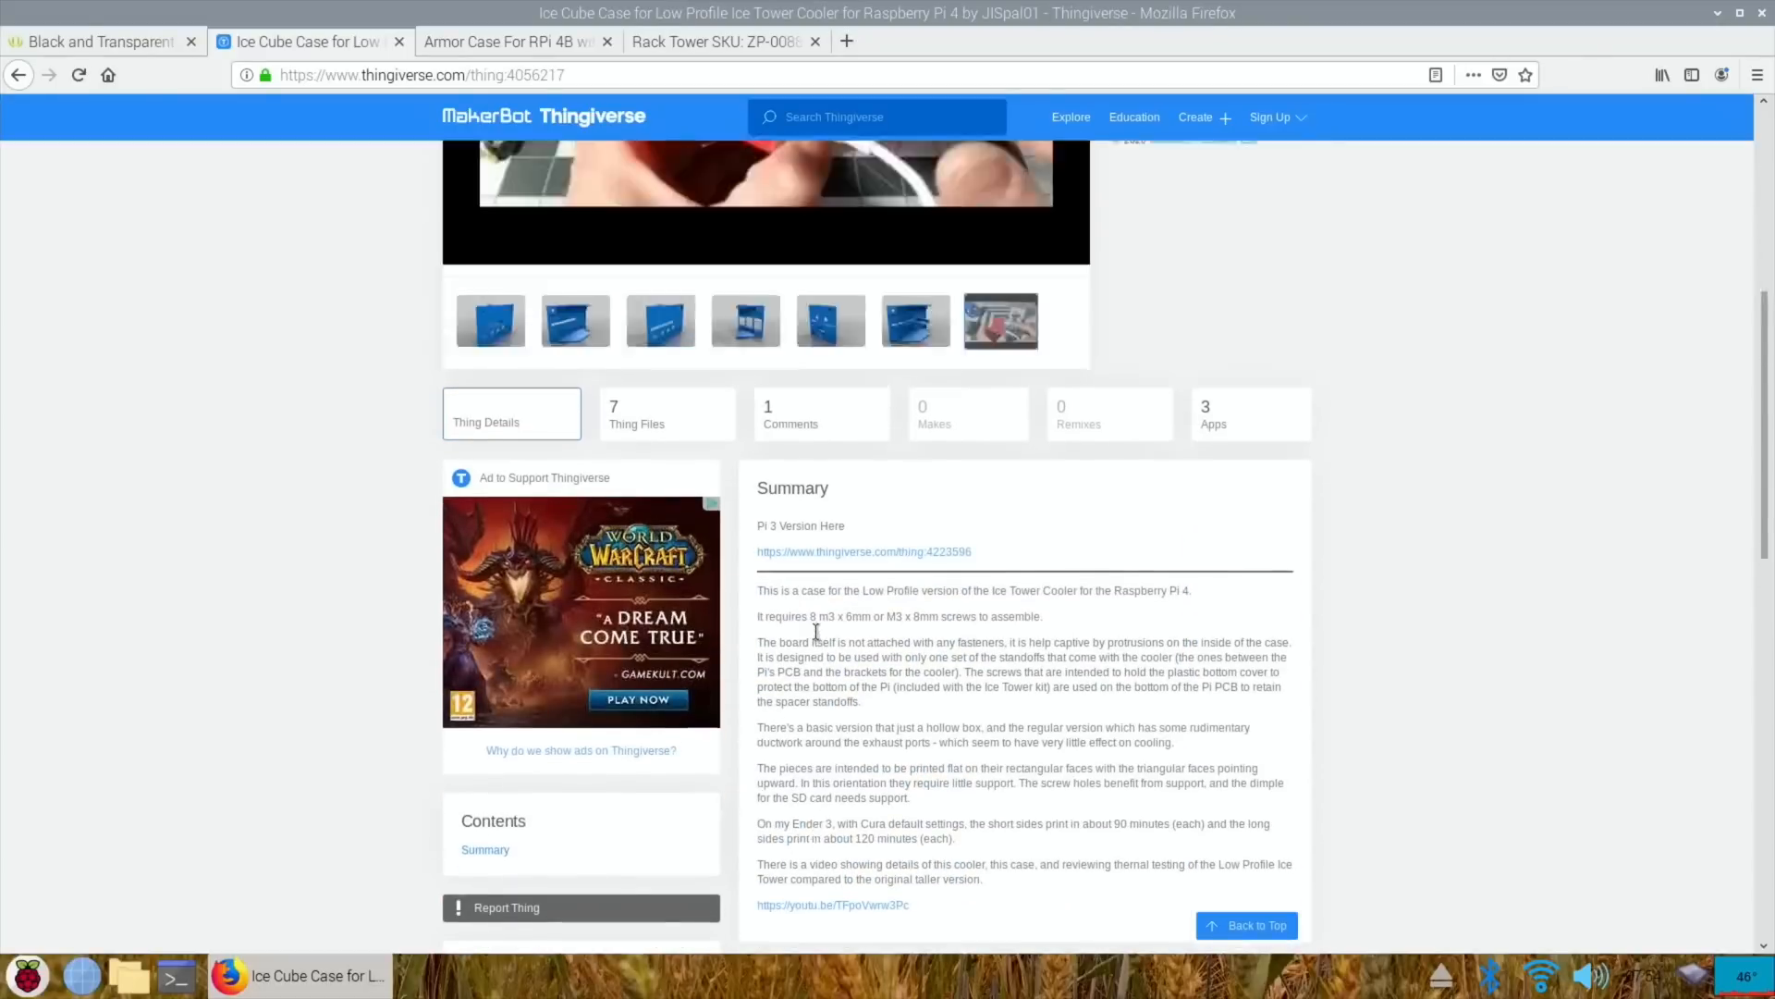
{"action": "scroll", "scroll_direction": "up", "scroll_amount": 3}
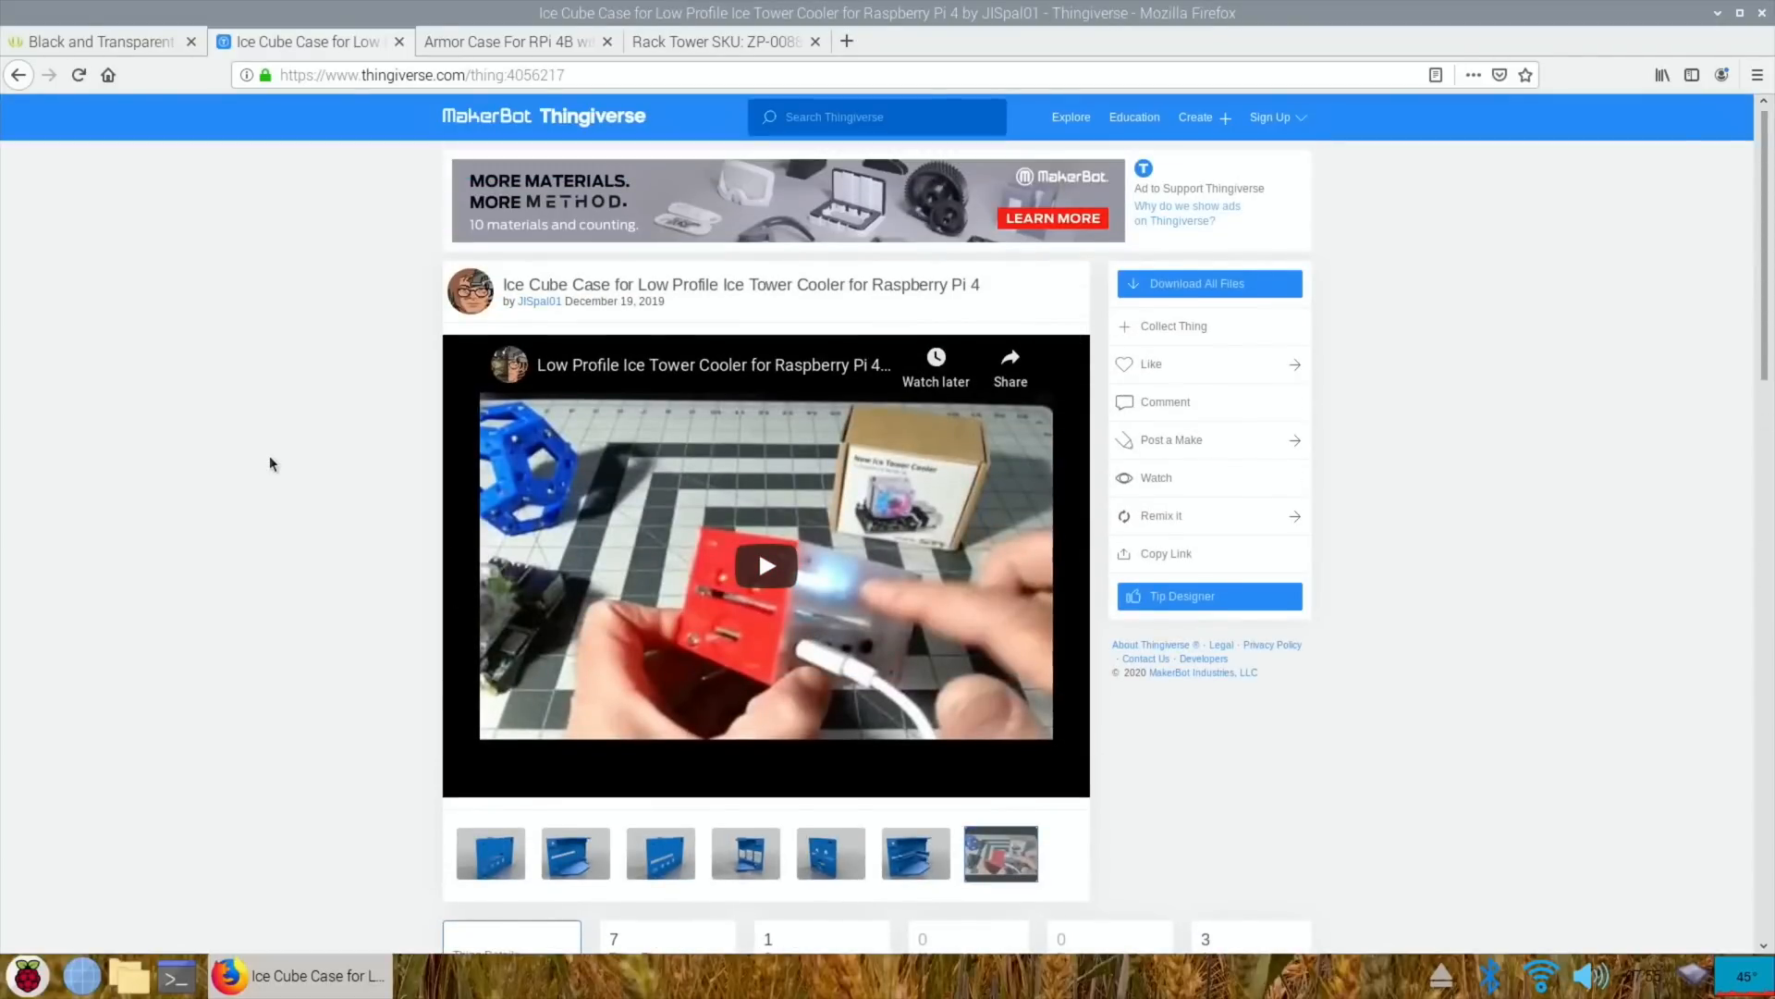
{"action": "left_click", "coordinate": [306, 41]}
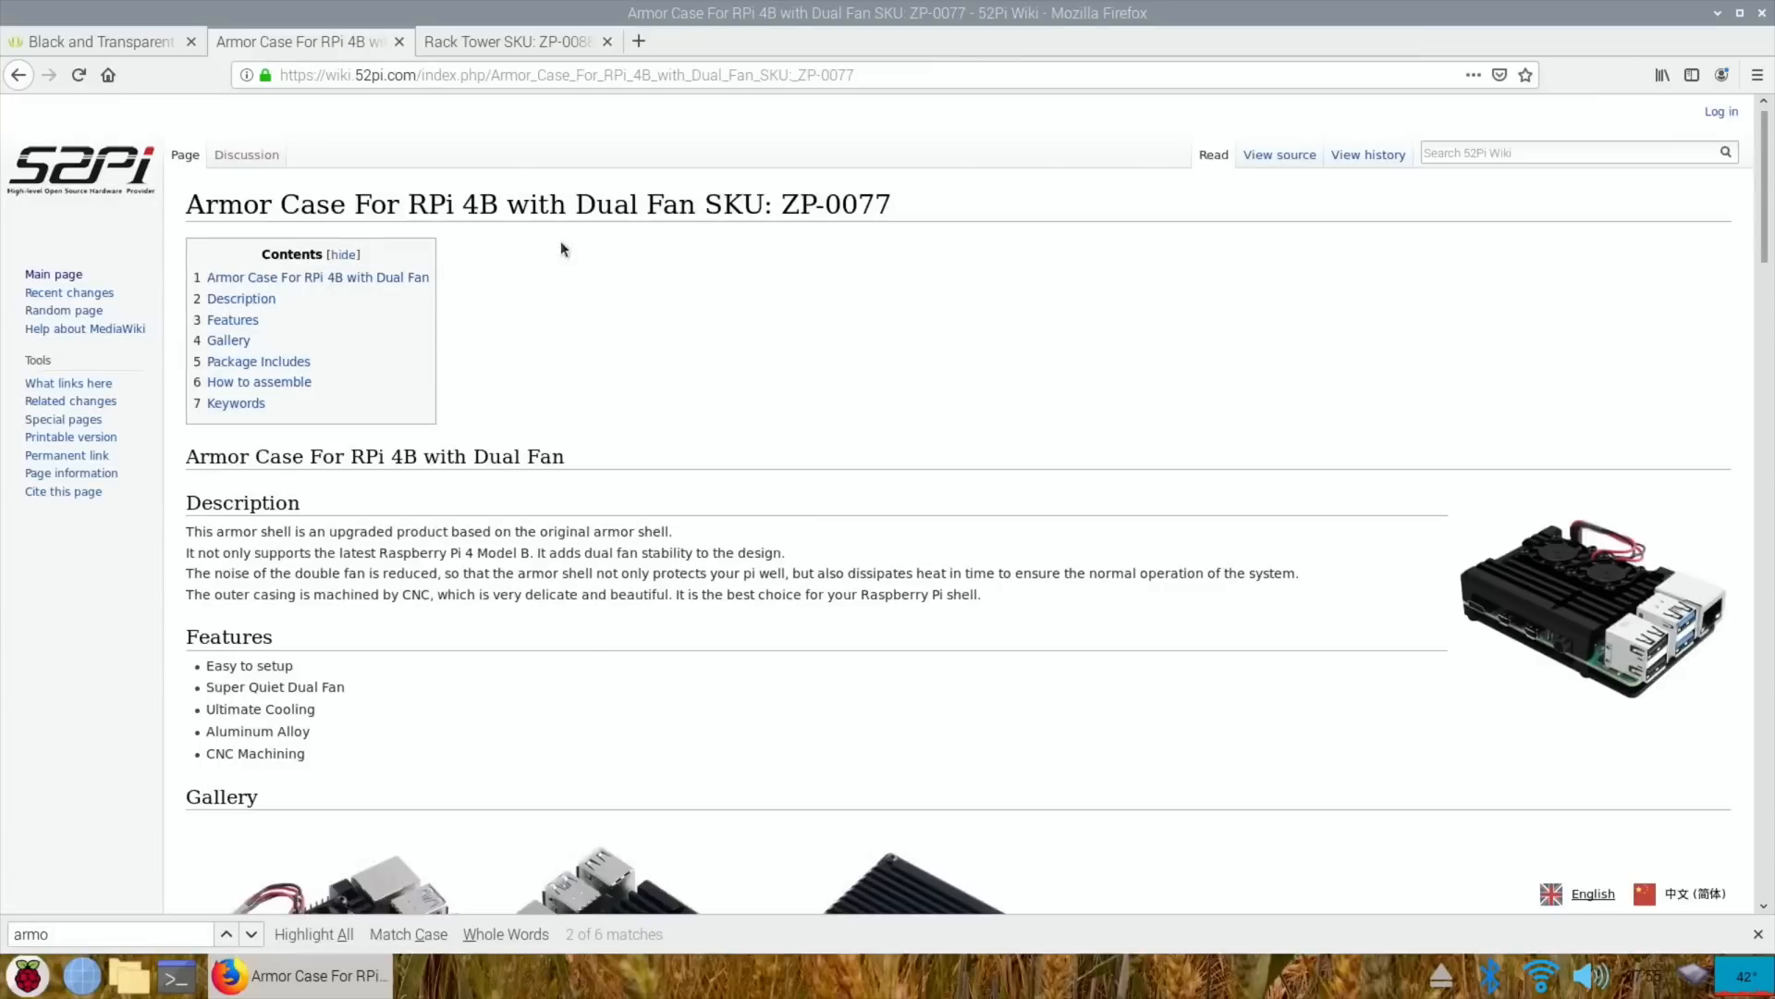
{"action": "mouse_move", "coordinate": [633, 385]}
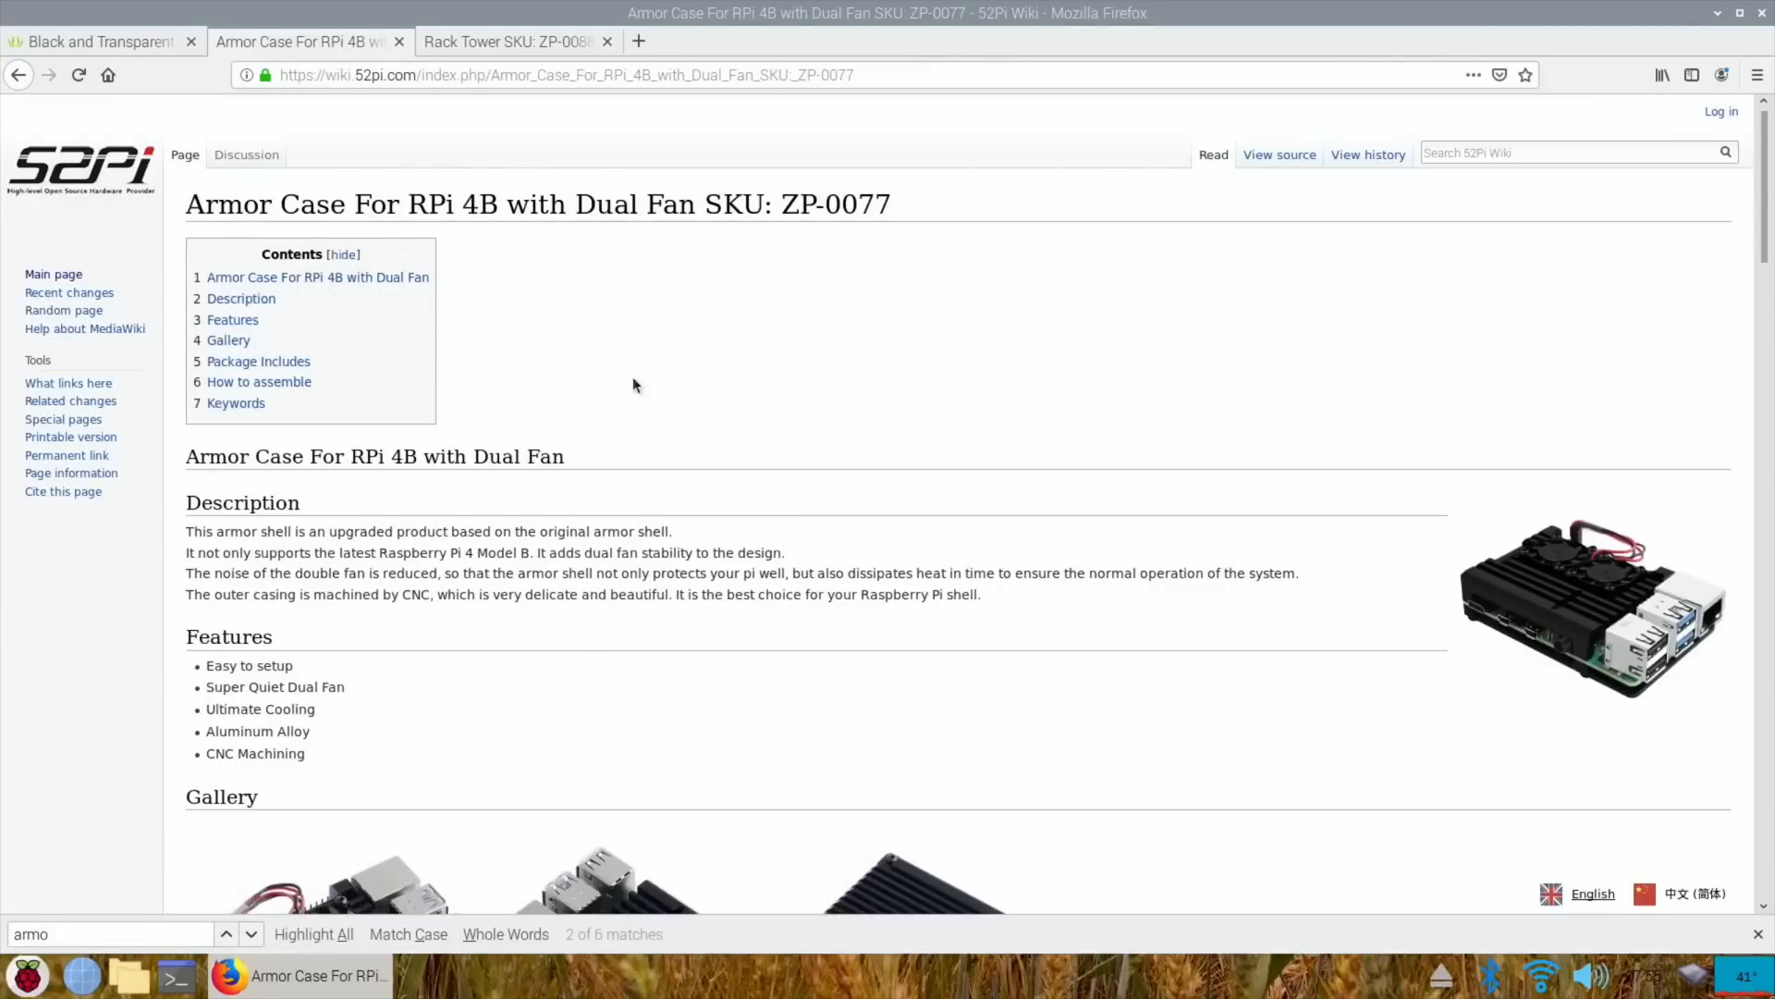
- Review the 52Pi Armor Case gallery and package list, then close its tab
{"action": "scroll", "scroll_direction": "down", "scroll_amount": 3}
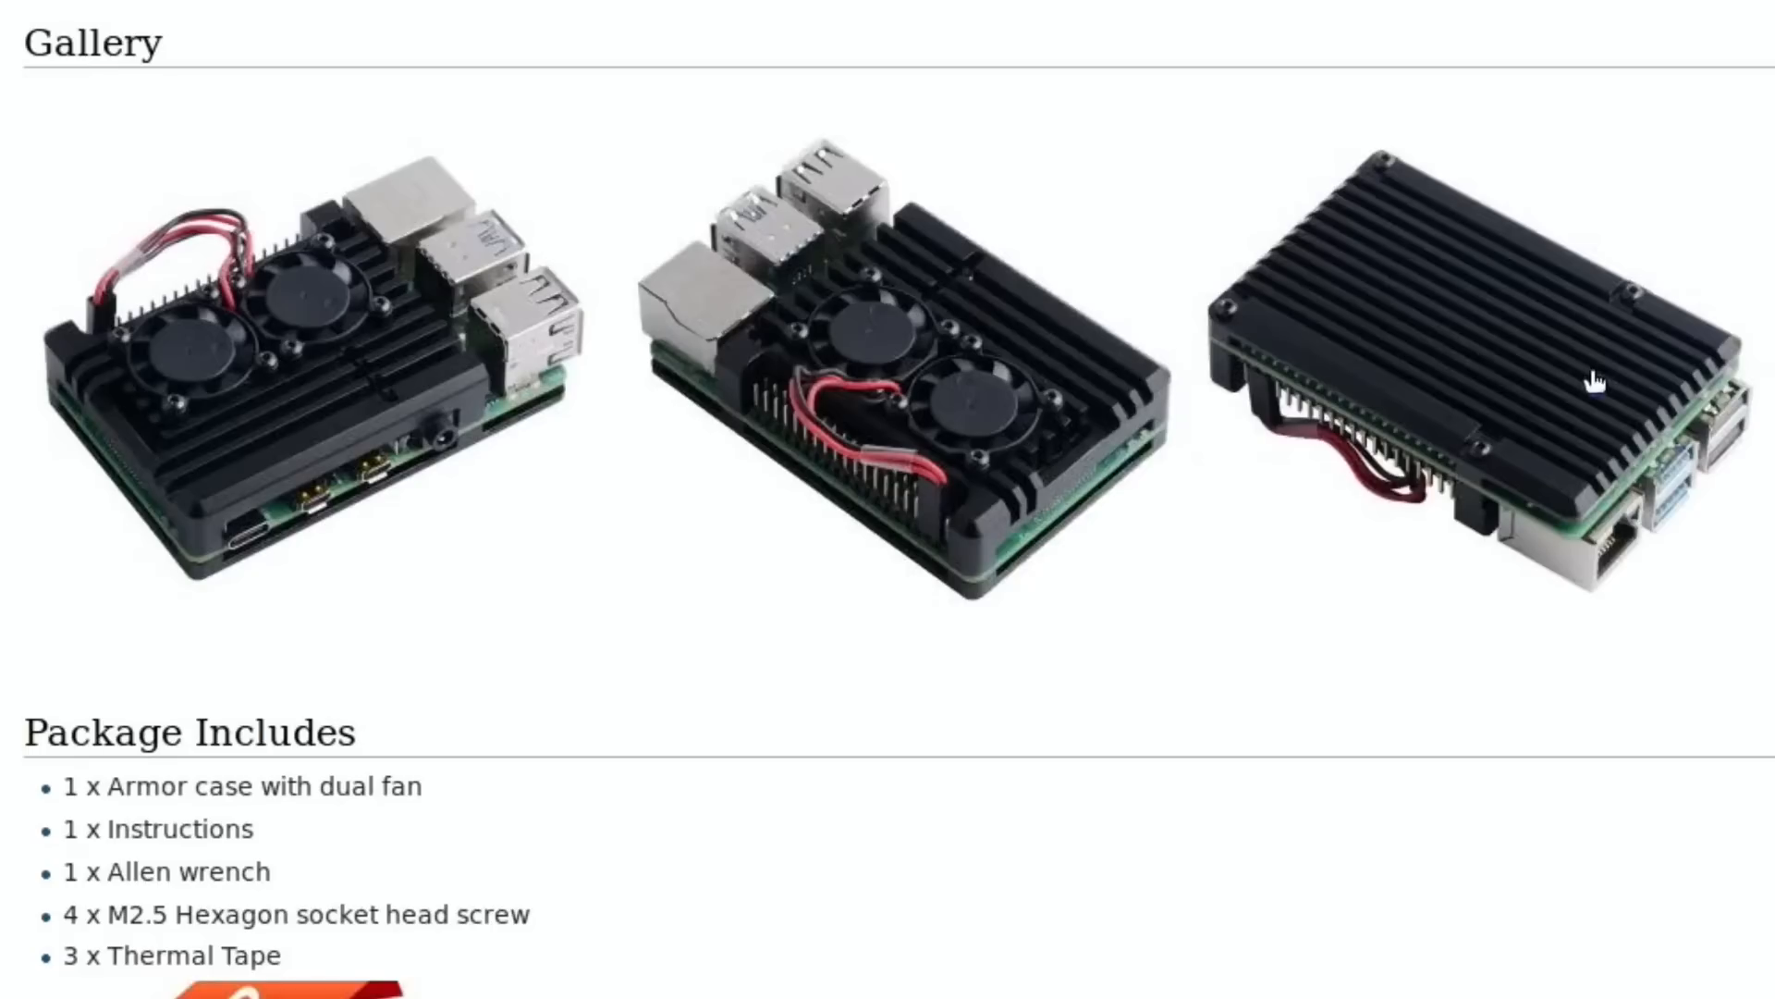
{"action": "mouse_move", "coordinate": [876, 390]}
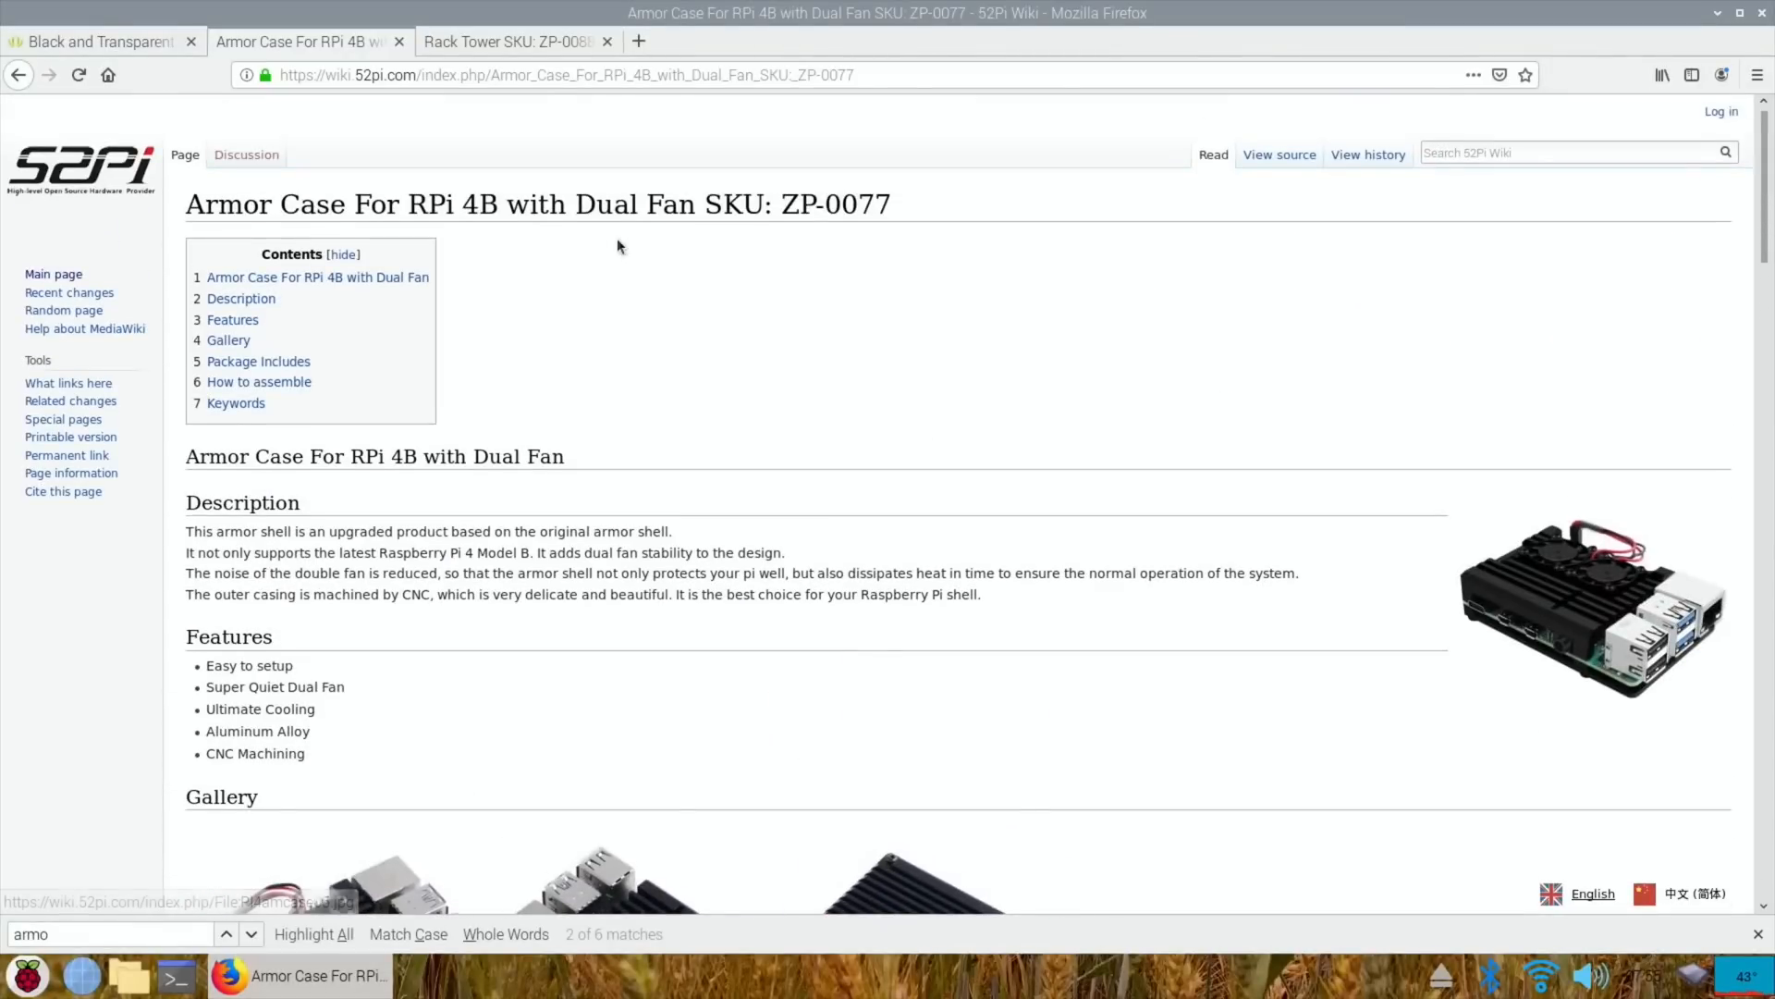
{"action": "left_click", "coordinate": [398, 42]}
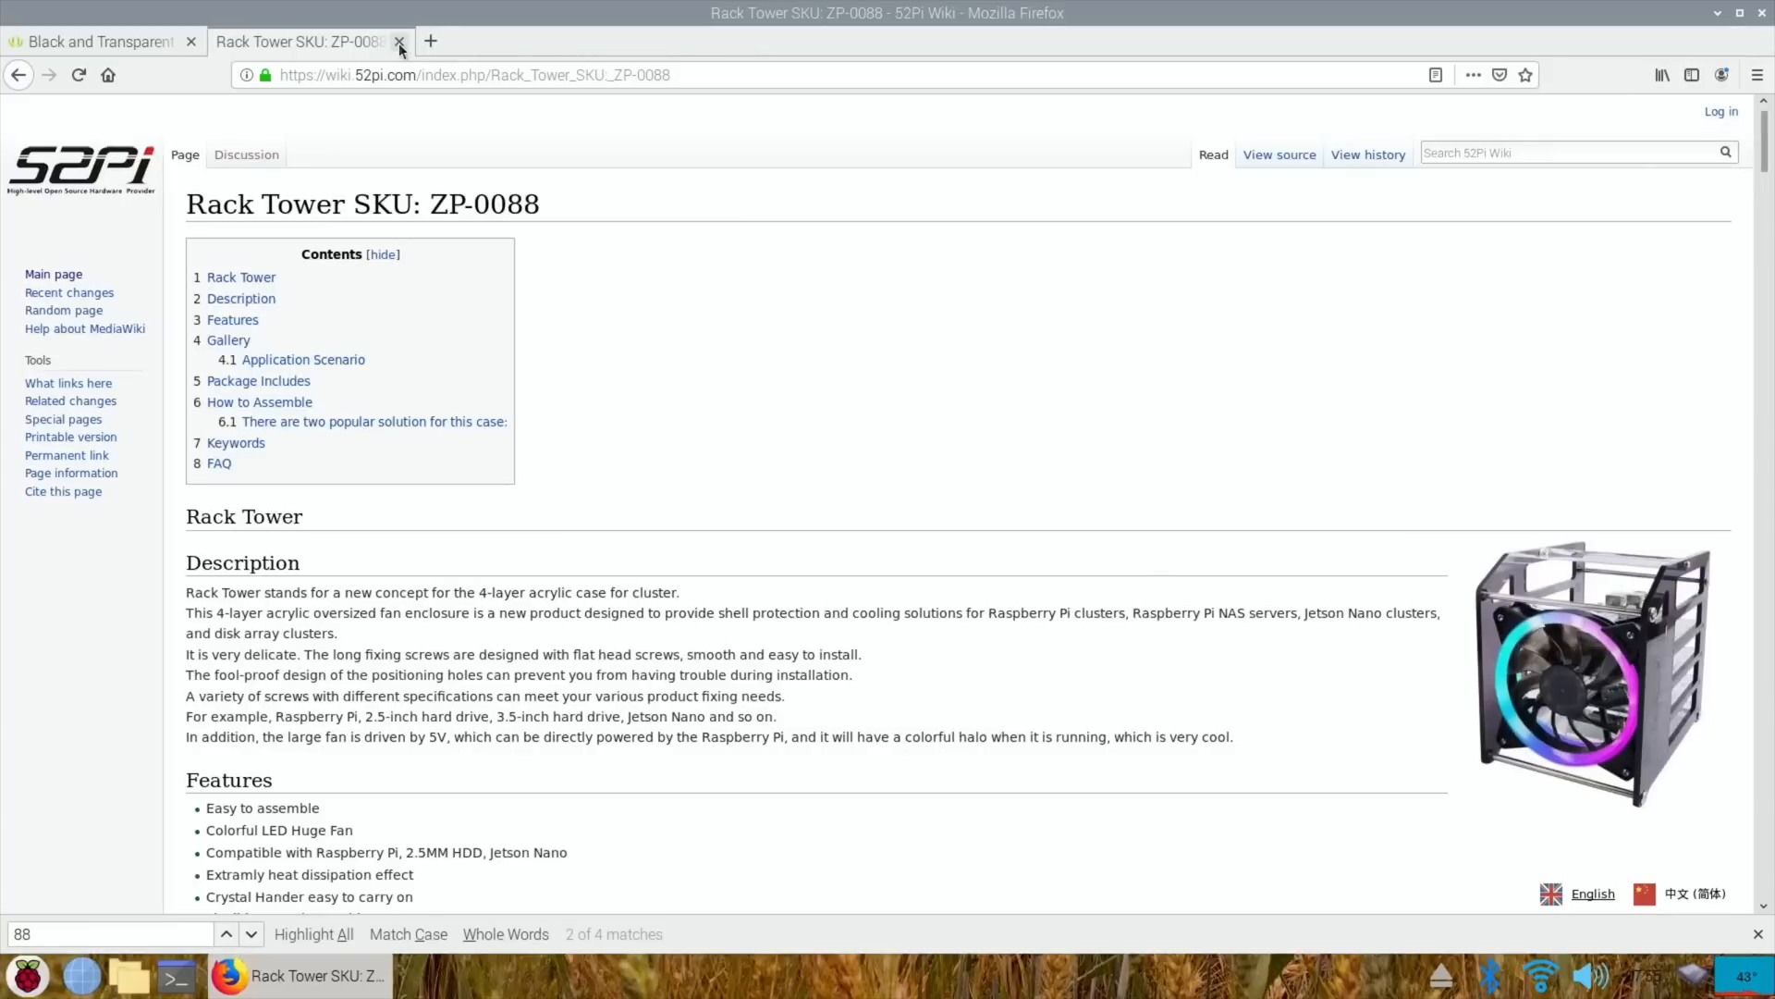
{"action": "mouse_move", "coordinate": [765, 335]}
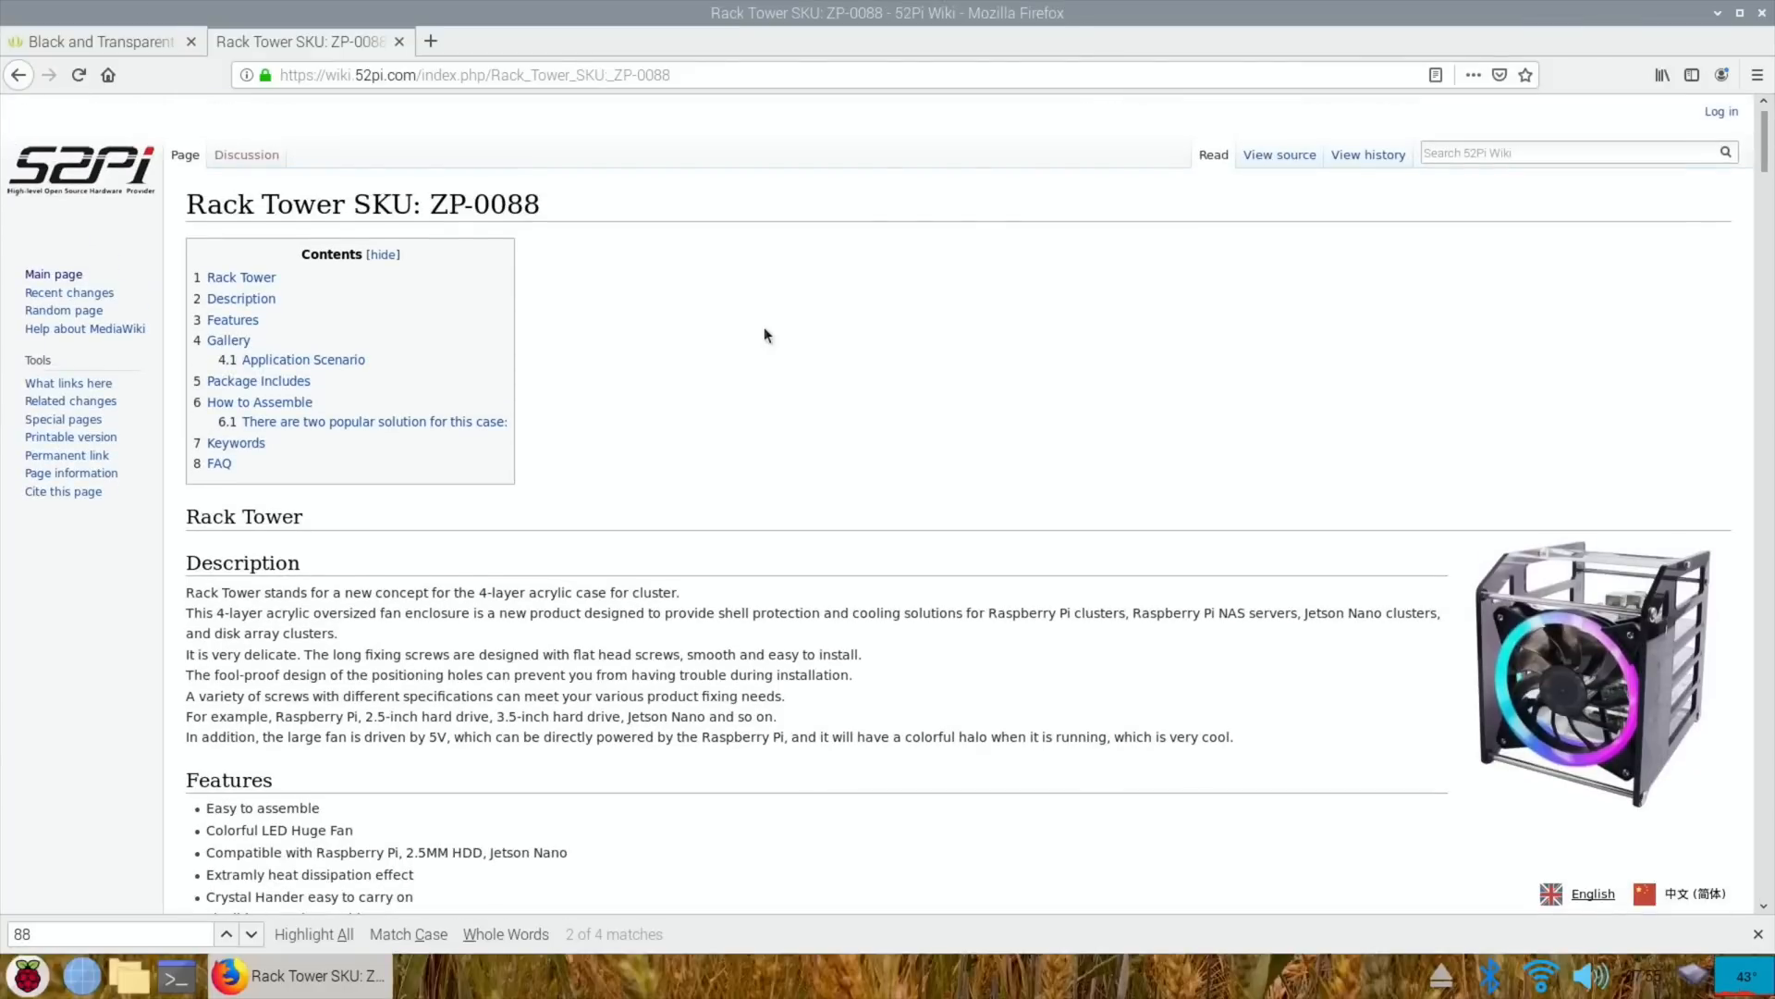
{"action": "mouse_move", "coordinate": [868, 354]}
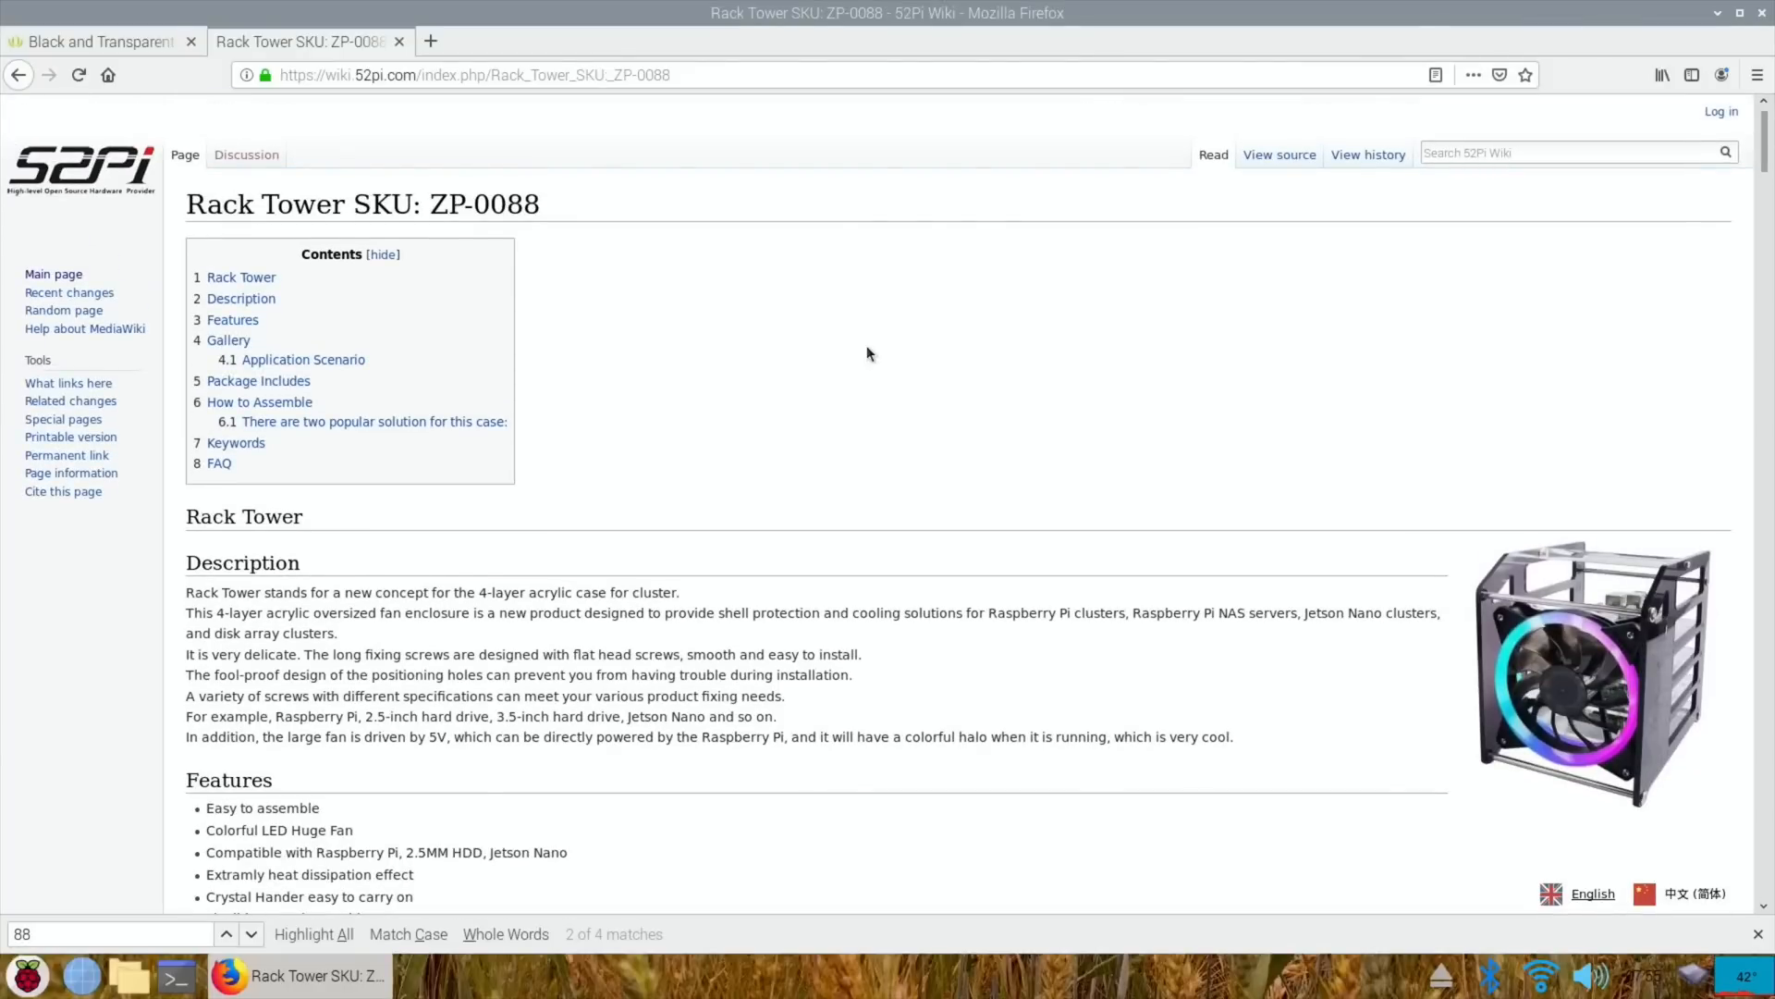
{"action": "mouse_move", "coordinate": [867, 480]}
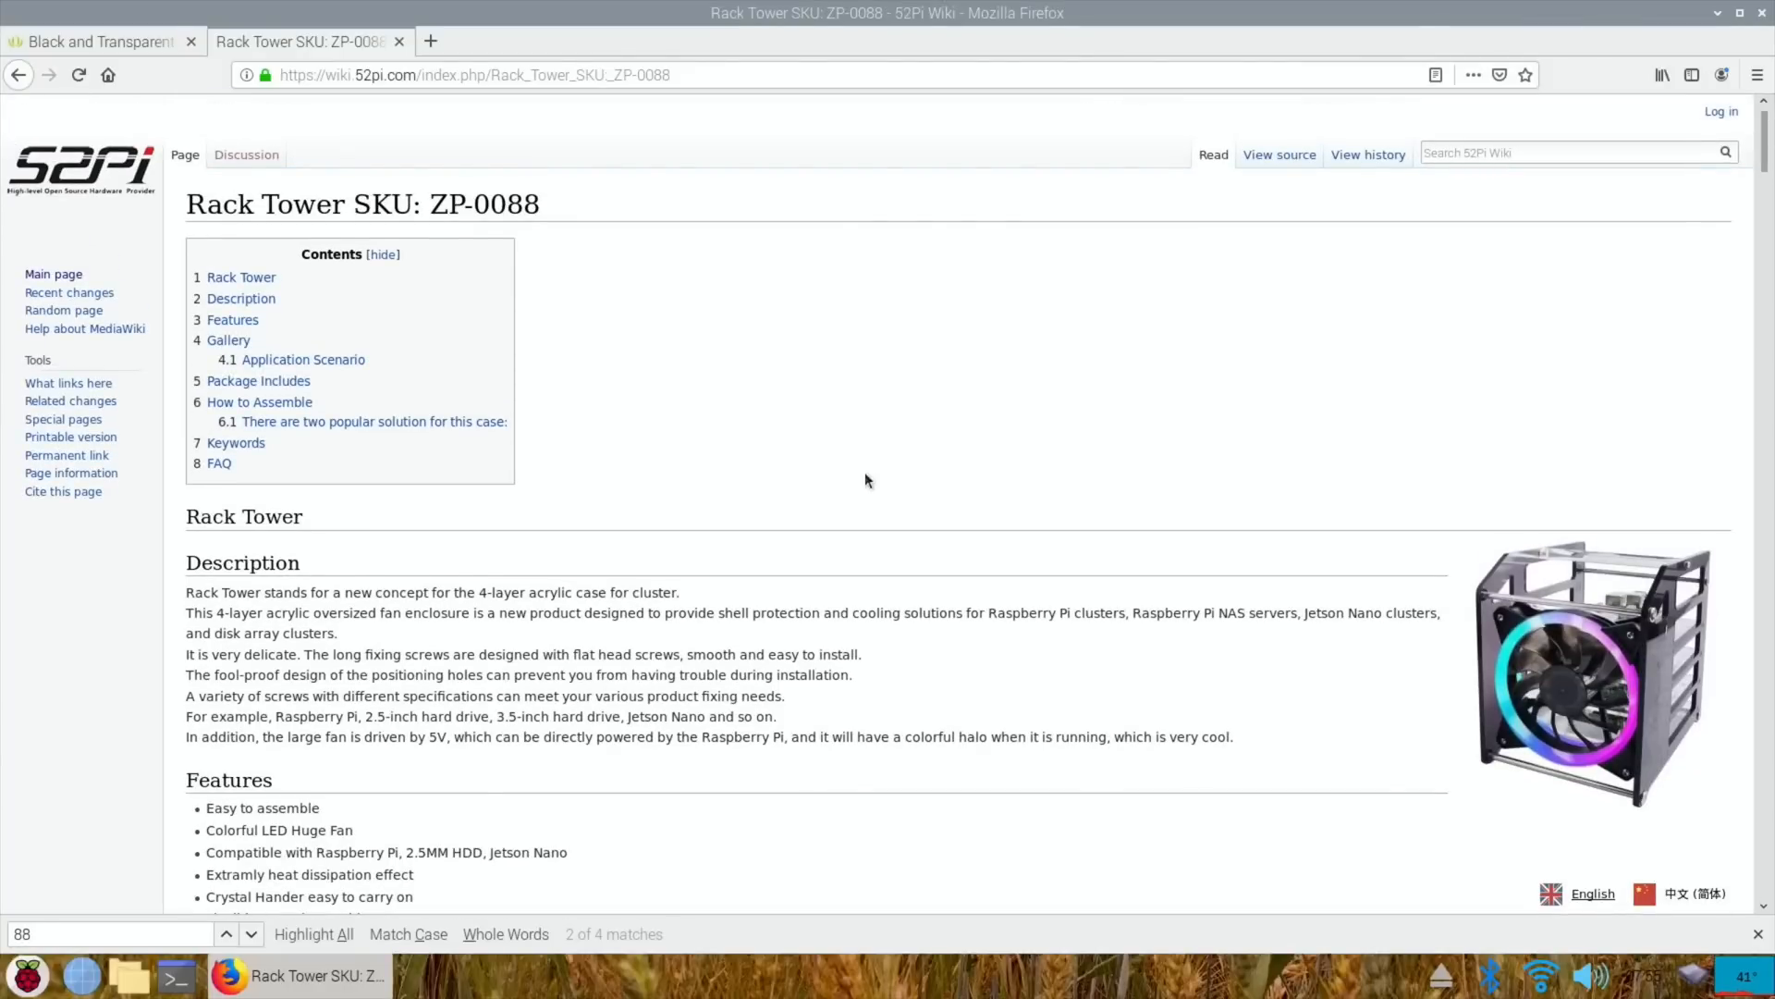
{"action": "scroll", "scroll_direction": "down", "scroll_amount": 3}
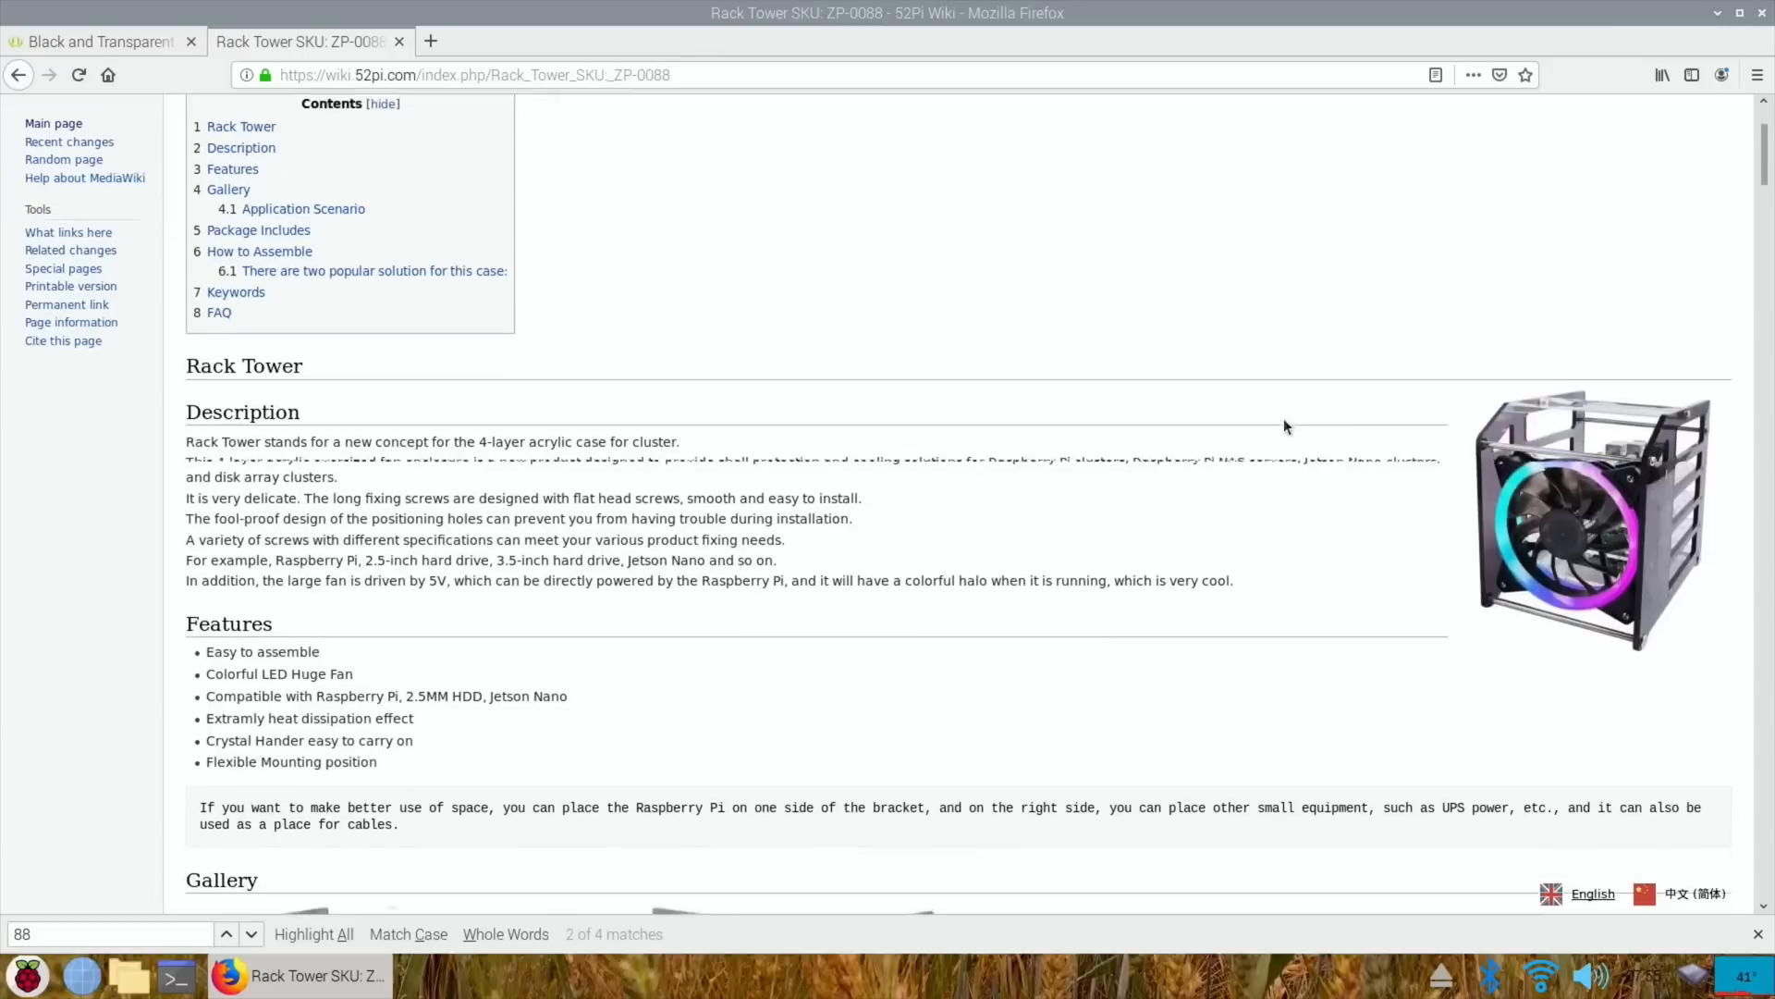
{"action": "scroll", "scroll_direction": "down", "scroll_amount": 3}
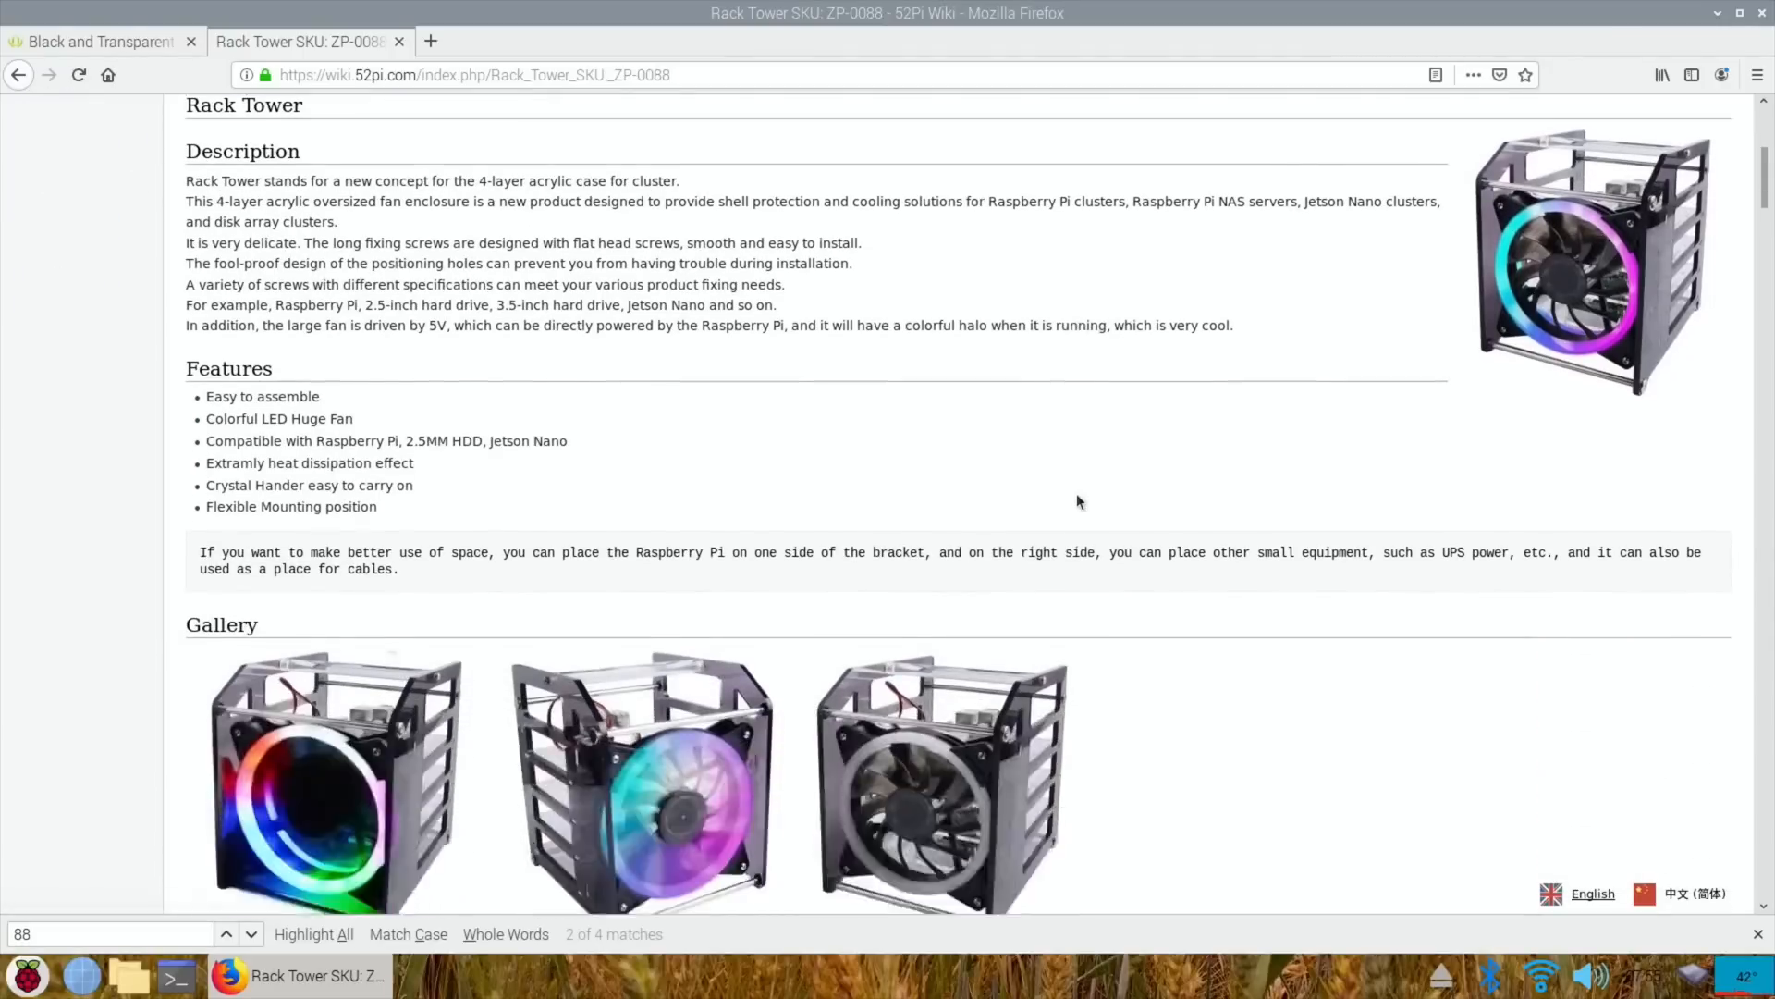
{"action": "scroll", "scroll_direction": "down", "scroll_amount": 3}
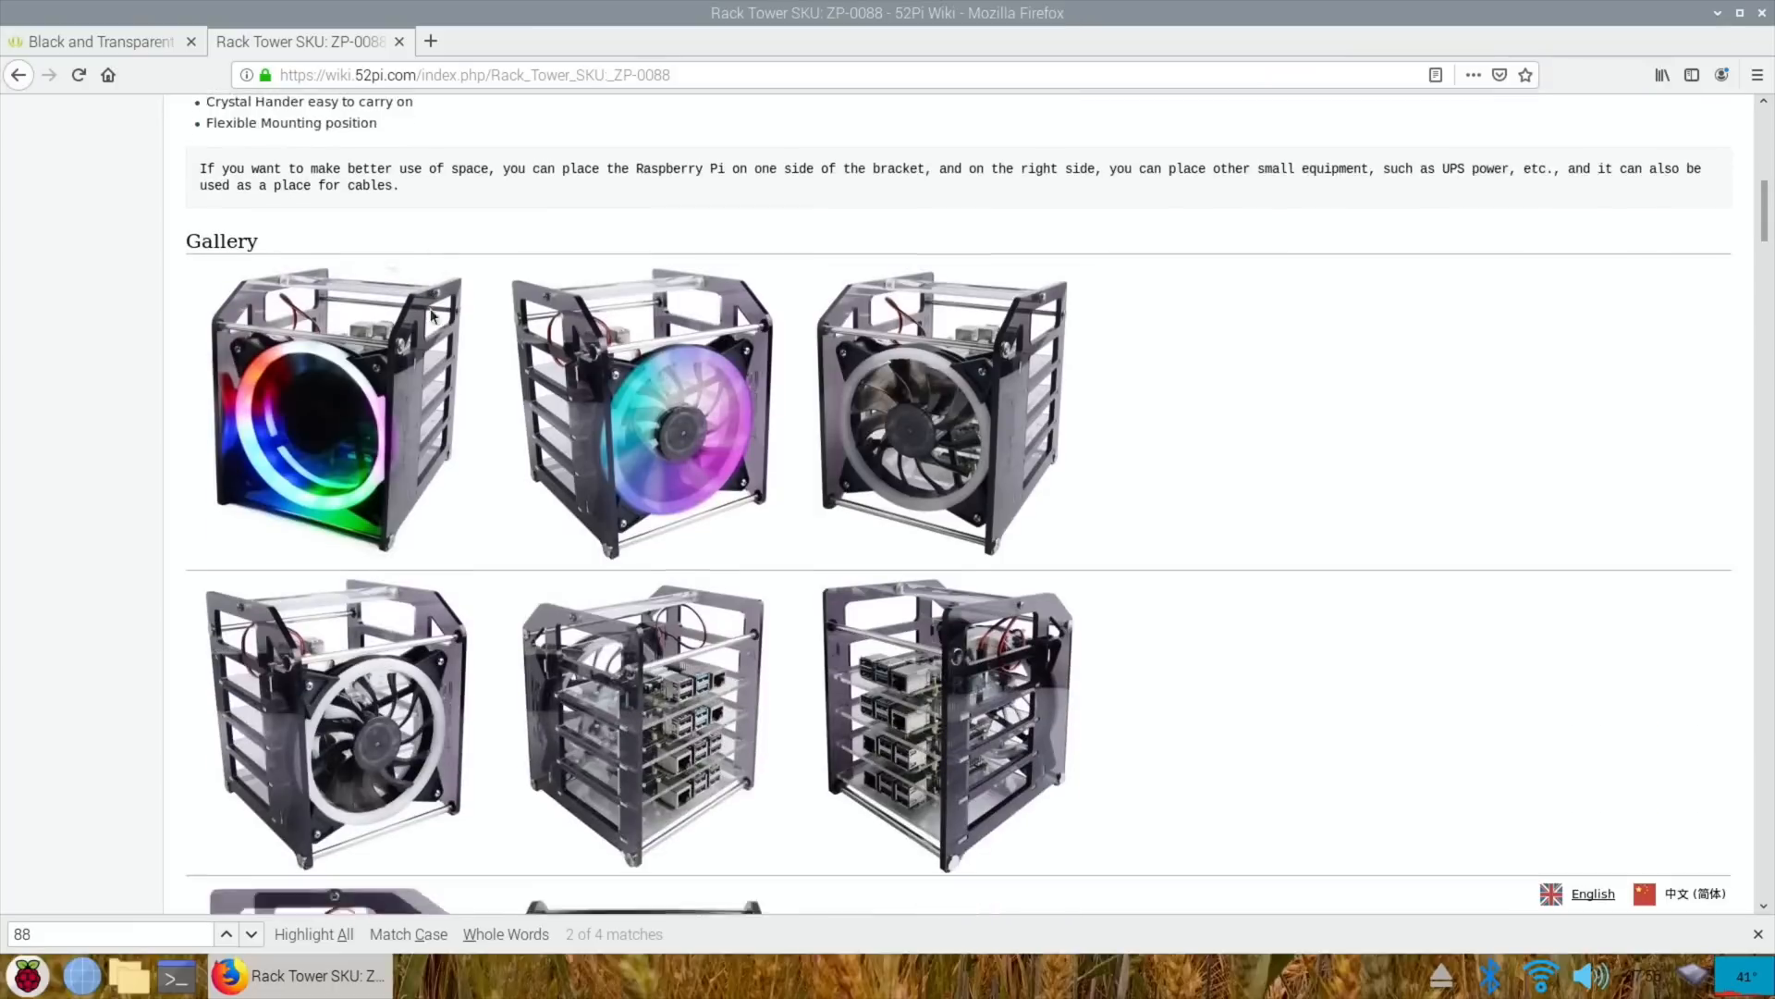
{"action": "scroll", "scroll_direction": "down", "scroll_amount": 3}
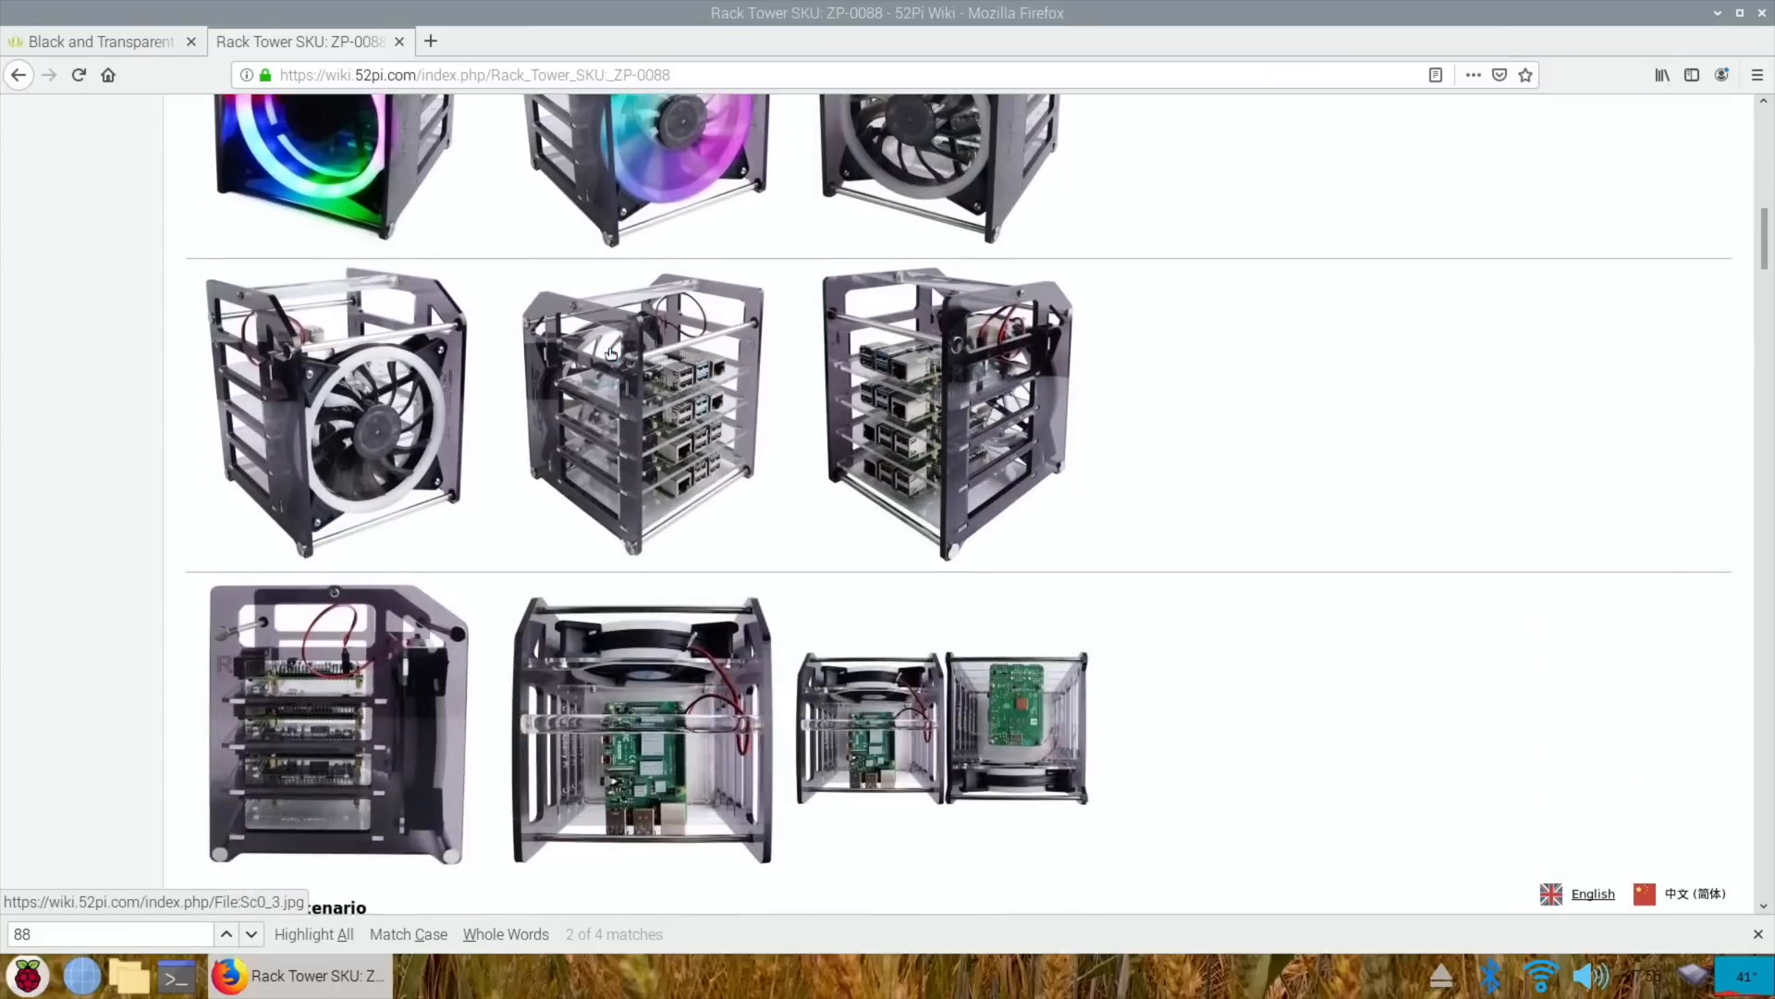
{"action": "scroll", "scroll_direction": "down", "scroll_amount": 3}
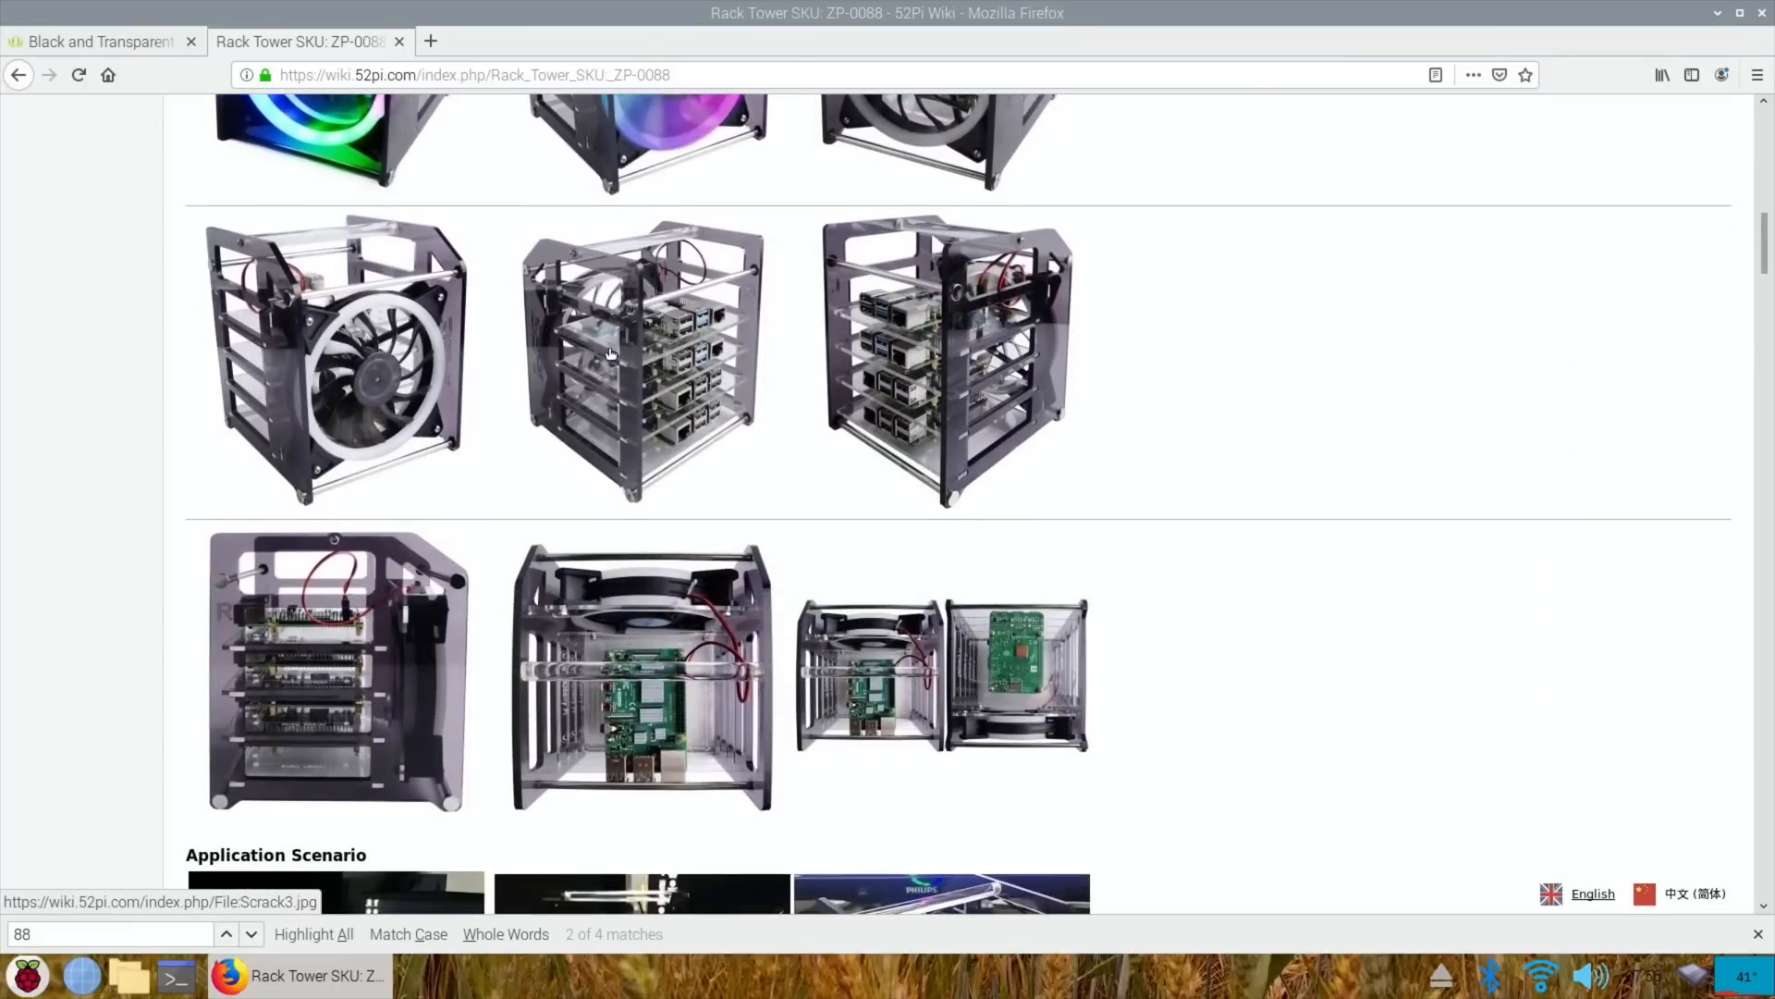
{"action": "scroll", "scroll_direction": "down", "scroll_amount": 3}
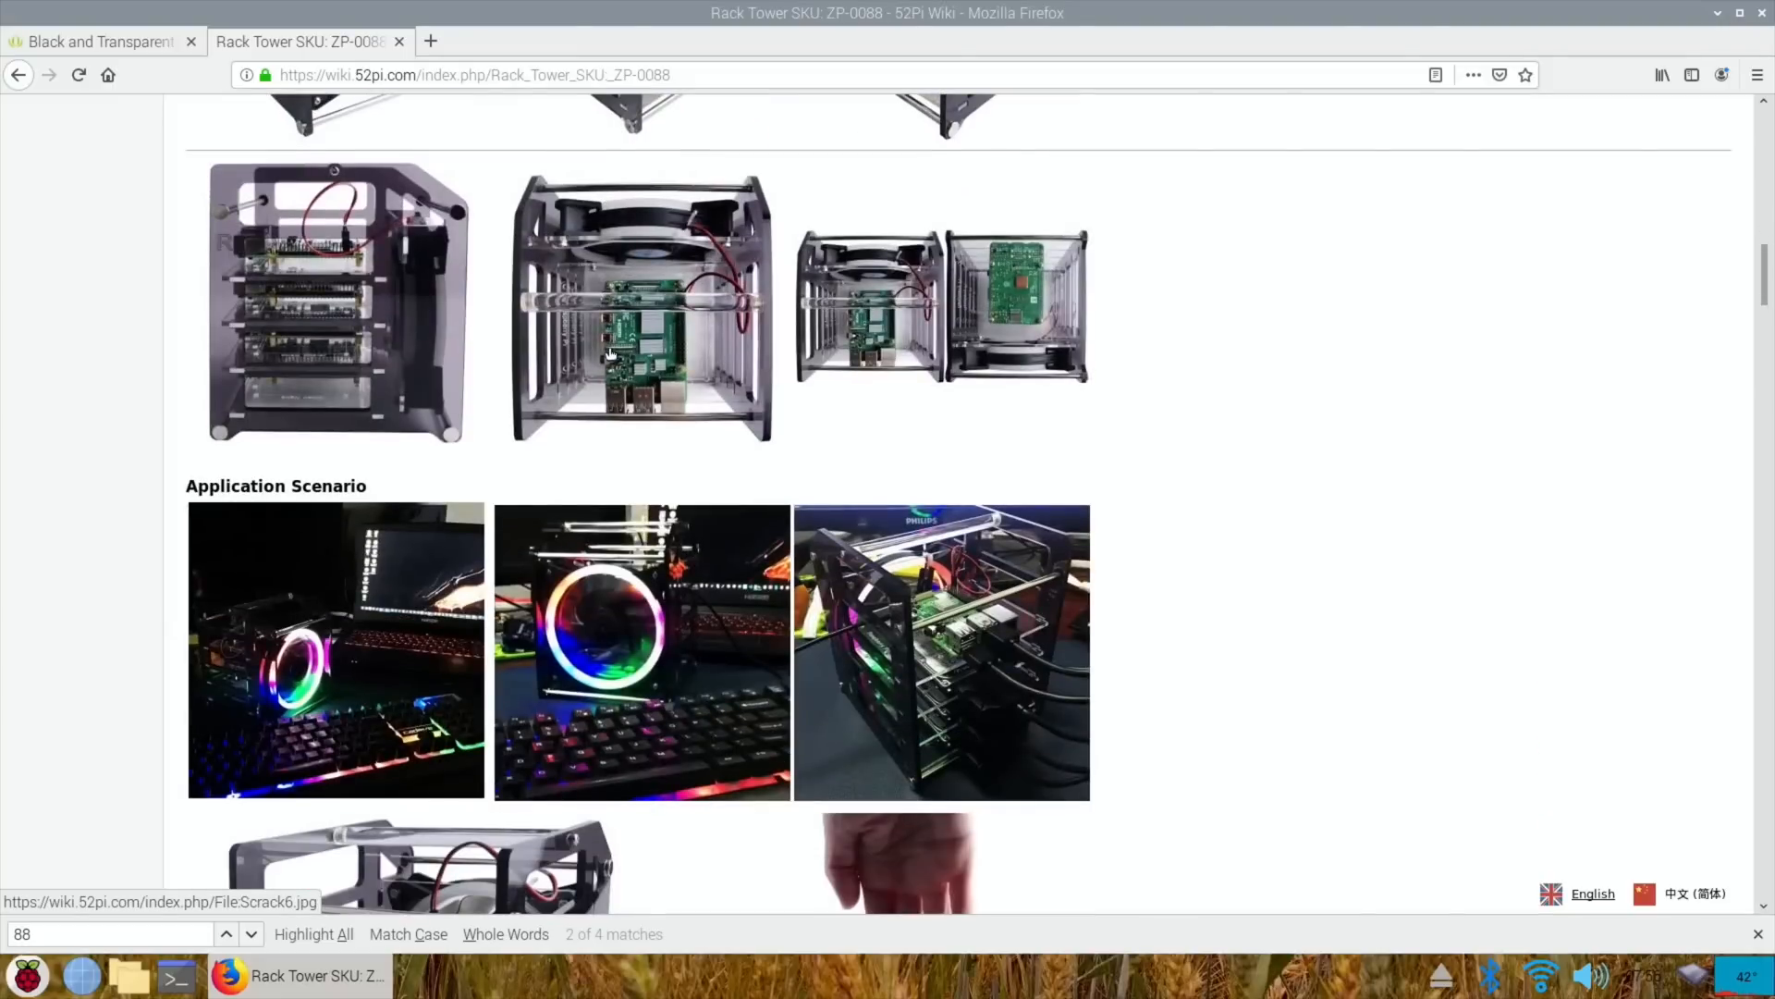
{"action": "scroll", "scroll_direction": "down", "scroll_amount": 3}
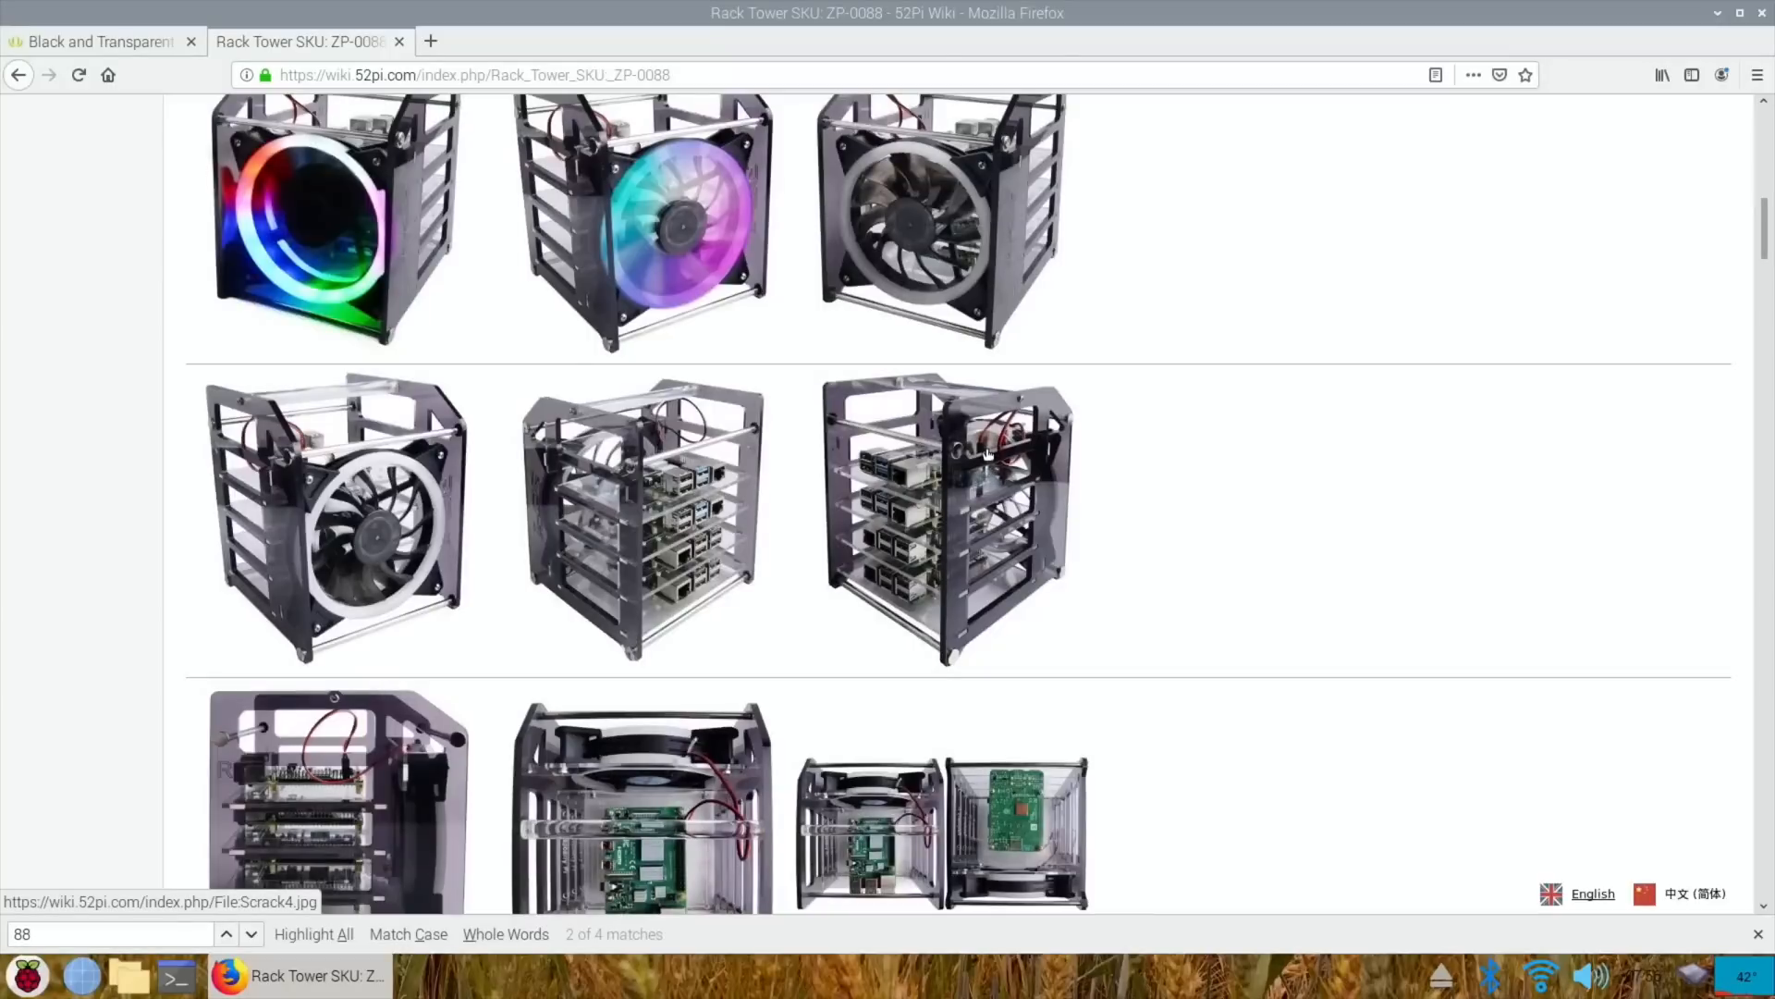
{"action": "scroll", "scroll_direction": "down", "scroll_amount": 3}
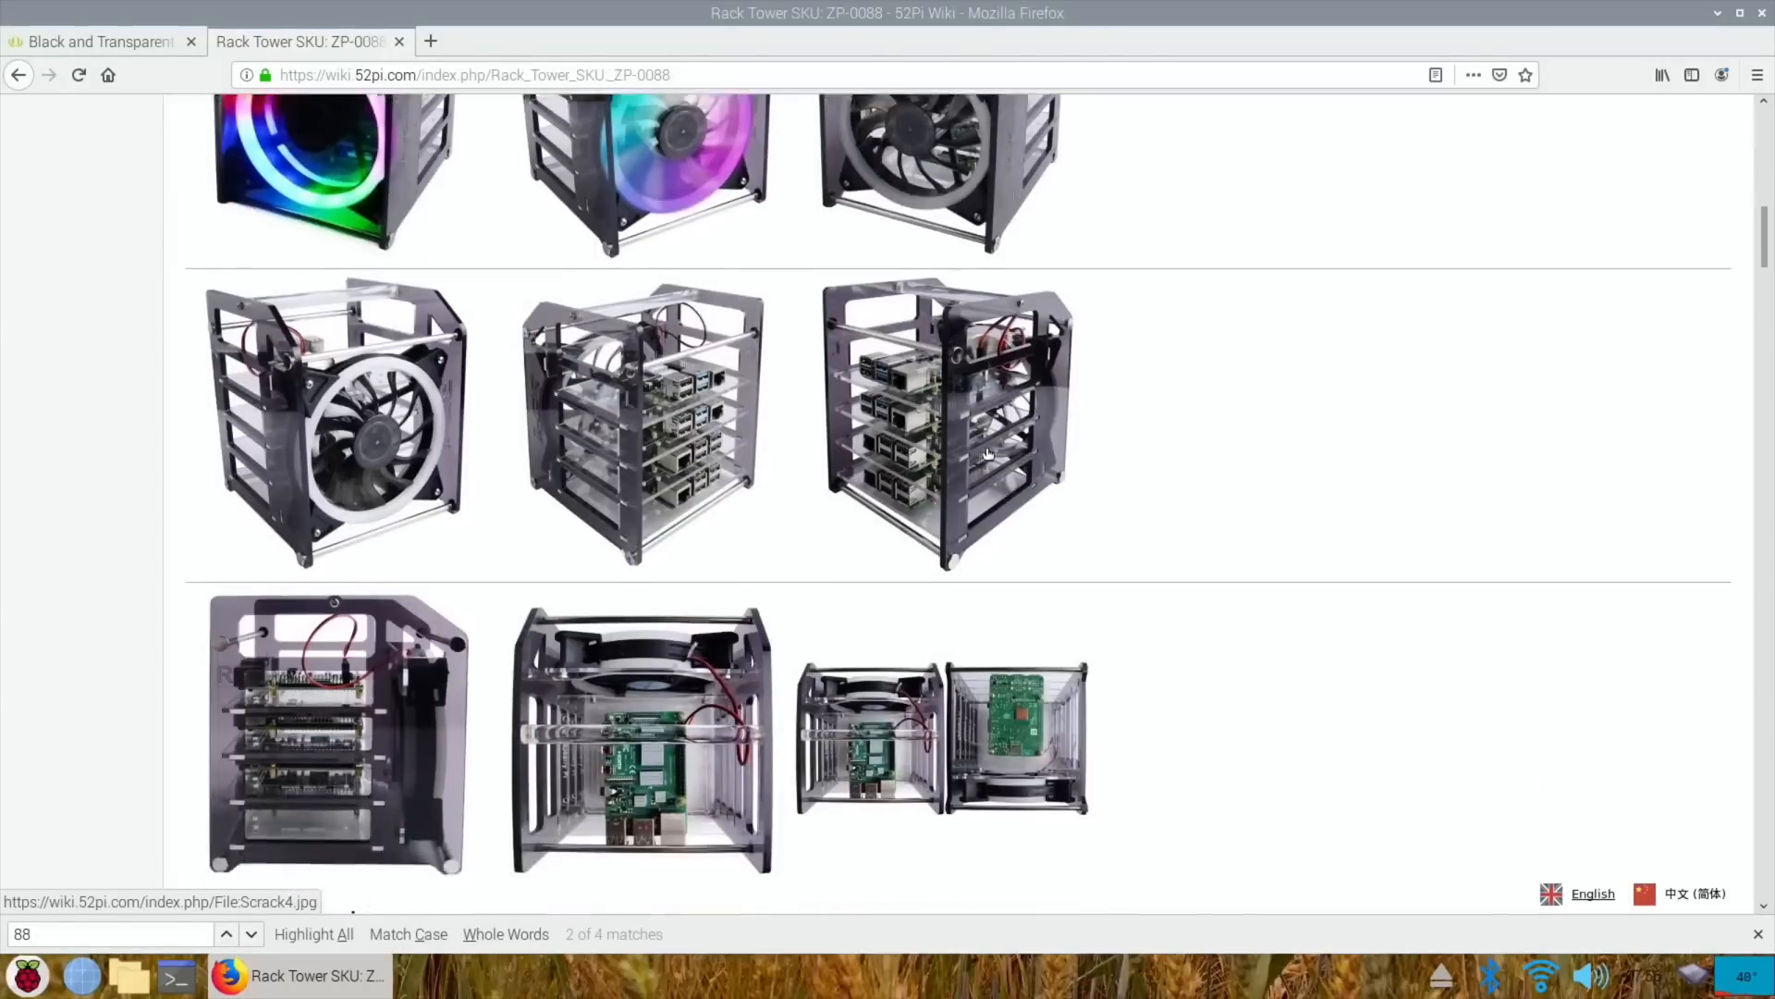
{"action": "scroll", "scroll_direction": "down", "scroll_amount": 3}
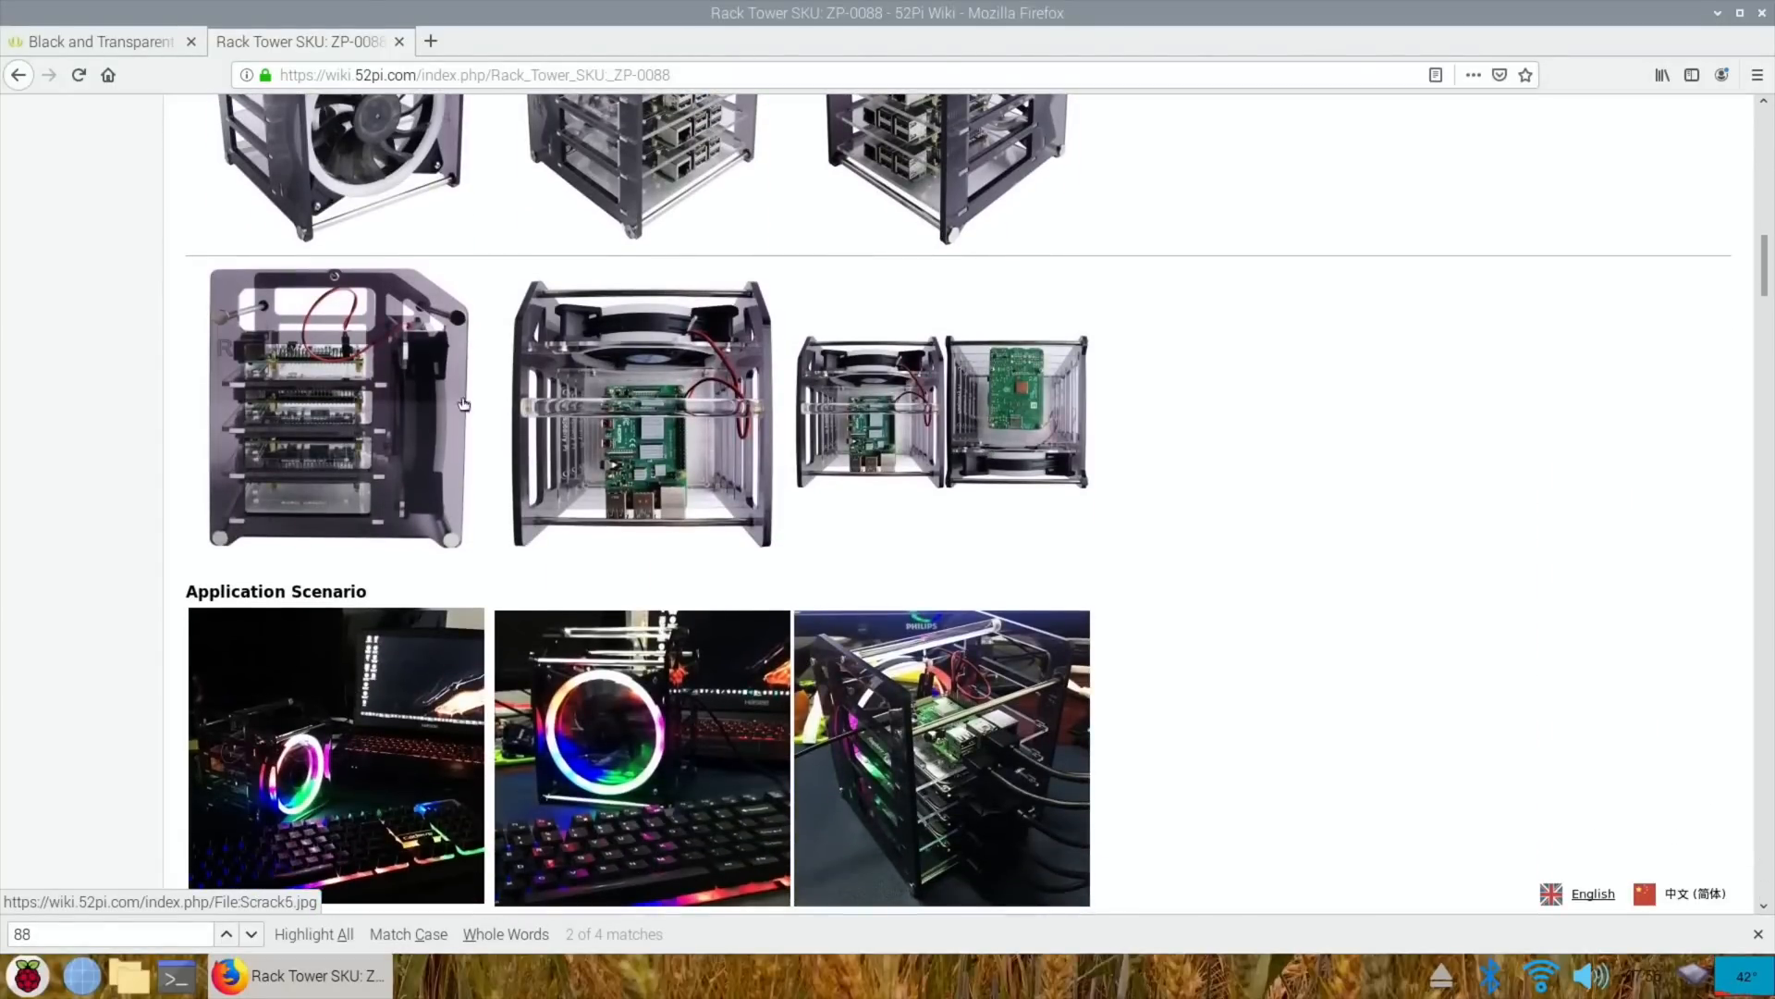
{"action": "scroll", "scroll_direction": "down", "scroll_amount": 3}
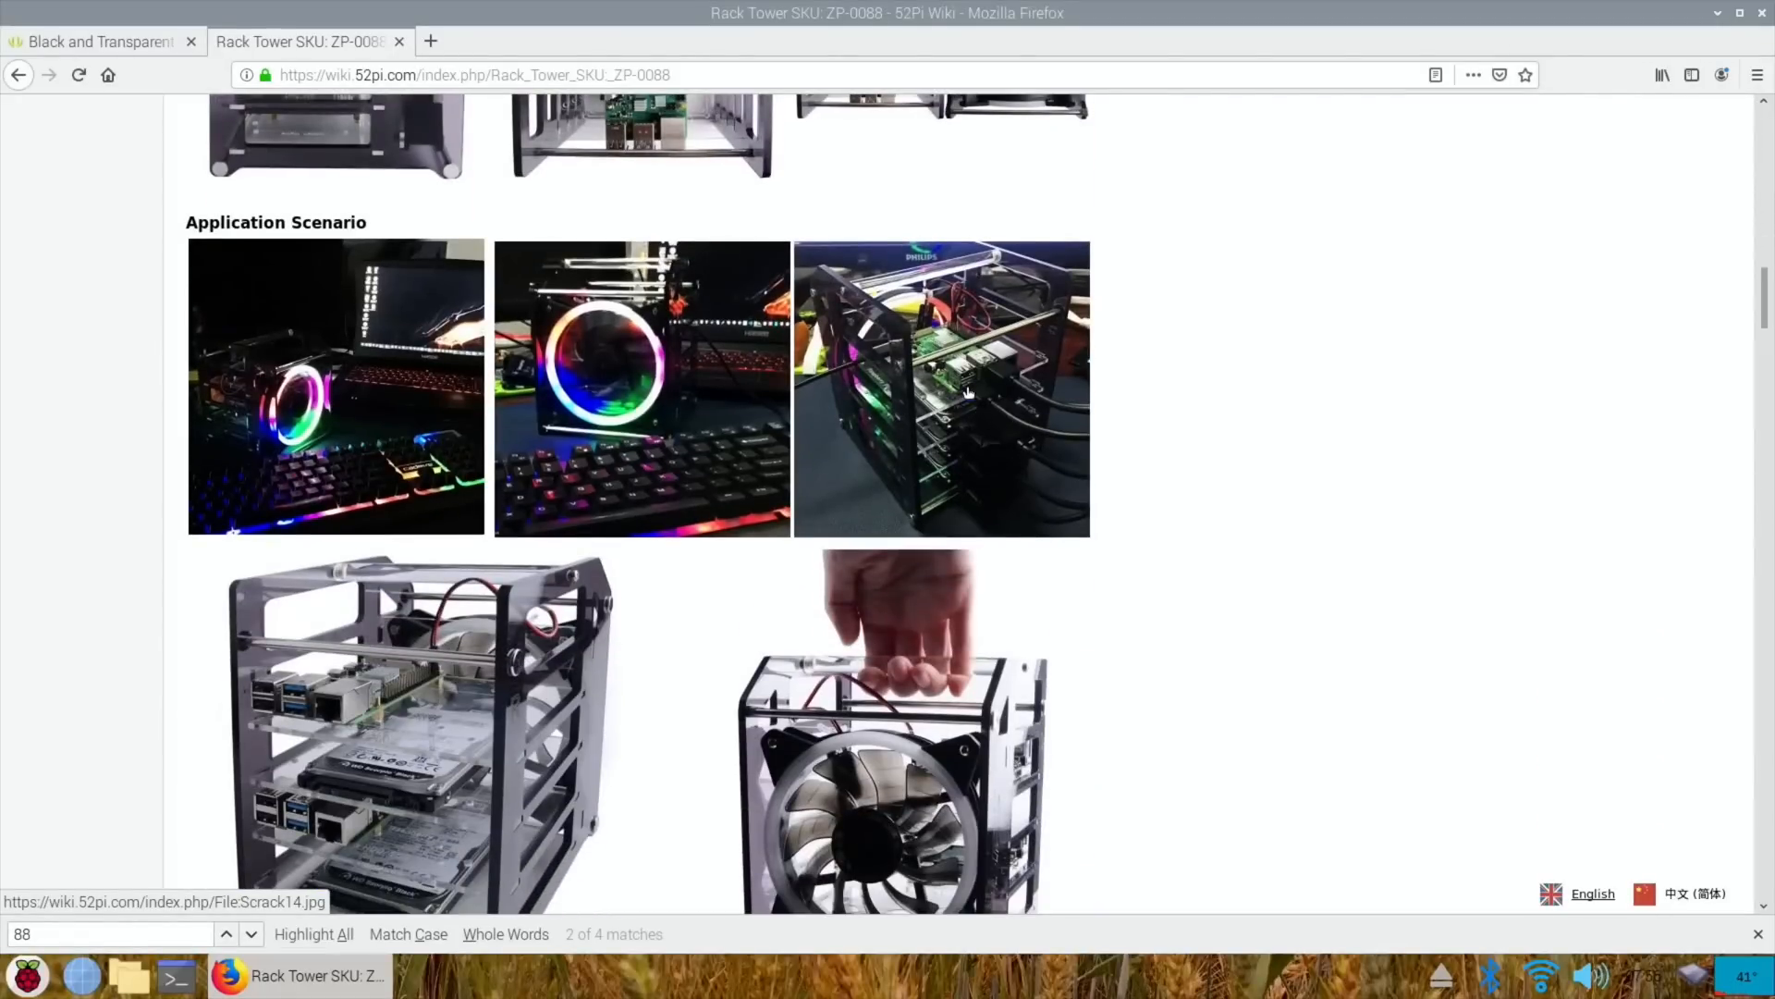
{"action": "scroll", "scroll_direction": "down", "scroll_amount": 3}
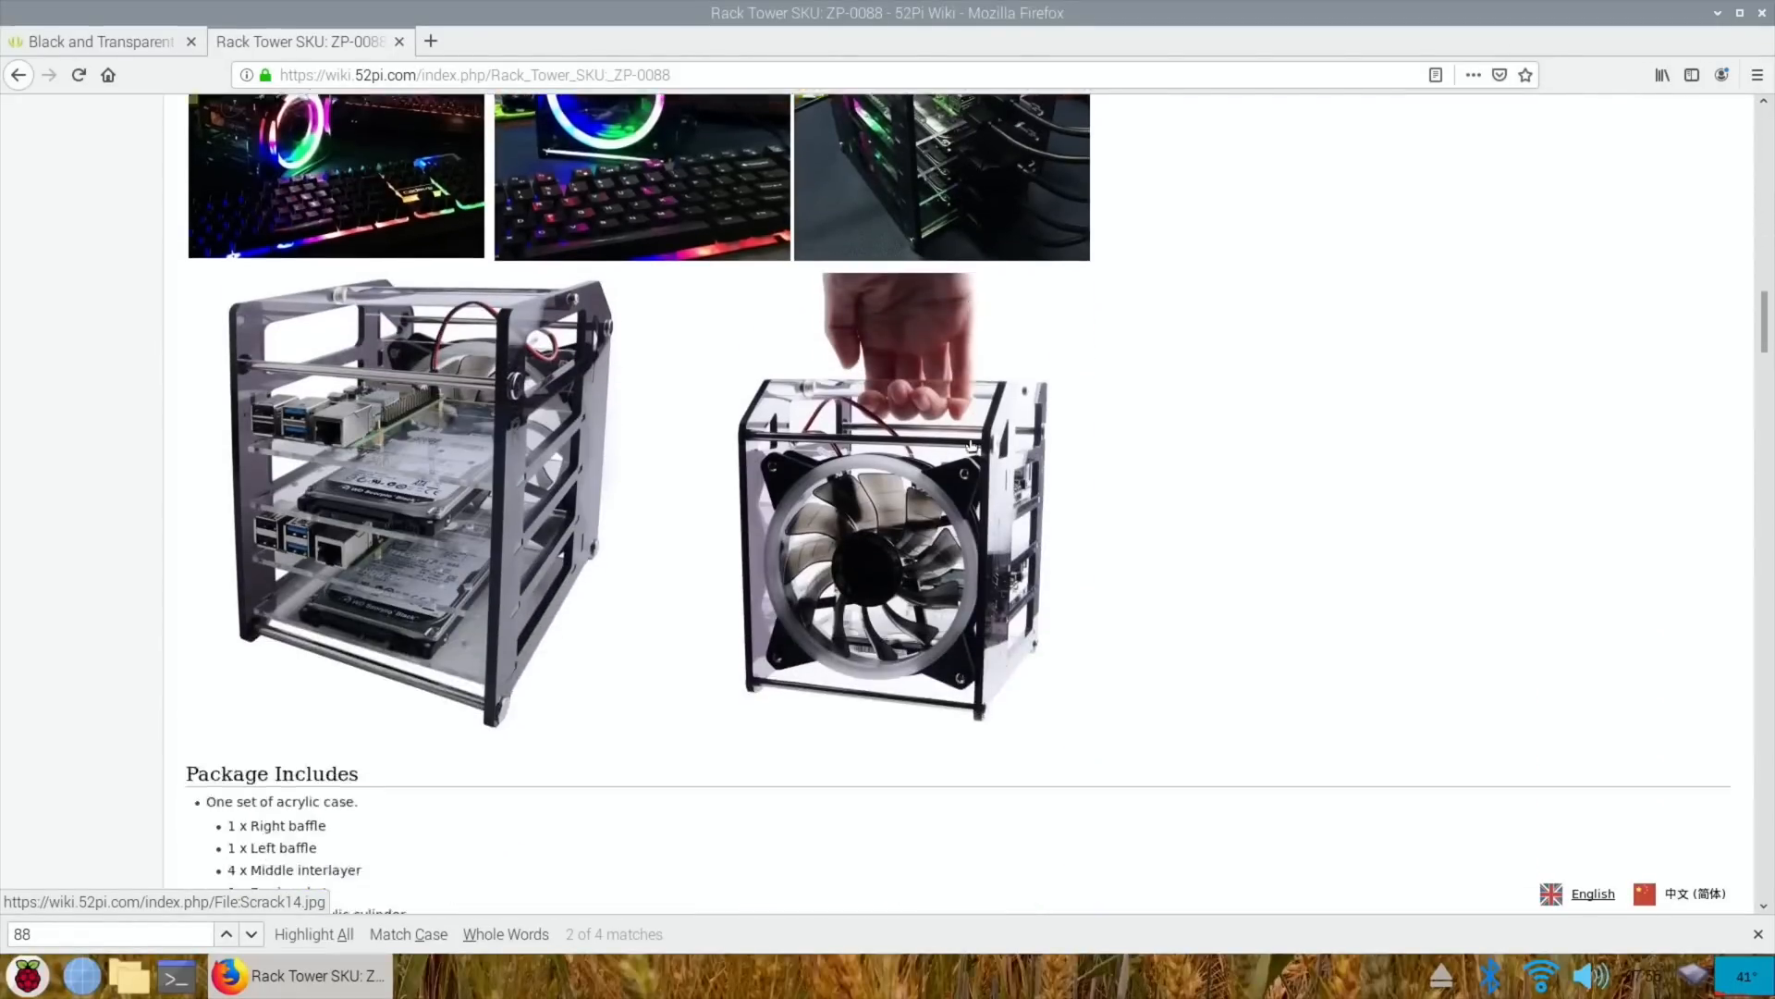
{"action": "scroll", "scroll_direction": "down", "scroll_amount": 3}
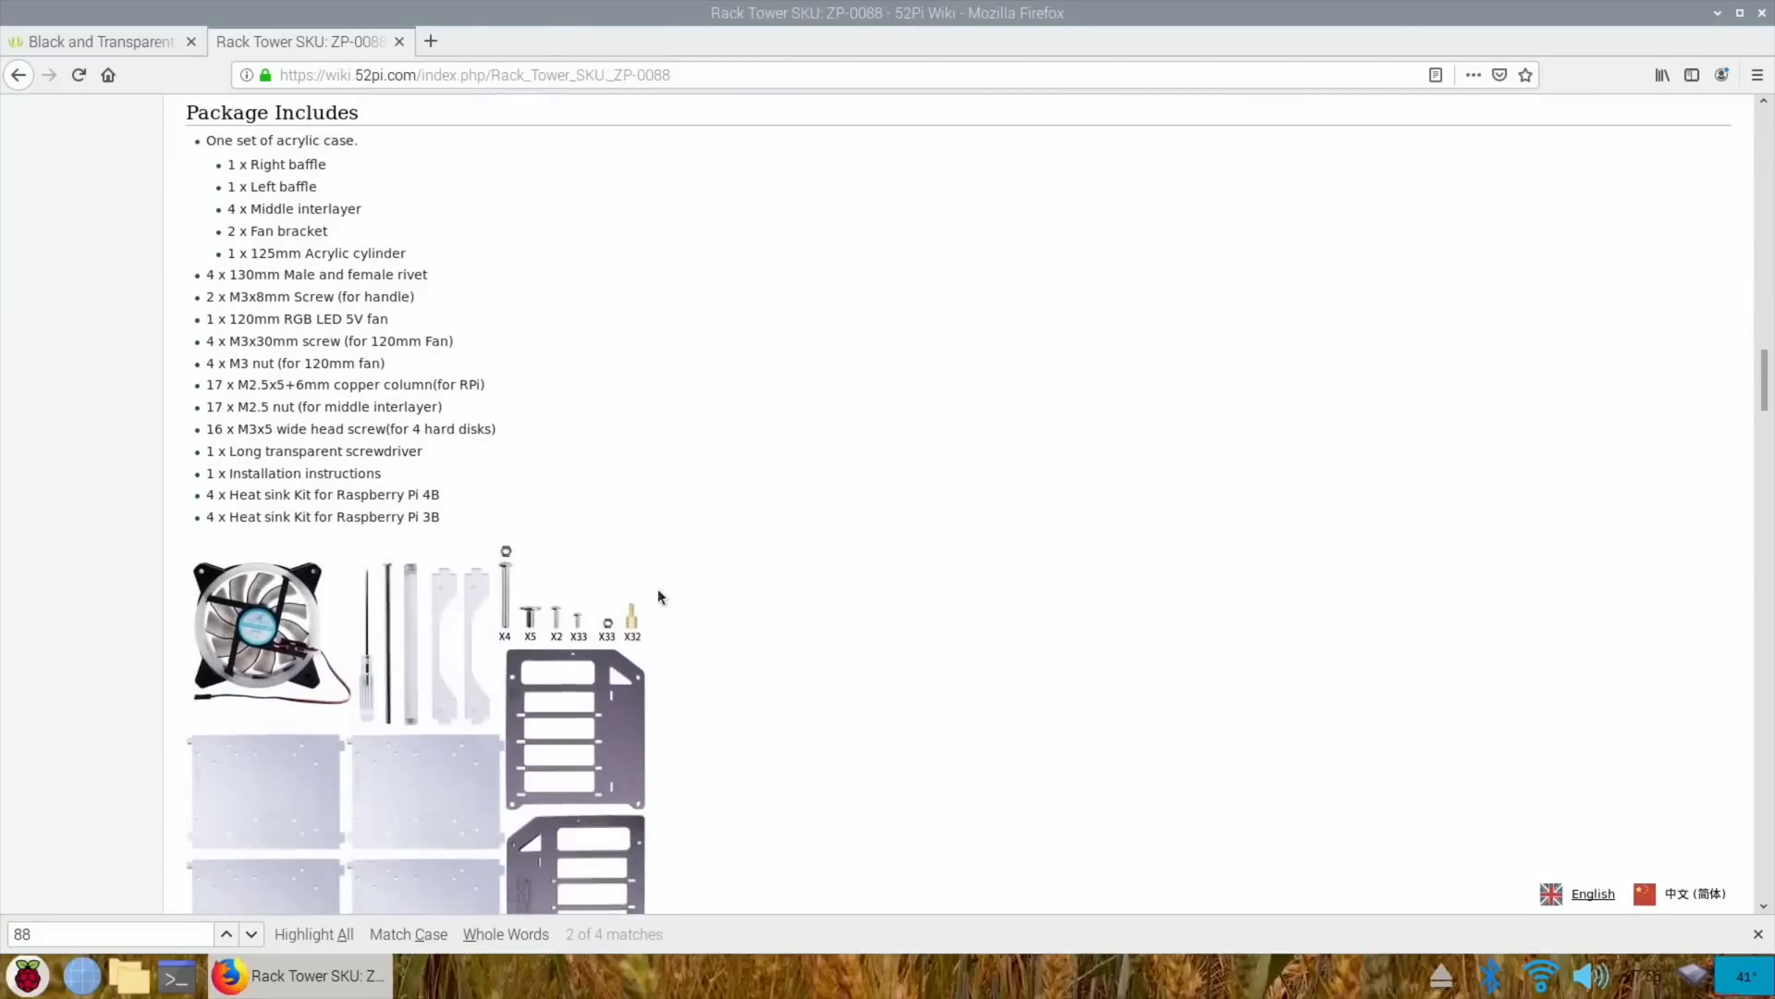
{"action": "scroll", "scroll_direction": "down", "scroll_amount": 3}
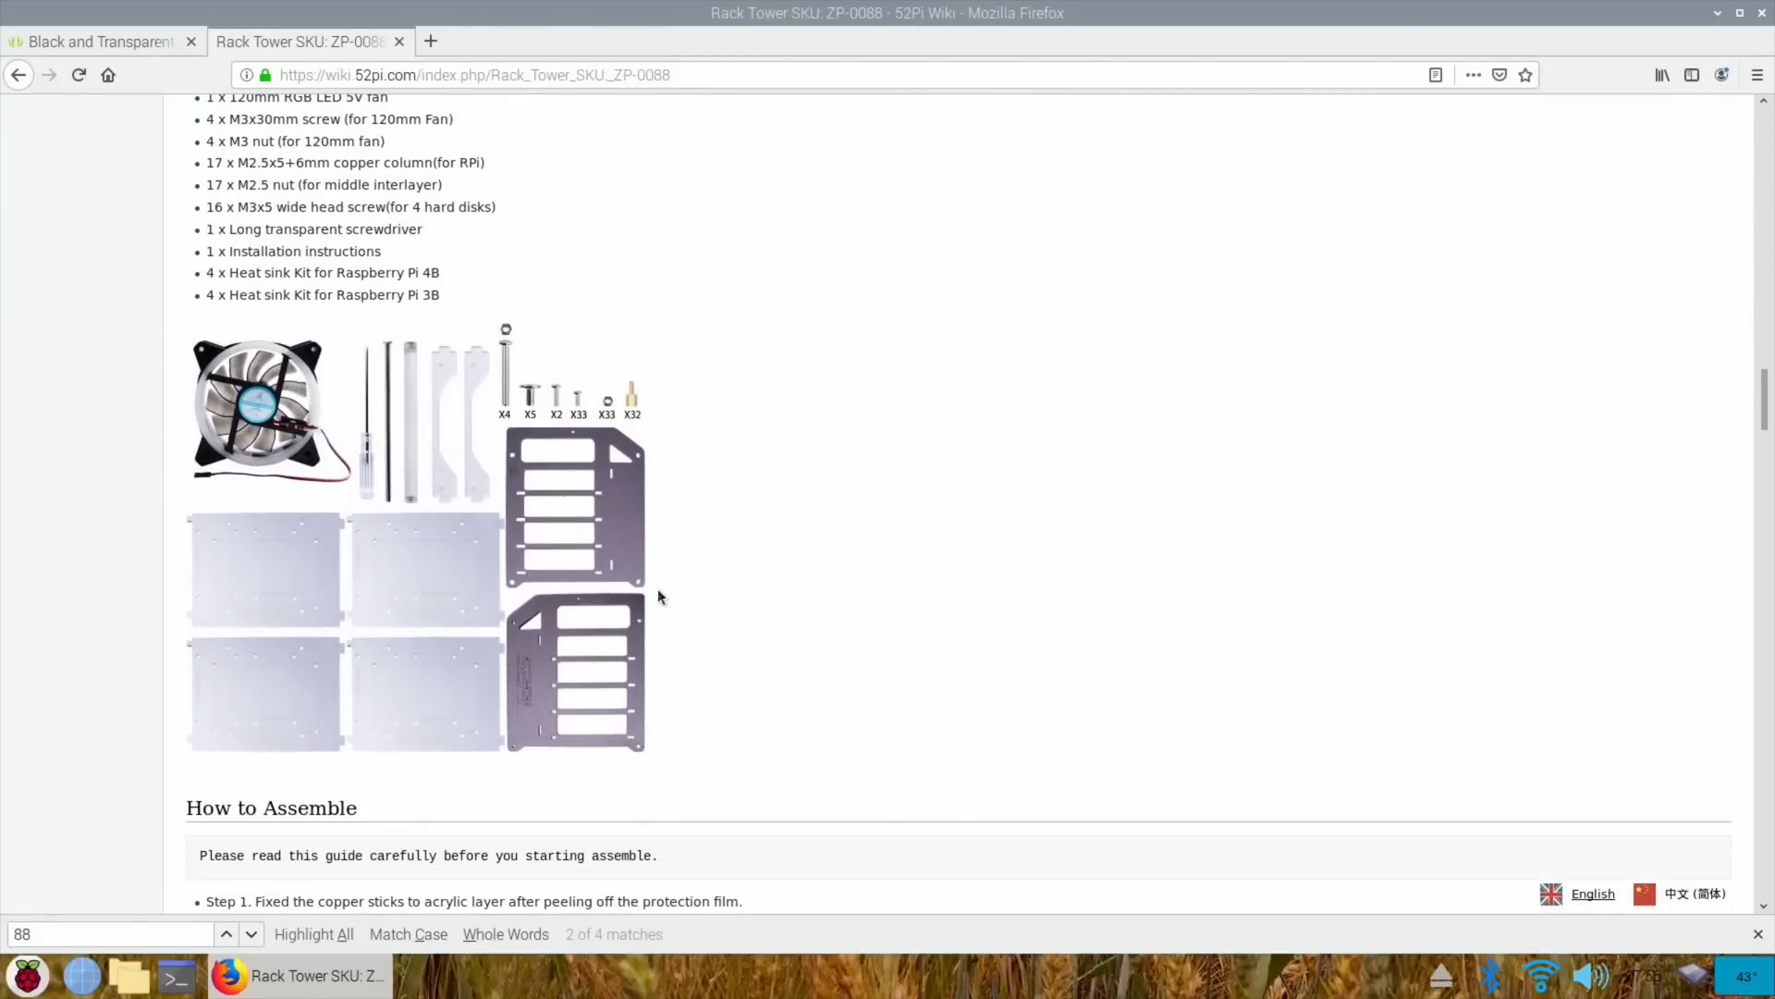
{"action": "scroll", "scroll_direction": "down", "scroll_amount": 3}
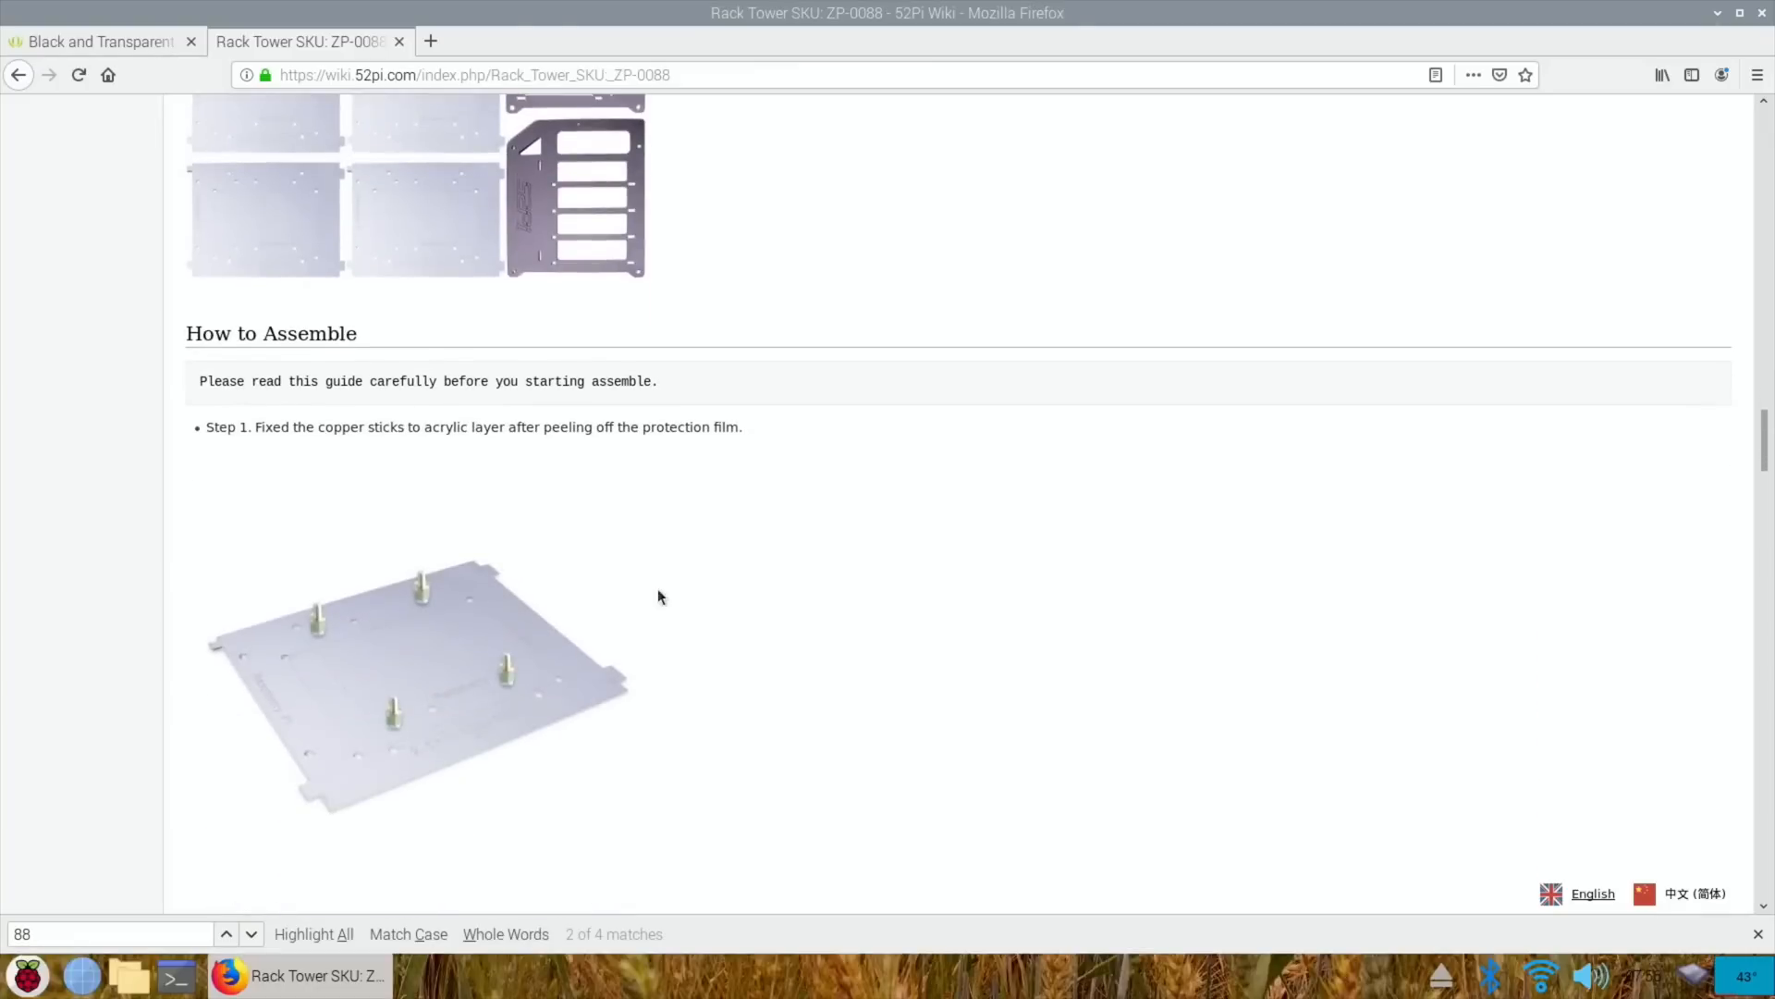
{"action": "scroll", "scroll_direction": "up", "scroll_amount": 3}
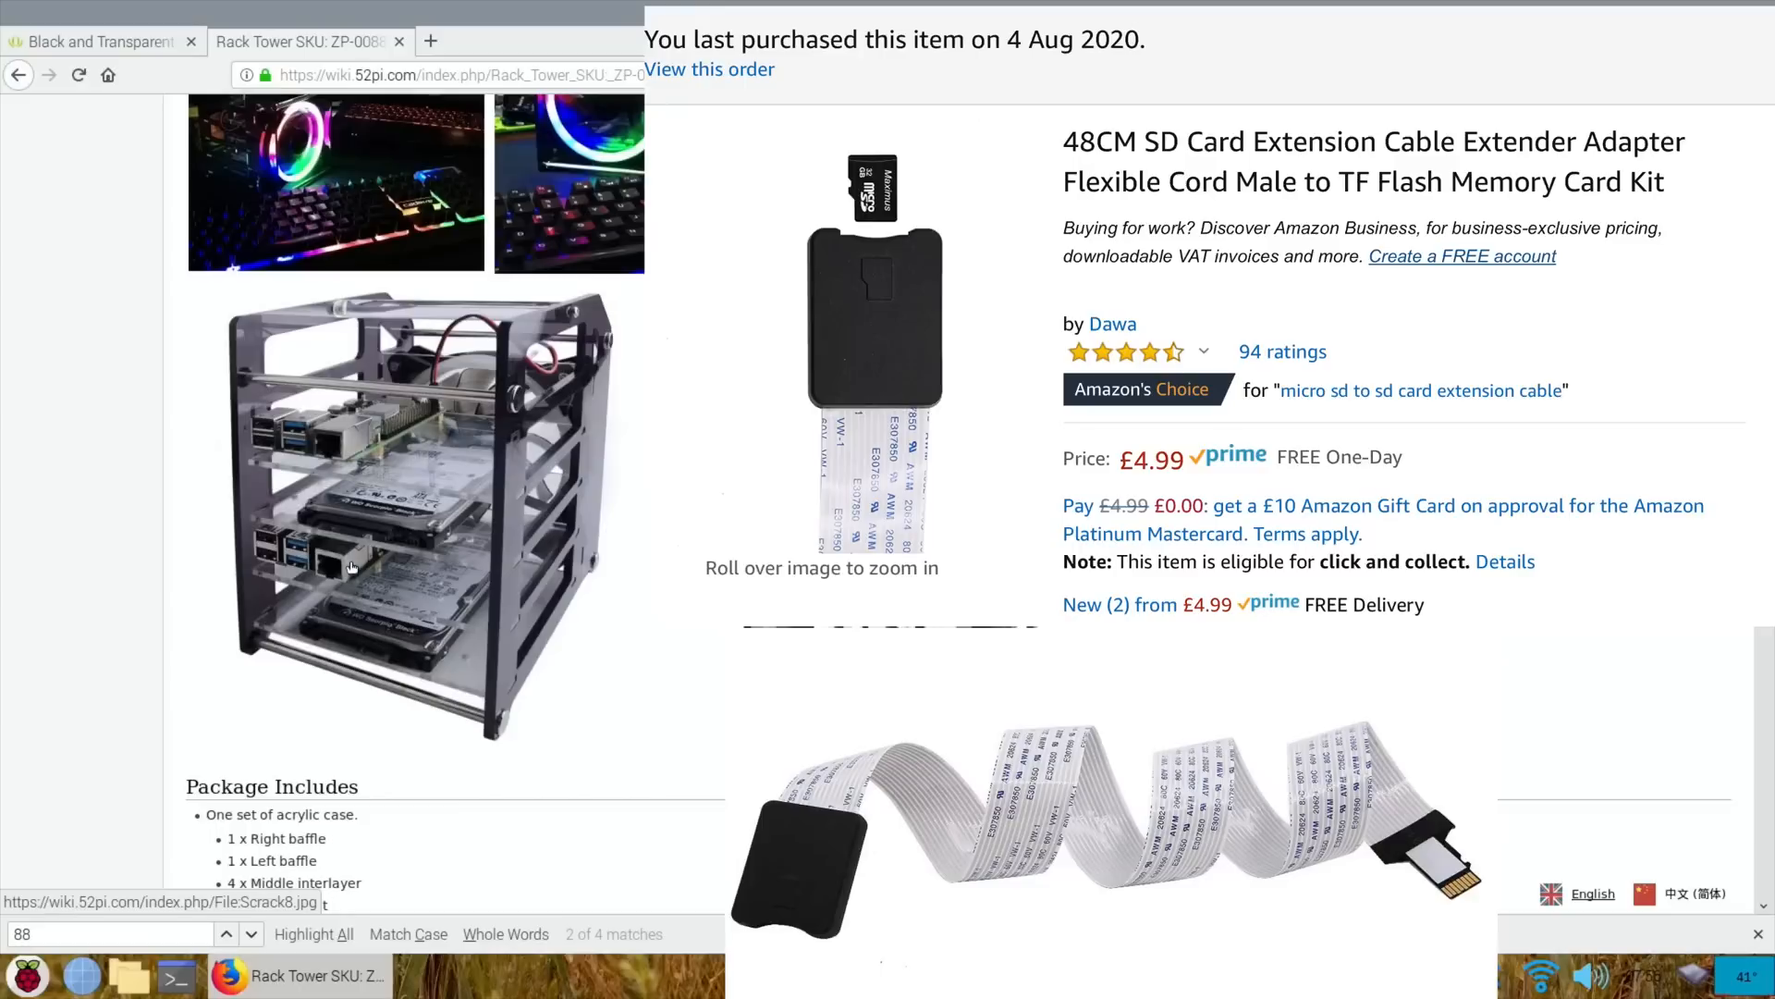
{"action": "mouse_move", "coordinate": [273, 744]}
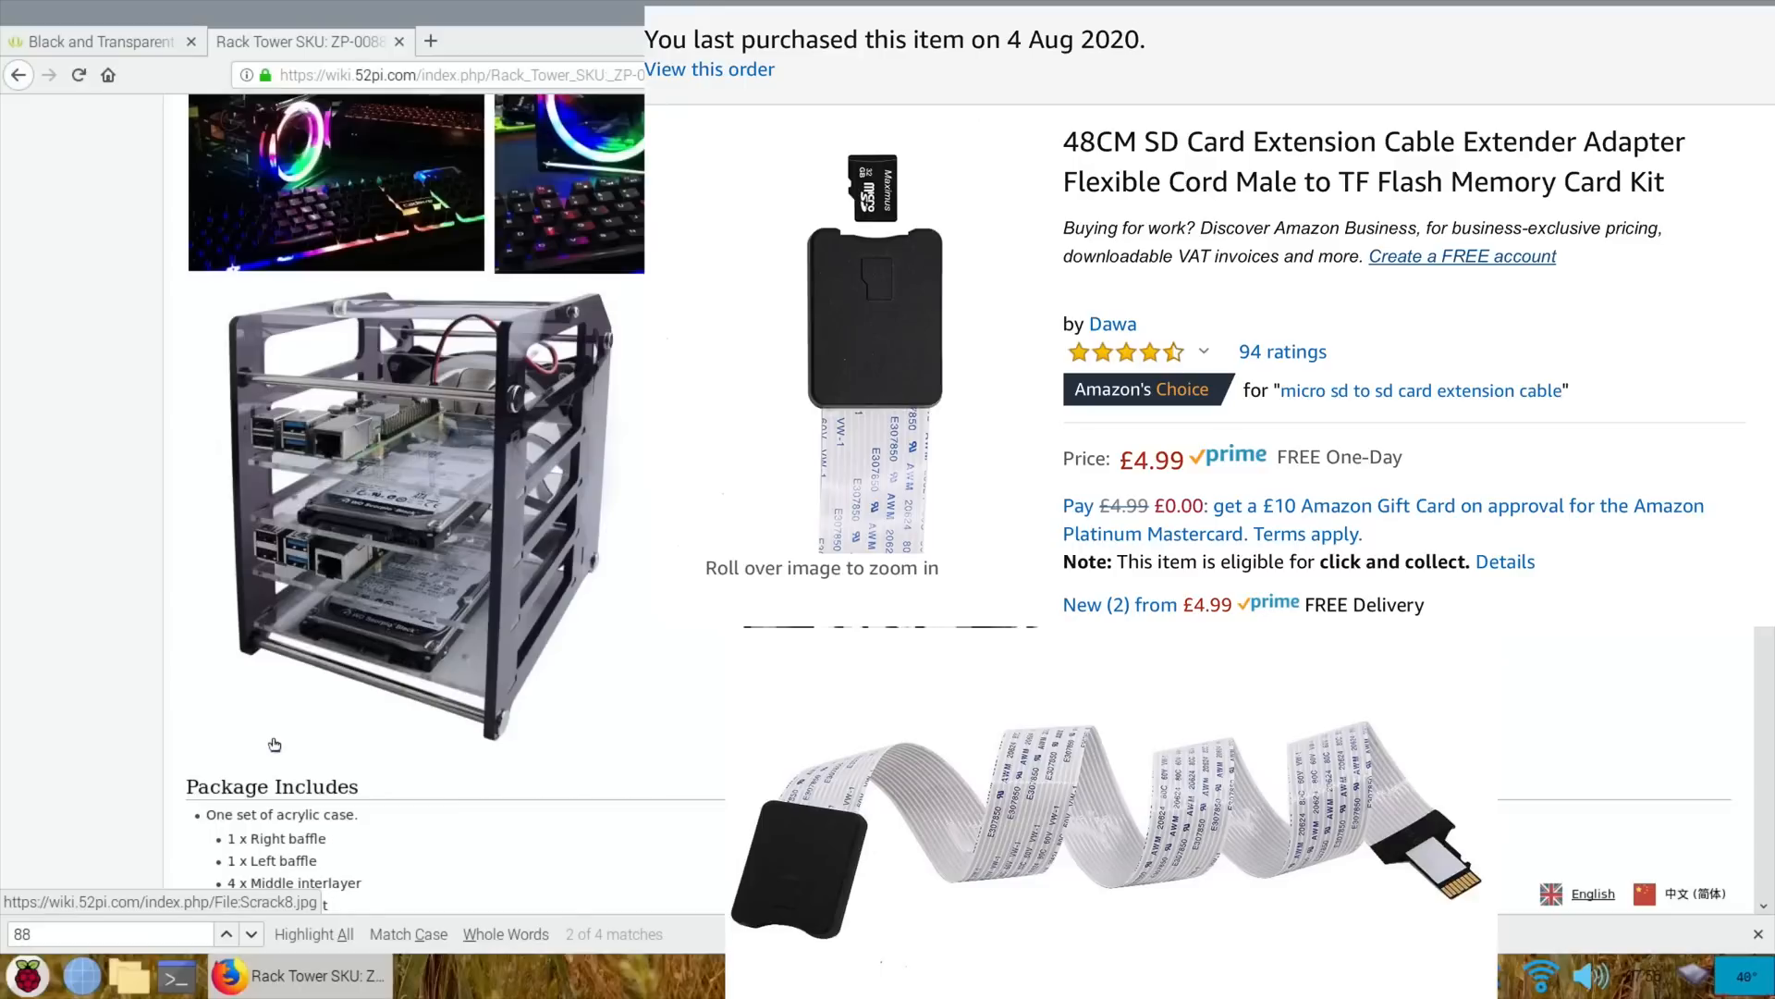
{"action": "mouse_move", "coordinate": [301, 616]}
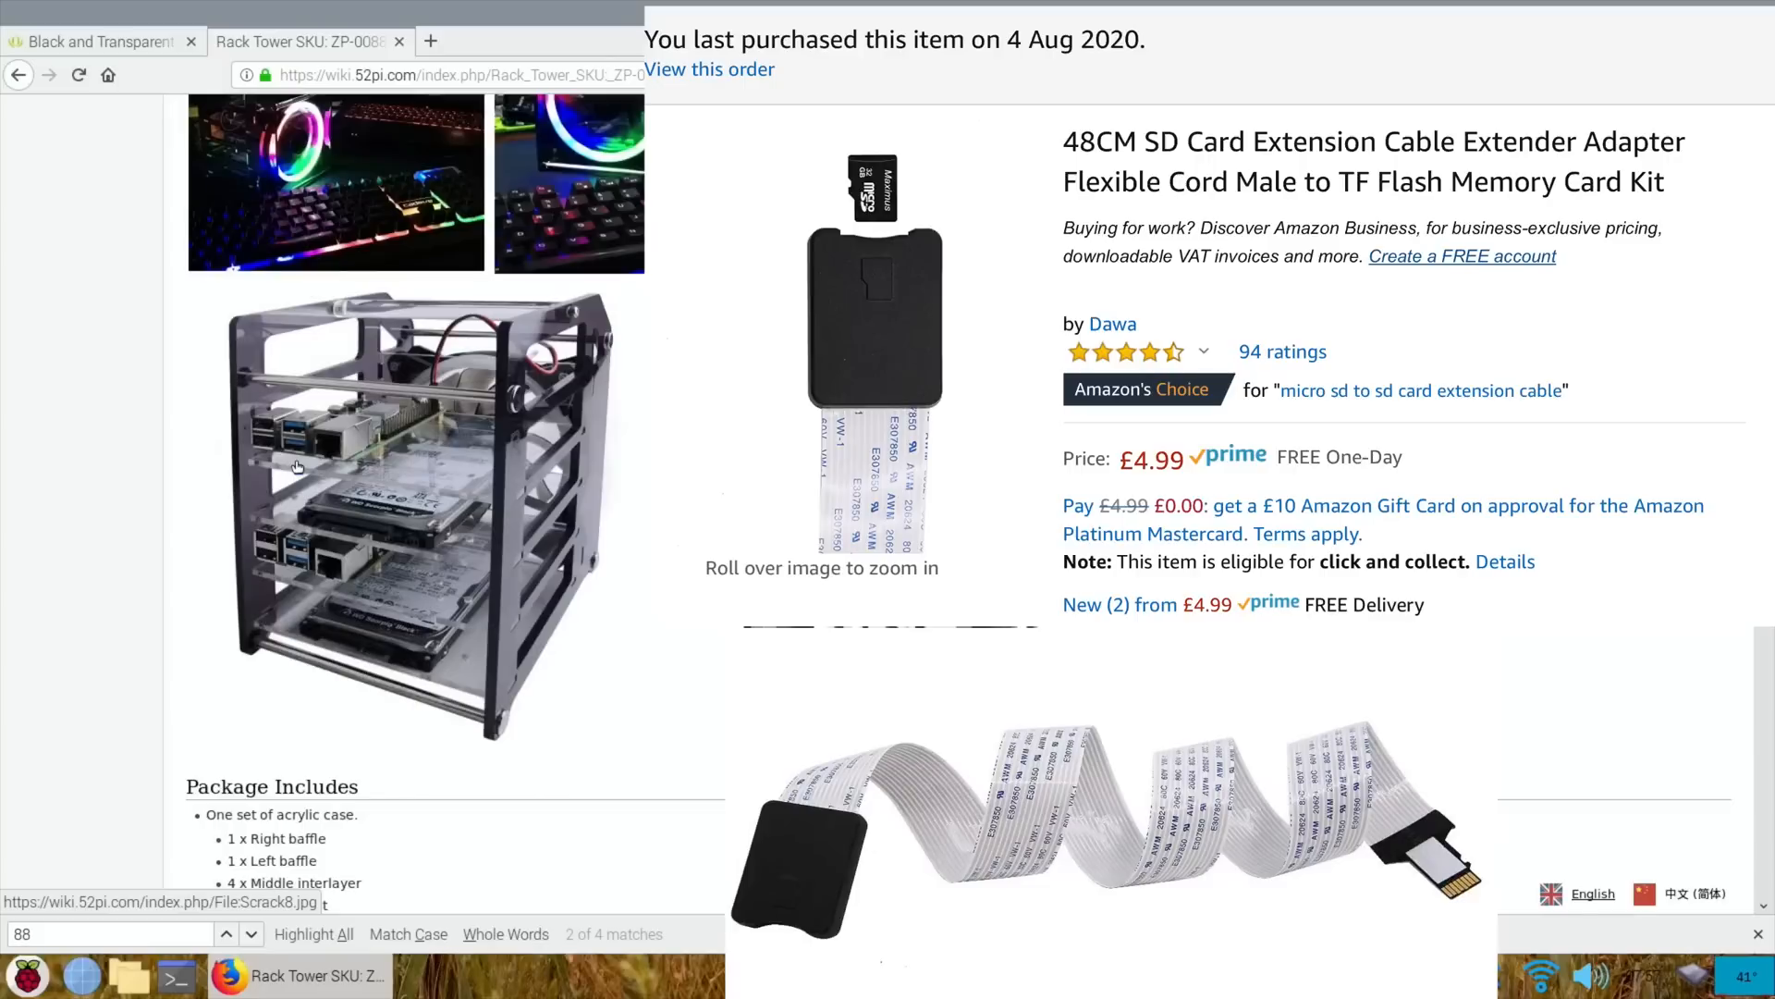
{"action": "mouse_move", "coordinate": [354, 423]}
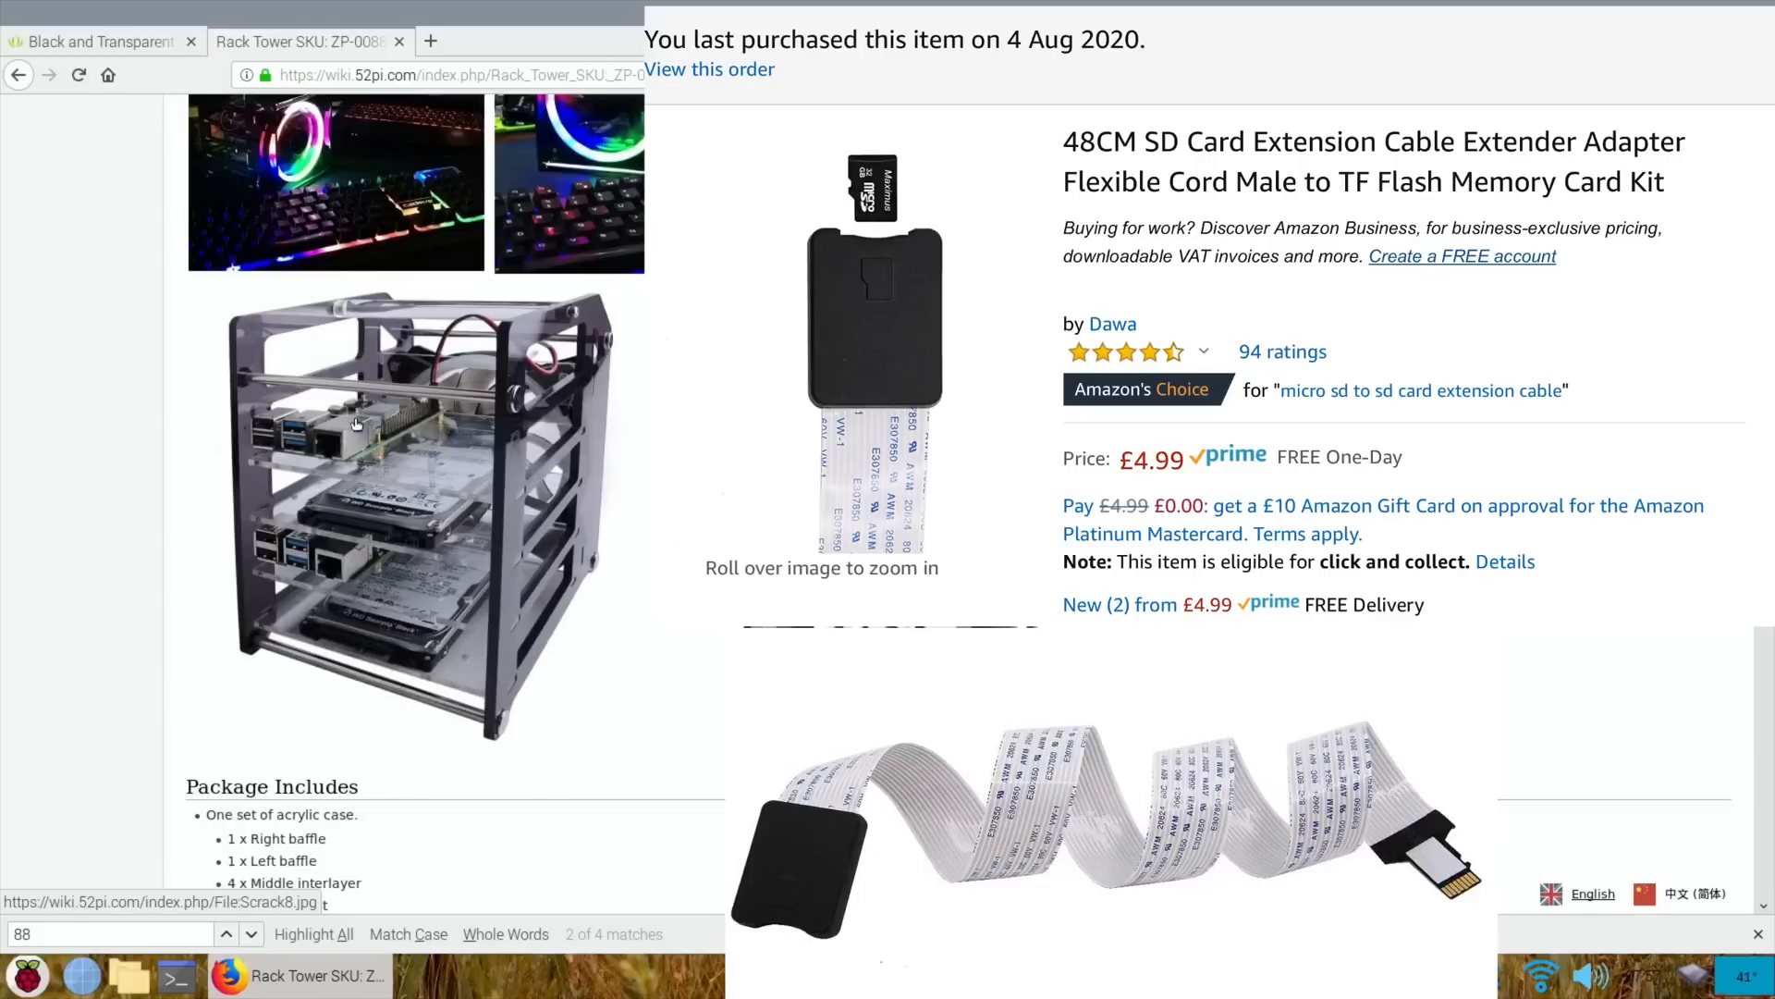